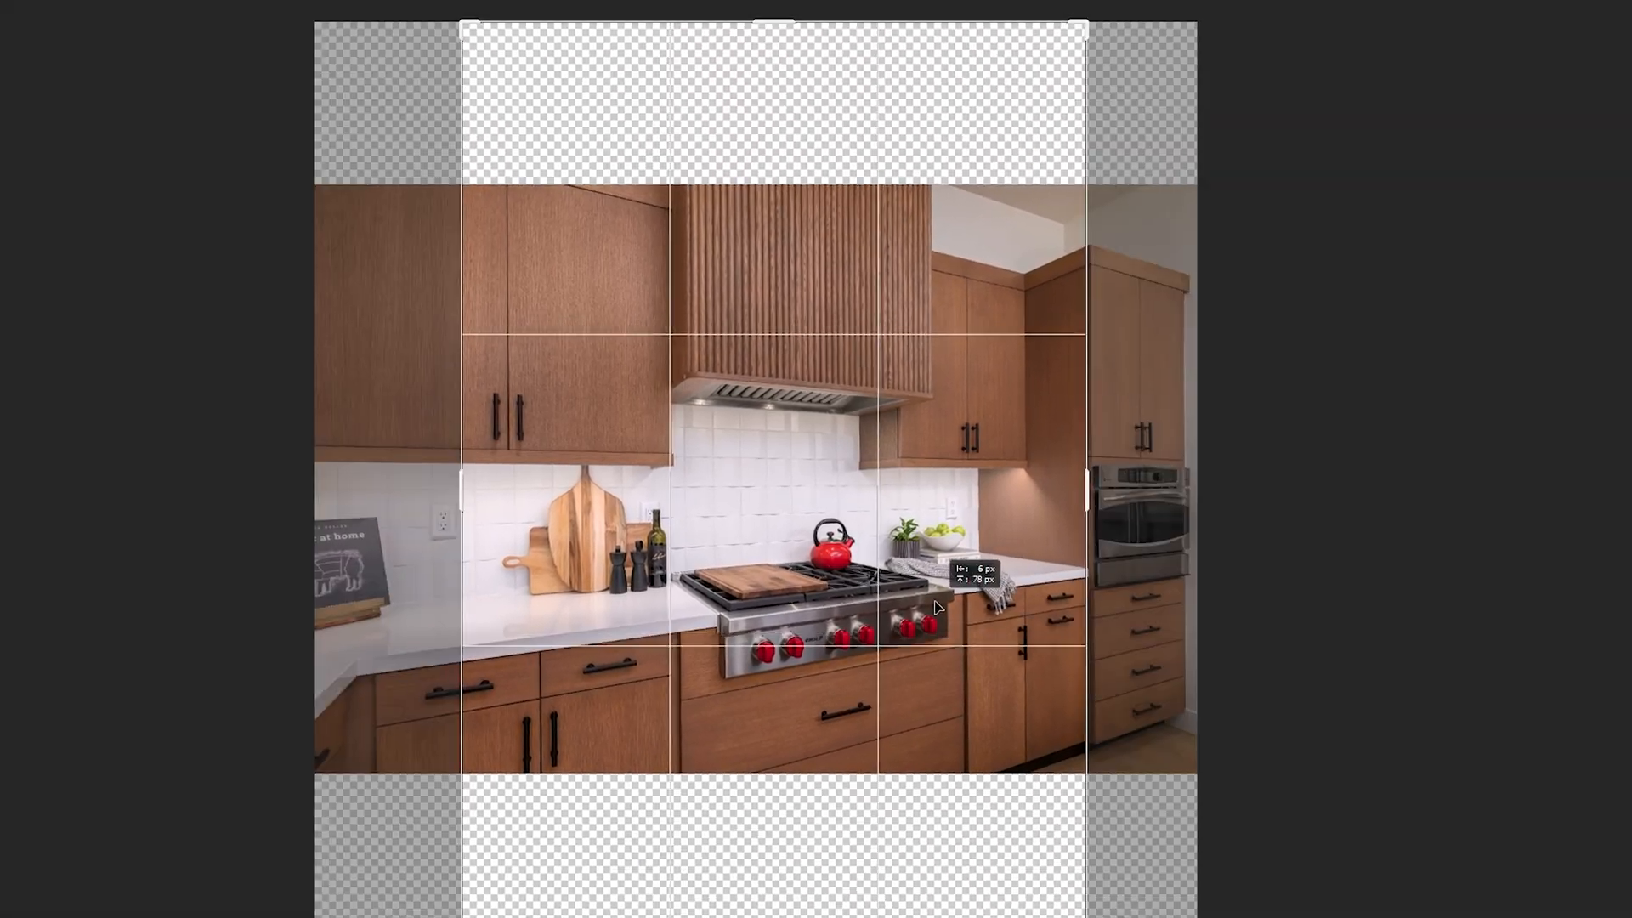
Step: Dismiss the expanded crop preview so the original landscape kitchen photo shows again
{"action": "key", "text": "Enter"}
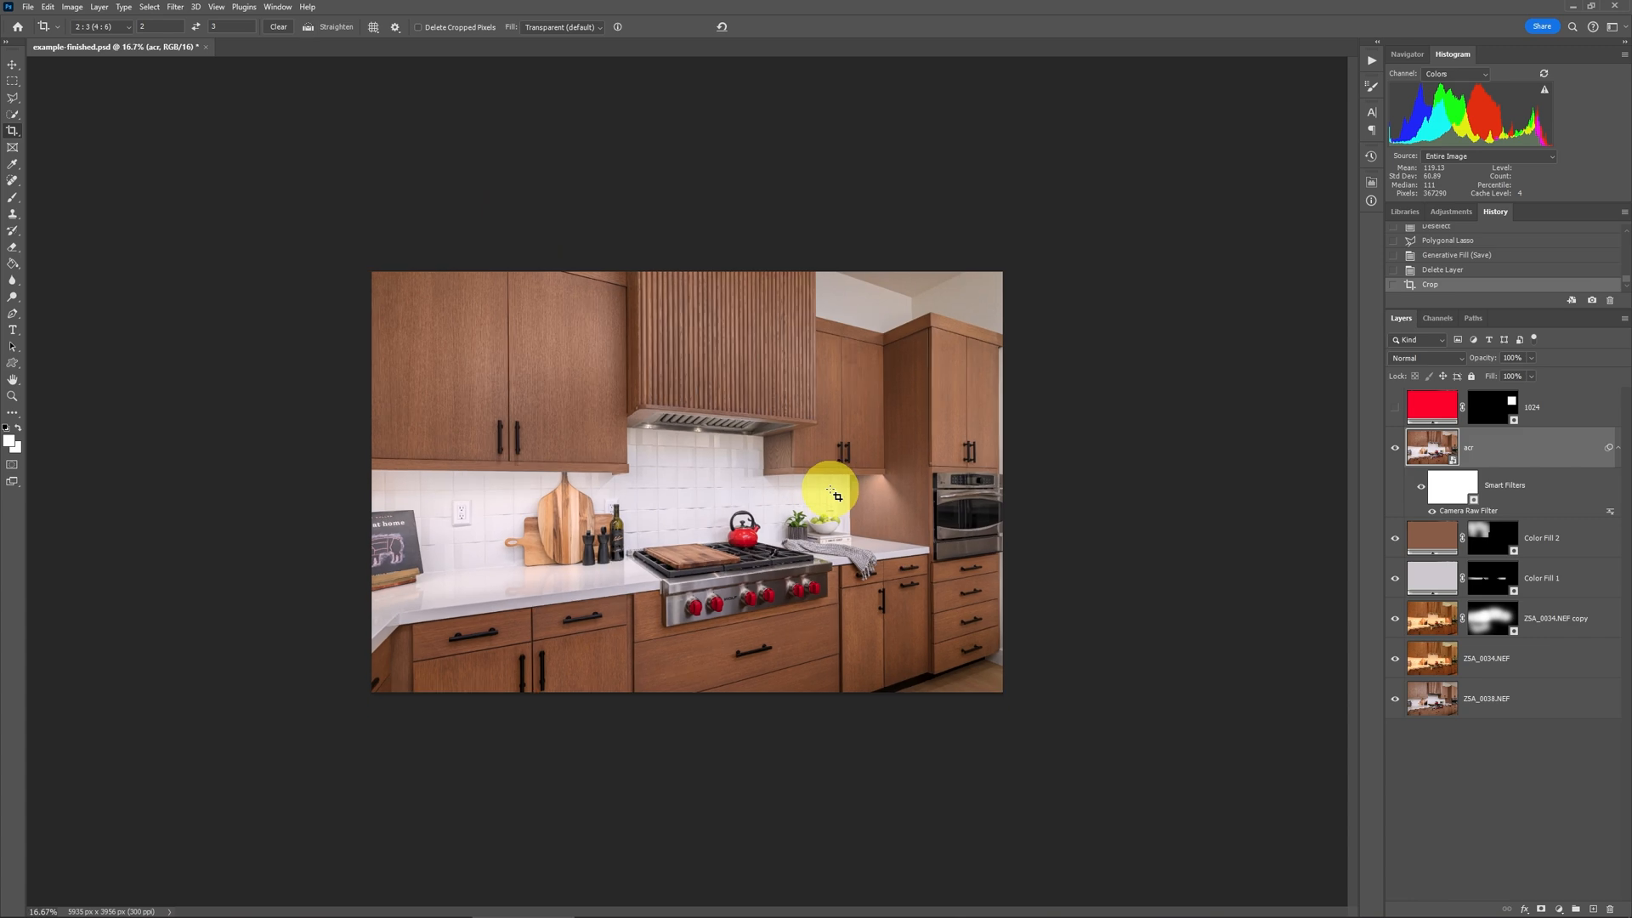
{"action": "mouse_move", "coordinate": [479, 378]}
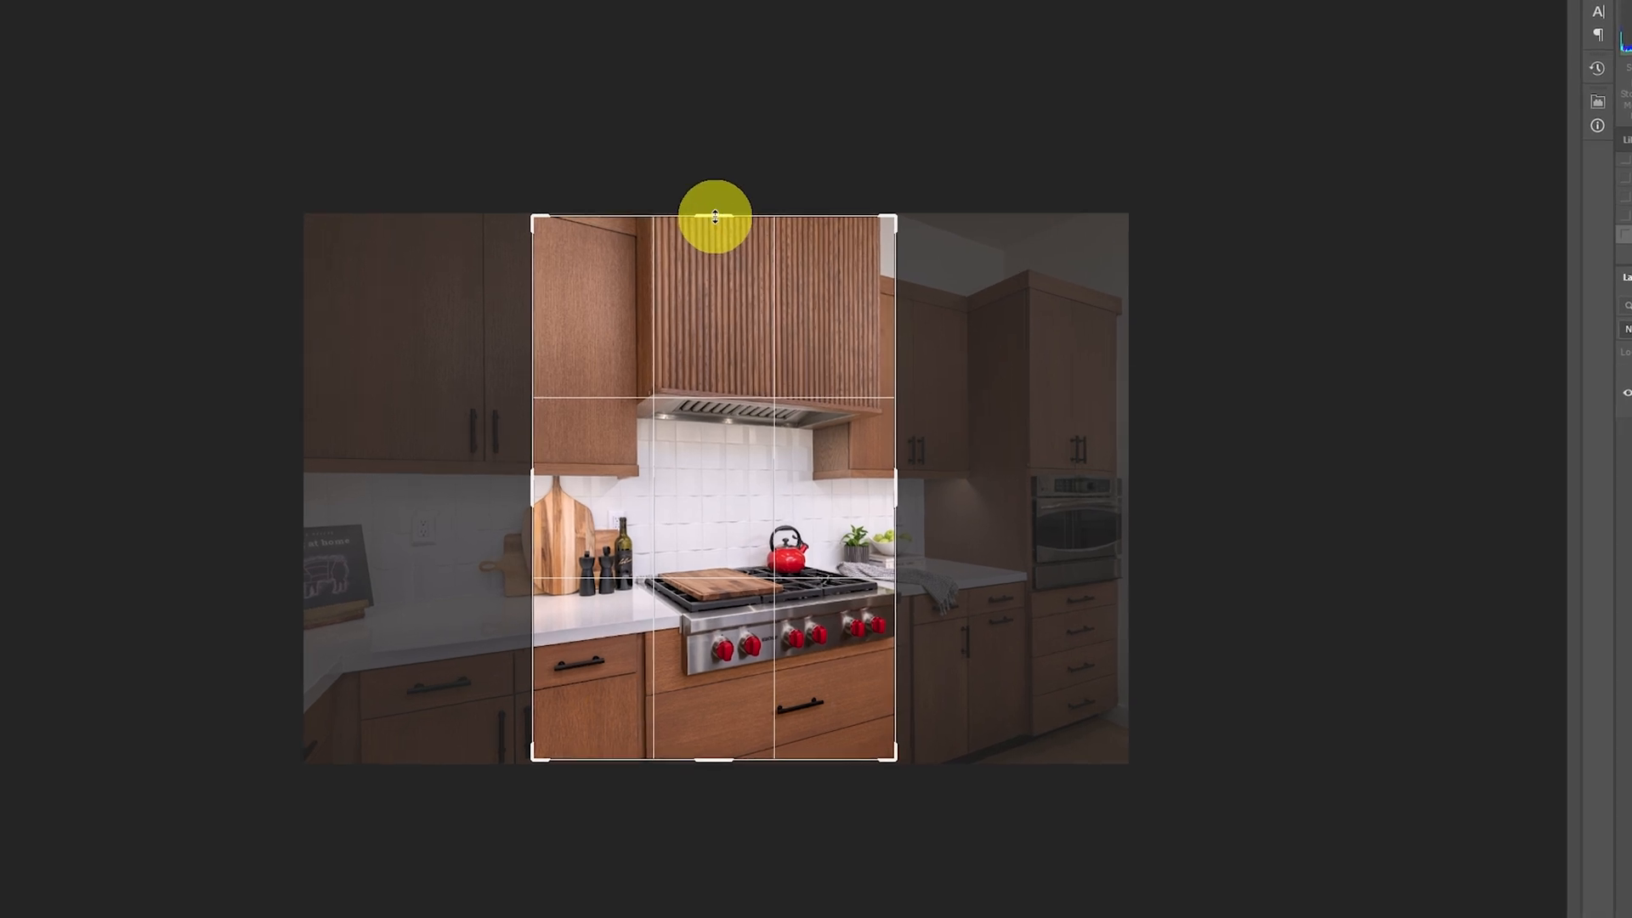
{"action": "mouse_move", "coordinate": [889, 493]}
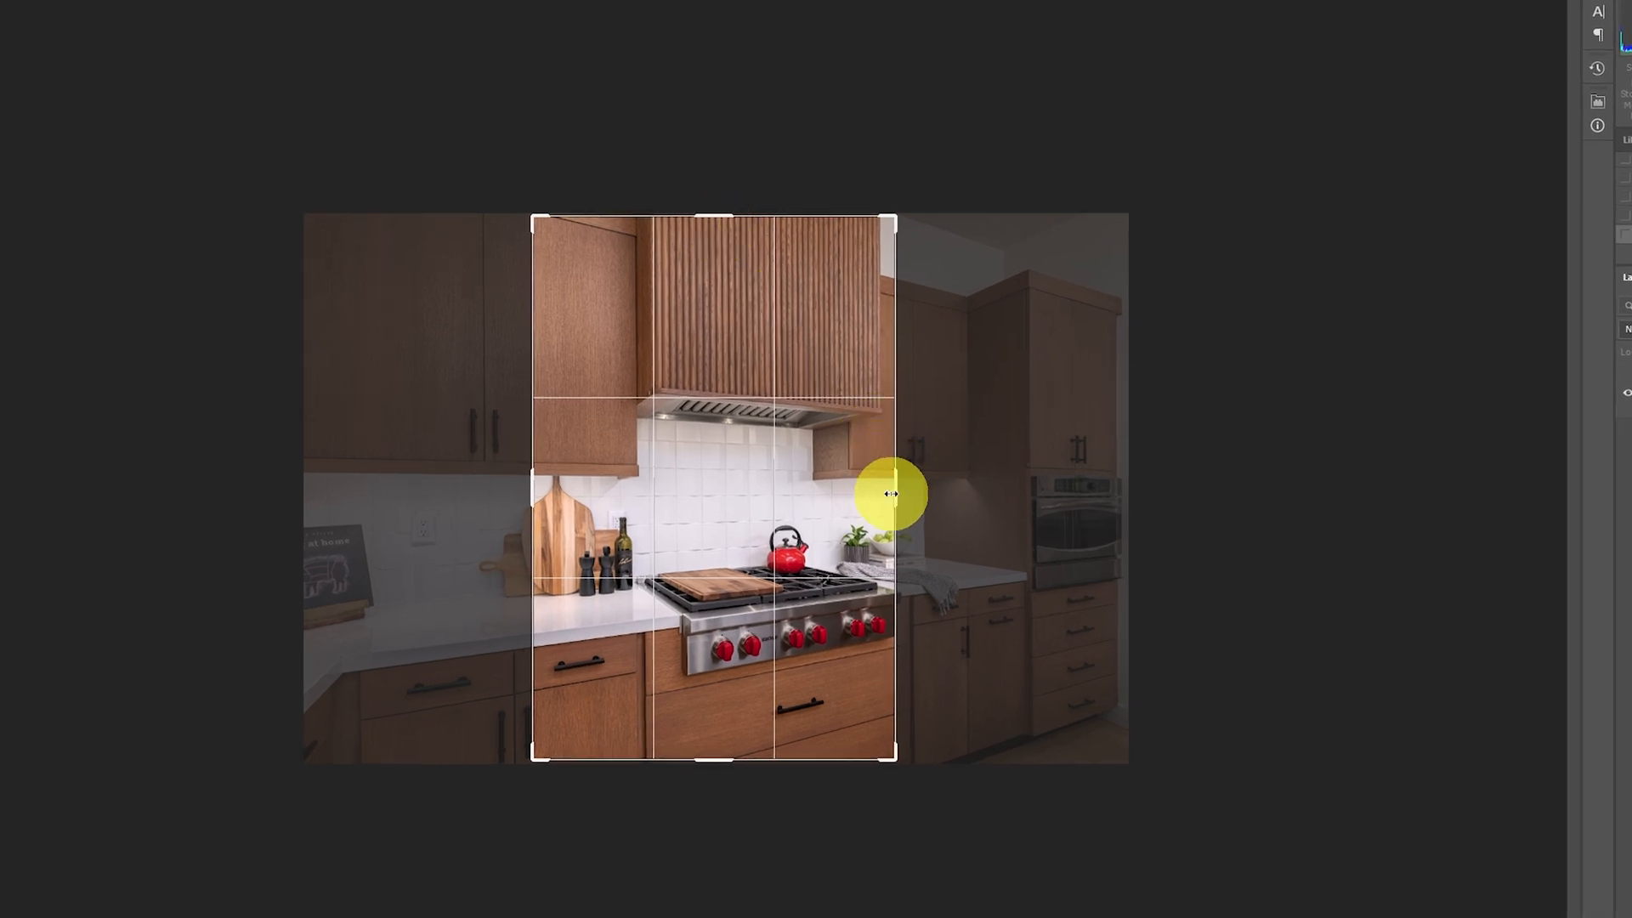
Step: Drag a portrait crop frame around the range hood past top and bottom, keeping Fill set to Transparent
{"action": "left_click_drag", "start_coordinate": [889, 493], "coordinate": [957, 506]}
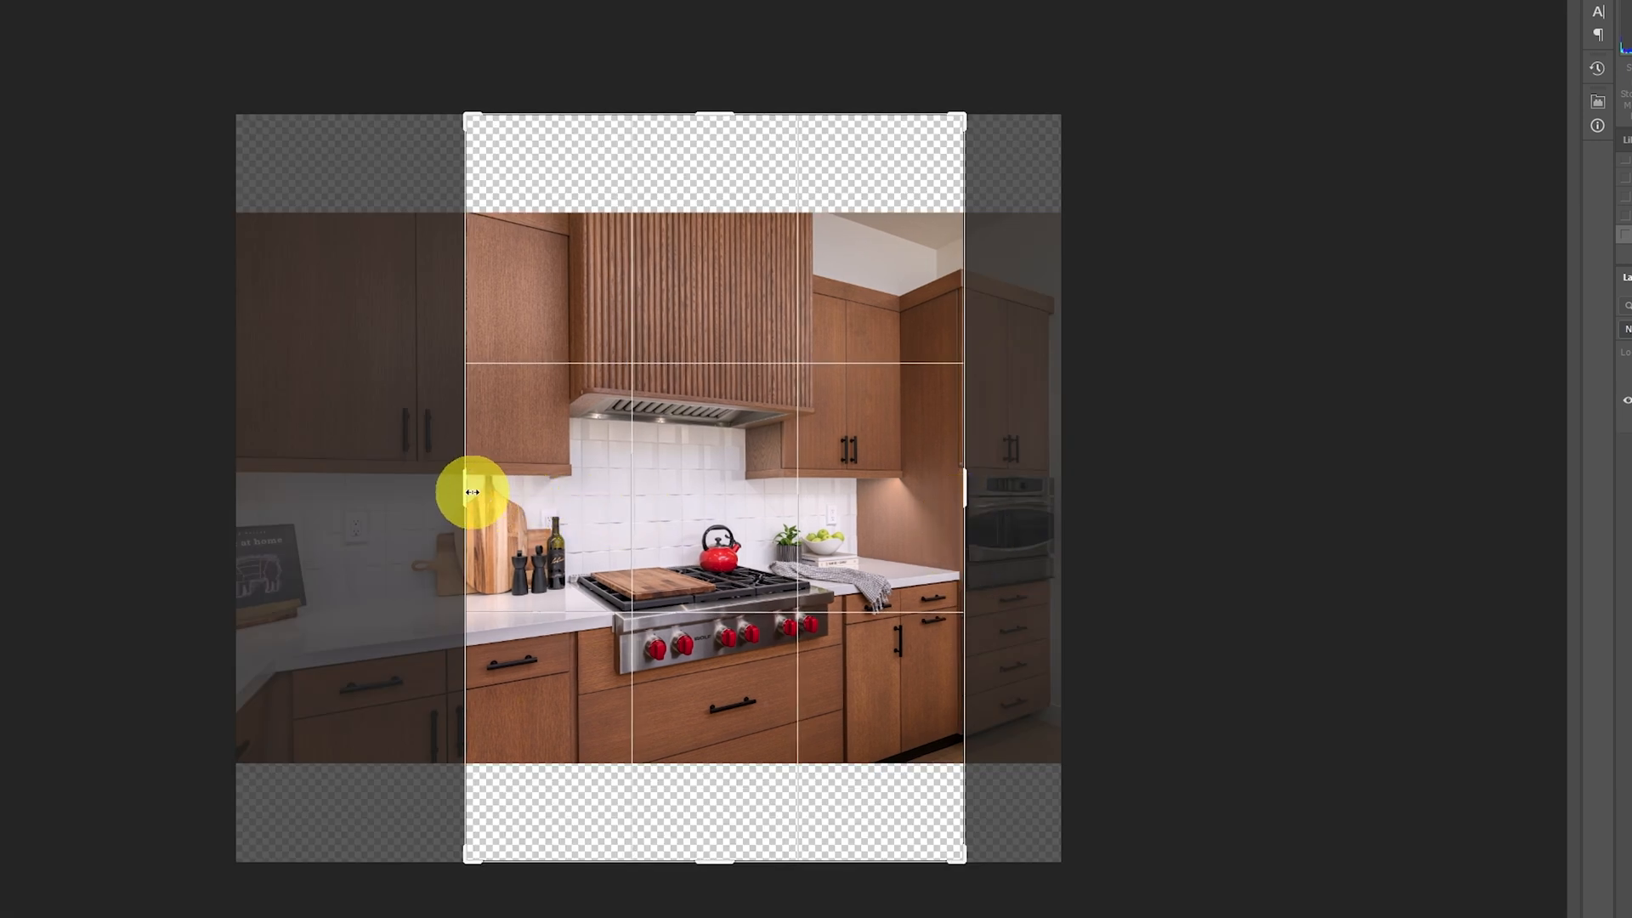
{"action": "left_click_drag", "start_coordinate": [471, 491], "coordinate": [437, 485]}
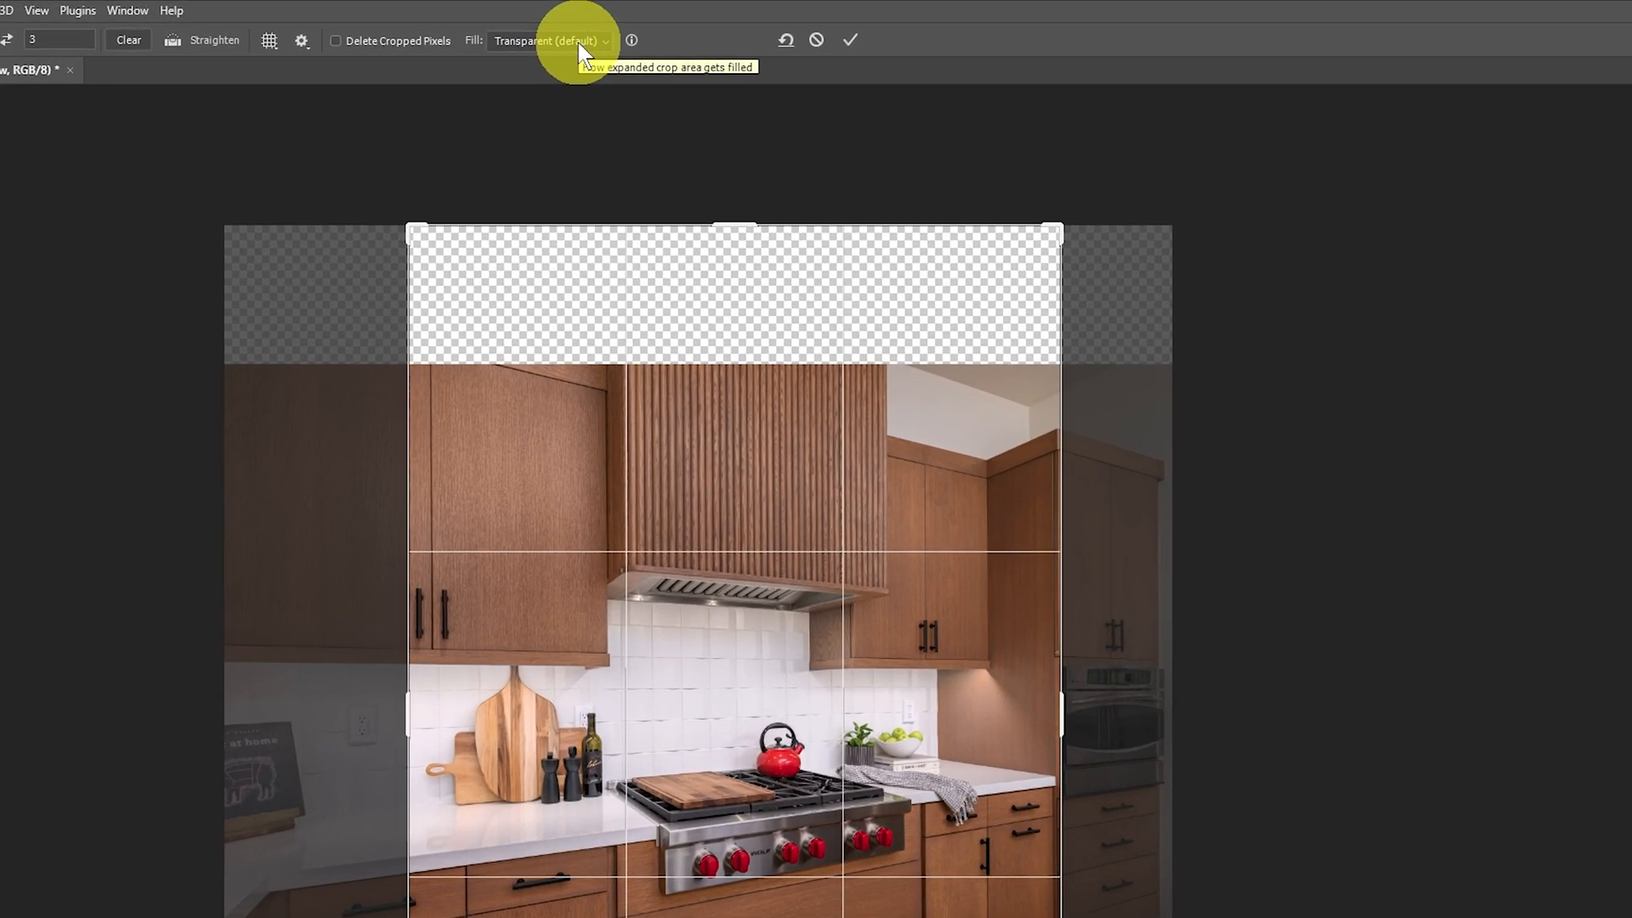
{"action": "left_click", "coordinate": [546, 41]}
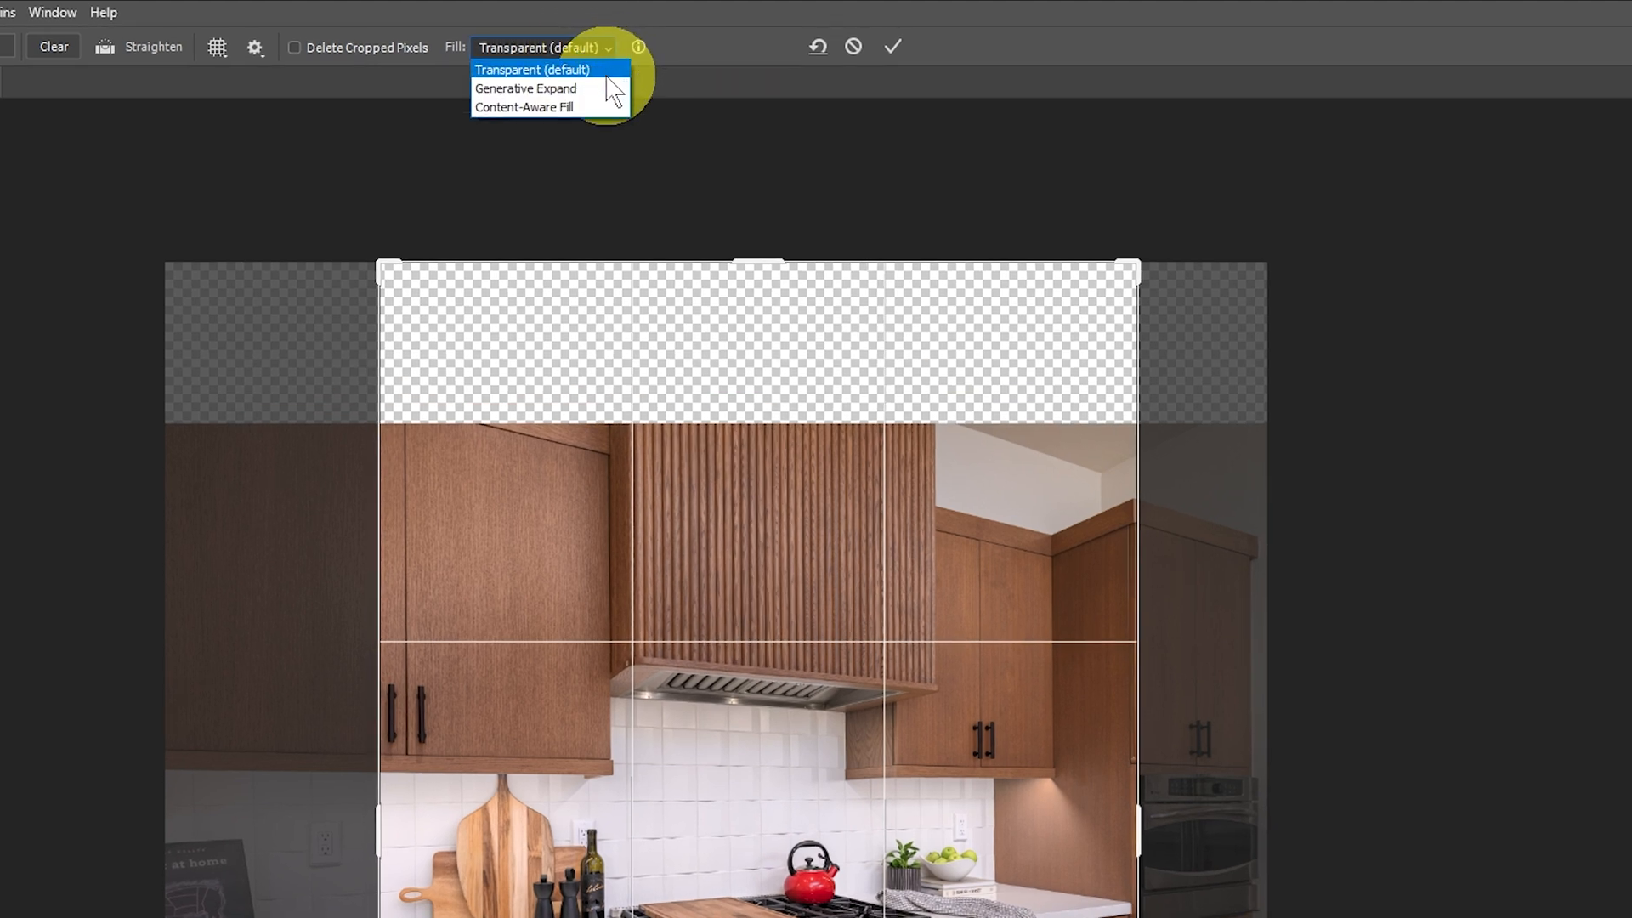
{"action": "mouse_move", "coordinate": [525, 87]}
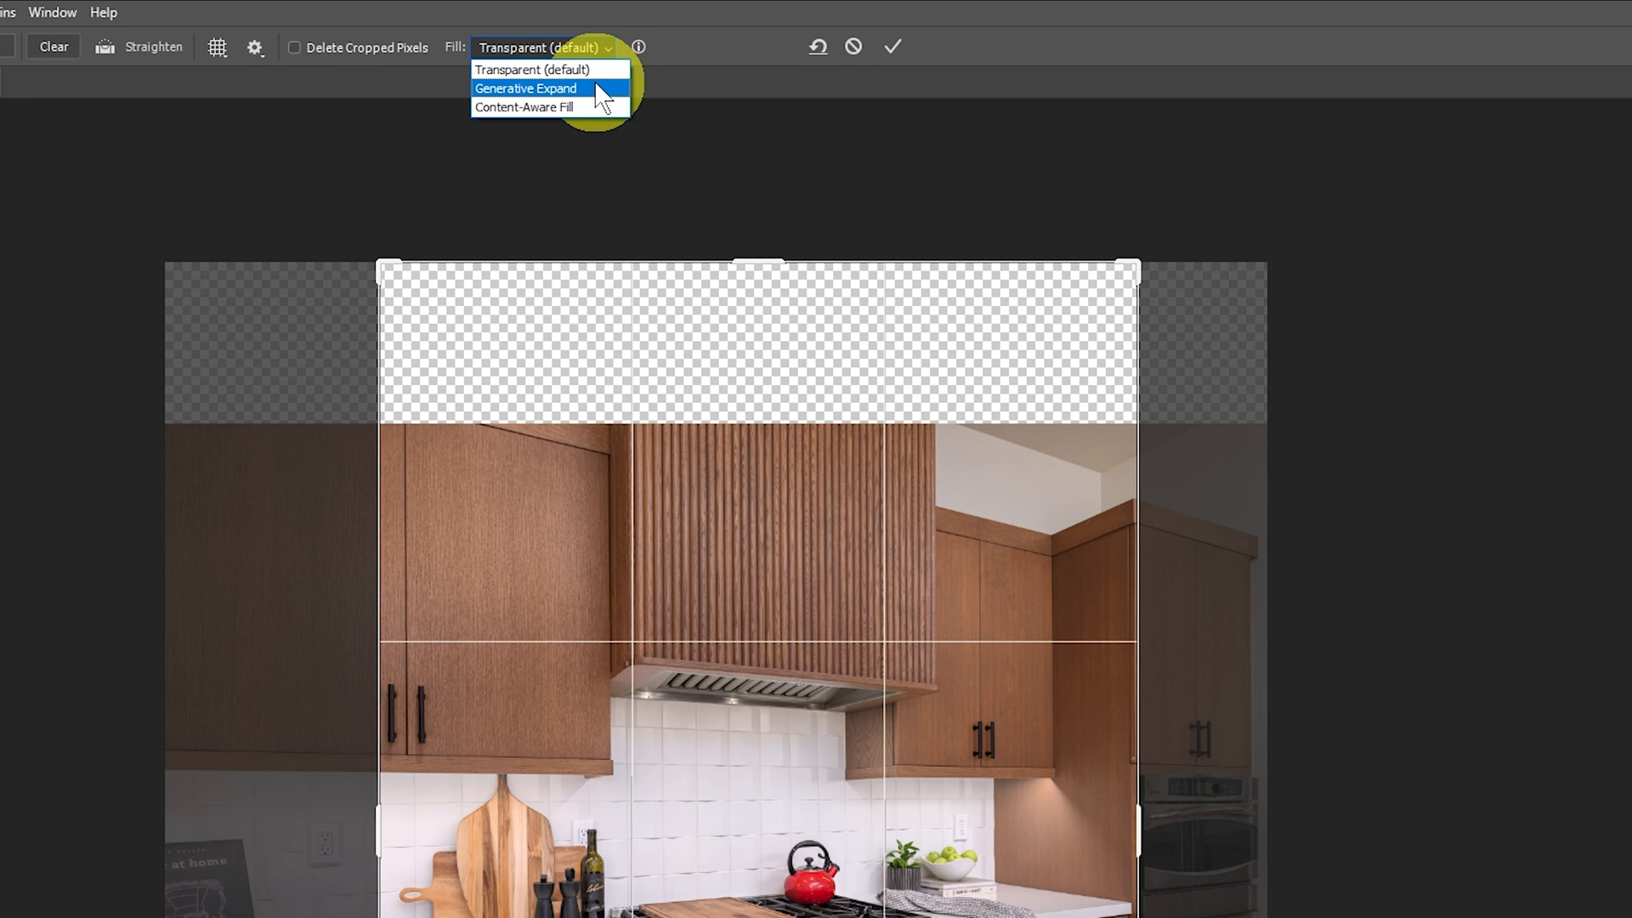
{"action": "left_click", "coordinate": [541, 47]}
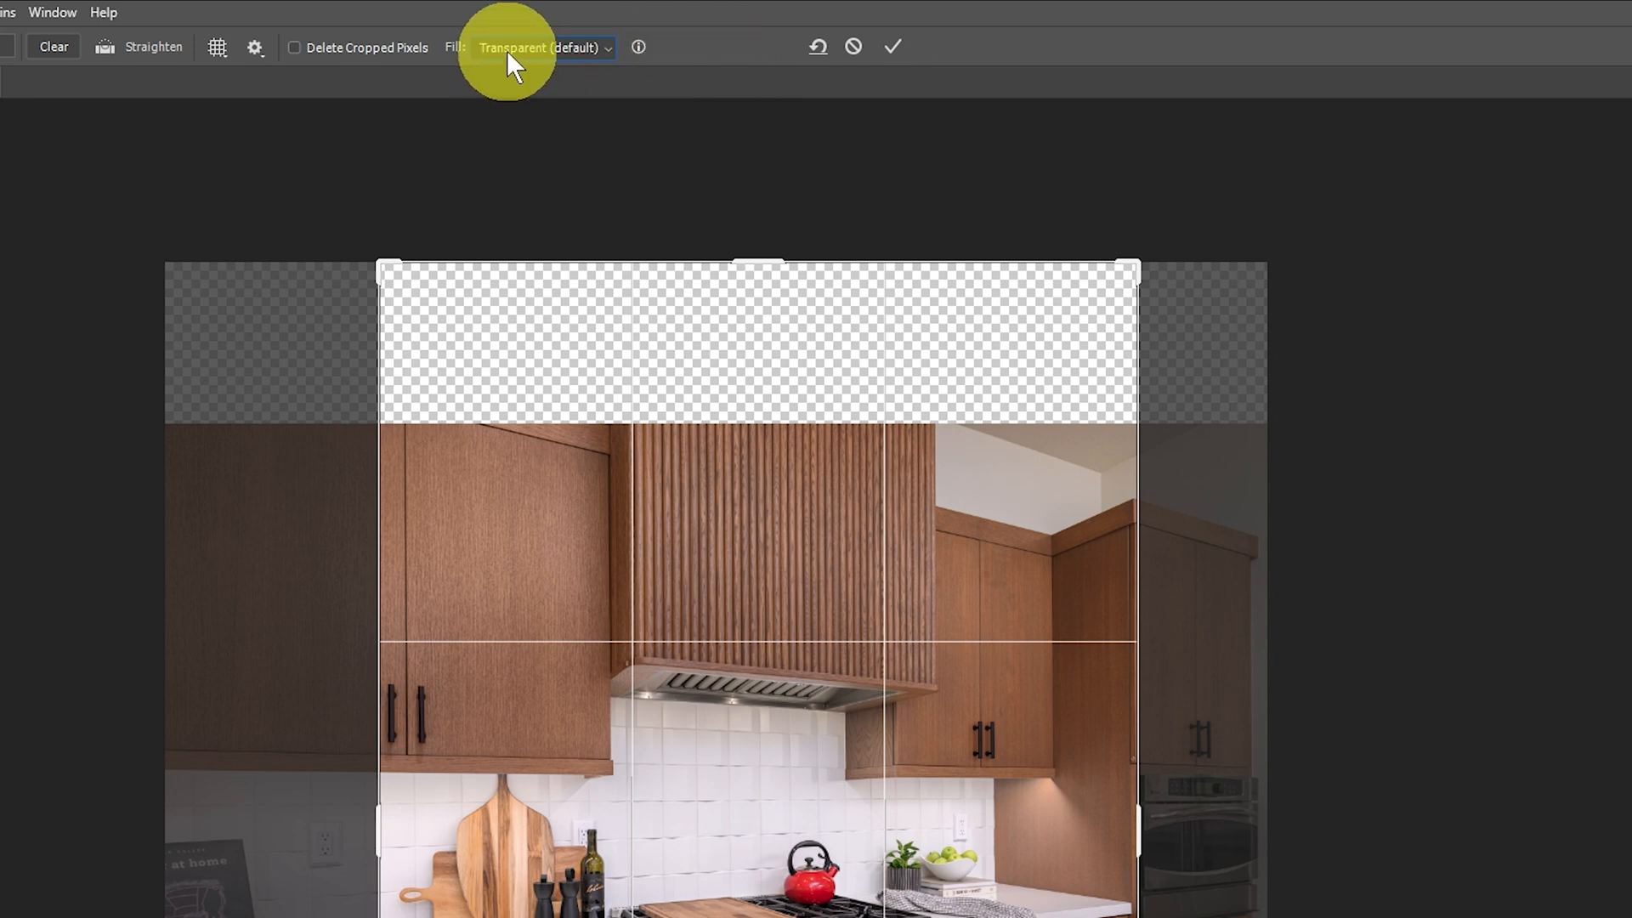
{"action": "mouse_move", "coordinate": [558, 61]}
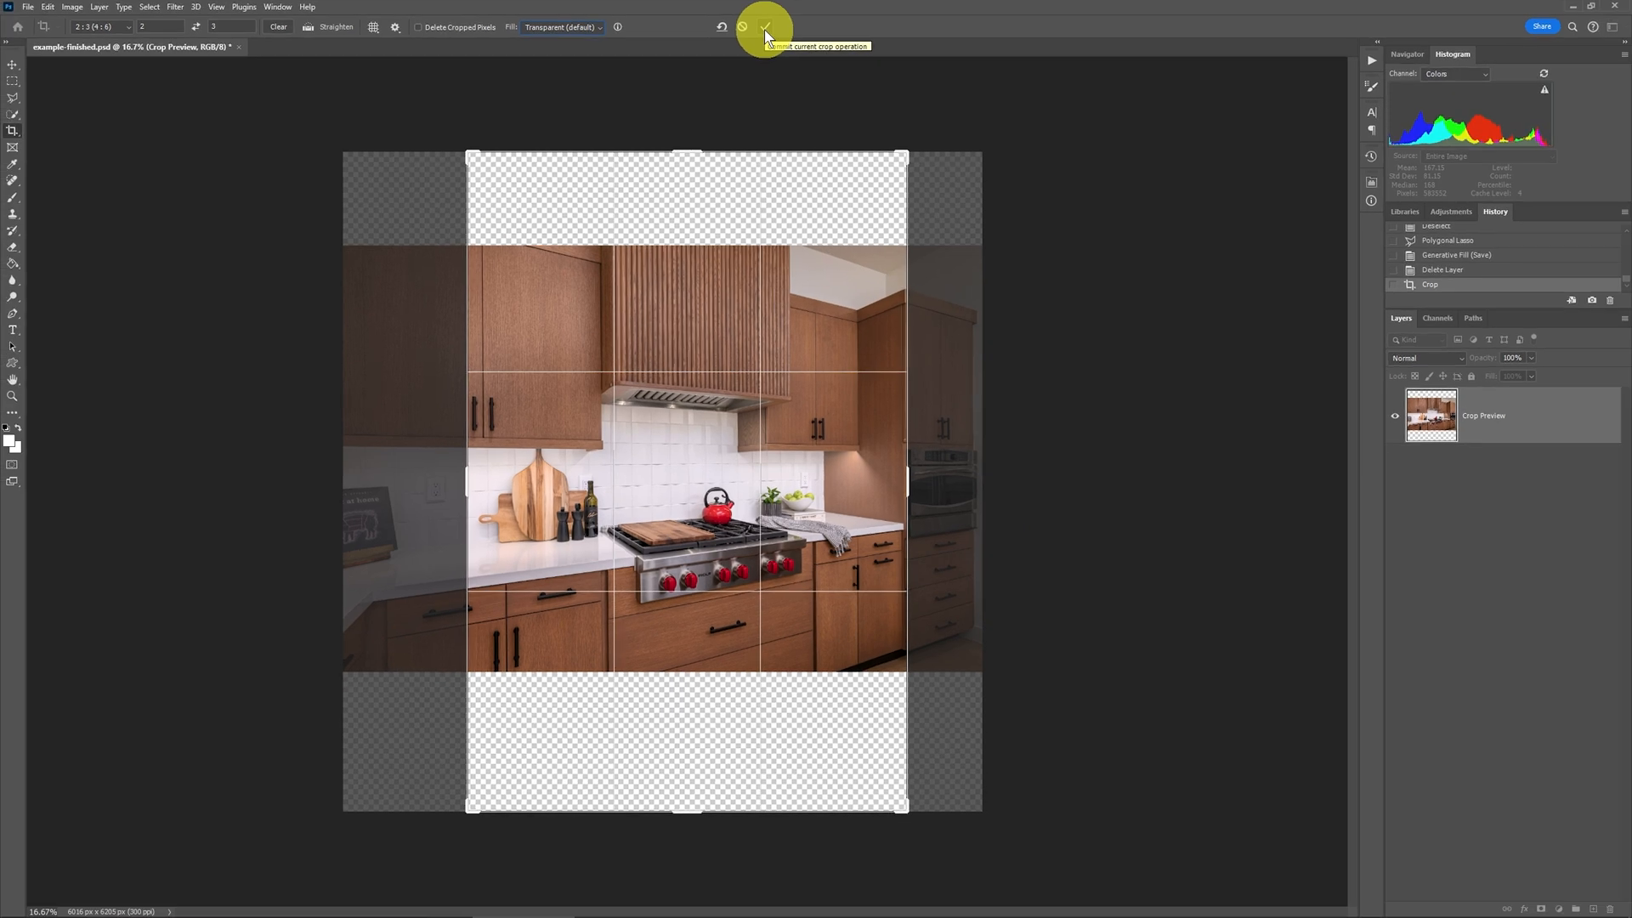
Step: Commit the portrait crop, then move the red 1024 reference square around the top band toward the upper-right ceiling
{"action": "left_click", "coordinate": [763, 25]}
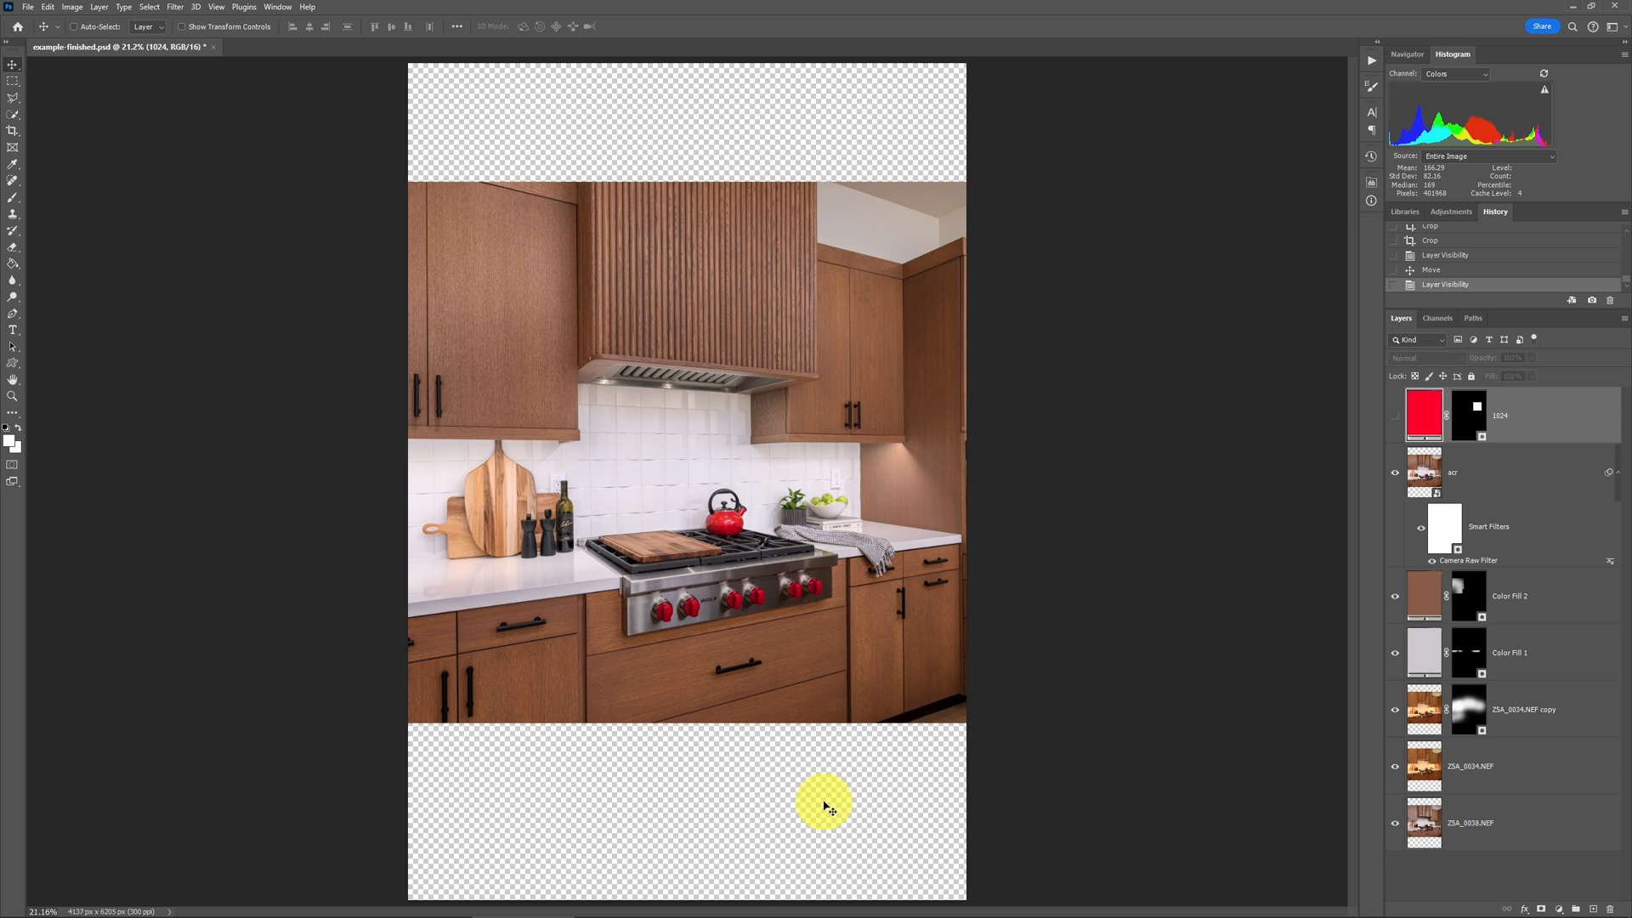
{"action": "mouse_move", "coordinate": [1367, 348]}
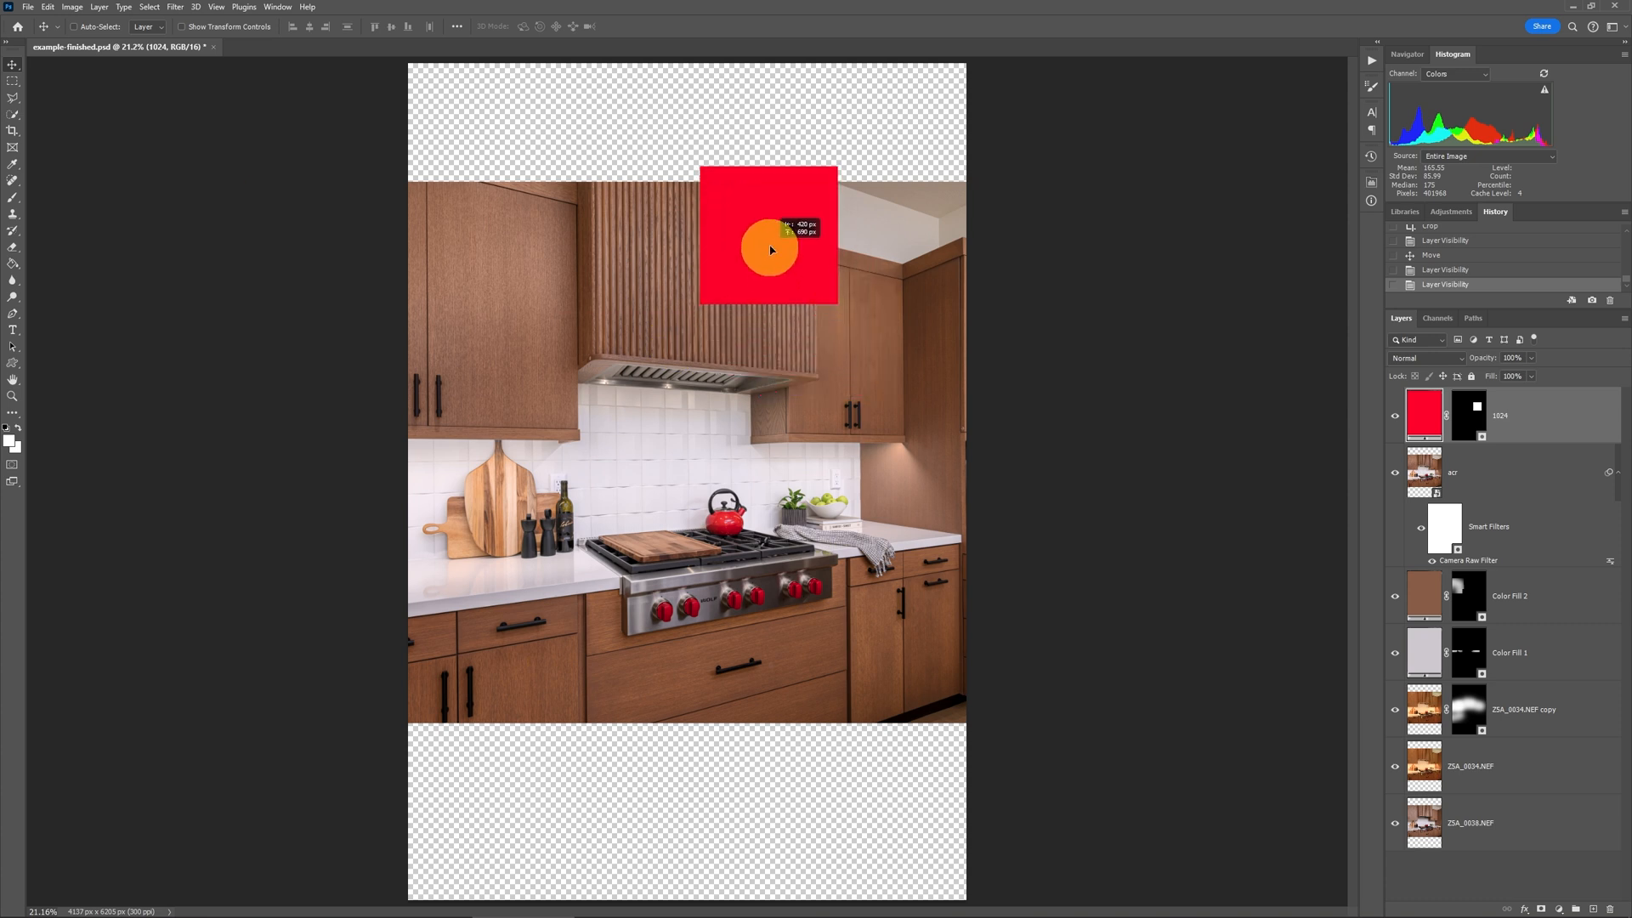
{"action": "left_click_drag", "start_coordinate": [769, 250], "coordinate": [796, 141]}
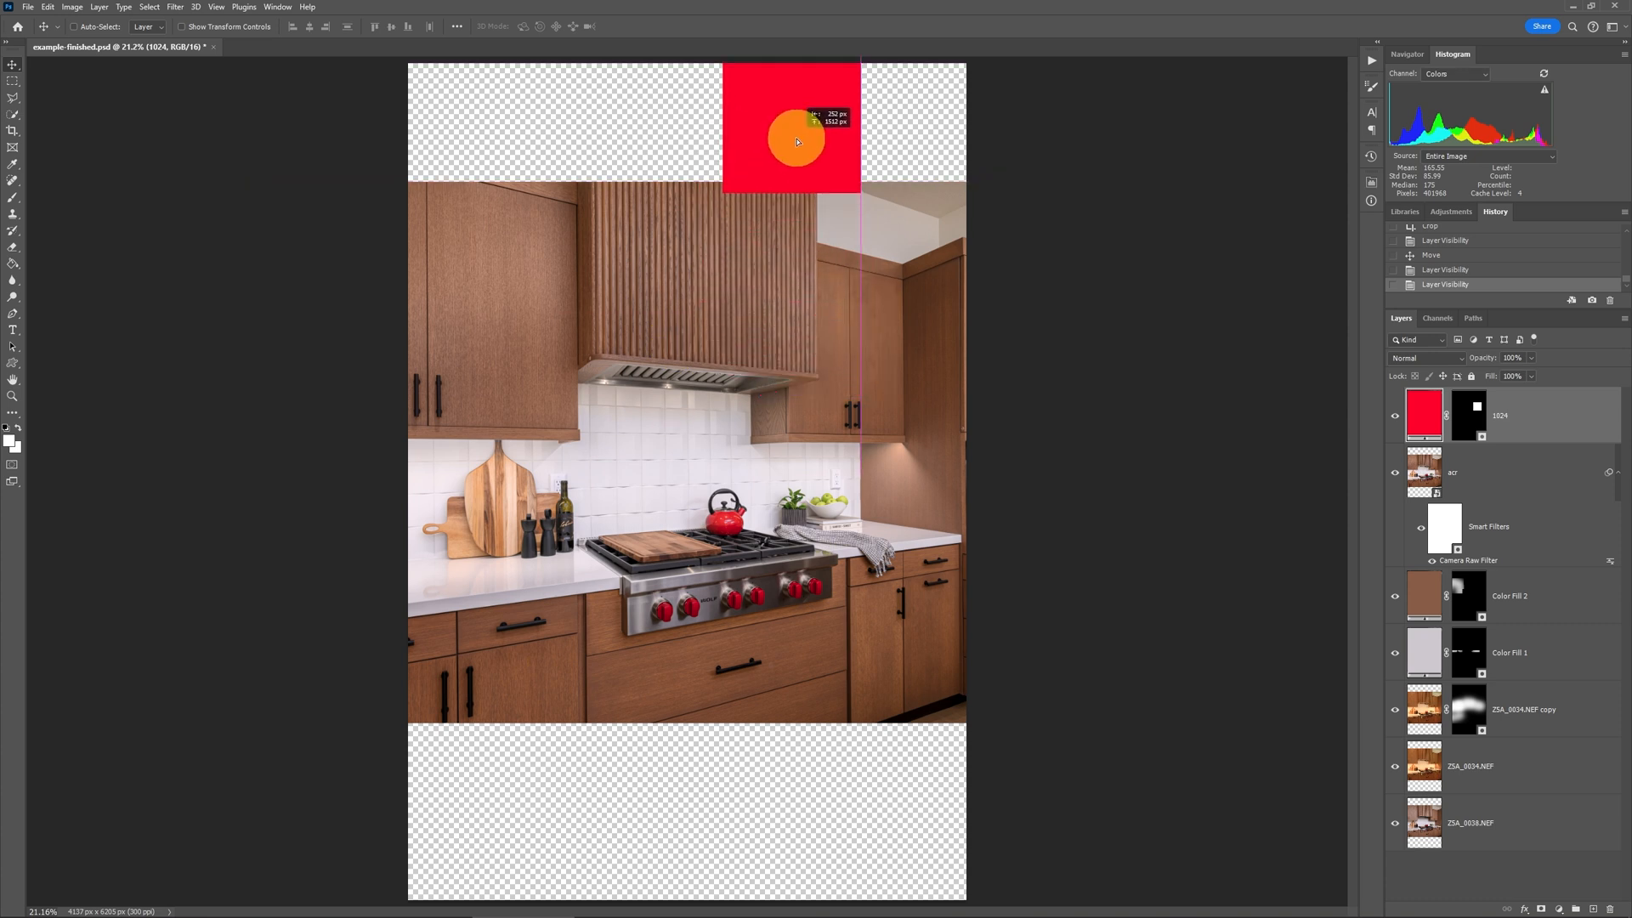
{"action": "left_click_drag", "start_coordinate": [796, 141], "coordinate": [819, 146]}
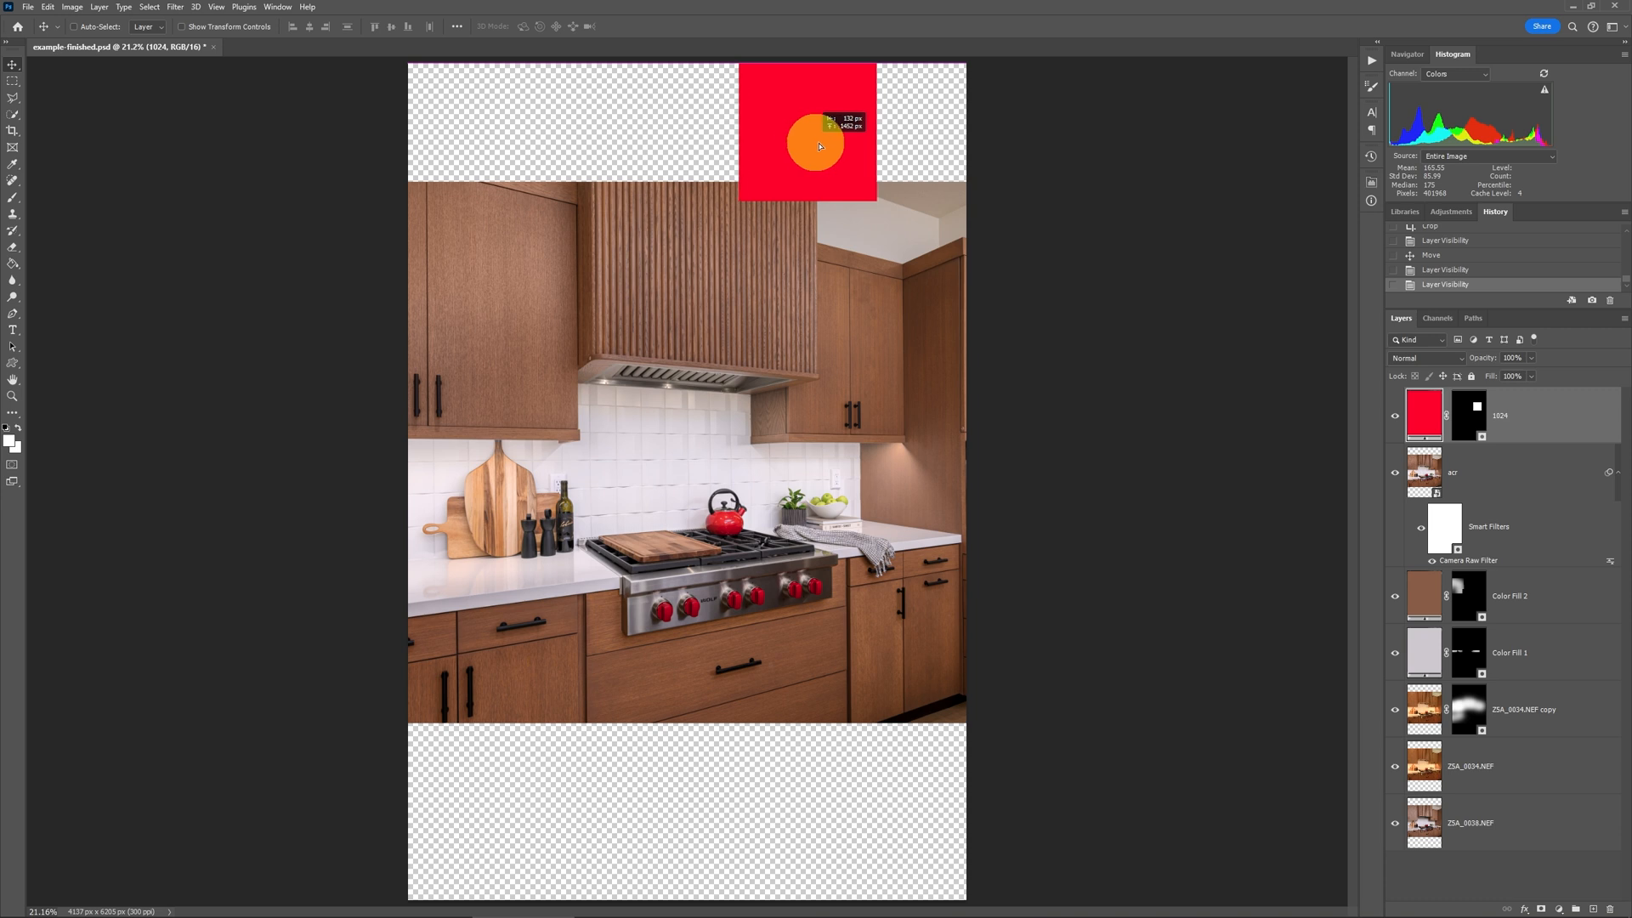
{"action": "left_click_drag", "start_coordinate": [820, 143], "coordinate": [901, 147]}
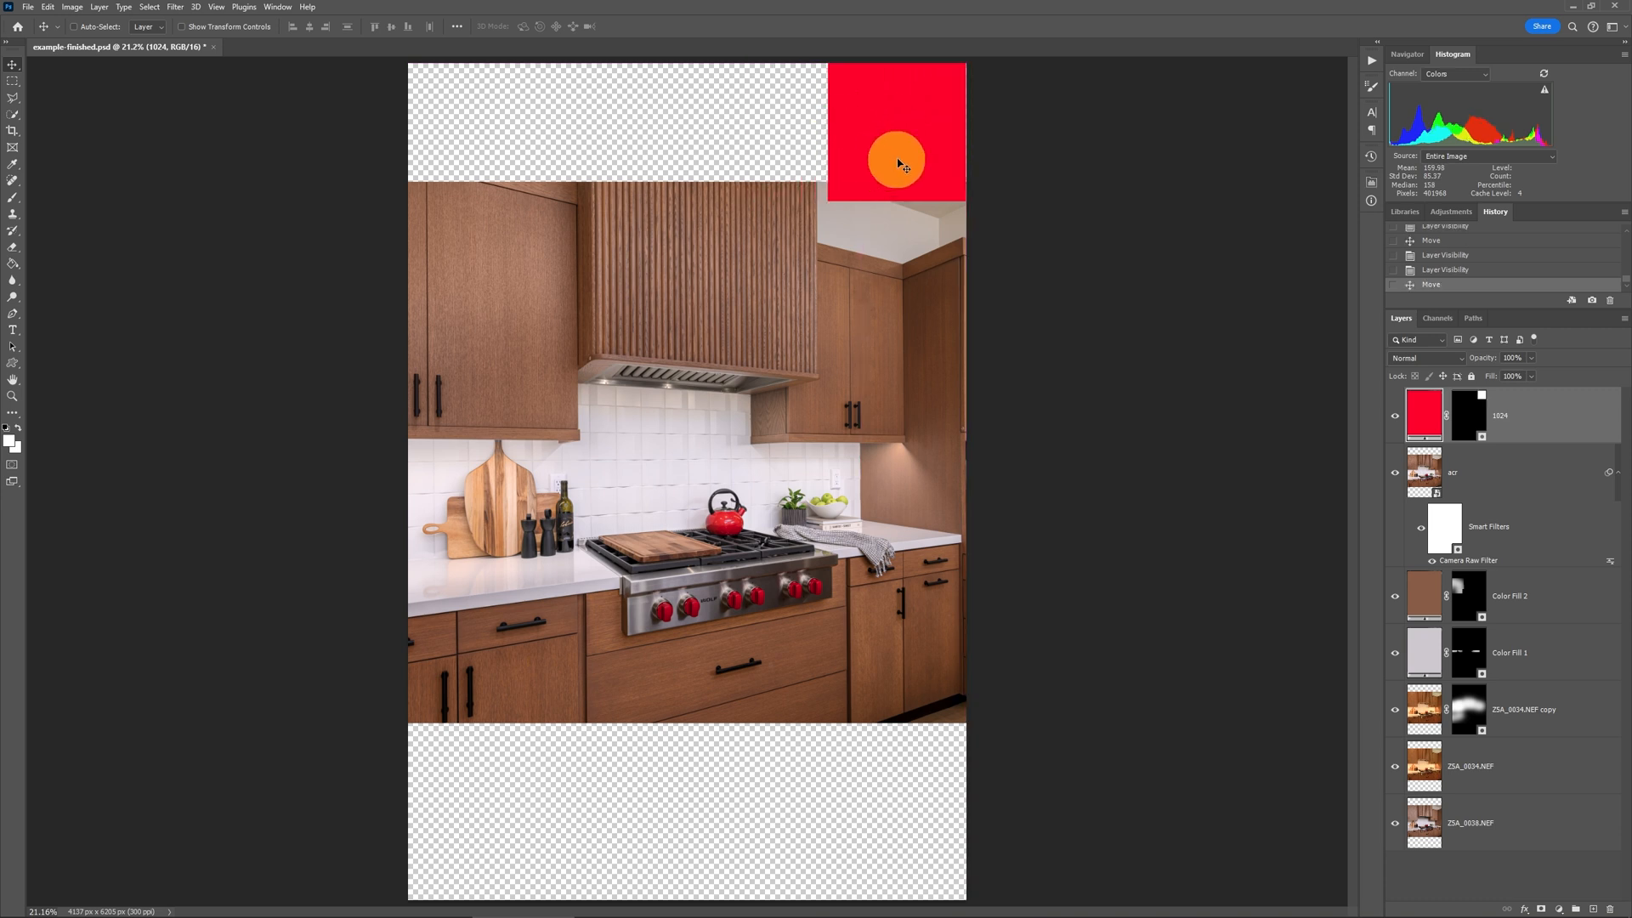
{"action": "left_click_drag", "start_coordinate": [896, 157], "coordinate": [664, 124]}
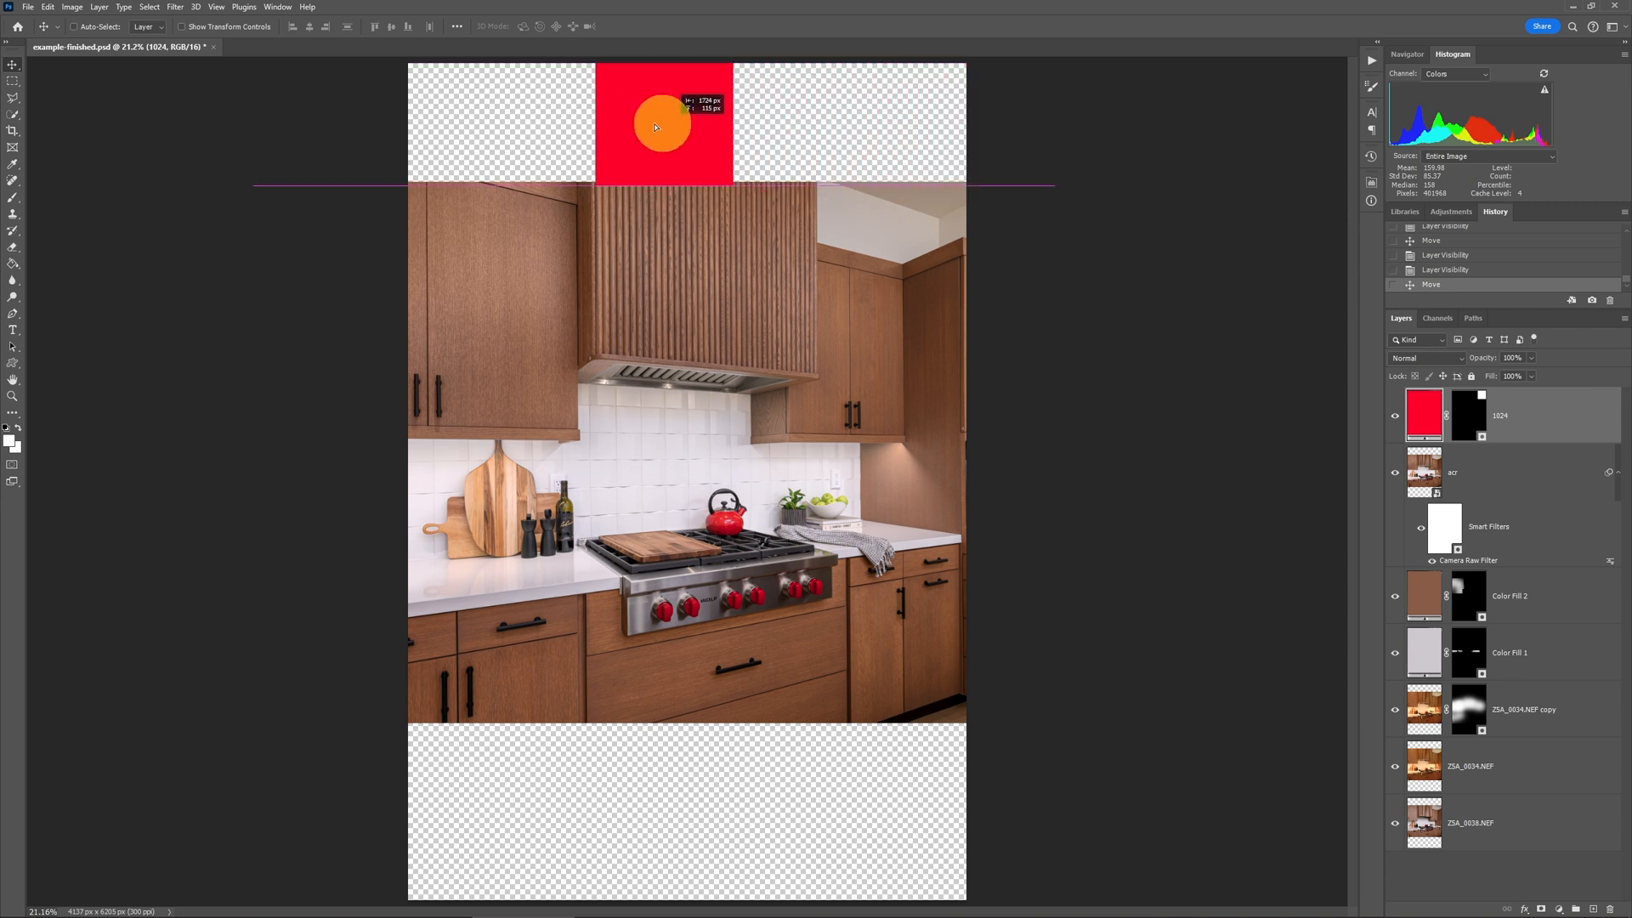
{"action": "left_click_drag", "start_coordinate": [663, 124], "coordinate": [867, 150]}
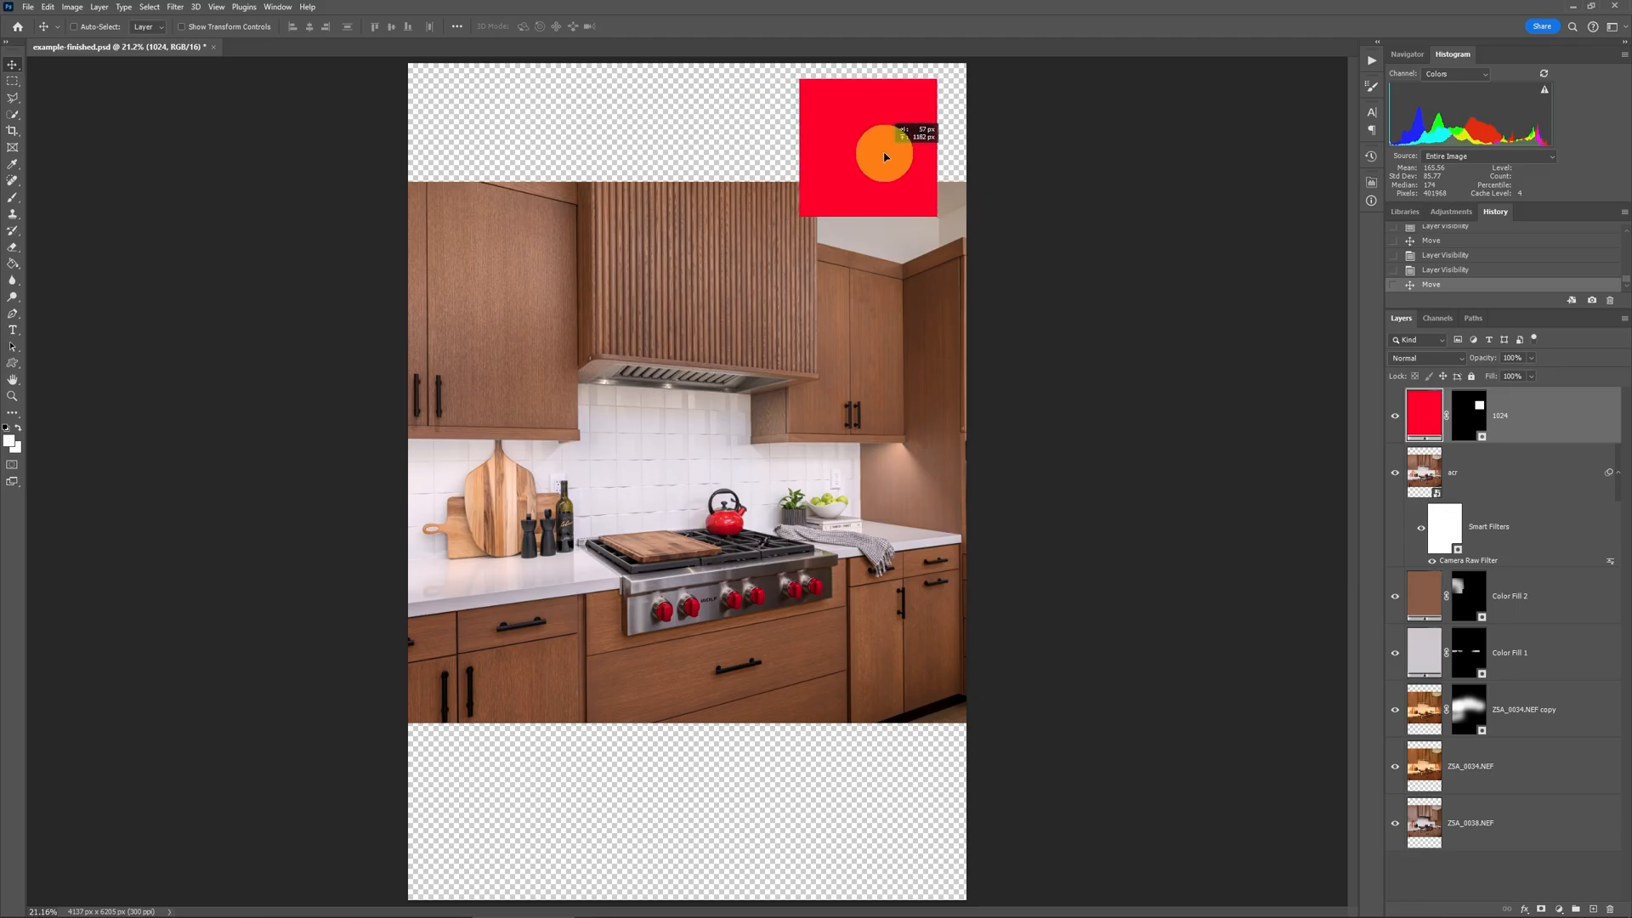
{"action": "left_click_drag", "start_coordinate": [882, 156], "coordinate": [888, 177]}
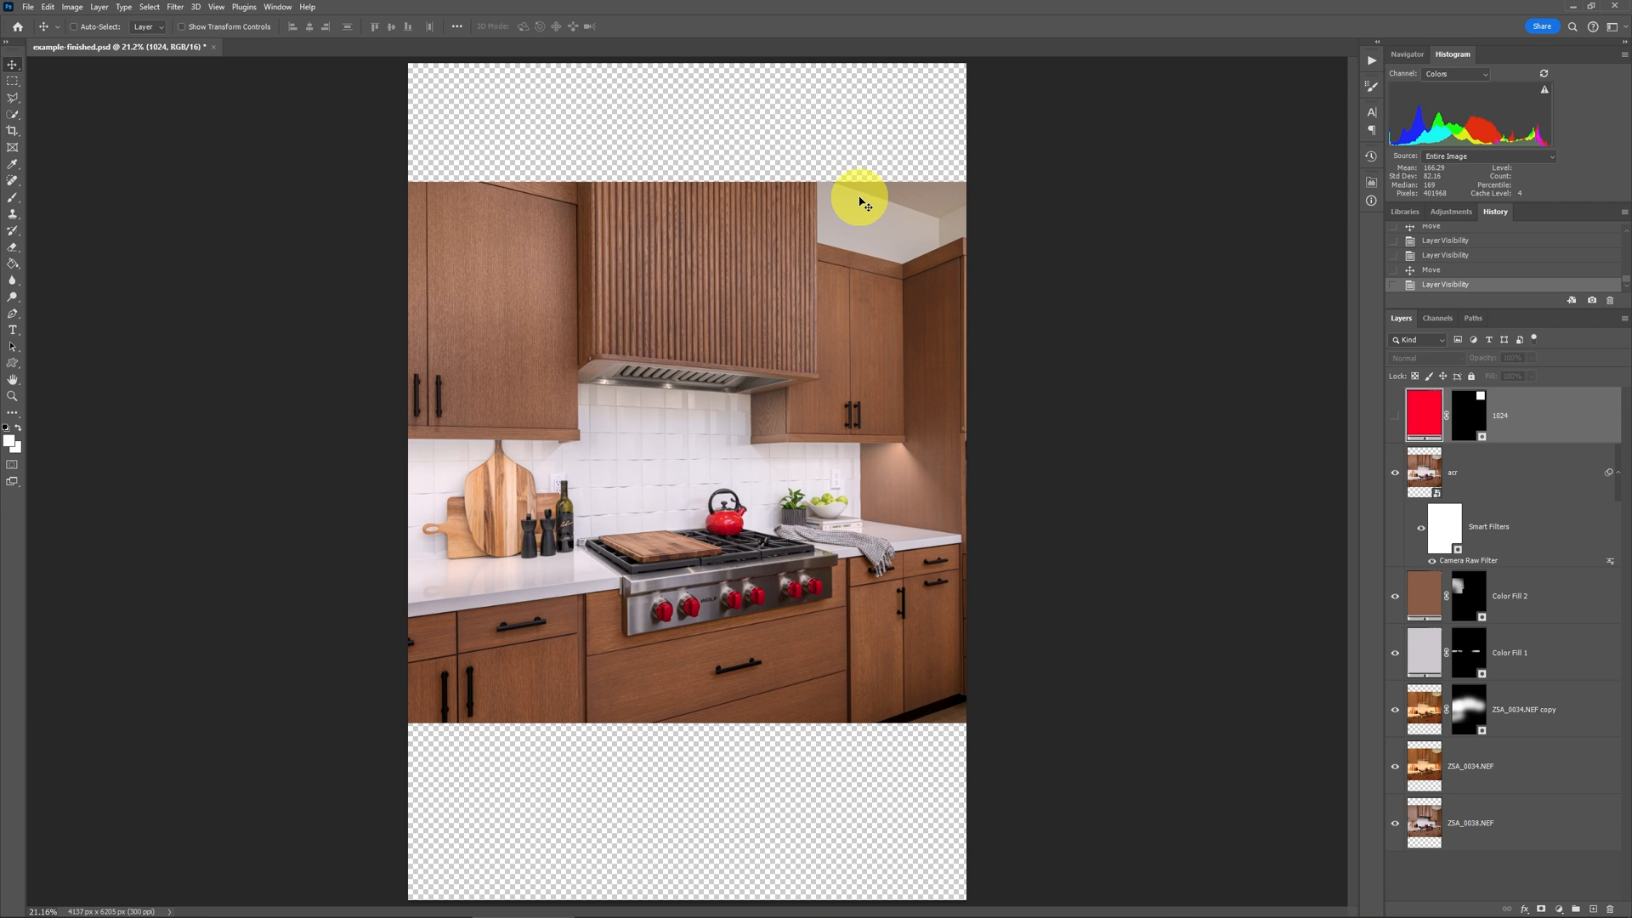
{"action": "mouse_move", "coordinate": [415, 174]}
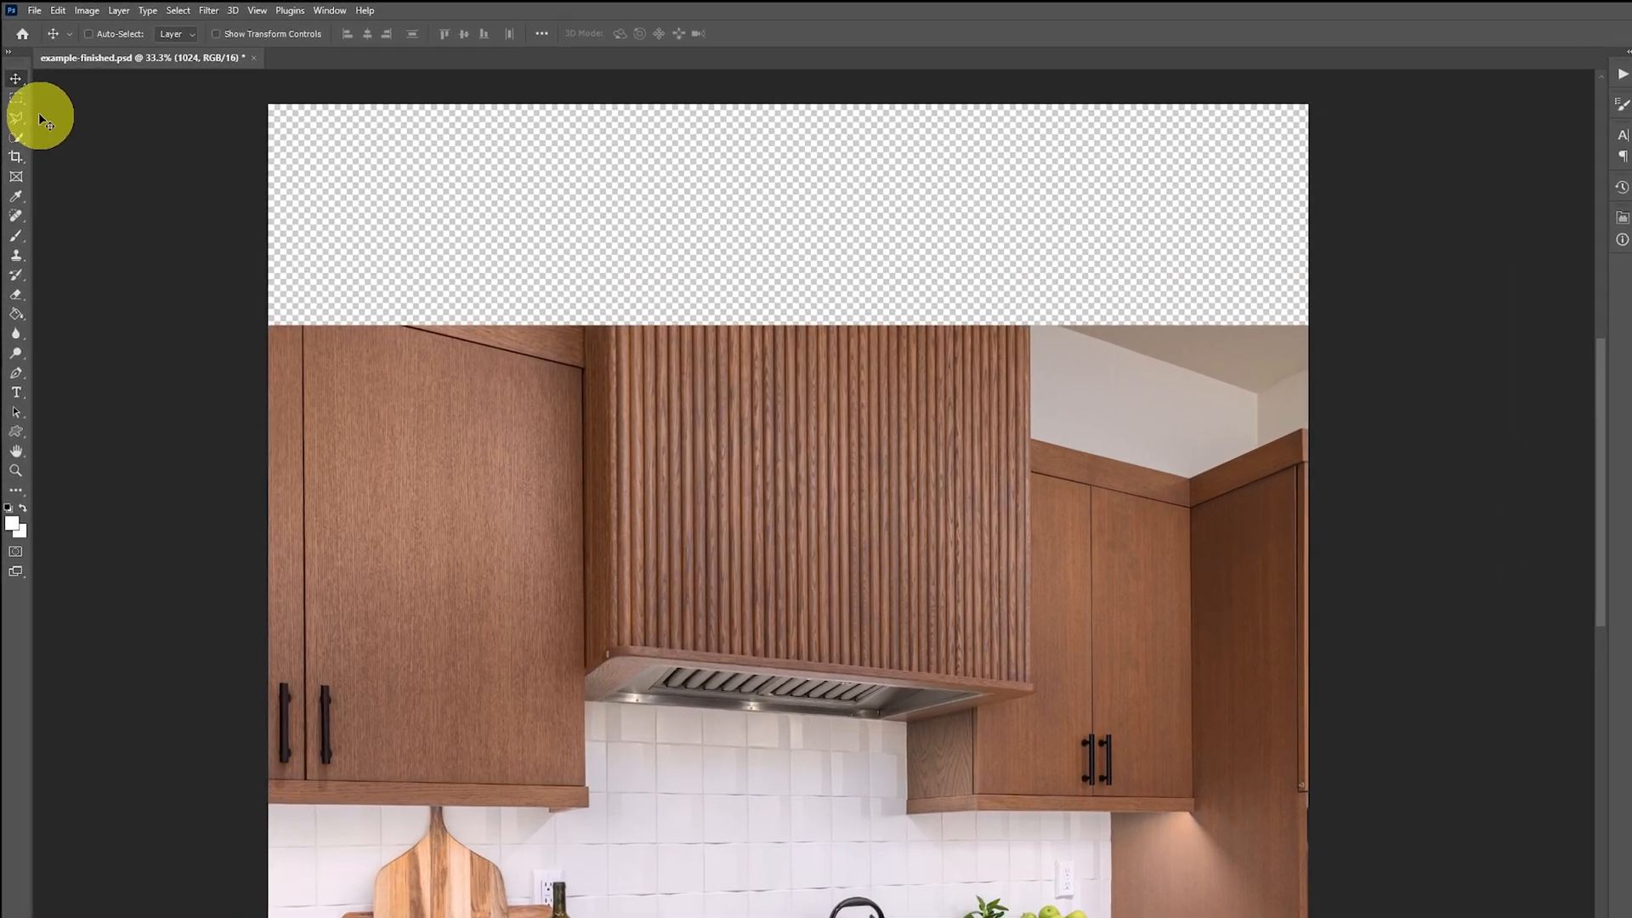
{"action": "mouse_move", "coordinate": [24, 146]}
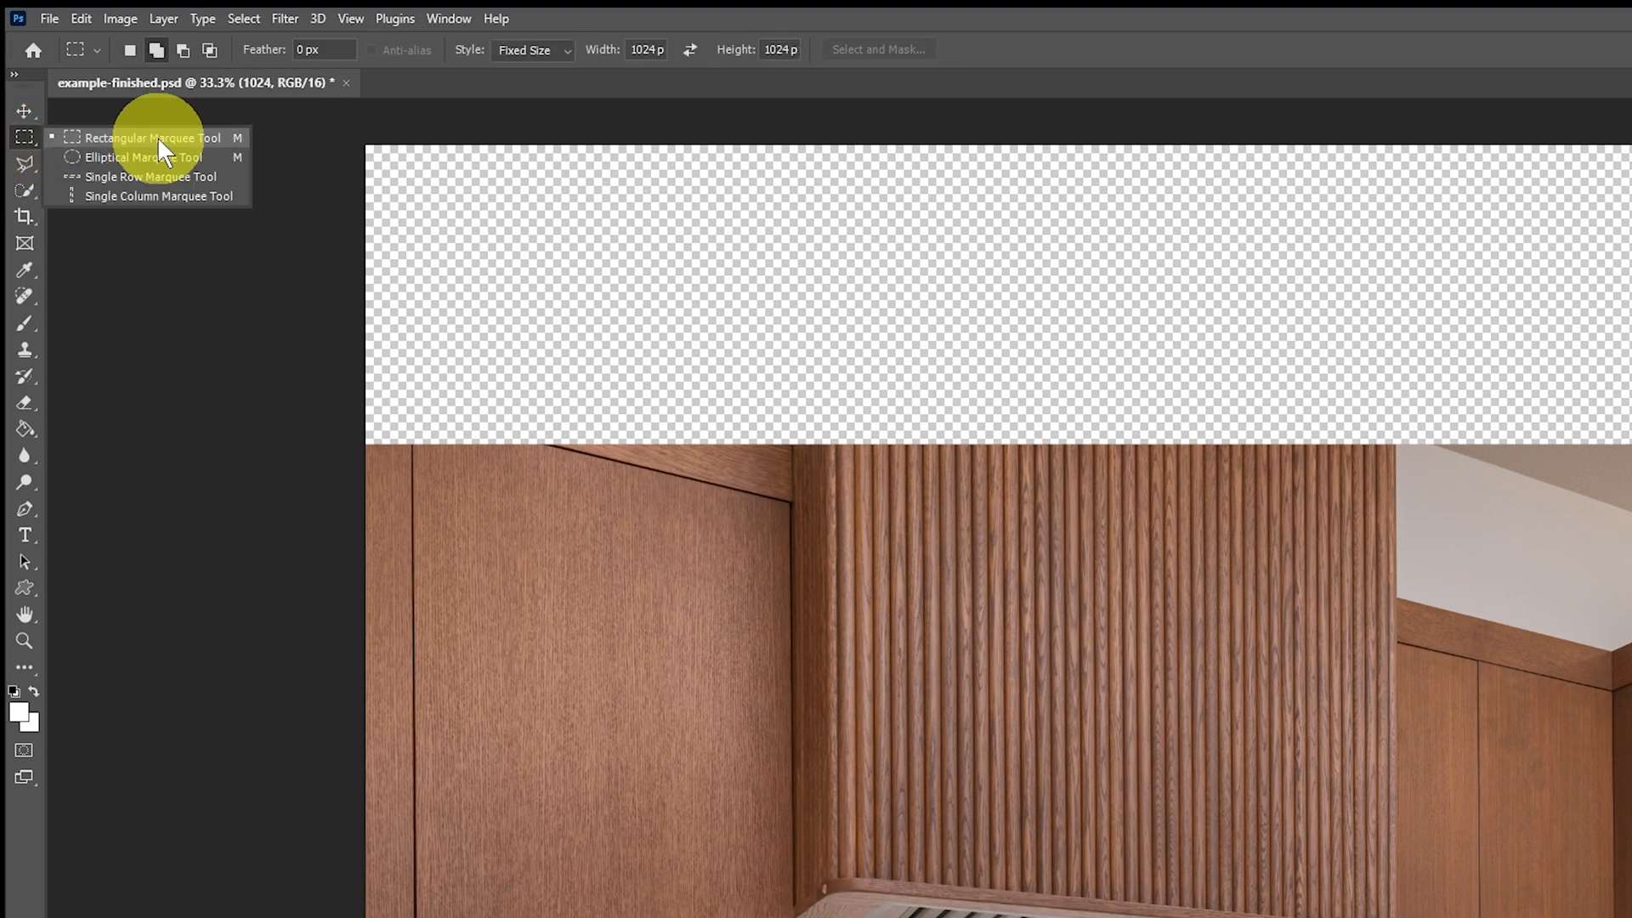
Step: Set the Rectangular Marquee to Fixed Size 1024 by 930 and place it in the top-right blank corner
{"action": "left_click", "coordinate": [157, 136]}
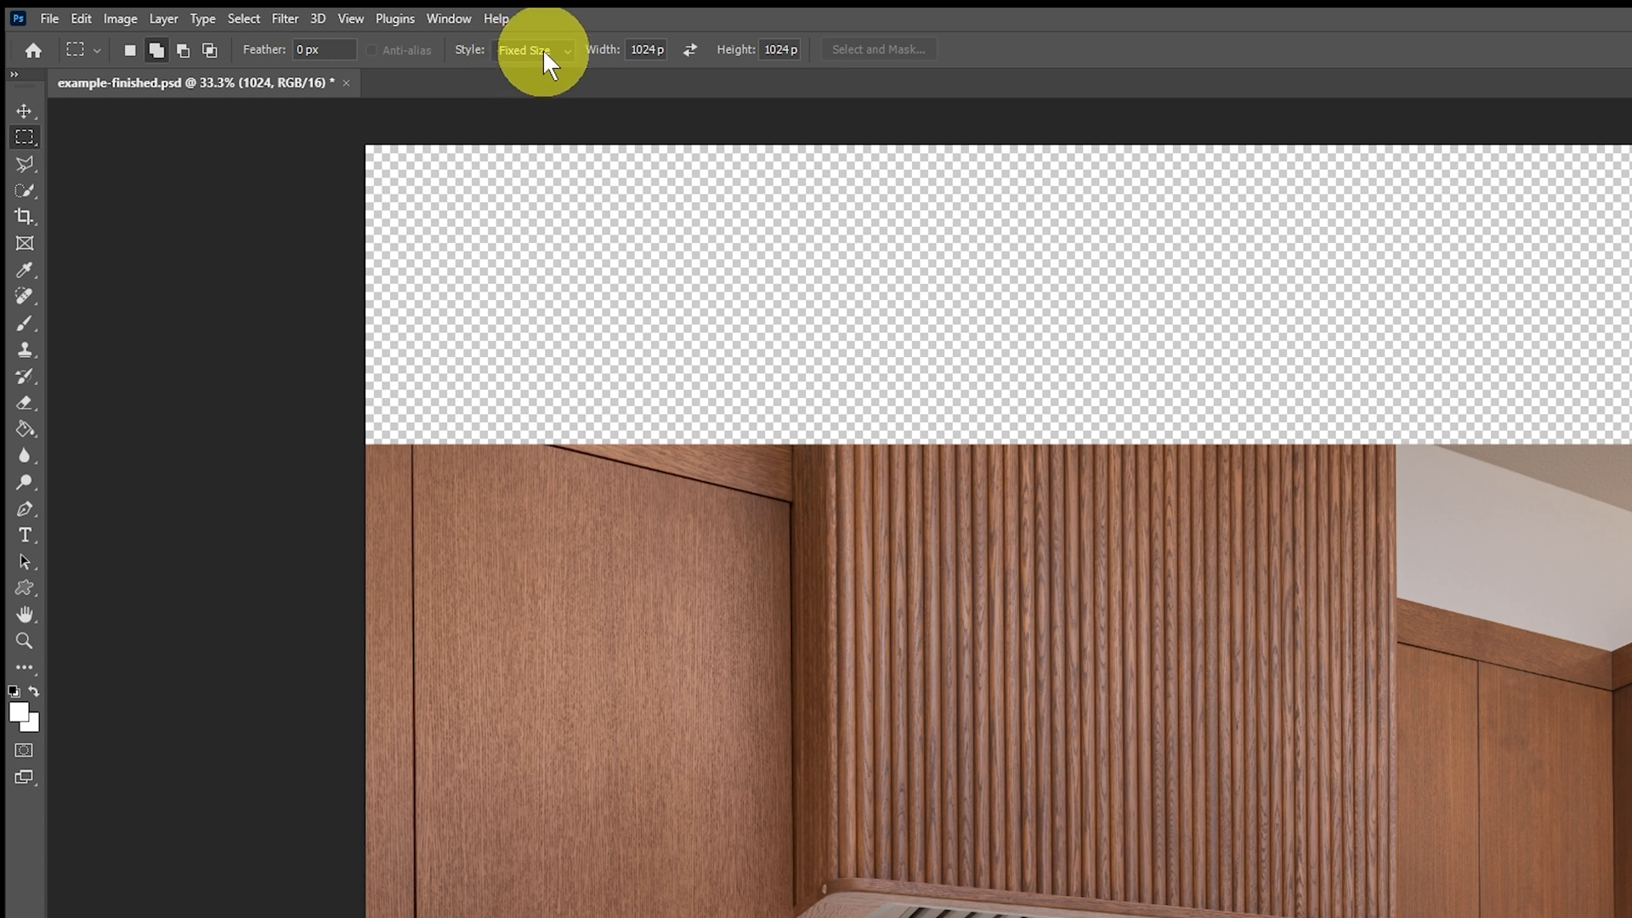
{"action": "left_click", "coordinate": [532, 49]}
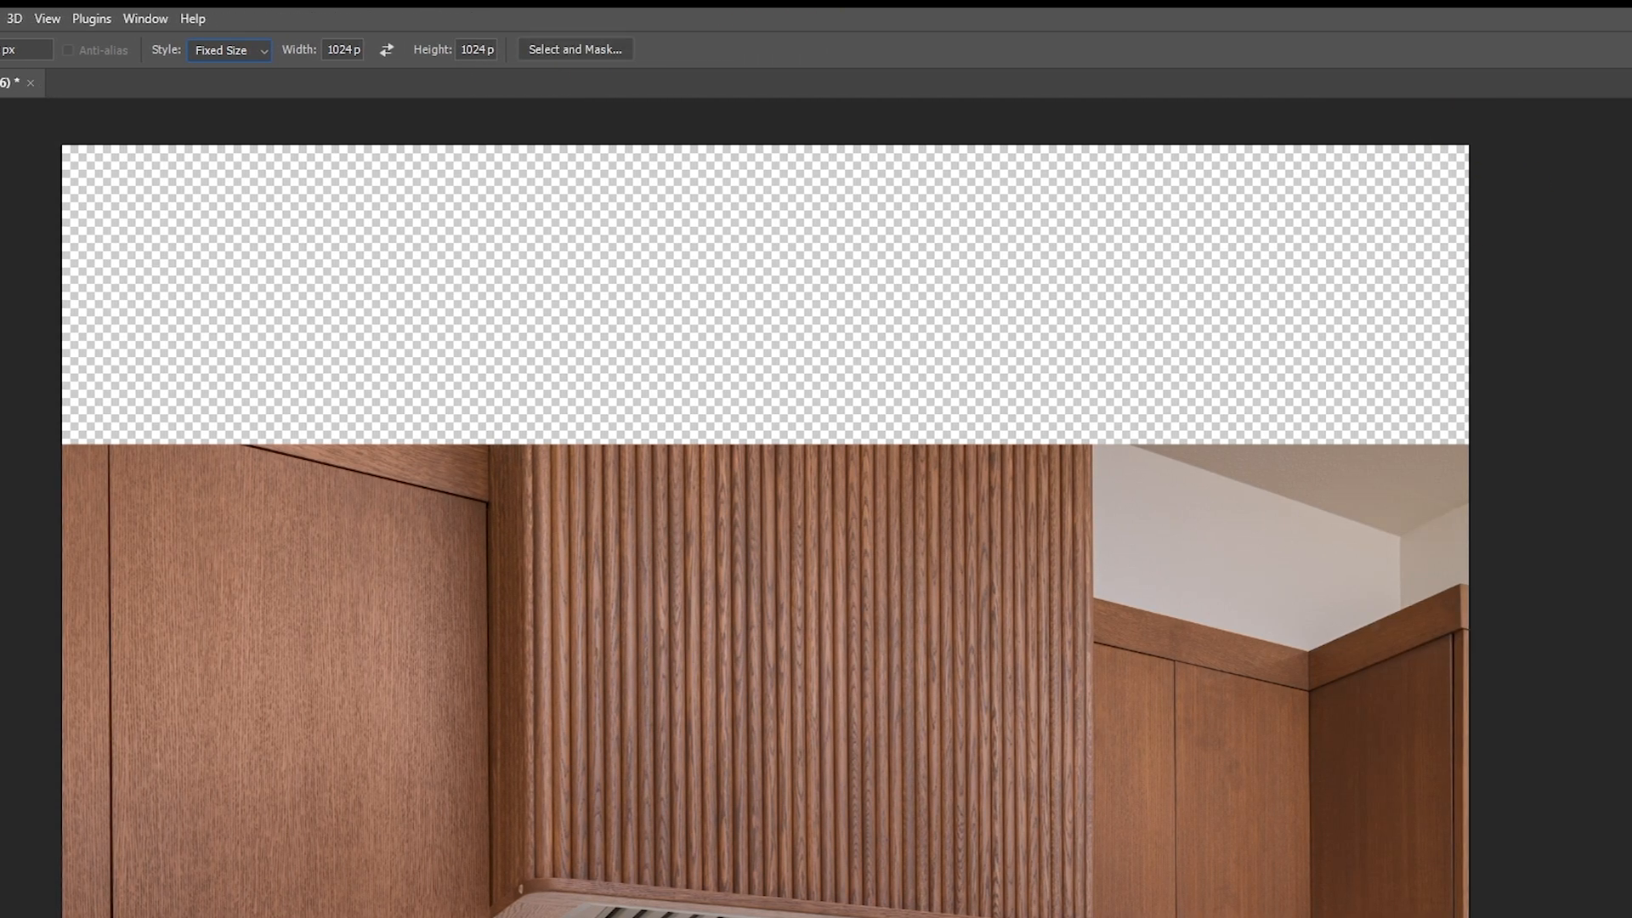
{"action": "mouse_move", "coordinate": [1462, 151]}
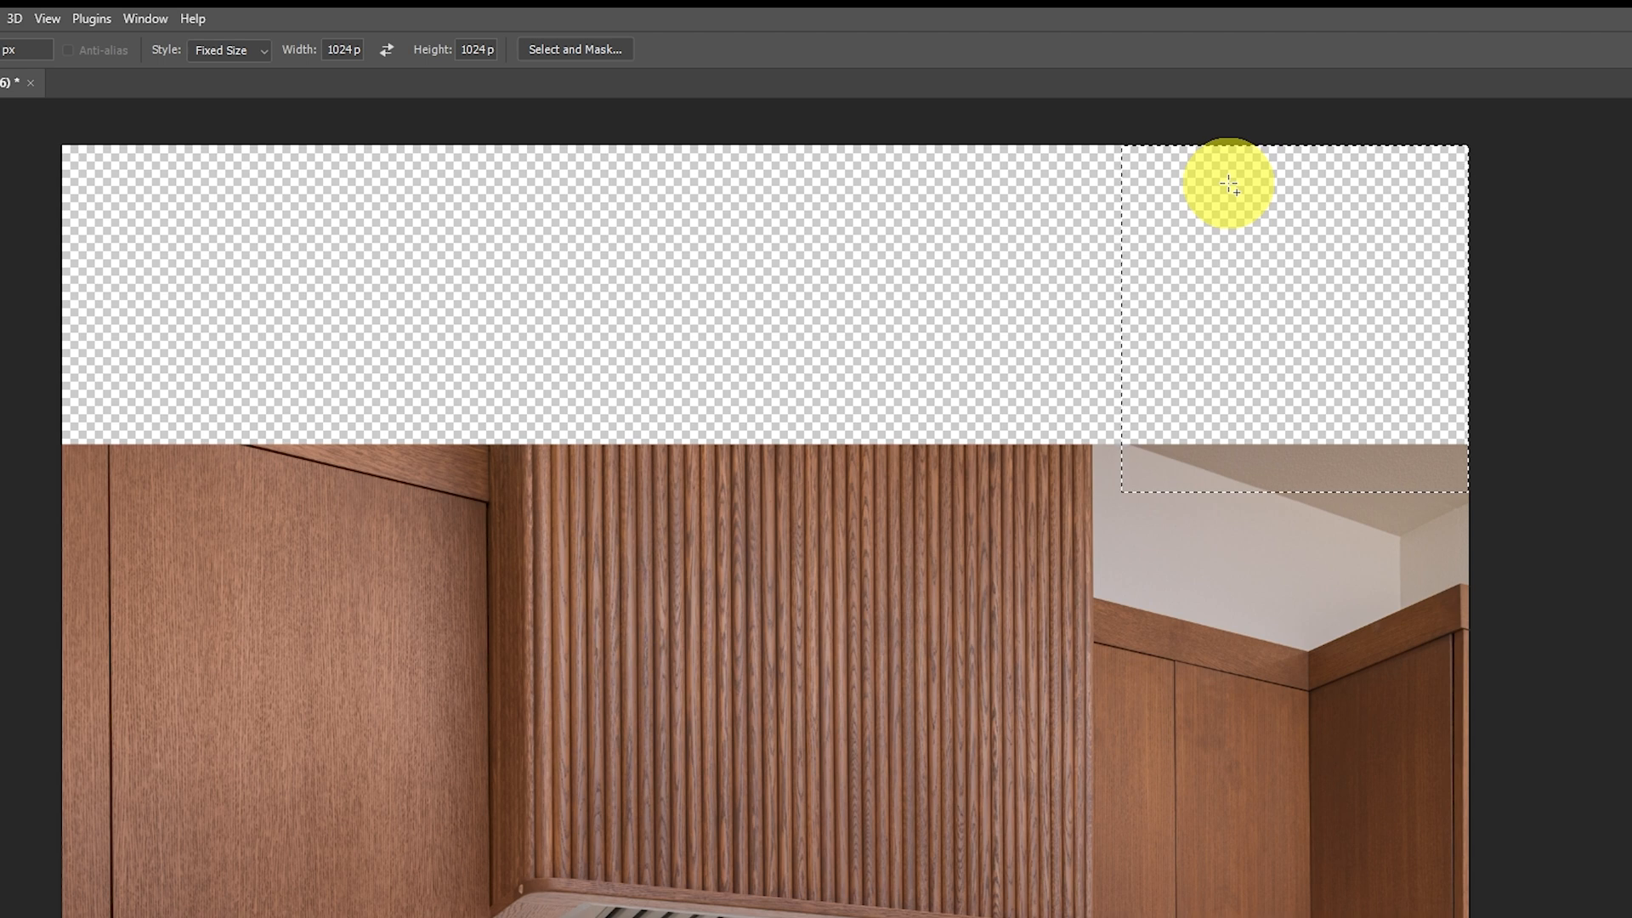
{"action": "mouse_move", "coordinate": [1056, 474]}
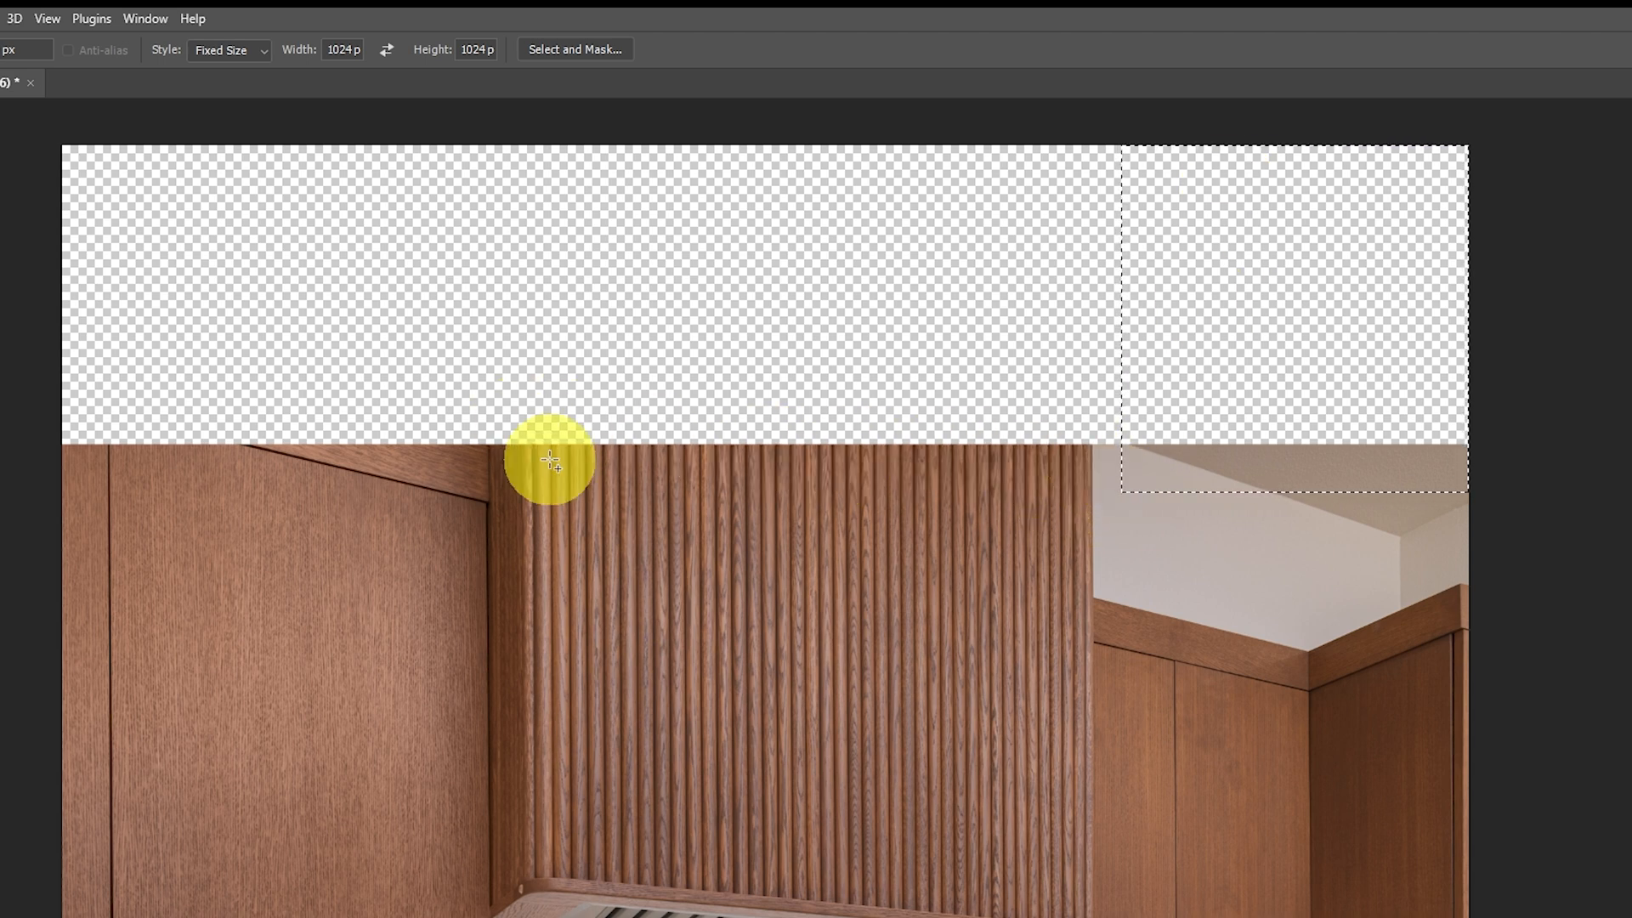
{"action": "mouse_move", "coordinate": [250, 488]}
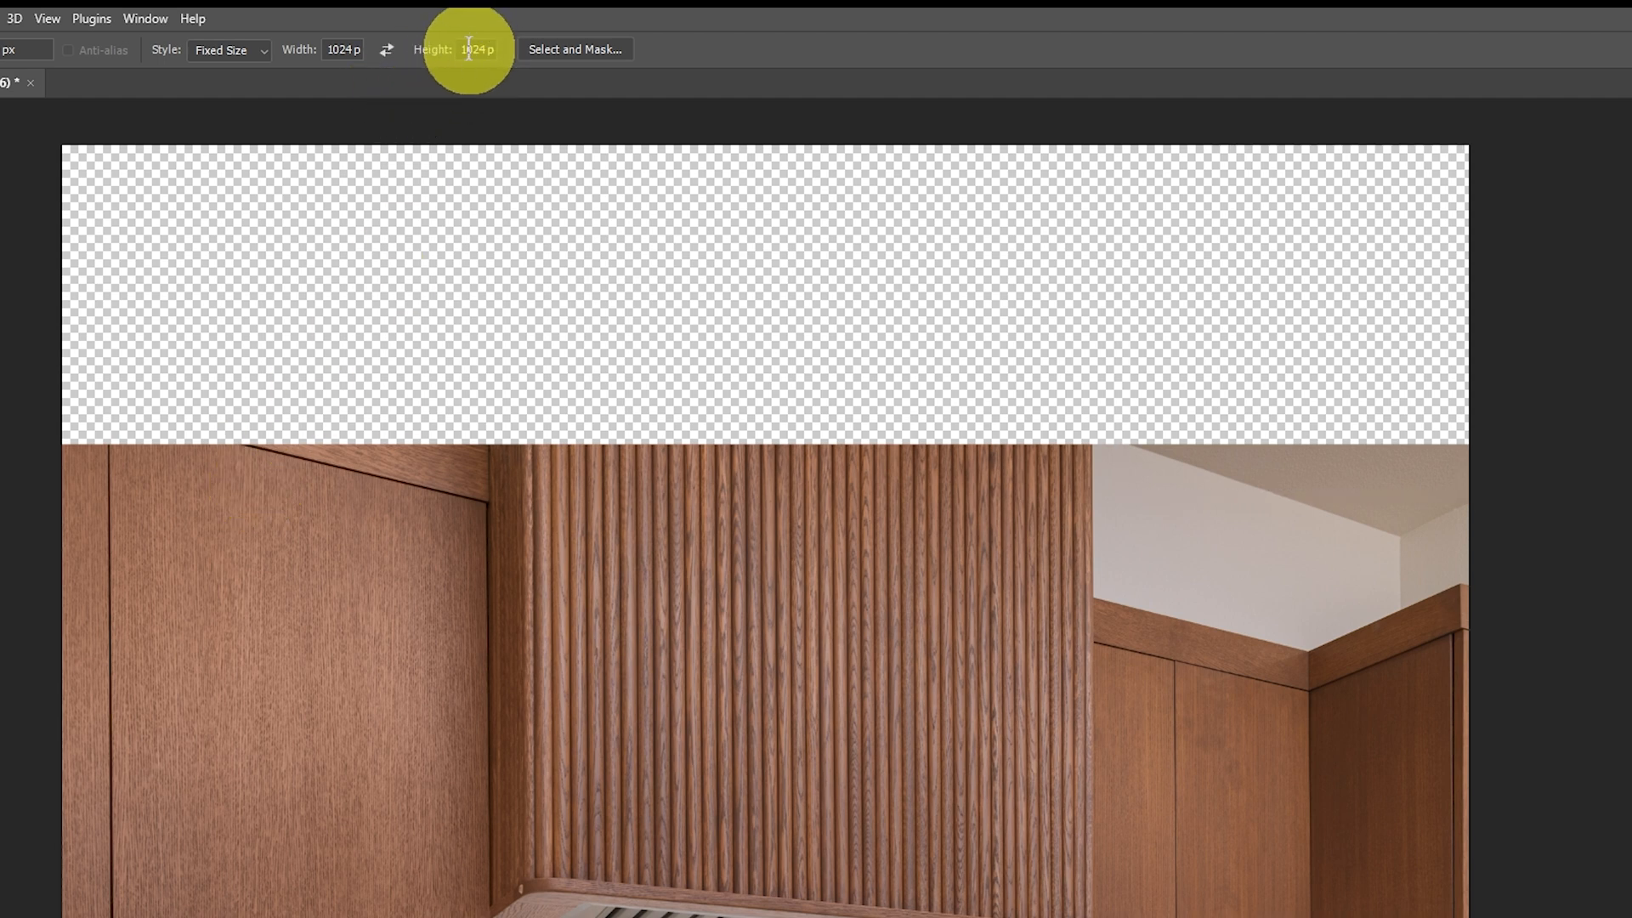
{"action": "left_click", "coordinate": [471, 49]}
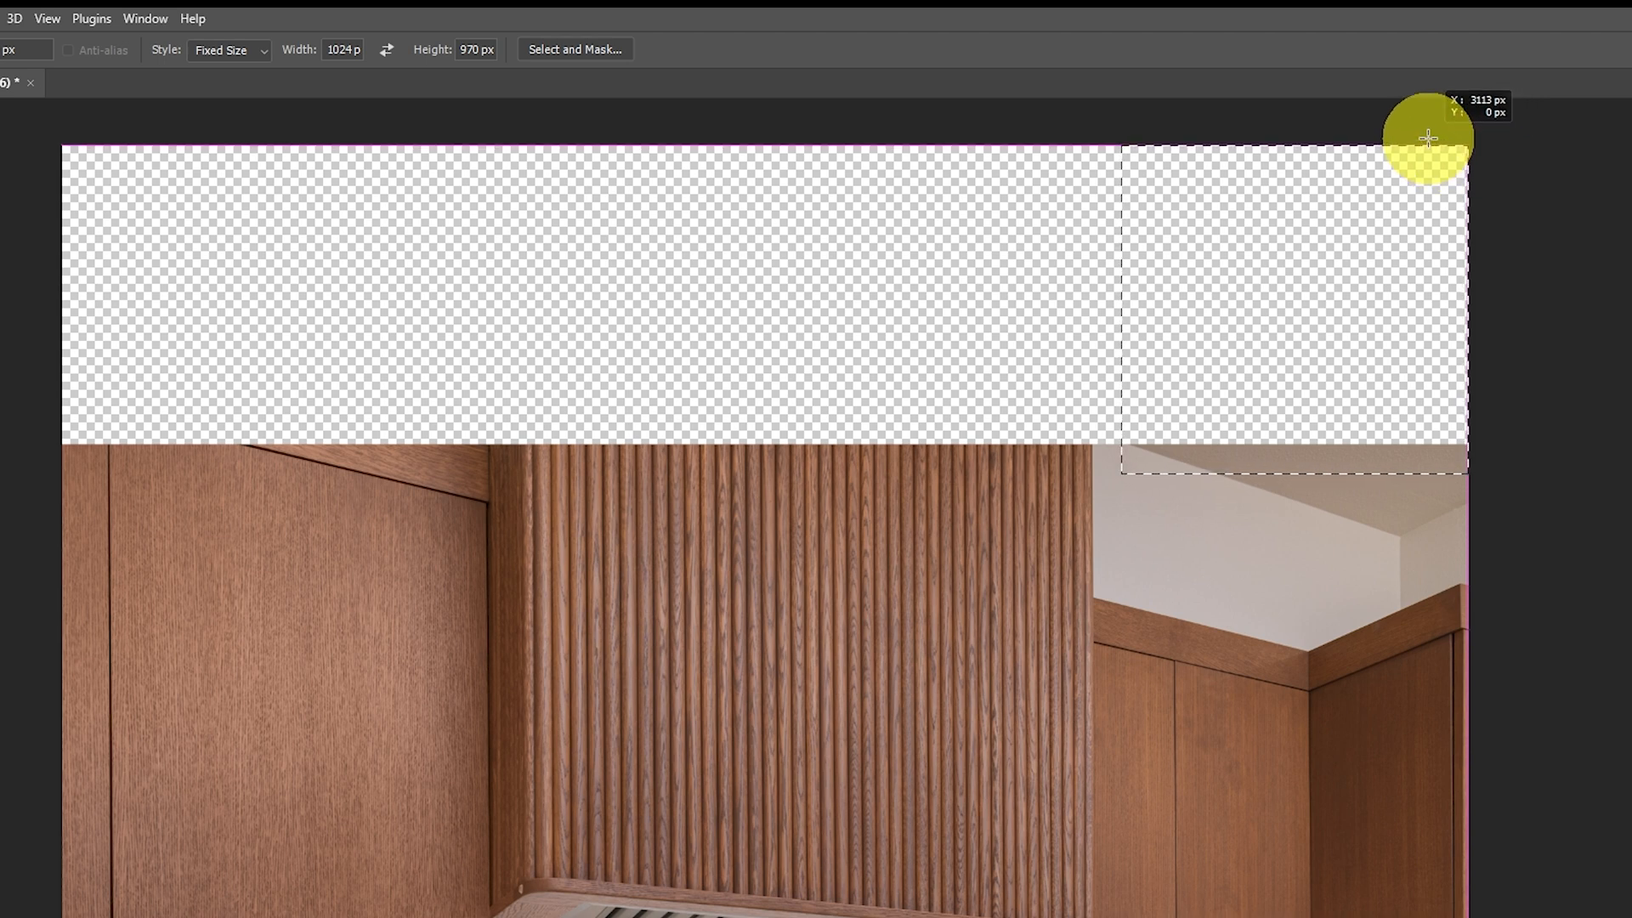
{"action": "mouse_move", "coordinate": [1232, 446]}
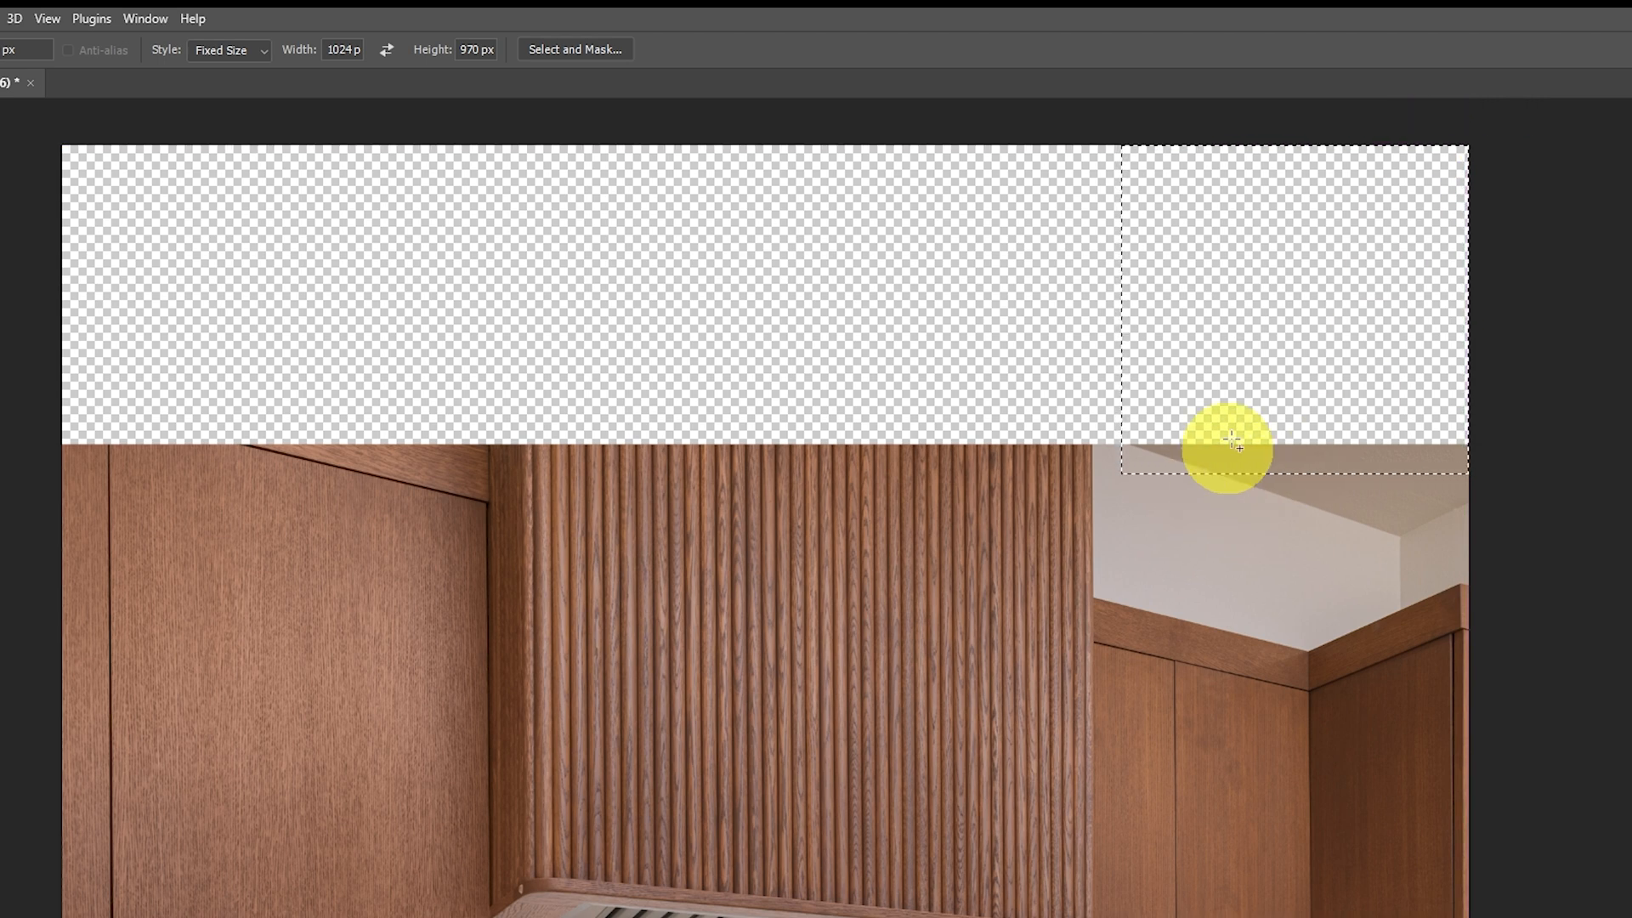
{"action": "mouse_move", "coordinate": [1051, 448]}
{"action": "type", "text": "930"}
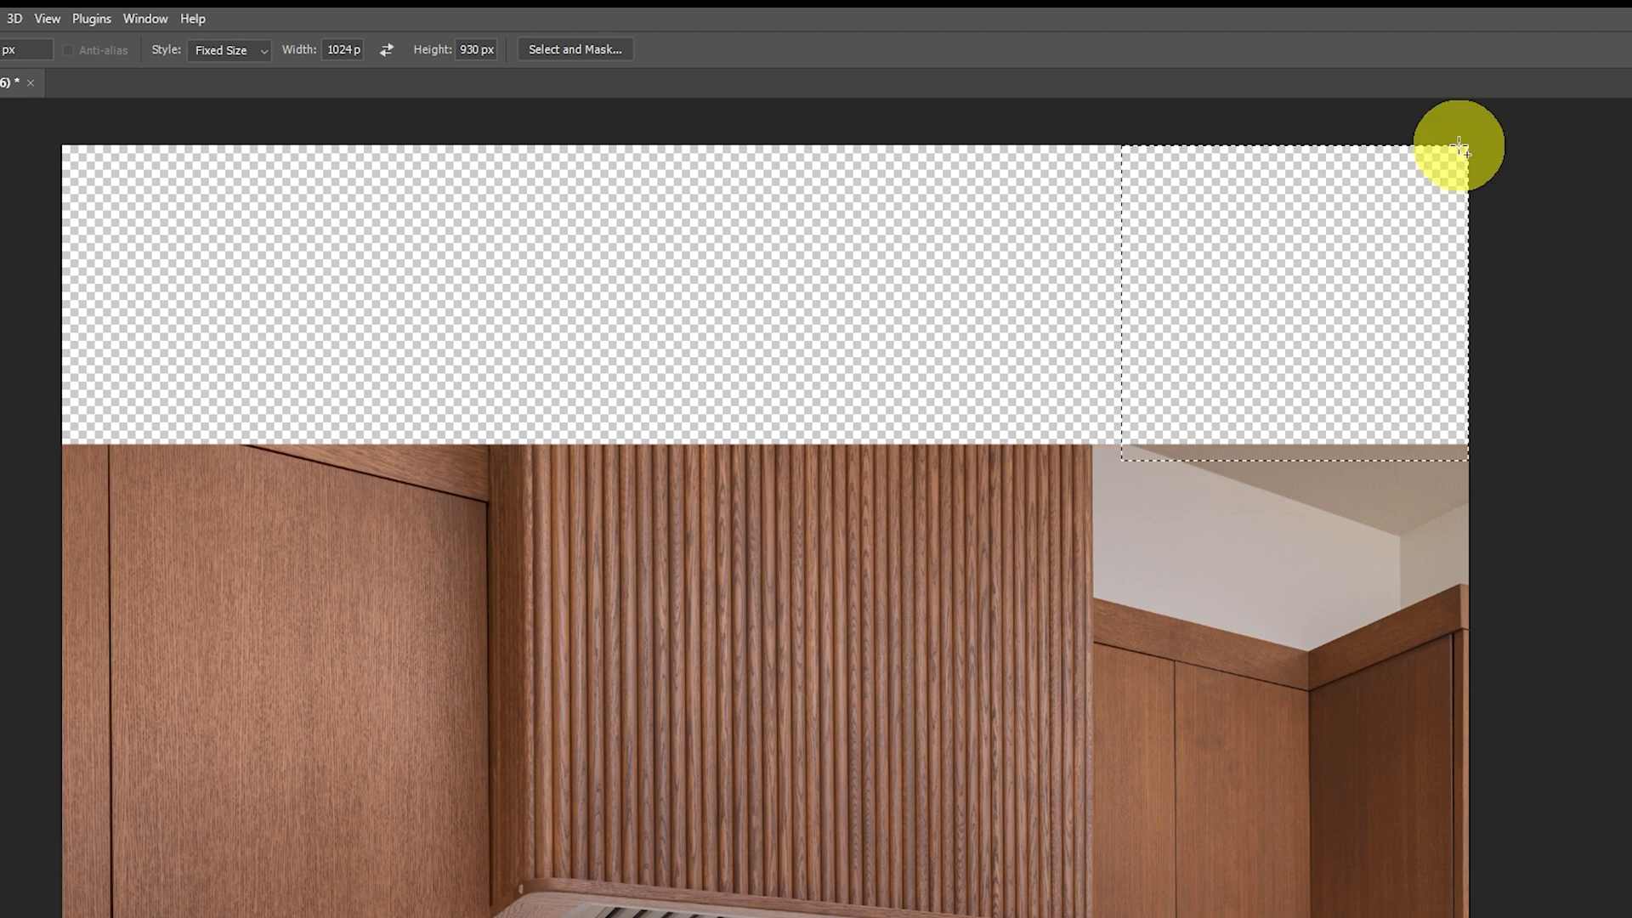
{"action": "mouse_move", "coordinate": [1323, 286]}
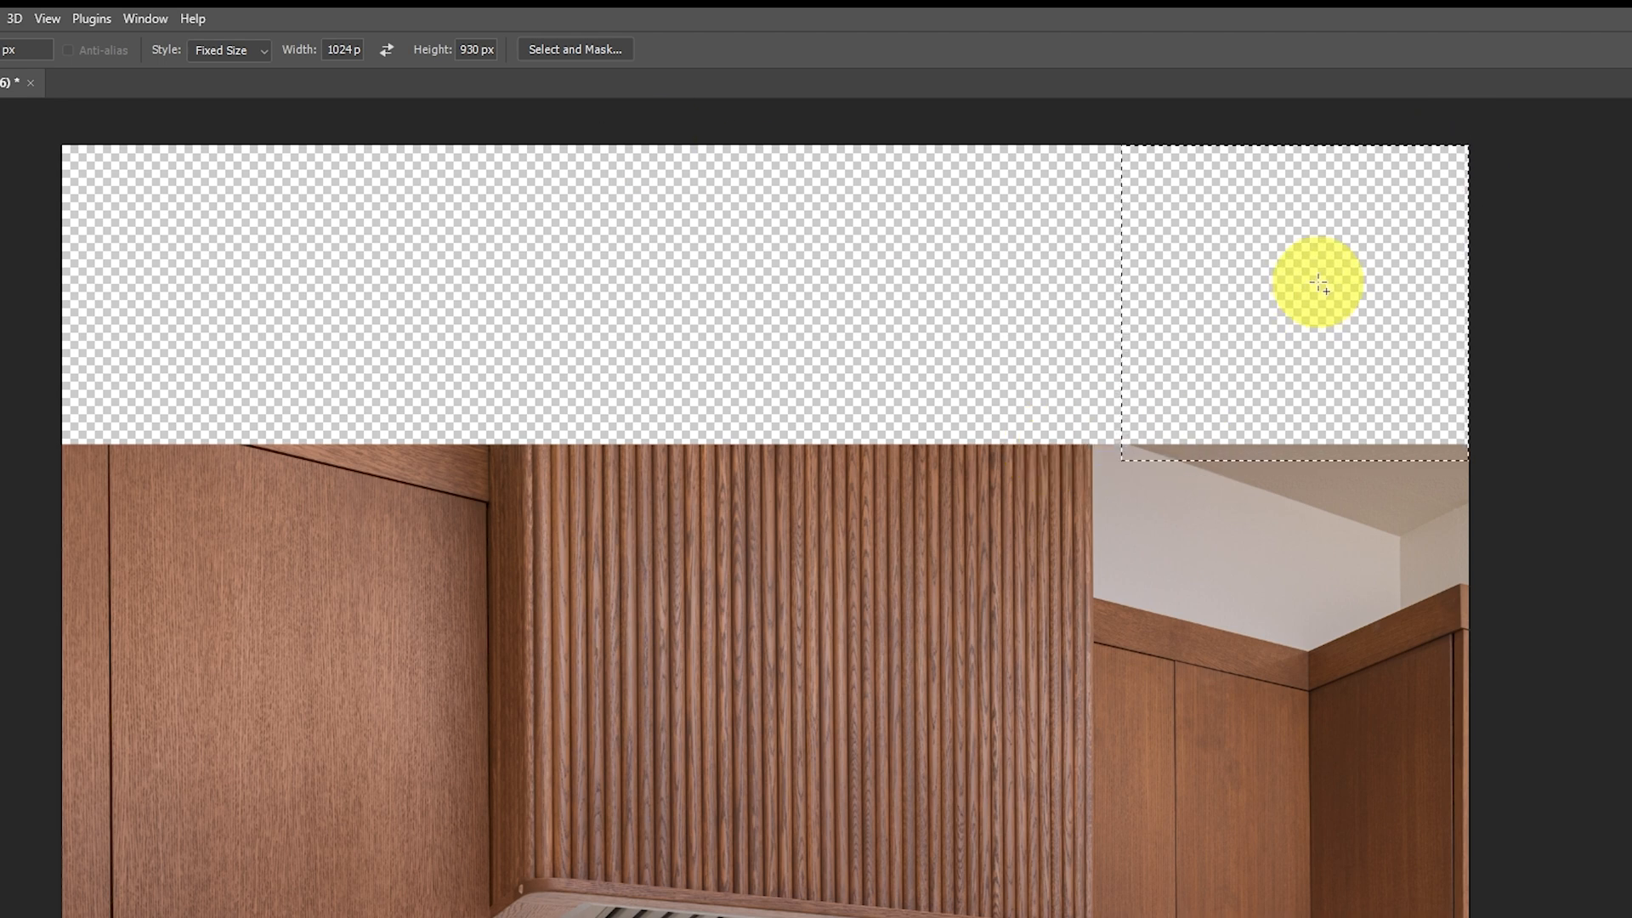
{"action": "mouse_move", "coordinate": [169, 280]}
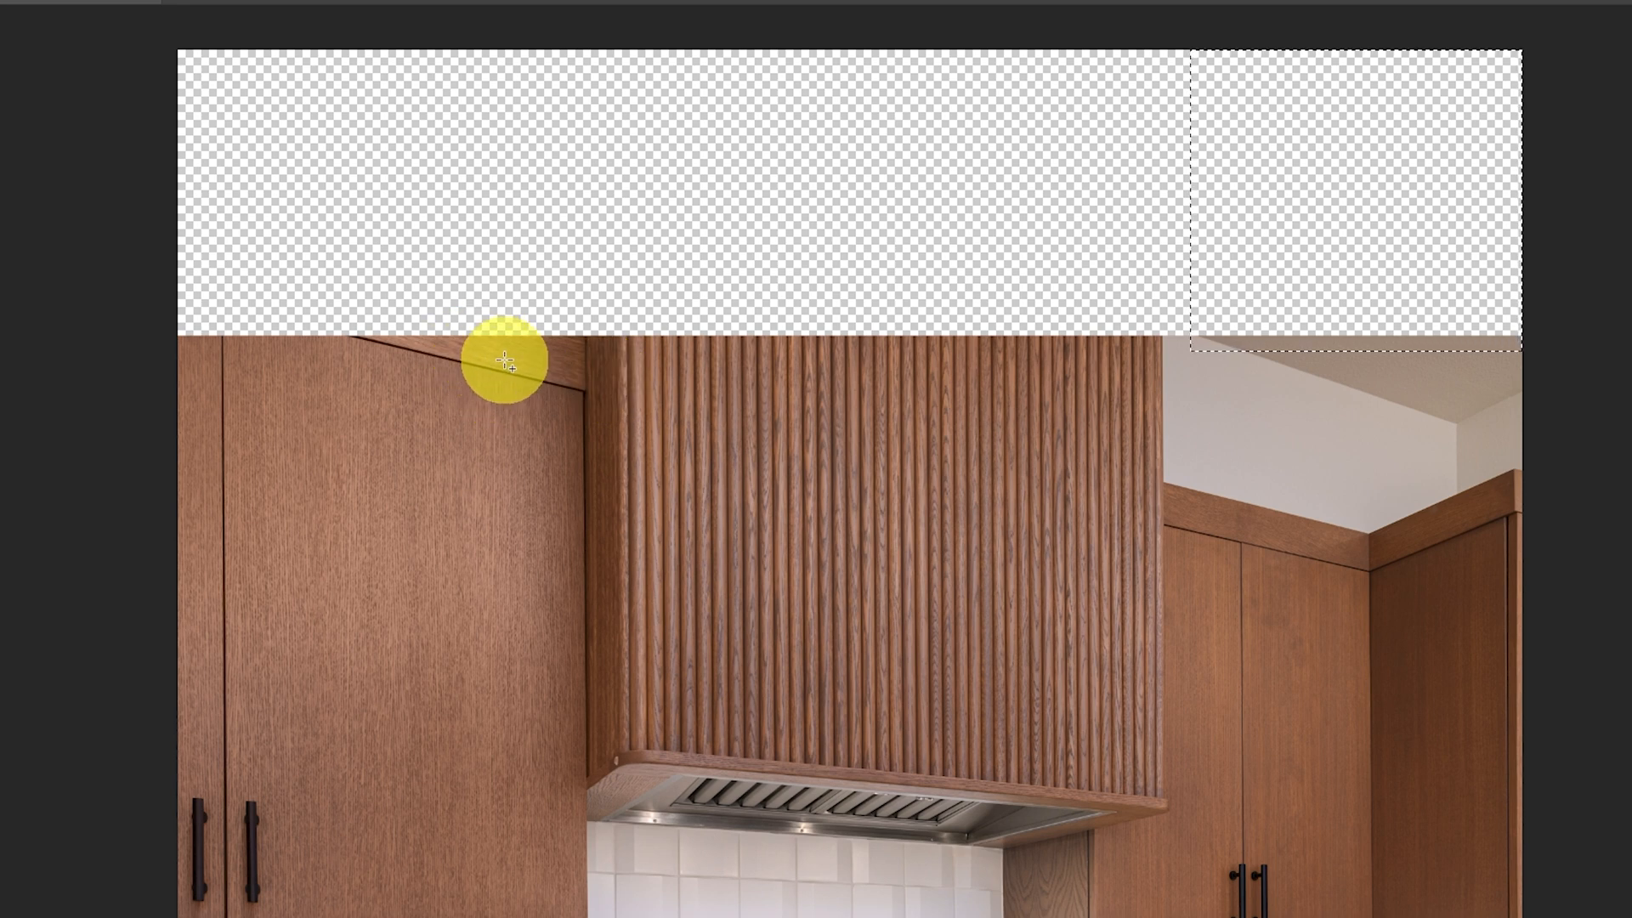
{"action": "mouse_move", "coordinate": [1369, 558]}
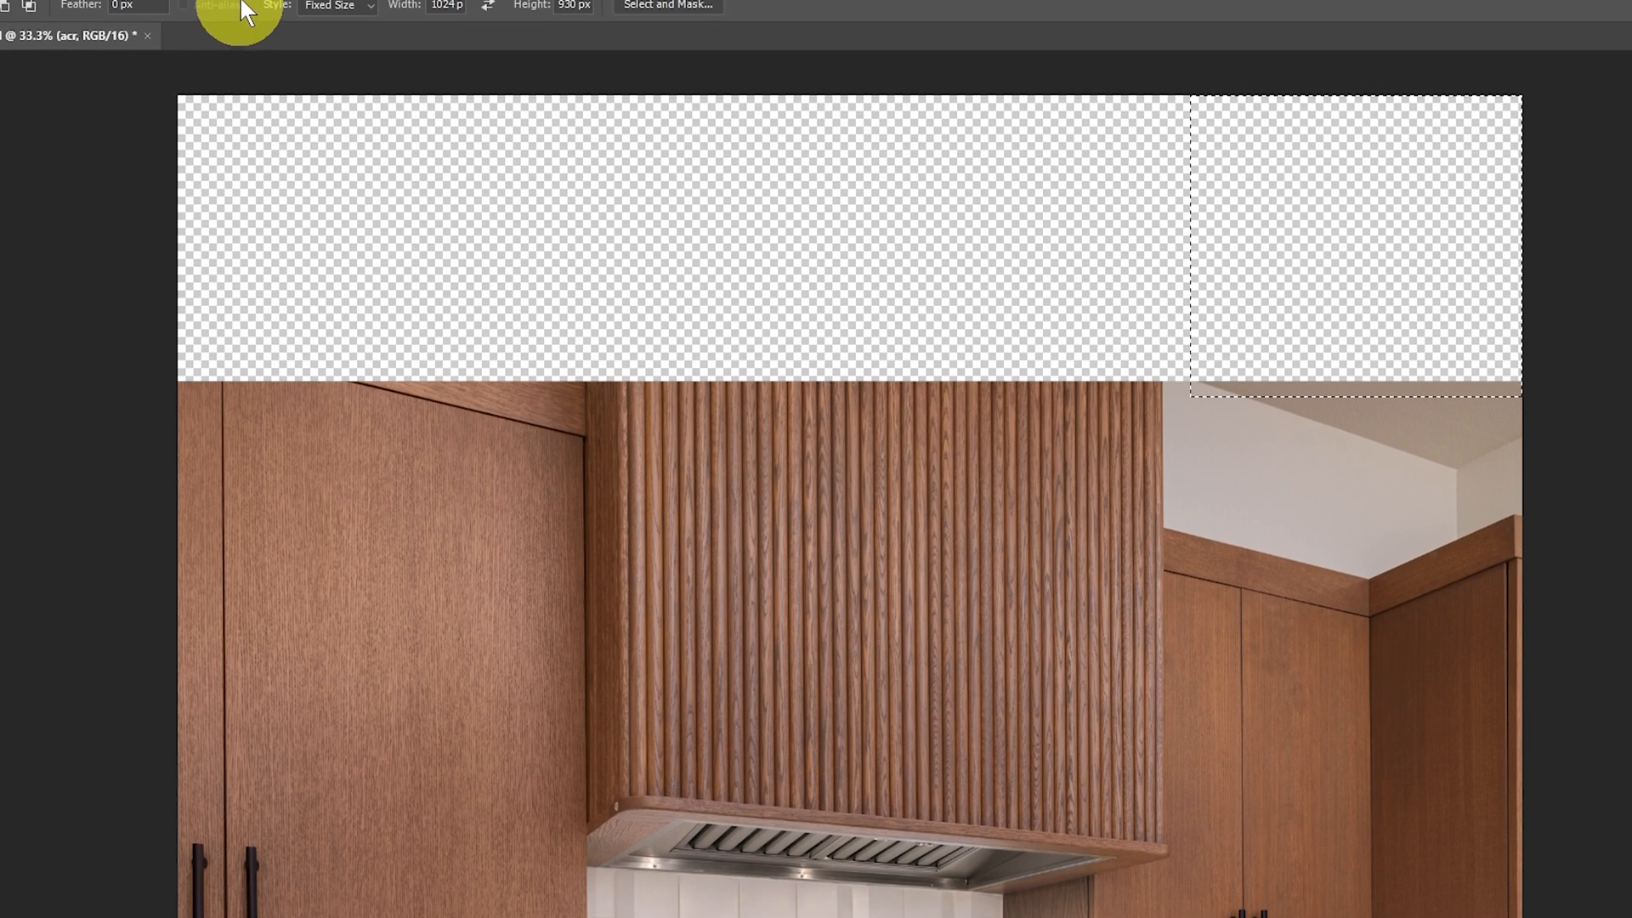
{"action": "left_click", "coordinate": [256, 19]}
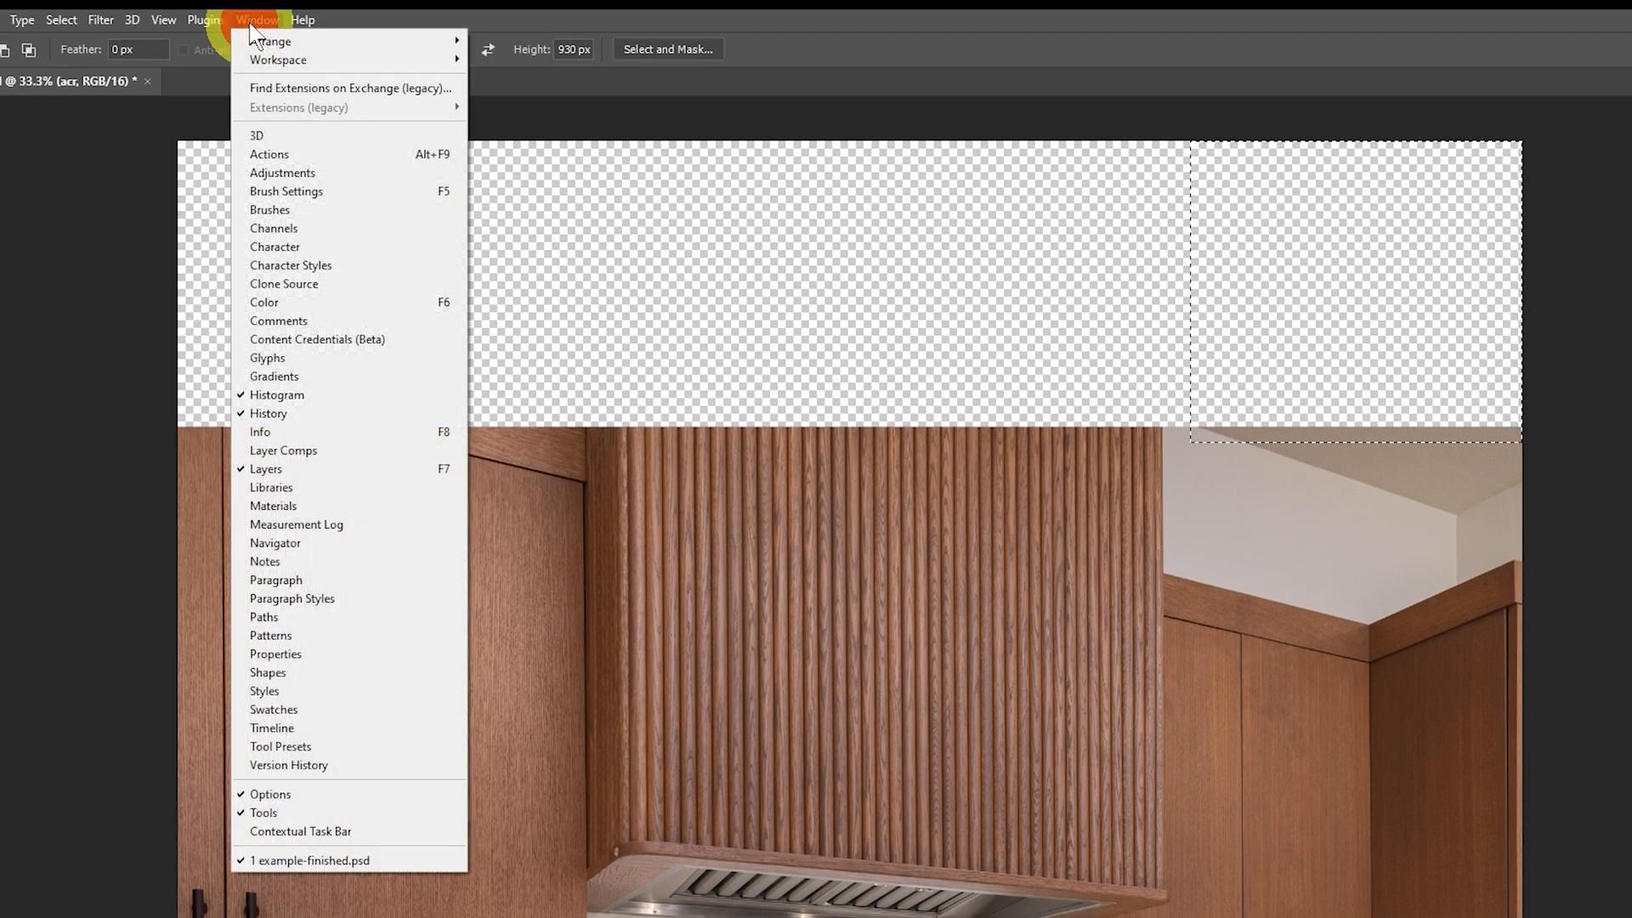
{"action": "mouse_move", "coordinate": [299, 831]}
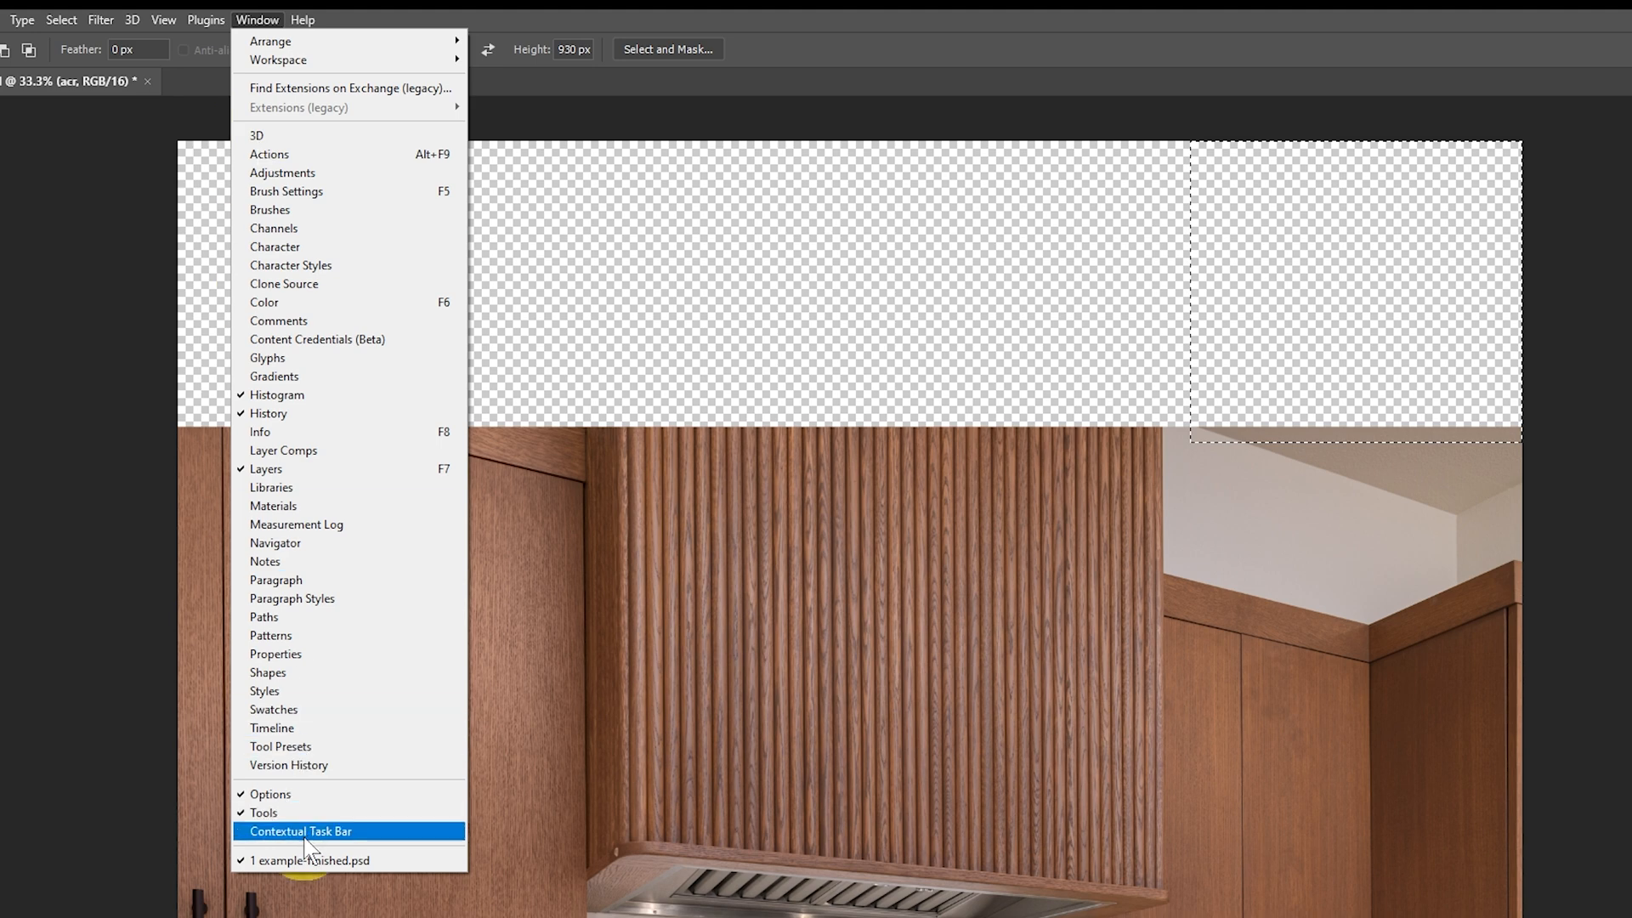
Step: Enable the Contextual Task Bar, run Generative Fill on the top-right corner and apply the second ceiling variation
{"action": "left_click", "coordinate": [301, 831]}
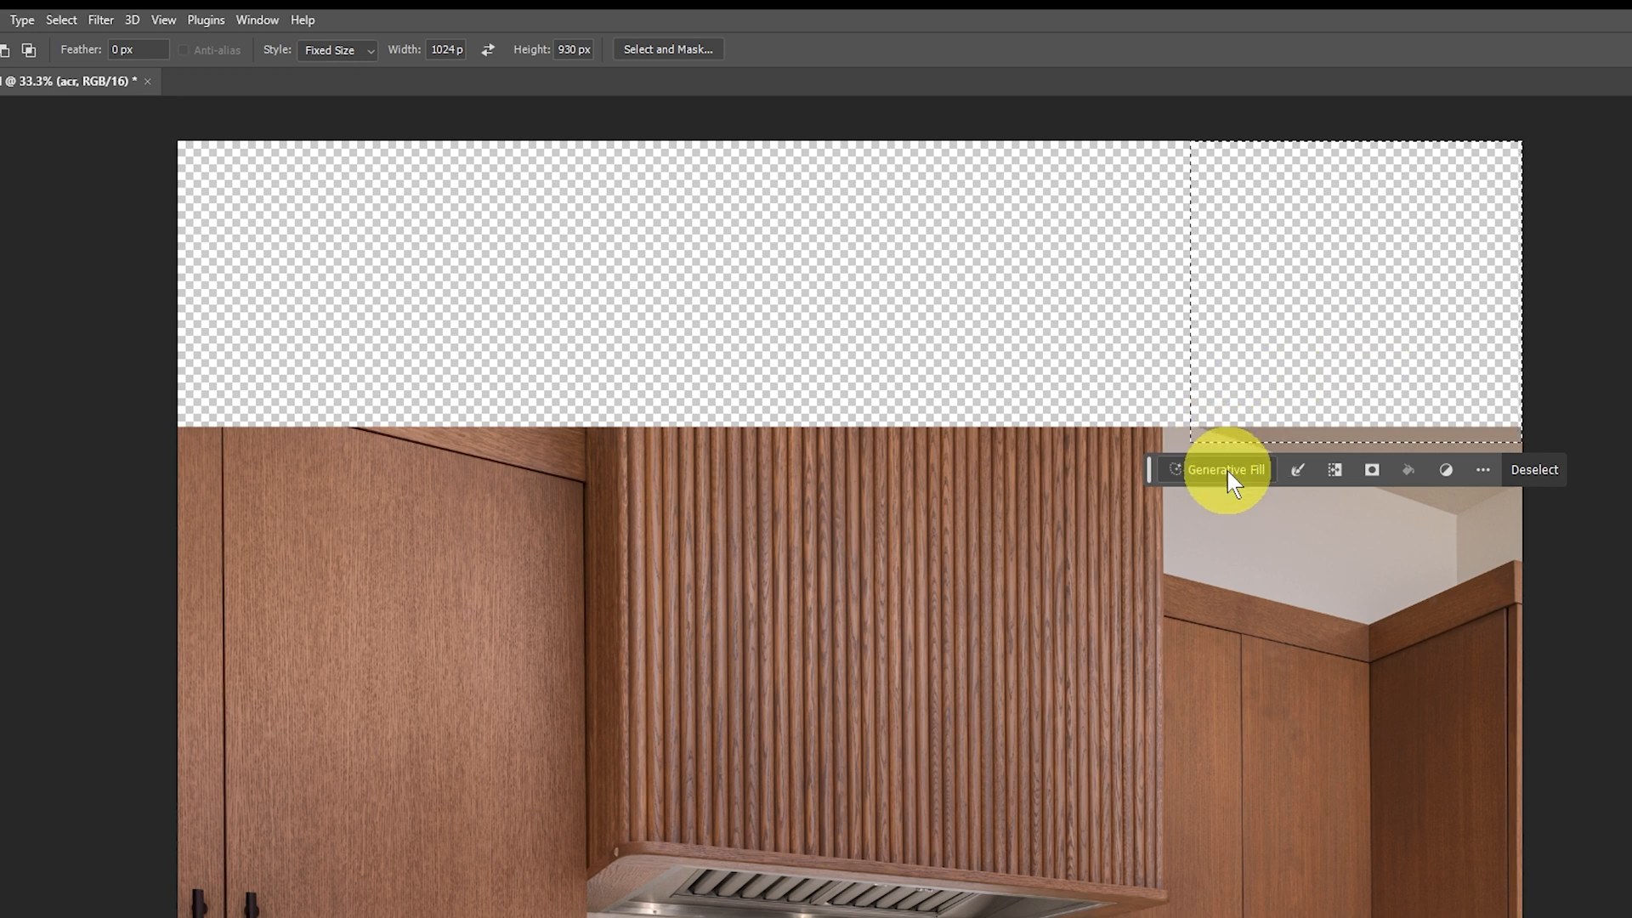
{"action": "left_click", "coordinate": [1226, 469]}
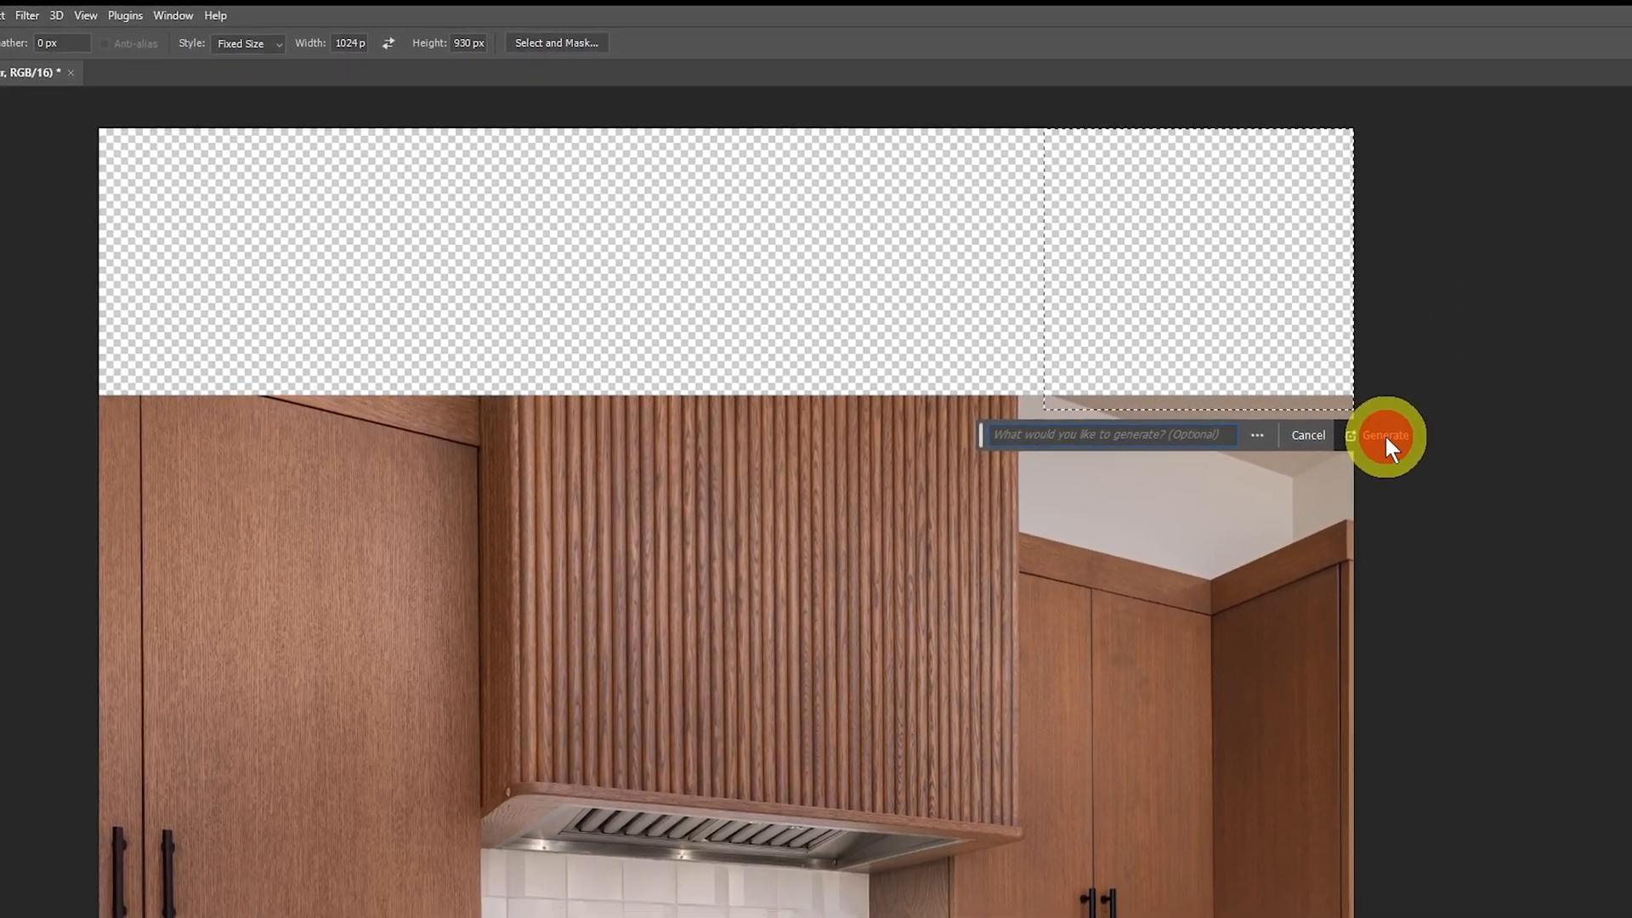
{"action": "left_click", "coordinate": [1386, 435]}
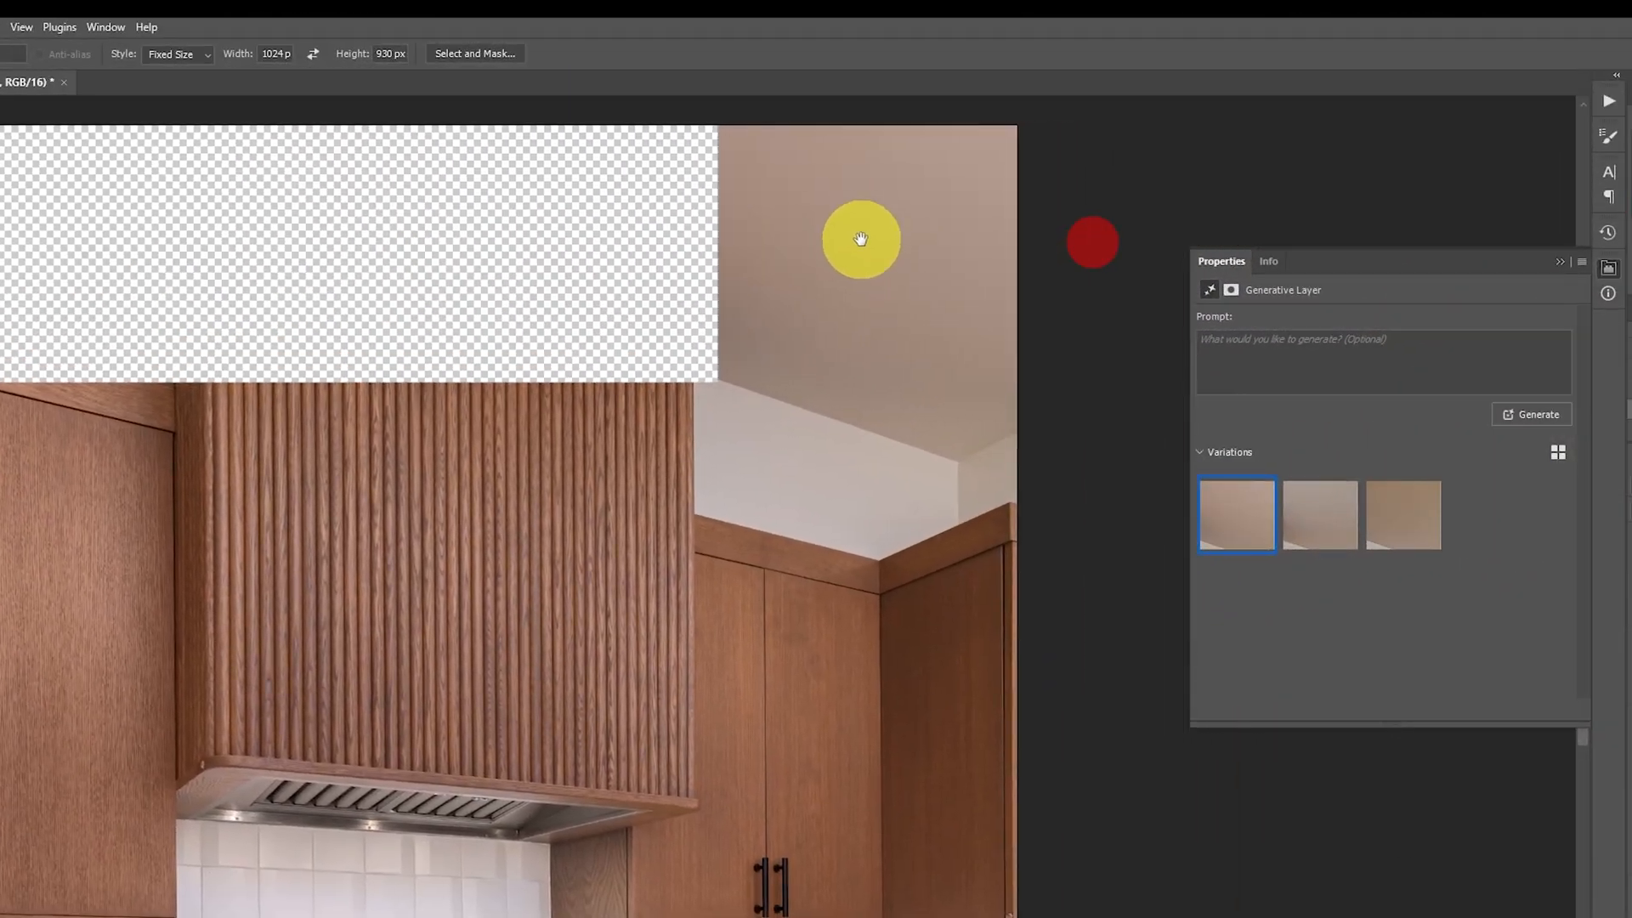
{"action": "left_click", "coordinate": [1320, 514]}
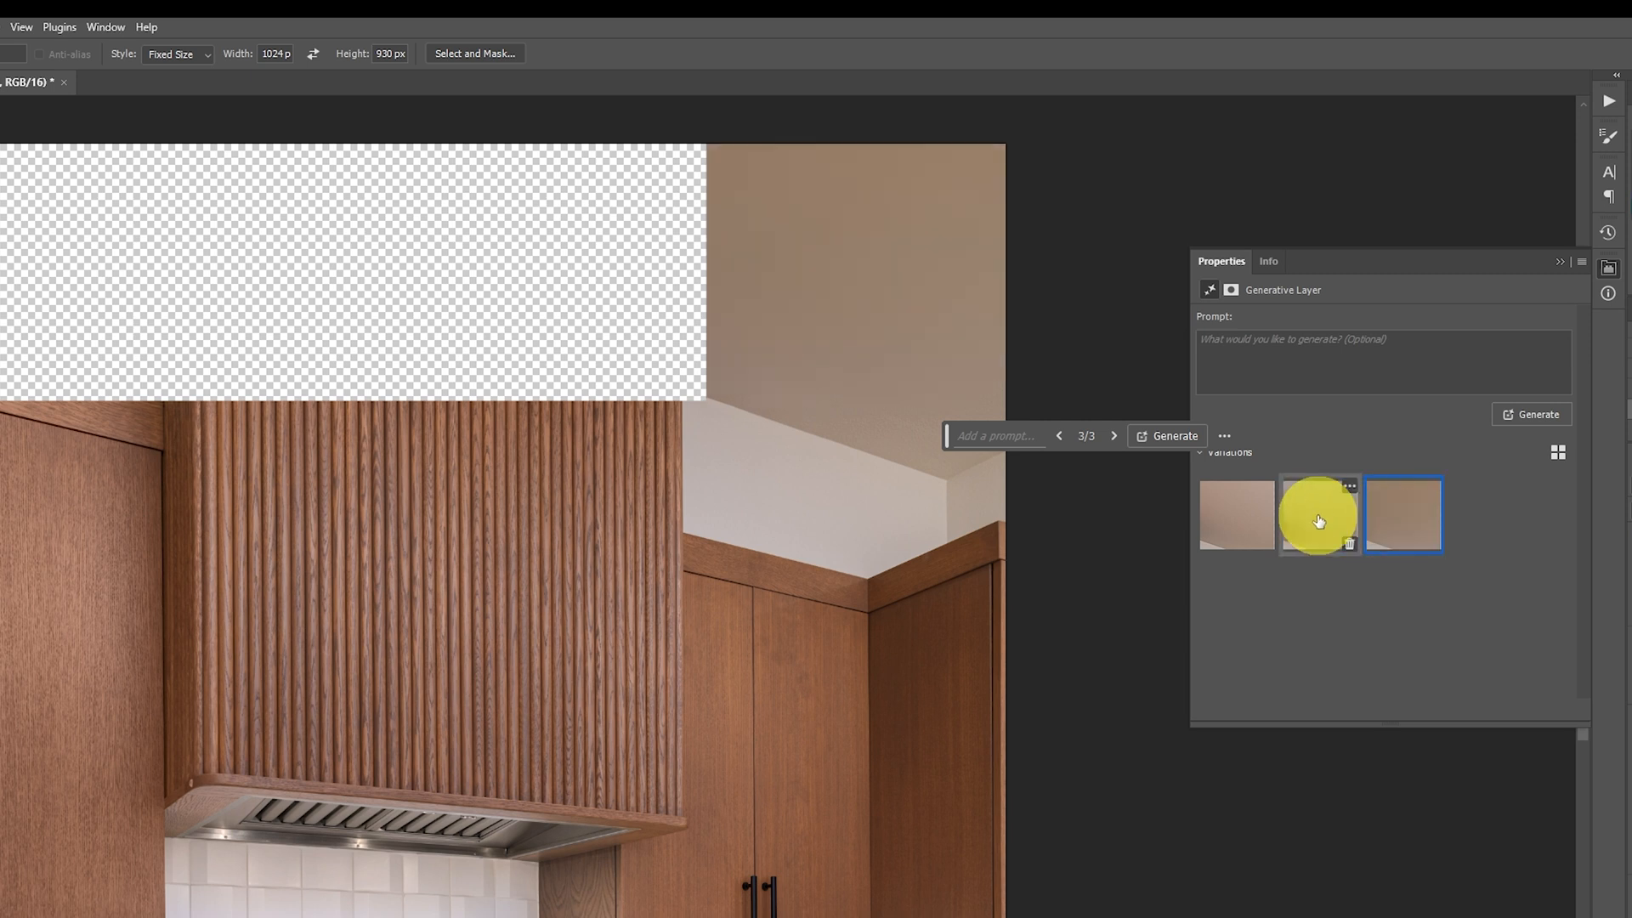
{"action": "left_click", "coordinate": [1236, 515]}
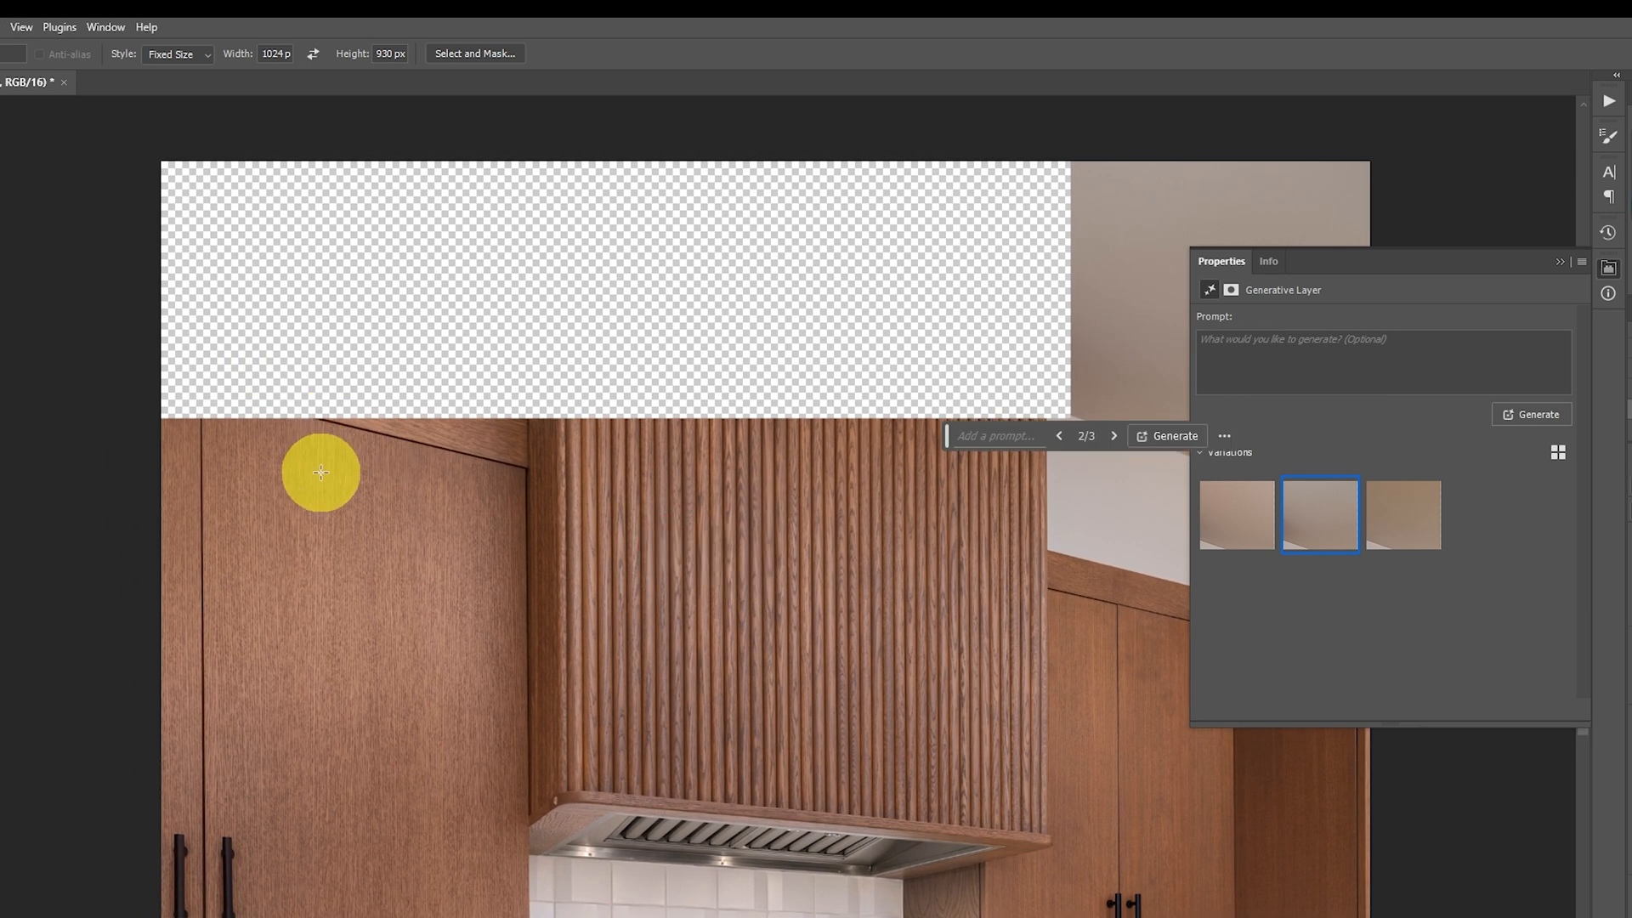
{"action": "mouse_move", "coordinate": [195, 195]}
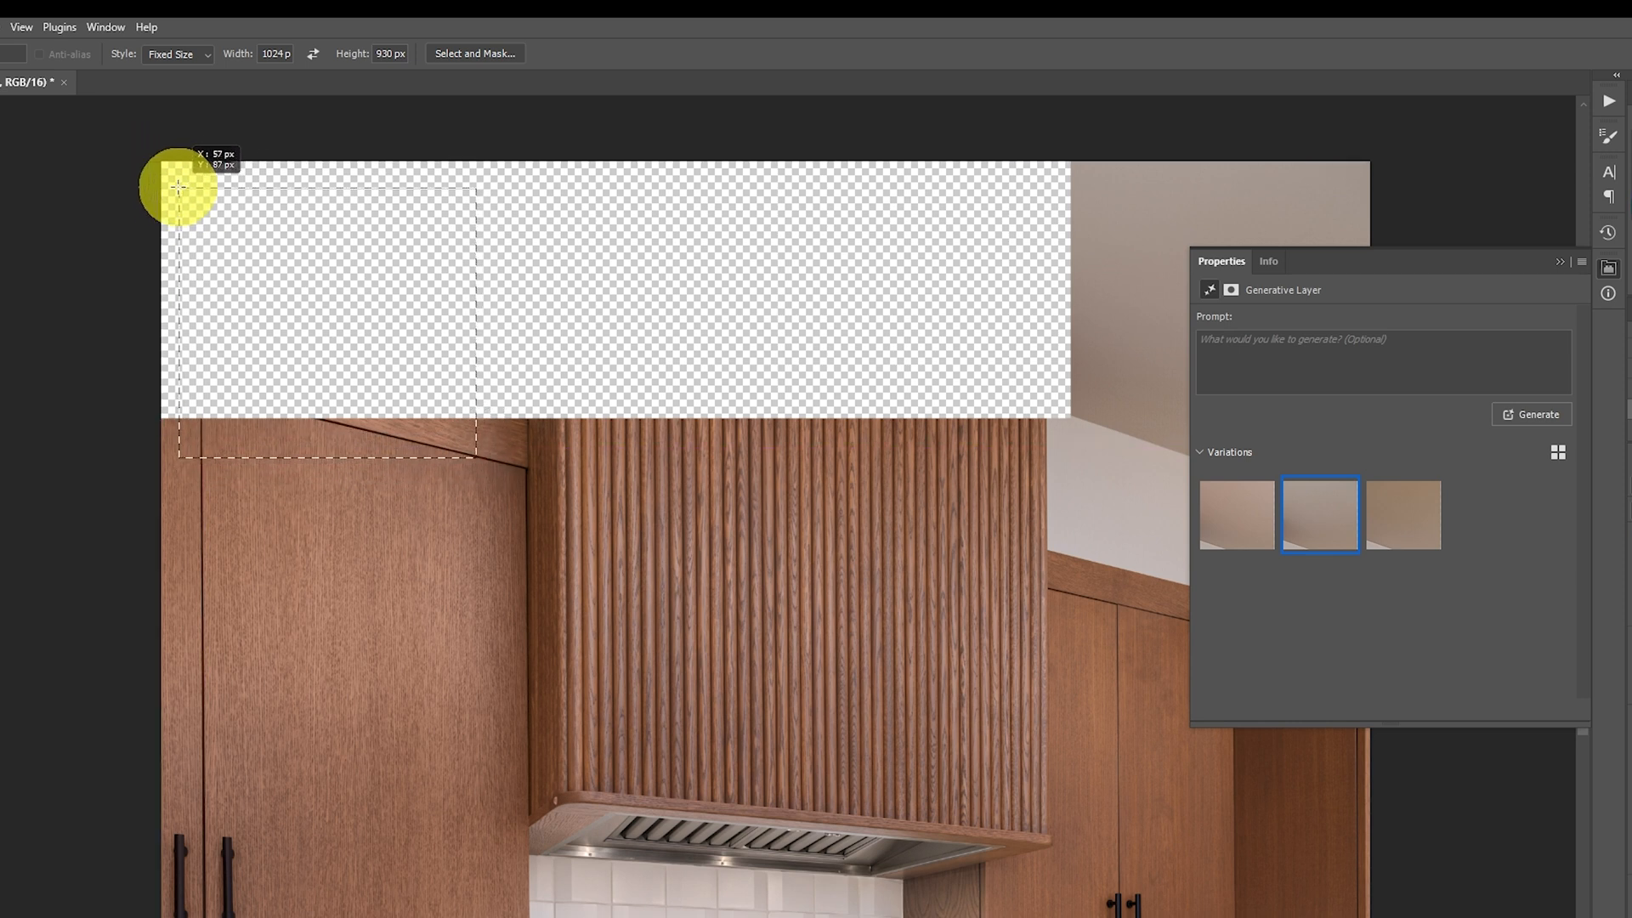
Step: Place the fixed marquee over the top-left corner overlapping the cabinet edge and generate ceiling fill
{"action": "left_click_drag", "start_coordinate": [177, 188], "coordinate": [312, 255]}
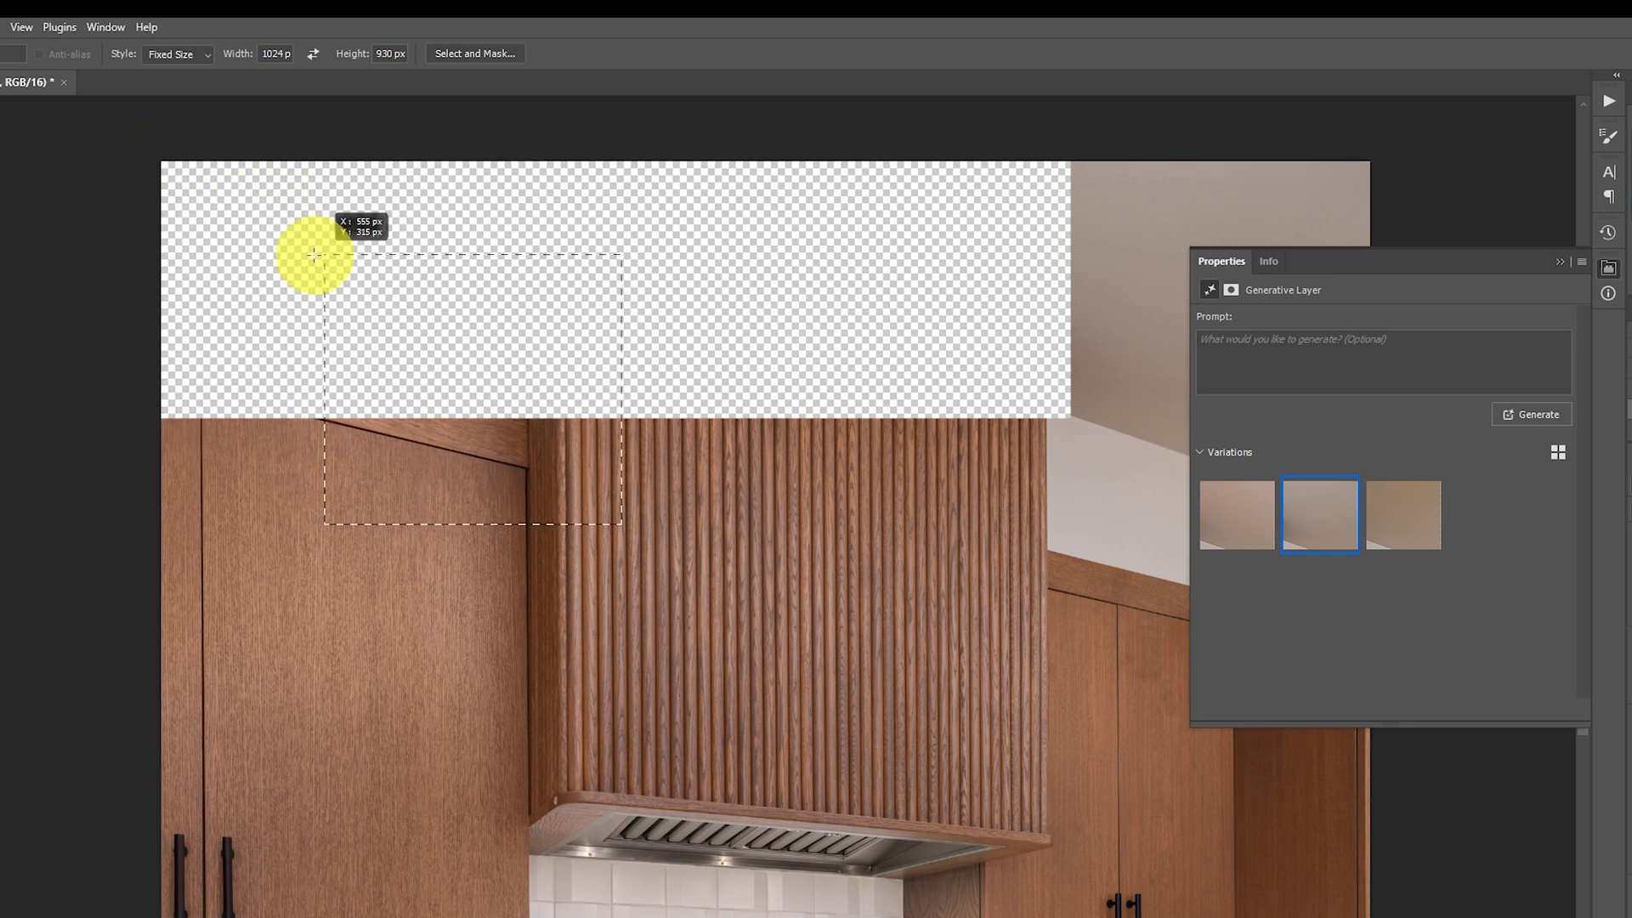
{"action": "left_click_drag", "start_coordinate": [312, 256], "coordinate": [148, 158]}
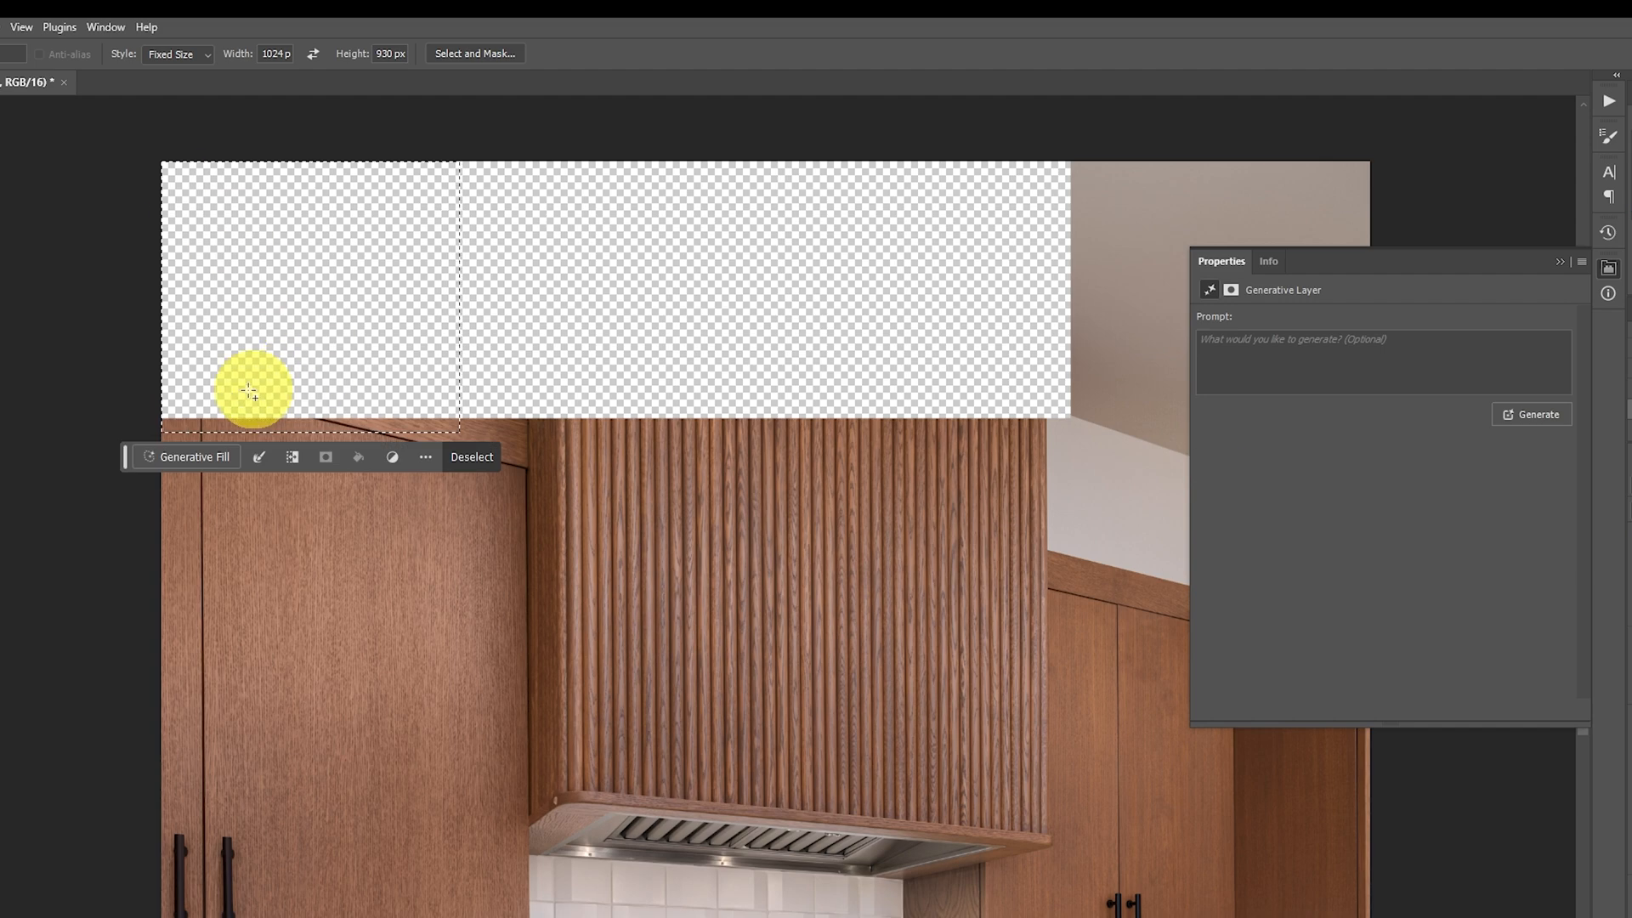
{"action": "left_click", "coordinate": [194, 456]}
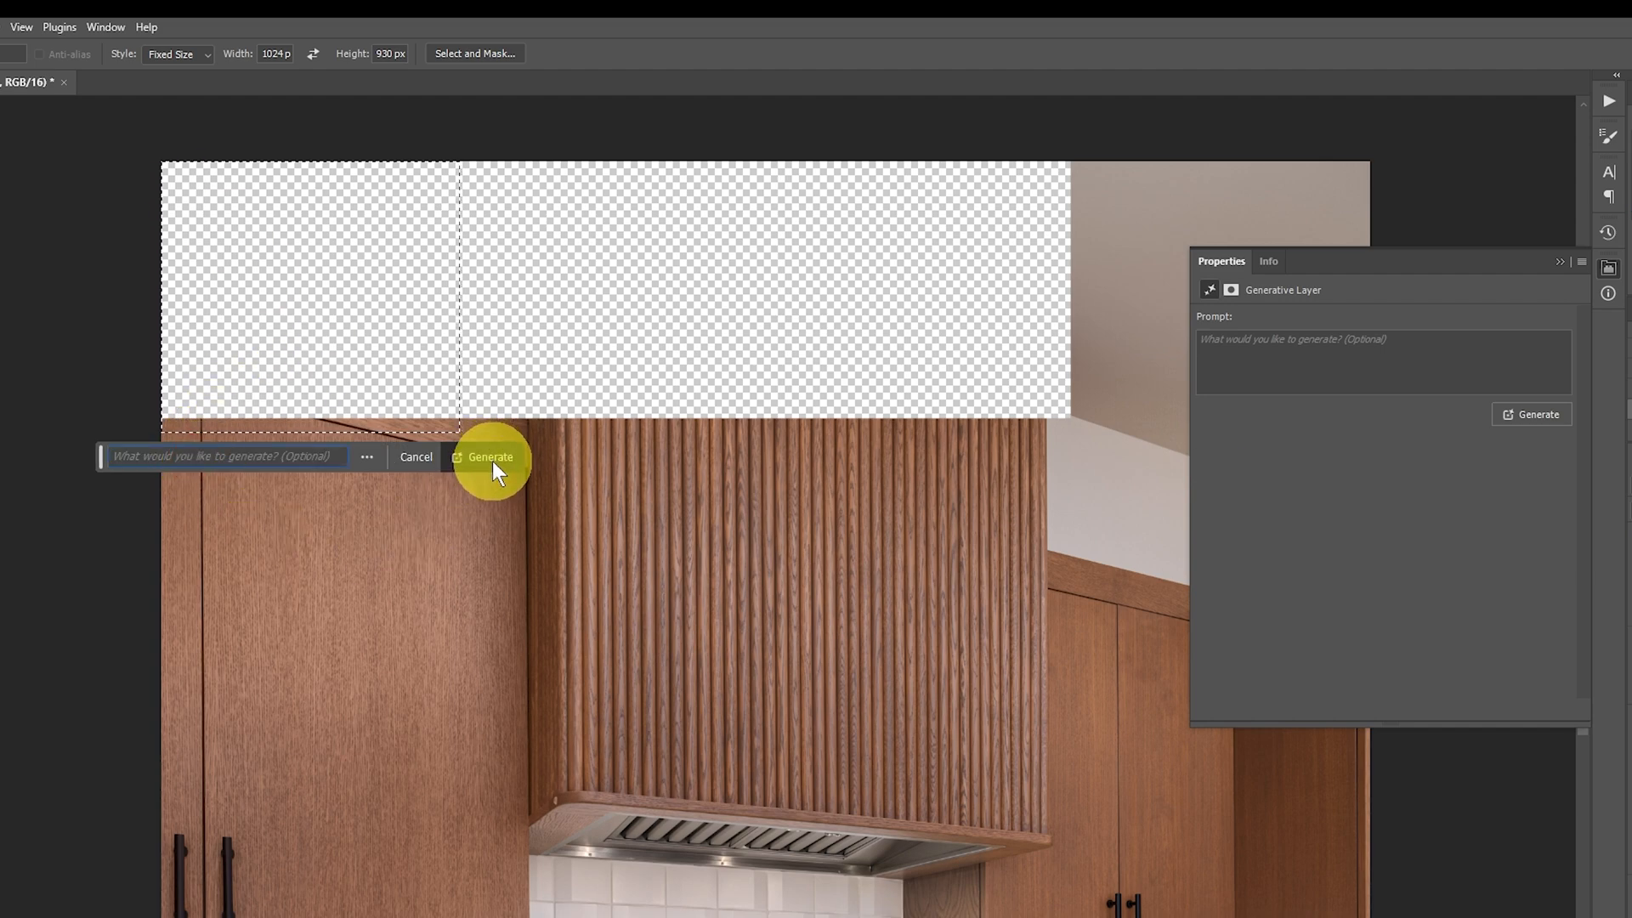
{"action": "left_click", "coordinate": [490, 457]}
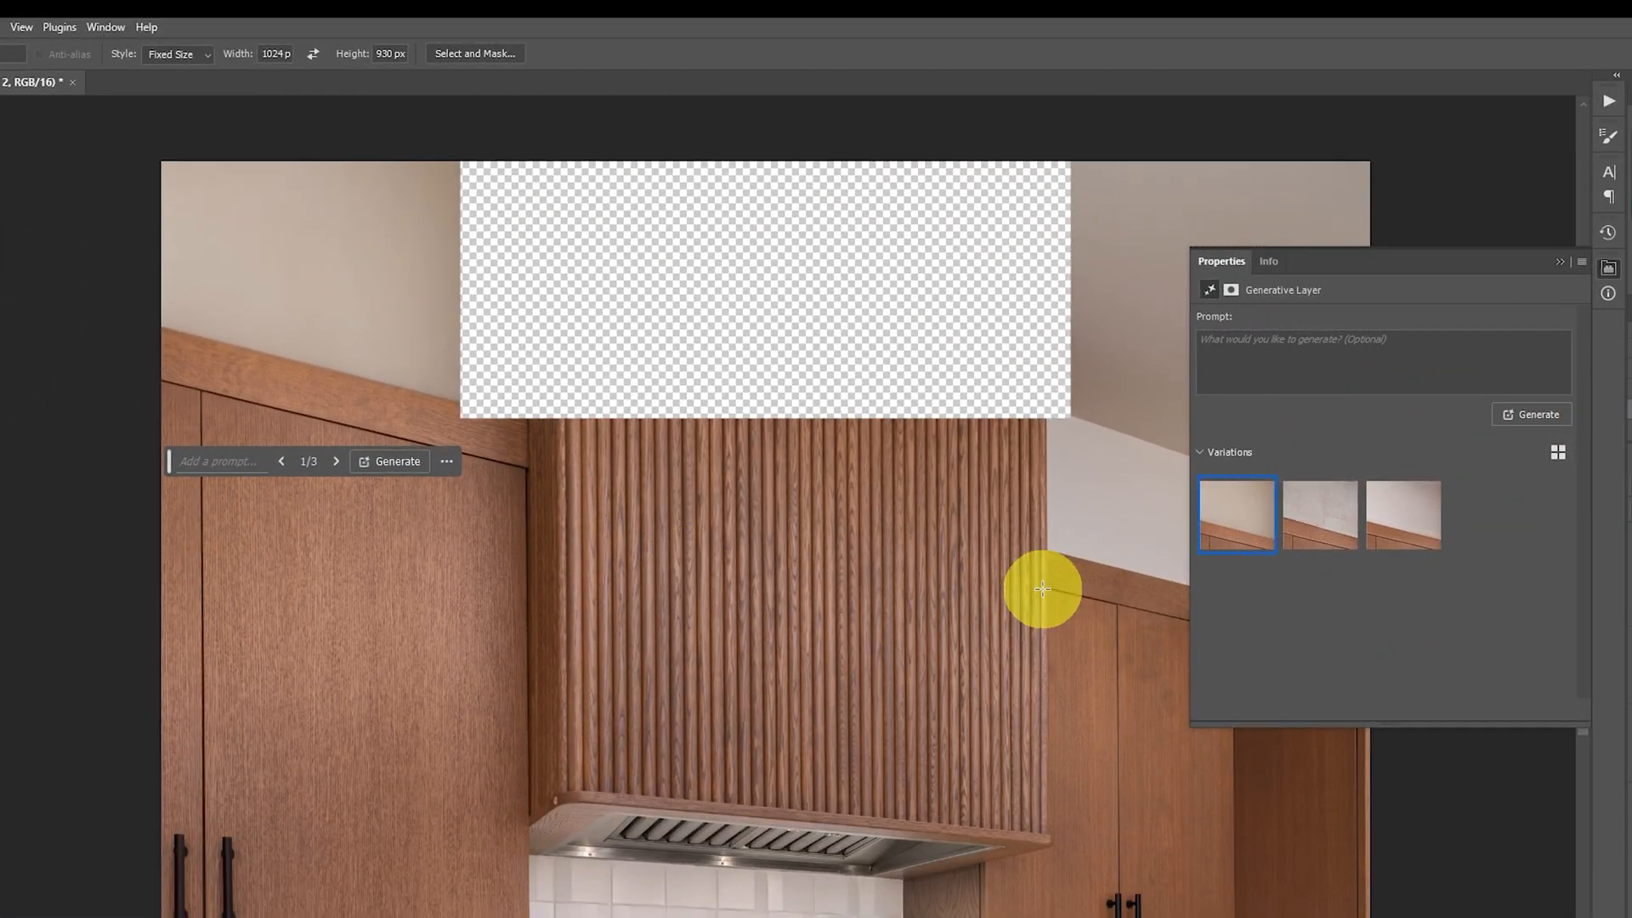
Step: Compare the three generated ceiling variations and settle on the third
{"action": "left_click", "coordinate": [1319, 513]}
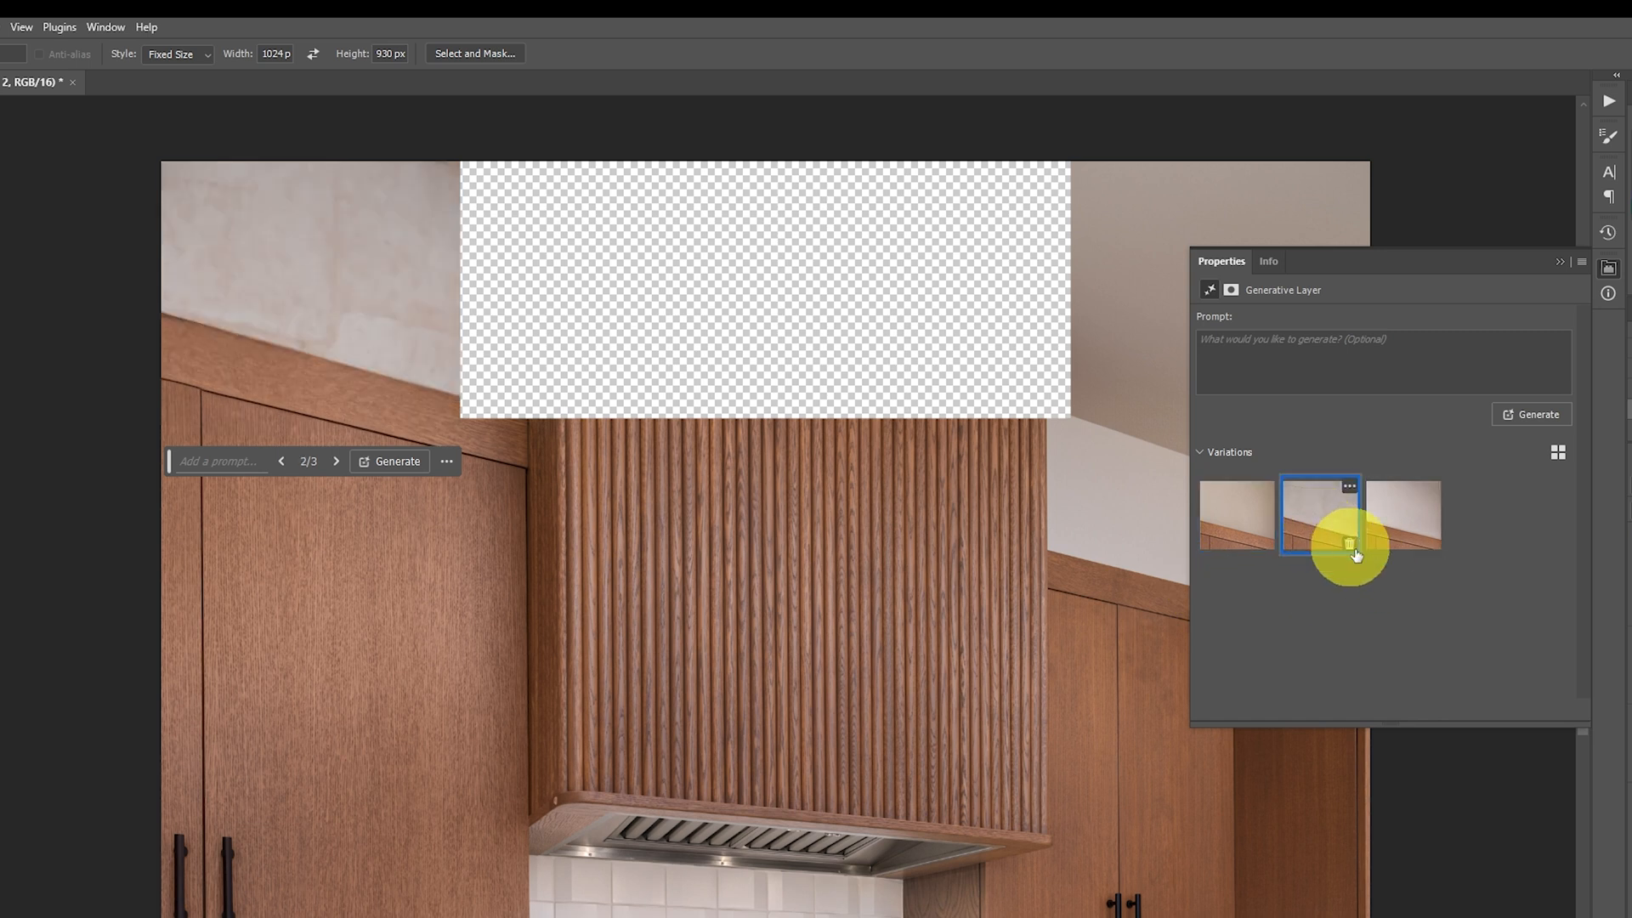
{"action": "left_click", "coordinate": [1403, 513]}
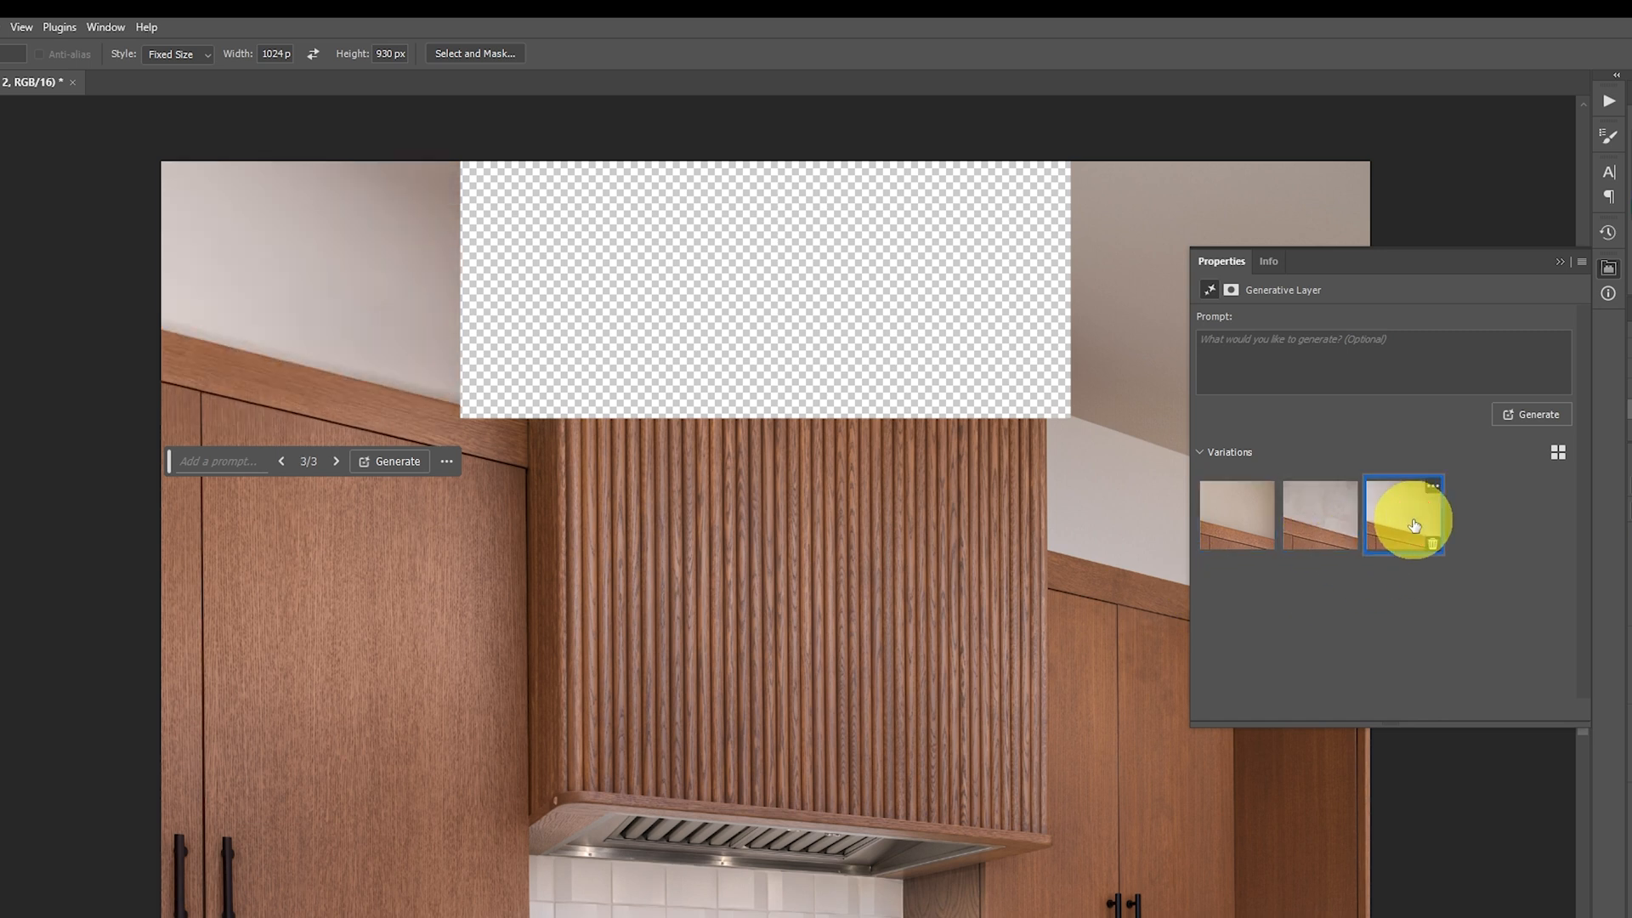
{"action": "left_click", "coordinate": [1236, 515]}
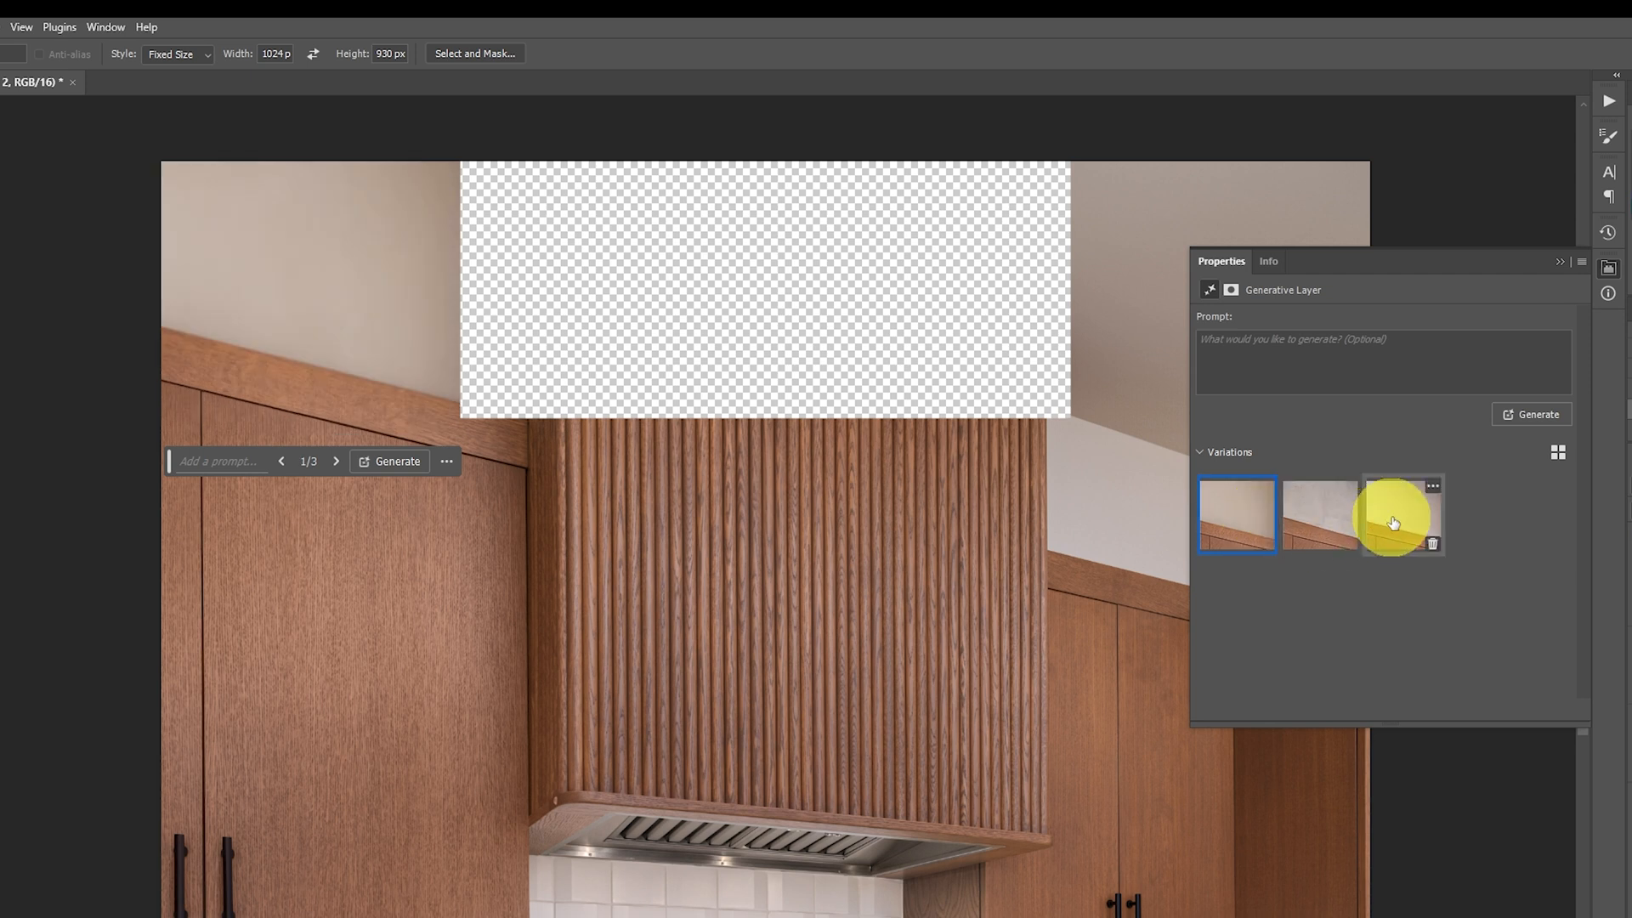
{"action": "left_click", "coordinate": [1401, 514]}
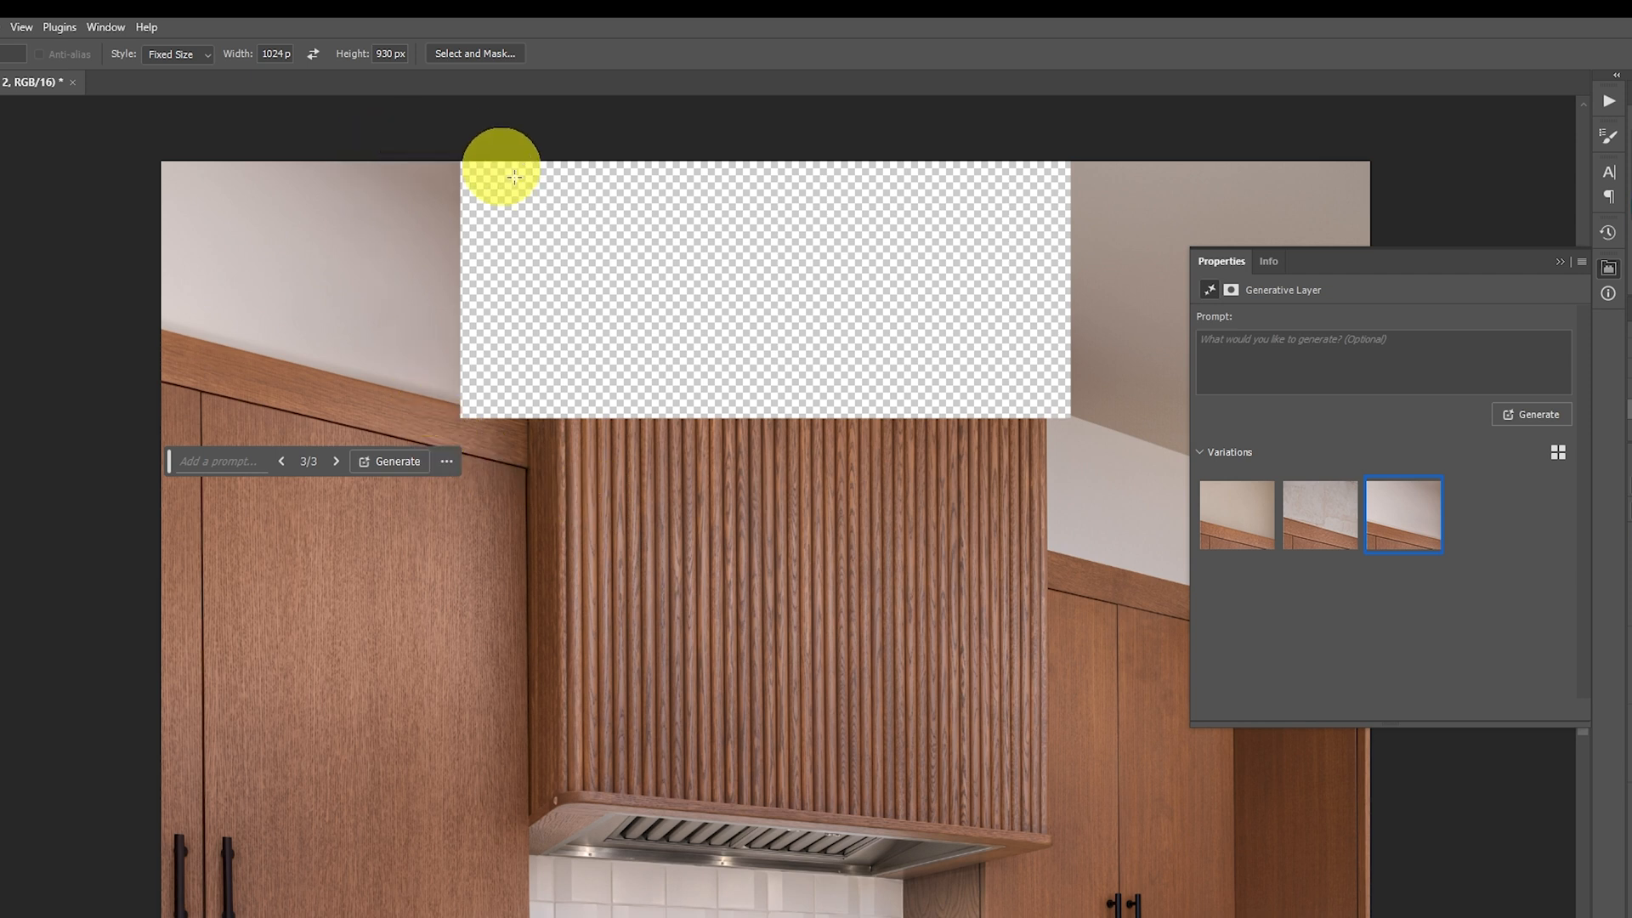
{"action": "mouse_move", "coordinate": [571, 476]}
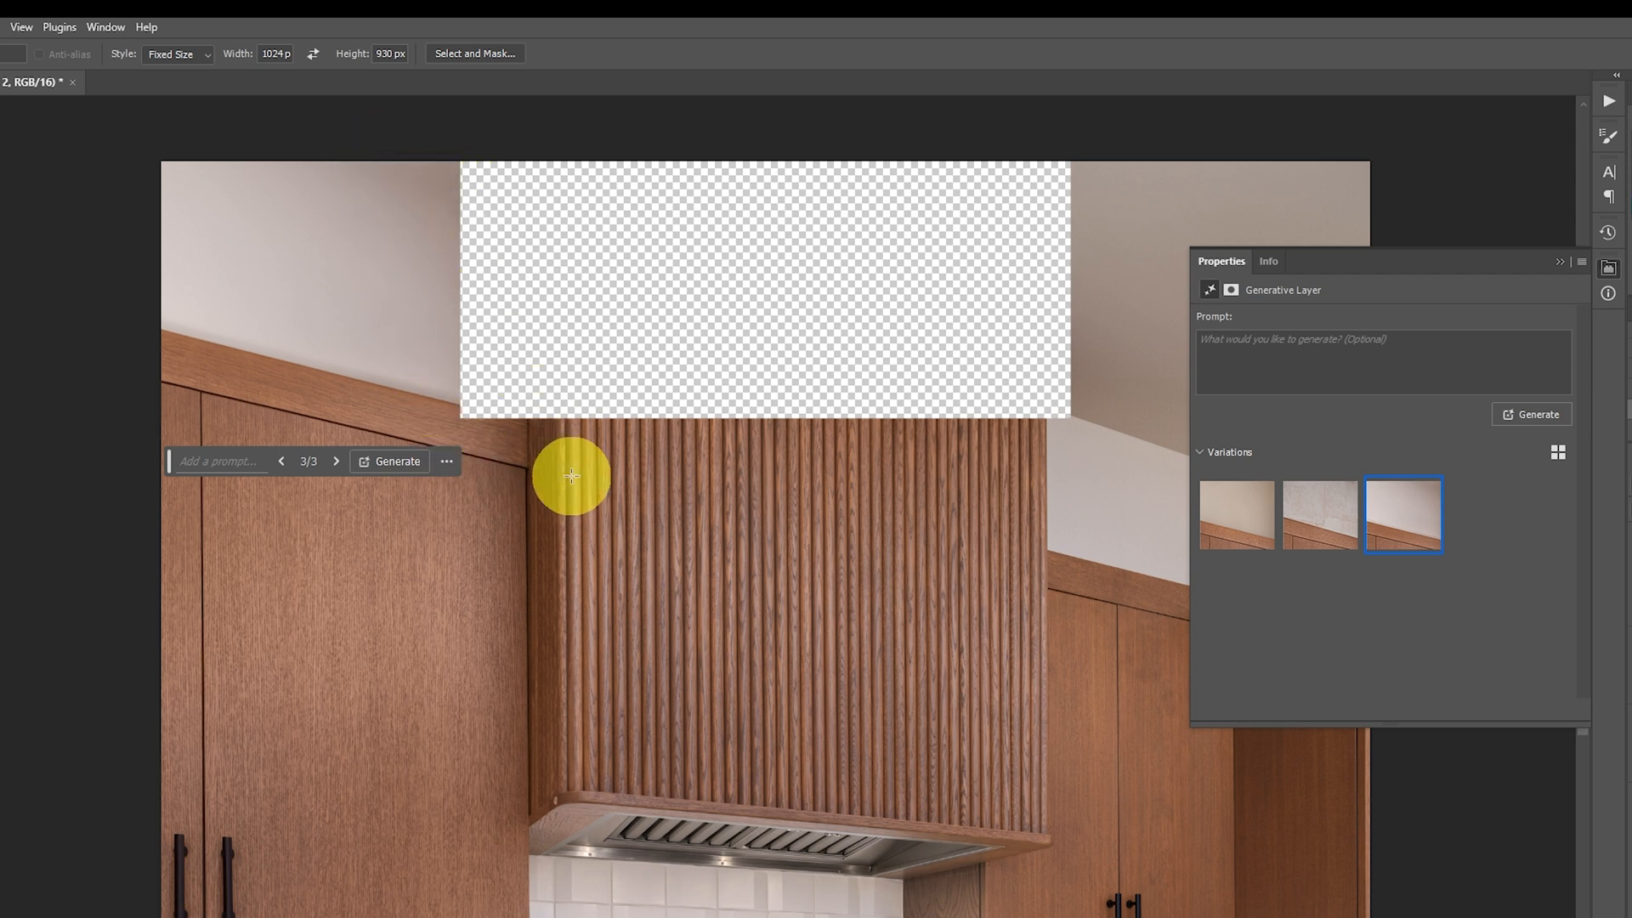
{"action": "mouse_move", "coordinate": [716, 397]}
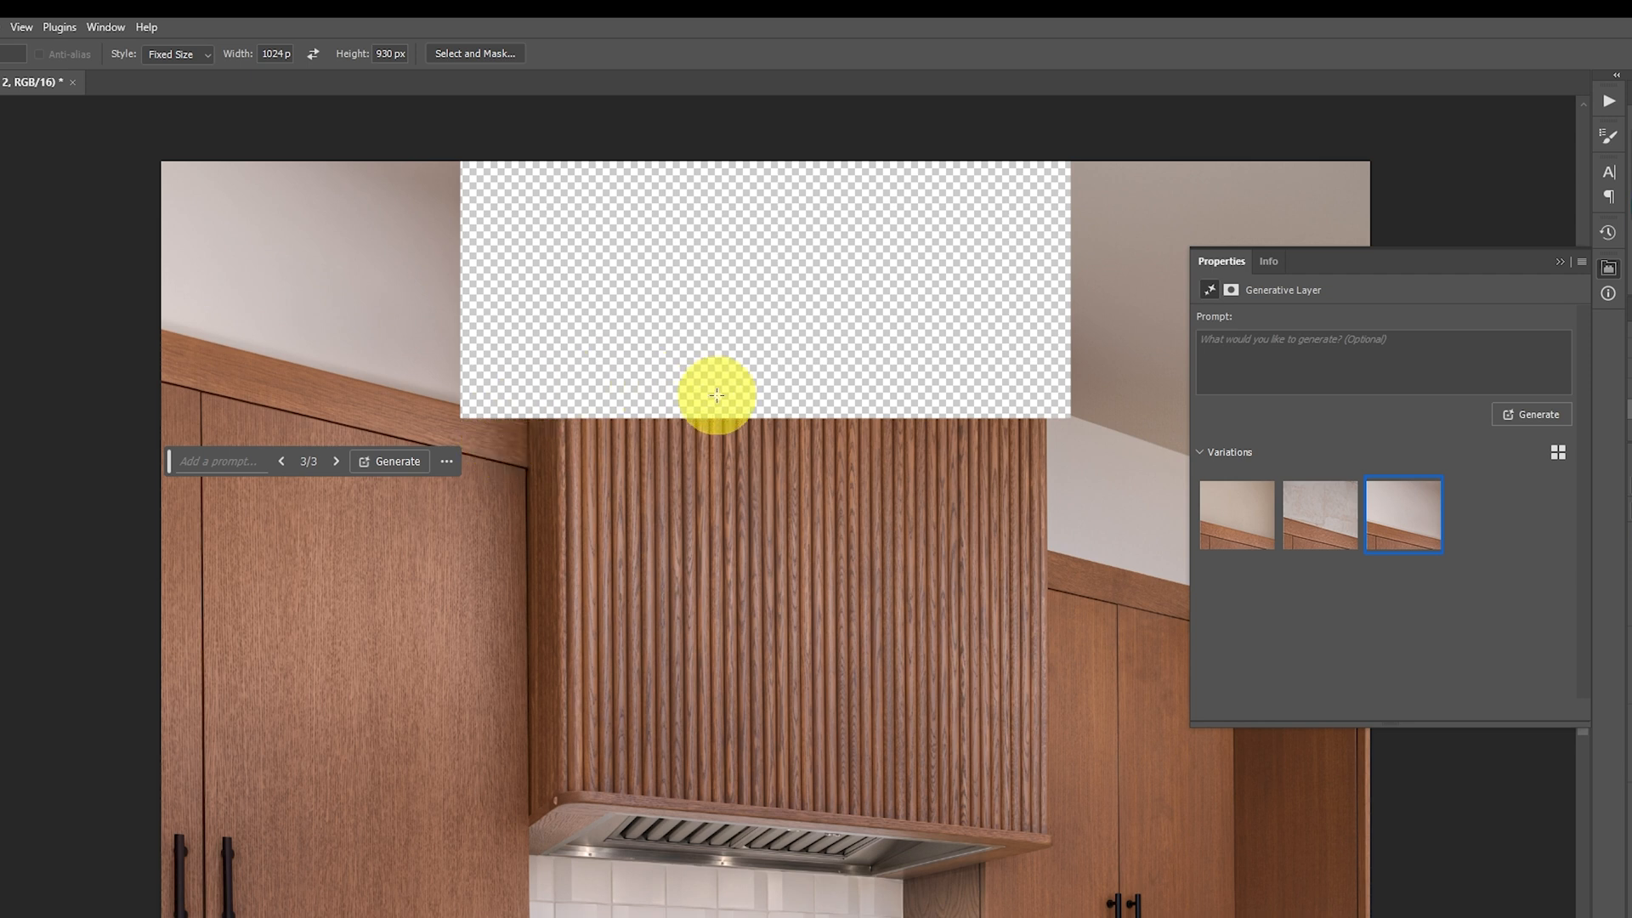
{"action": "mouse_move", "coordinate": [599, 430]}
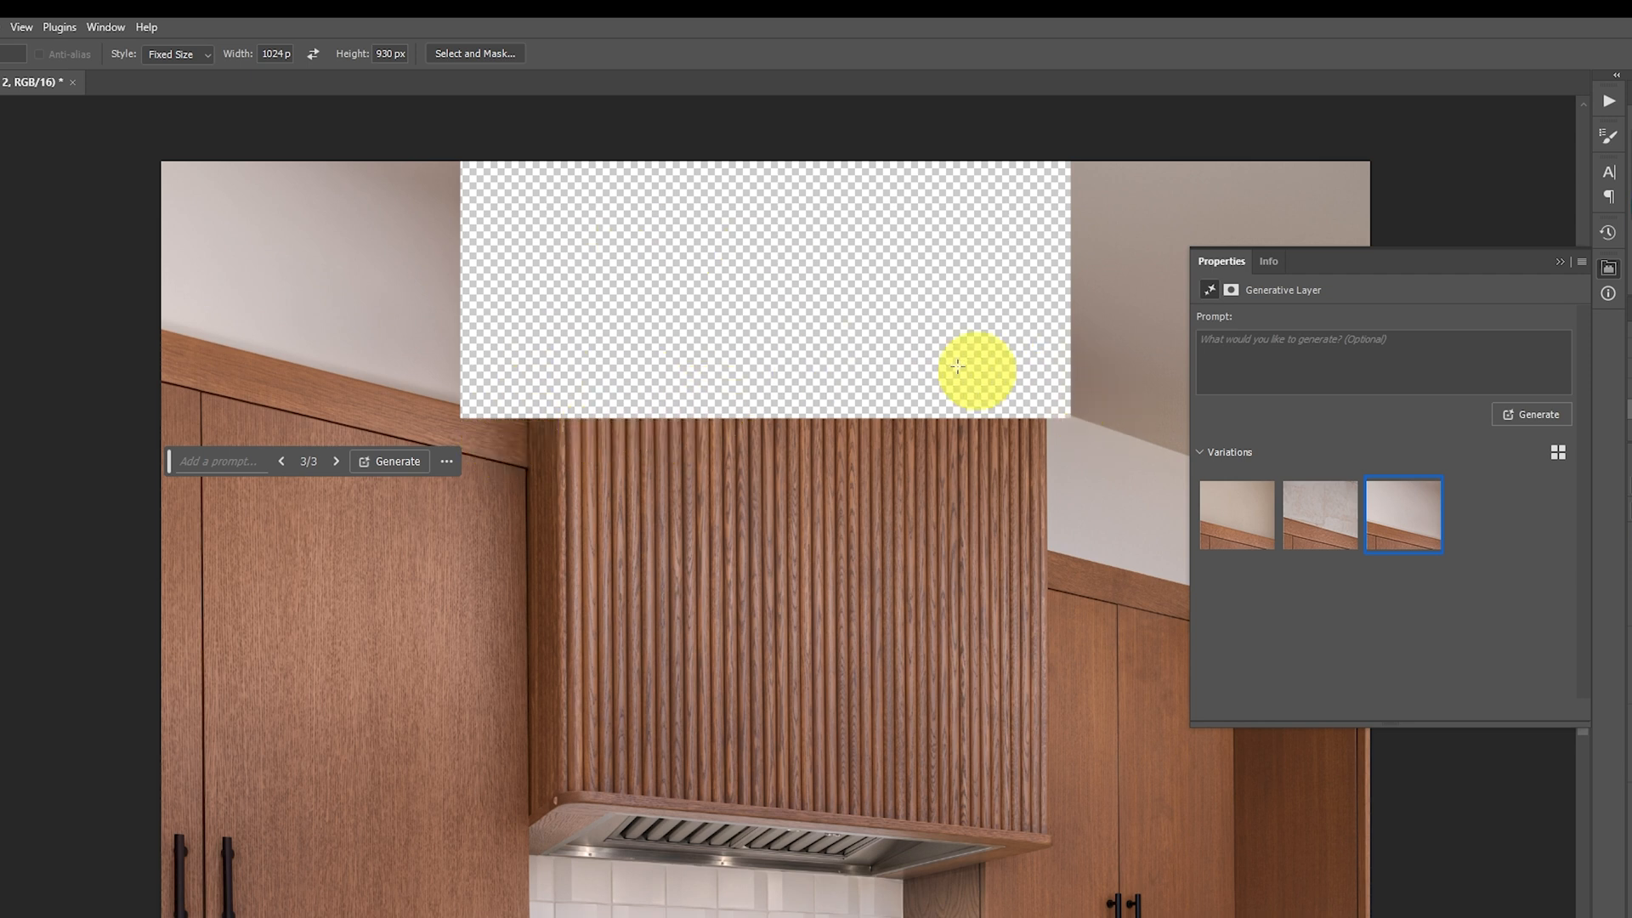
{"action": "mouse_move", "coordinate": [677, 416]}
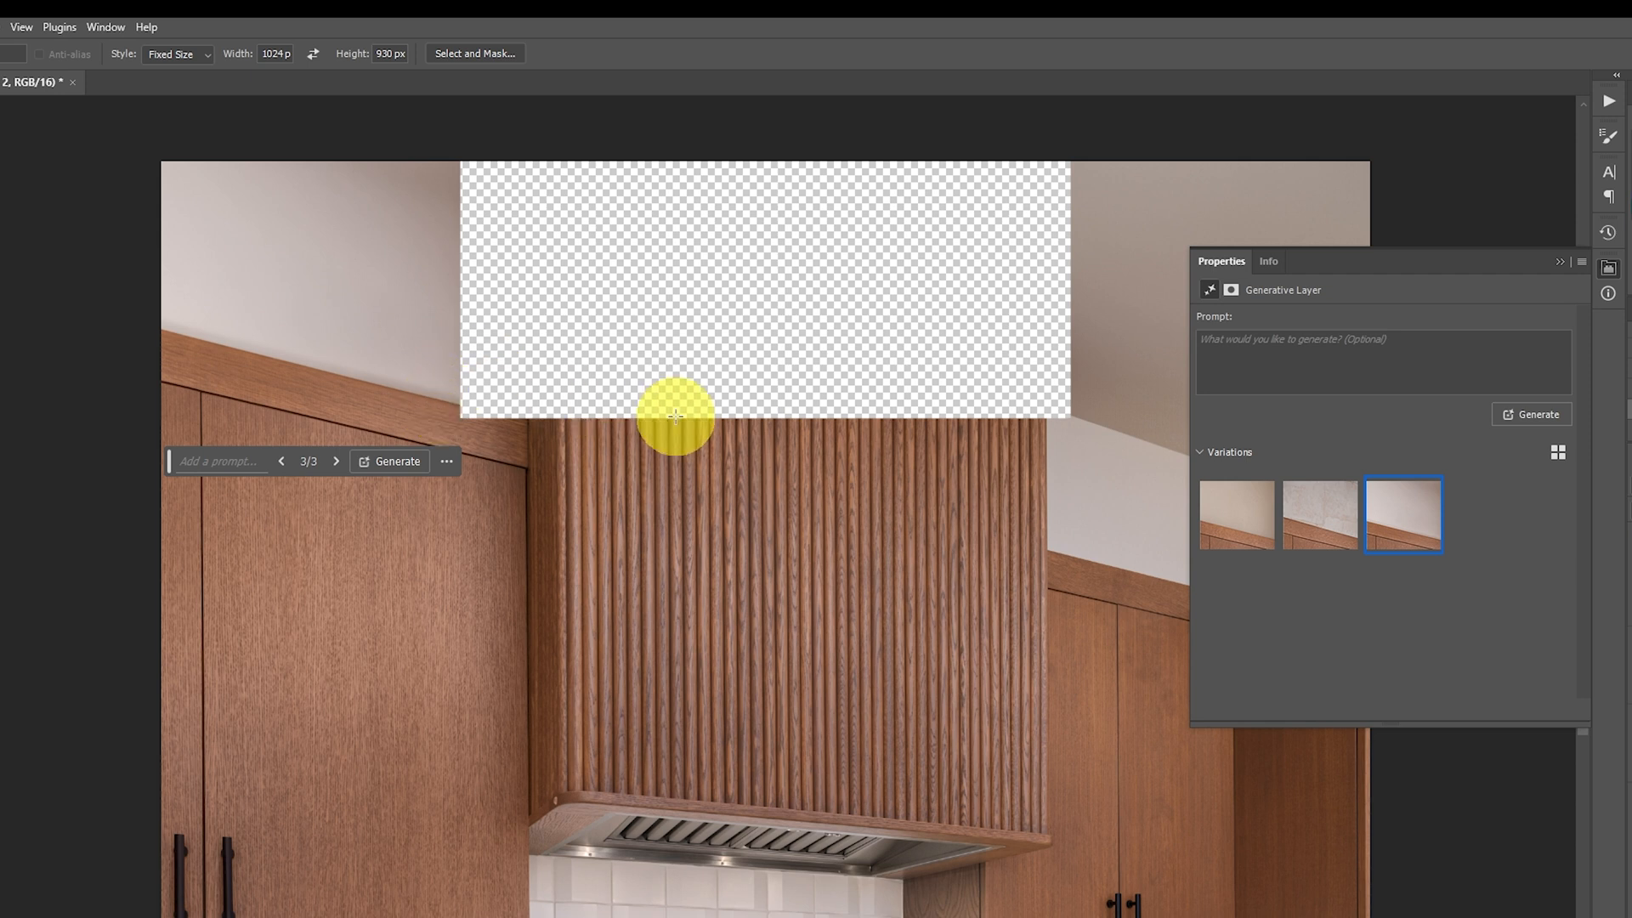
{"action": "mouse_move", "coordinate": [1493, 257]}
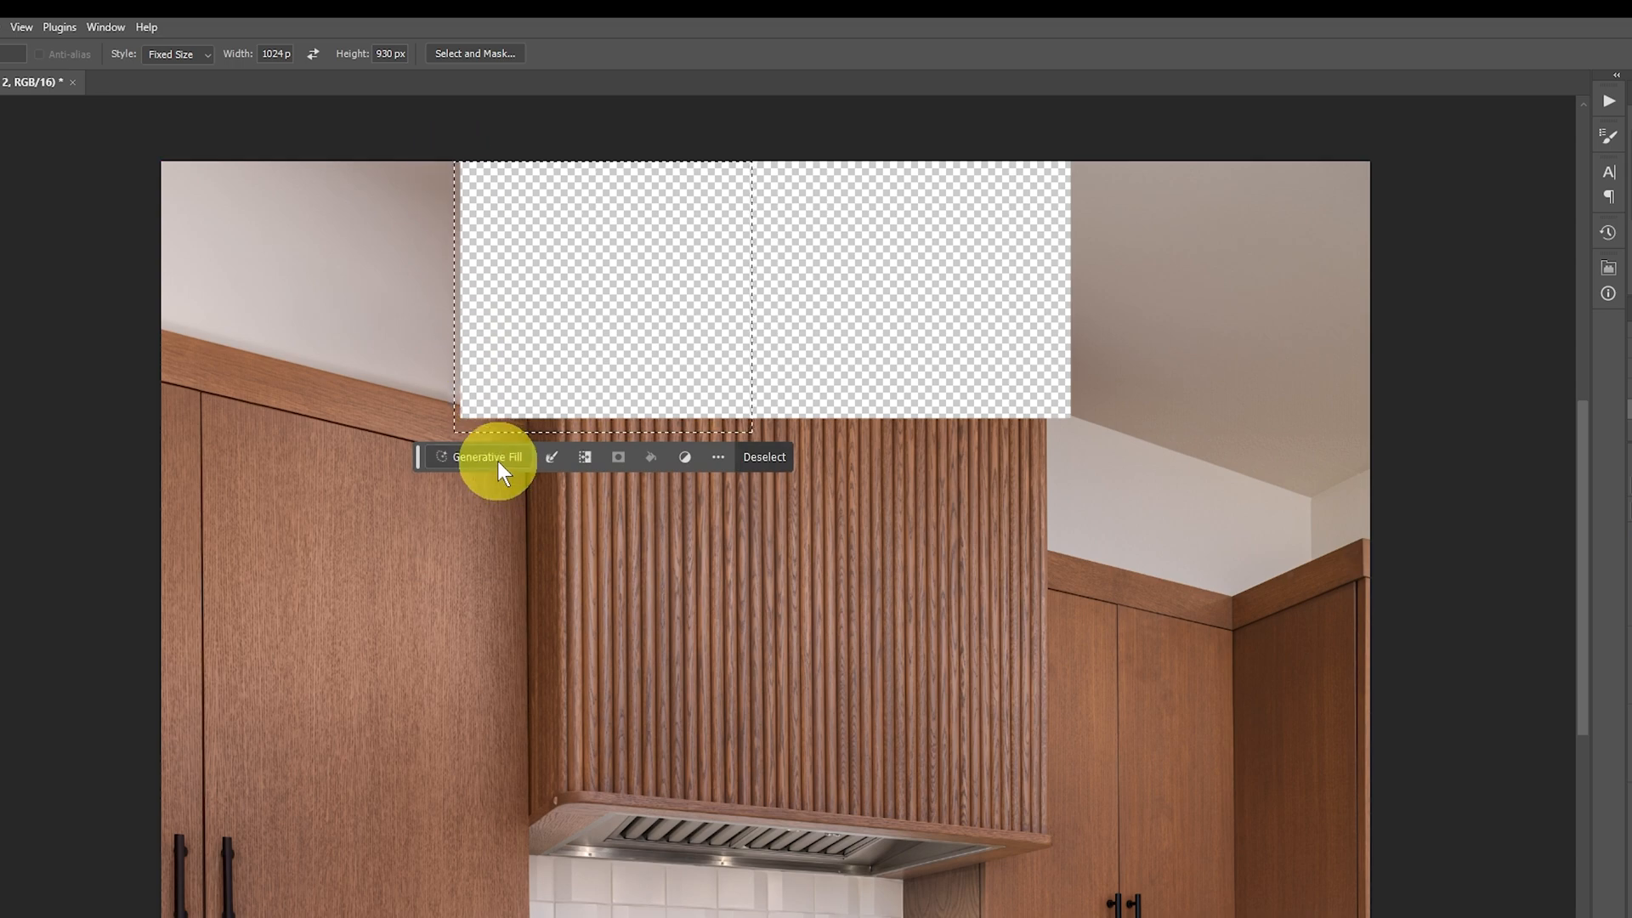
Step: Generate fill above the hood's left half, compare the variations and return to the first
{"action": "left_click", "coordinate": [488, 456]}
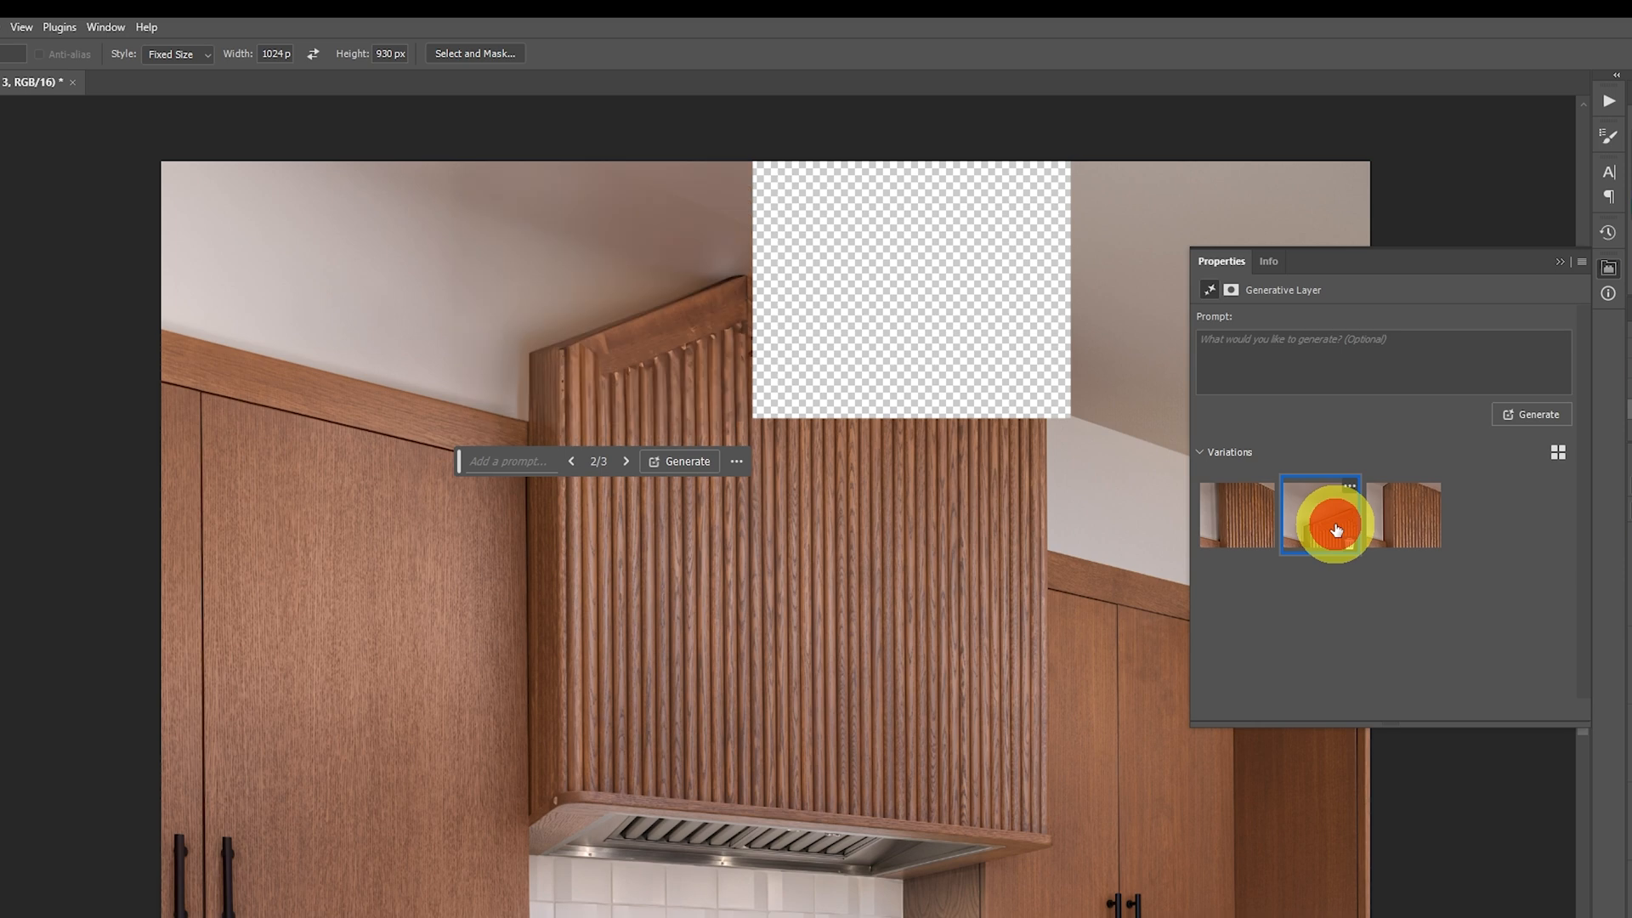
{"action": "left_click", "coordinate": [1404, 517]}
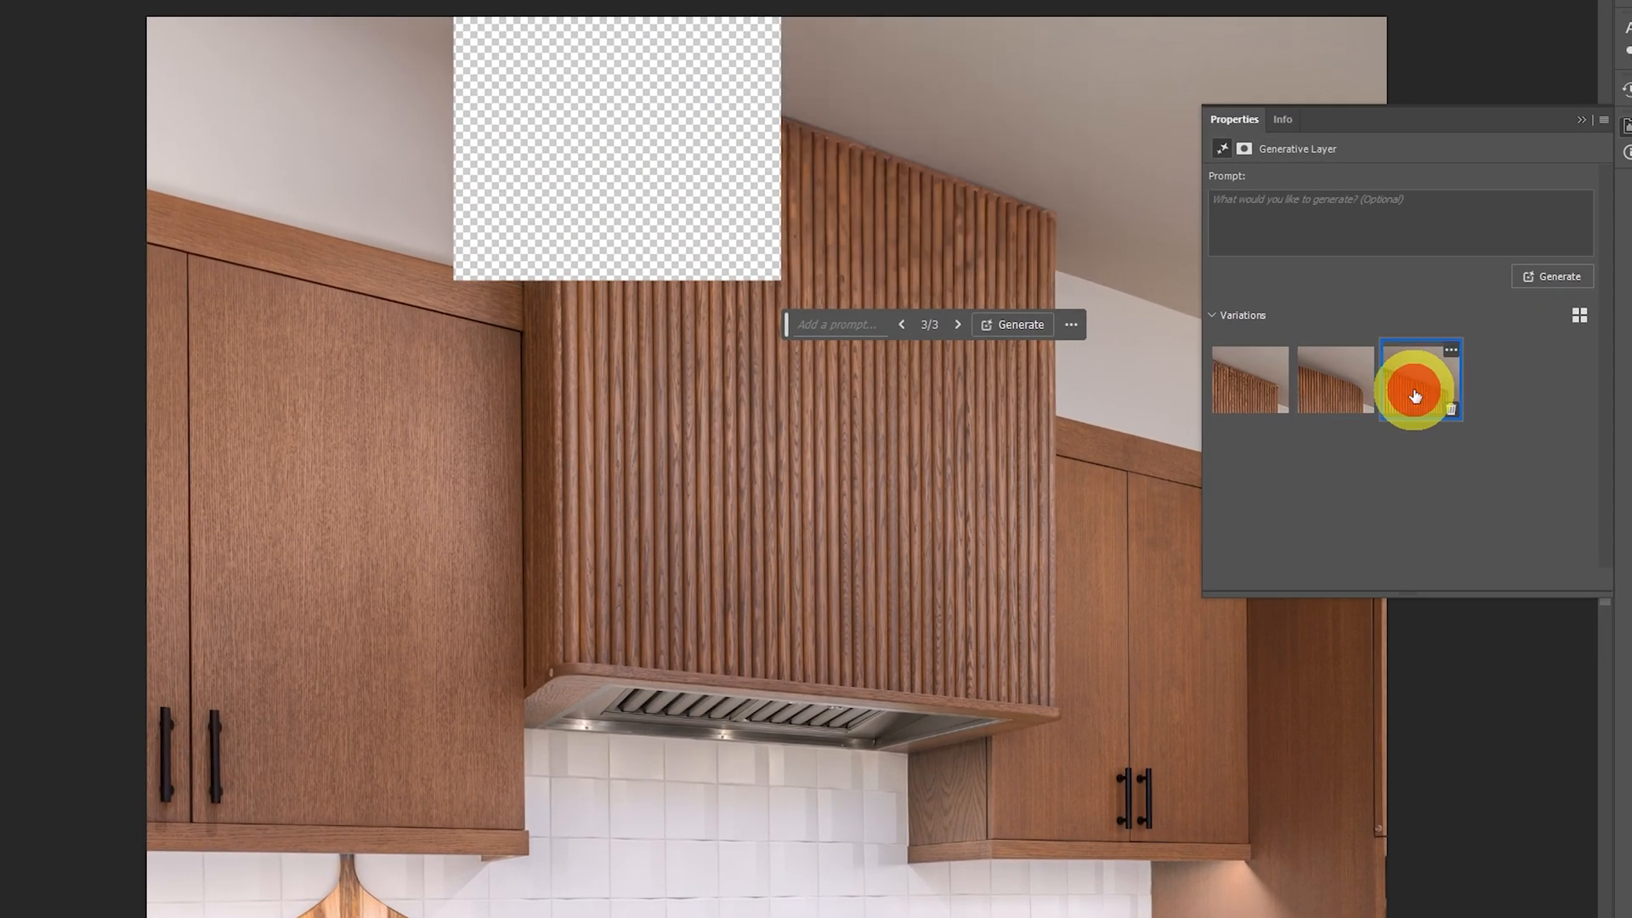
{"action": "left_click", "coordinate": [1249, 378]}
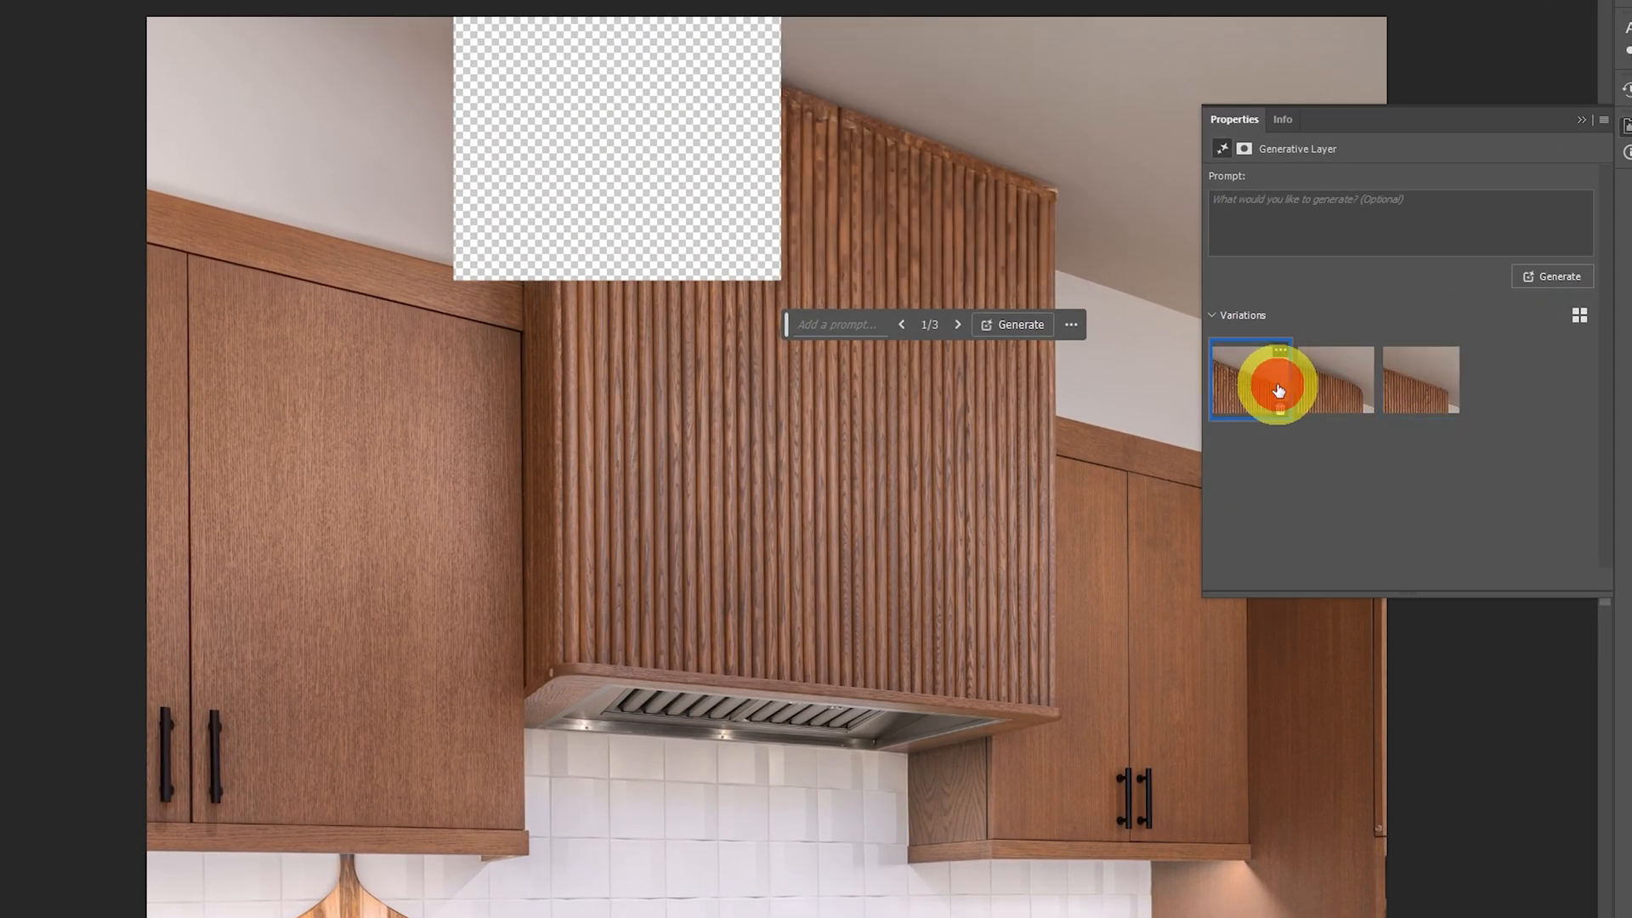
{"action": "left_click", "coordinate": [1418, 379]}
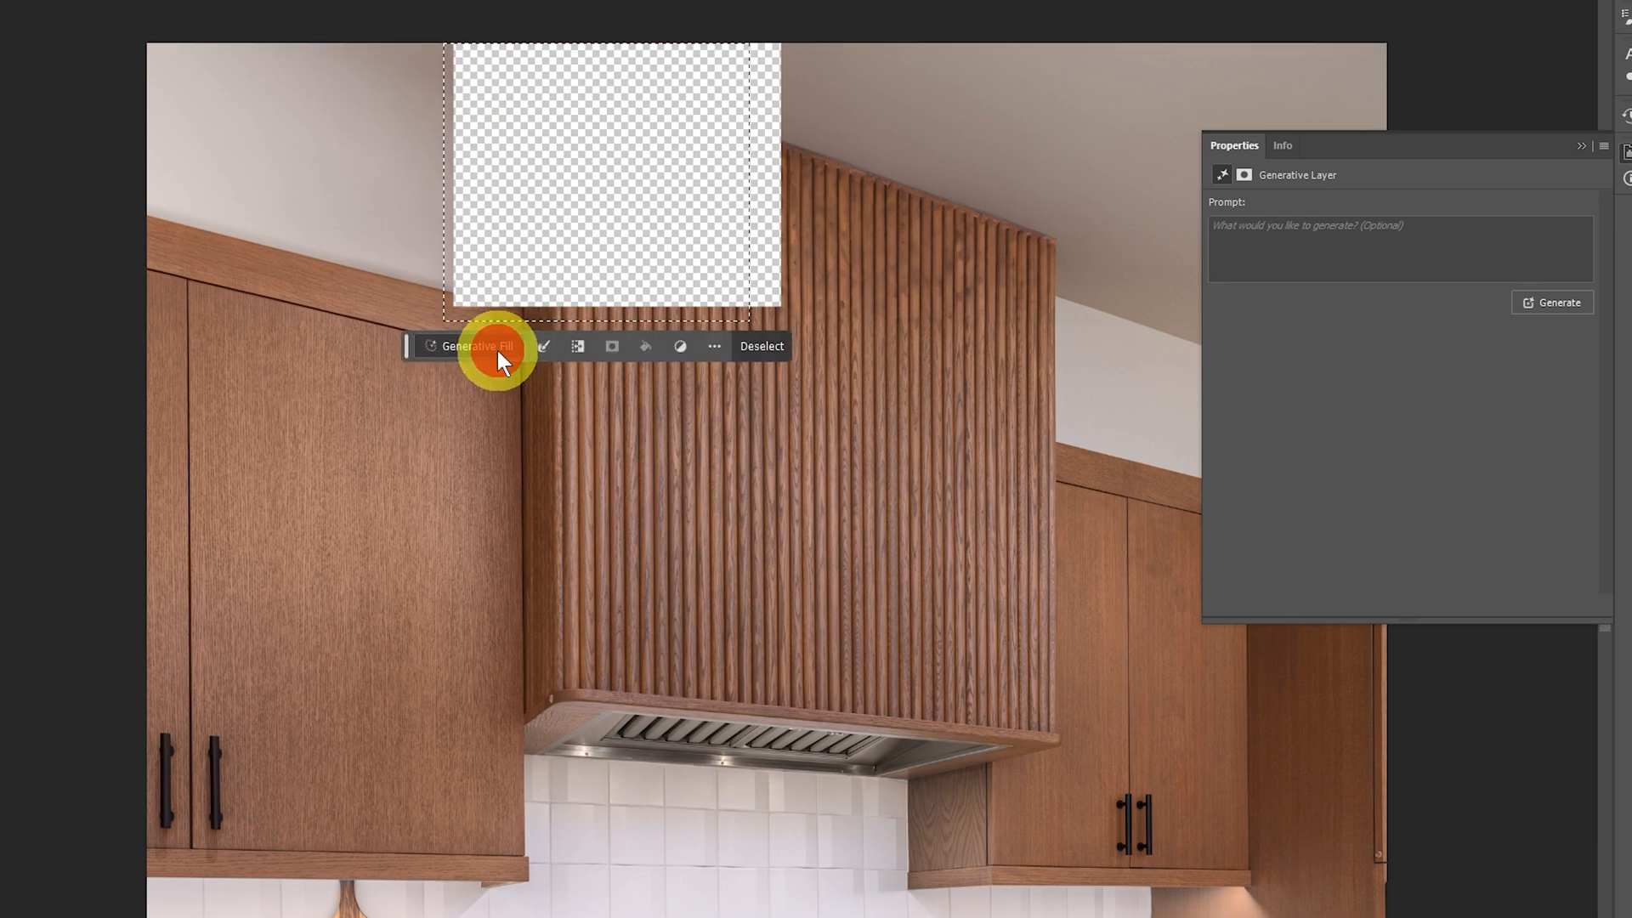
Step: Generate fill for the remaining area above the hood and cycle variations to pick the preferred taller hood
{"action": "left_click", "coordinate": [476, 345]}
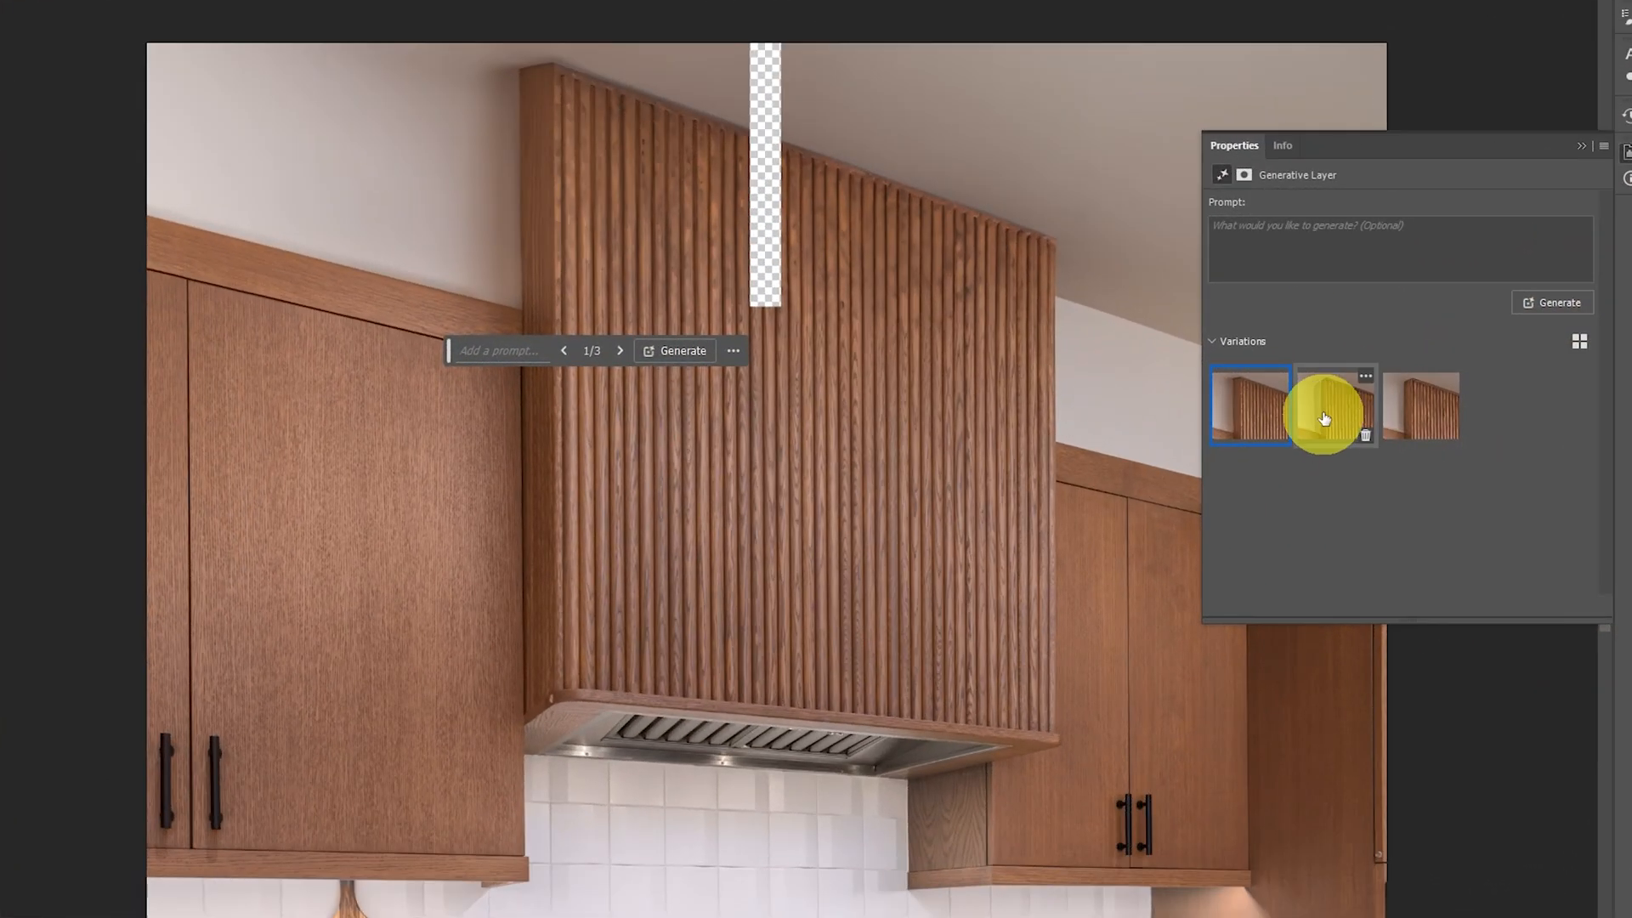
{"action": "left_click", "coordinate": [1336, 404]}
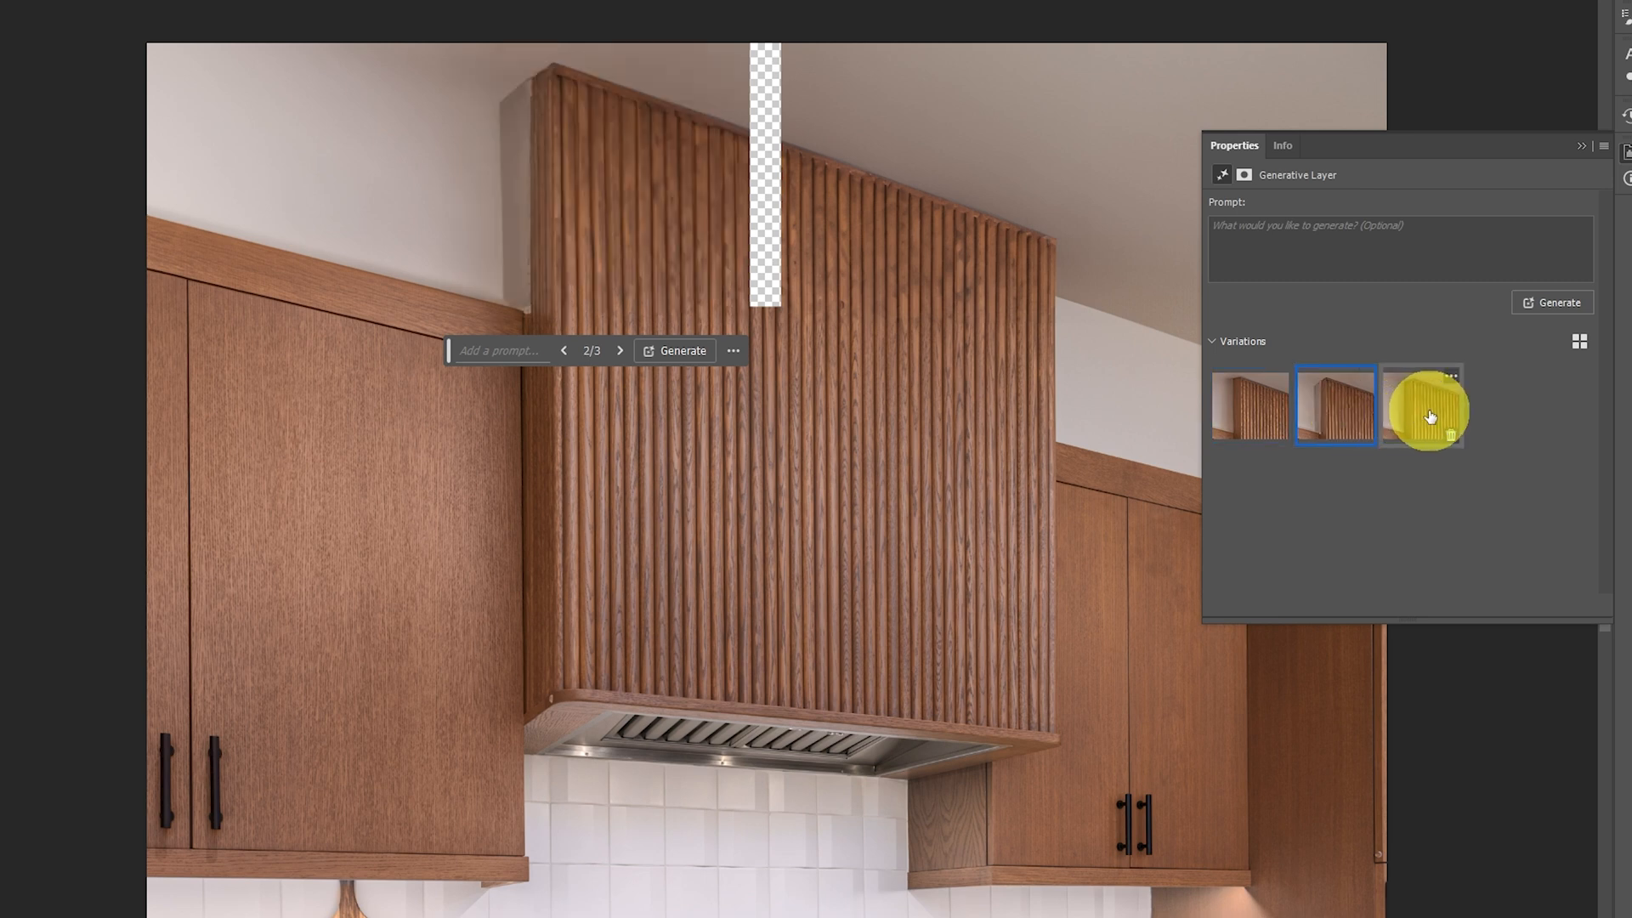
{"action": "left_click", "coordinate": [1423, 406]}
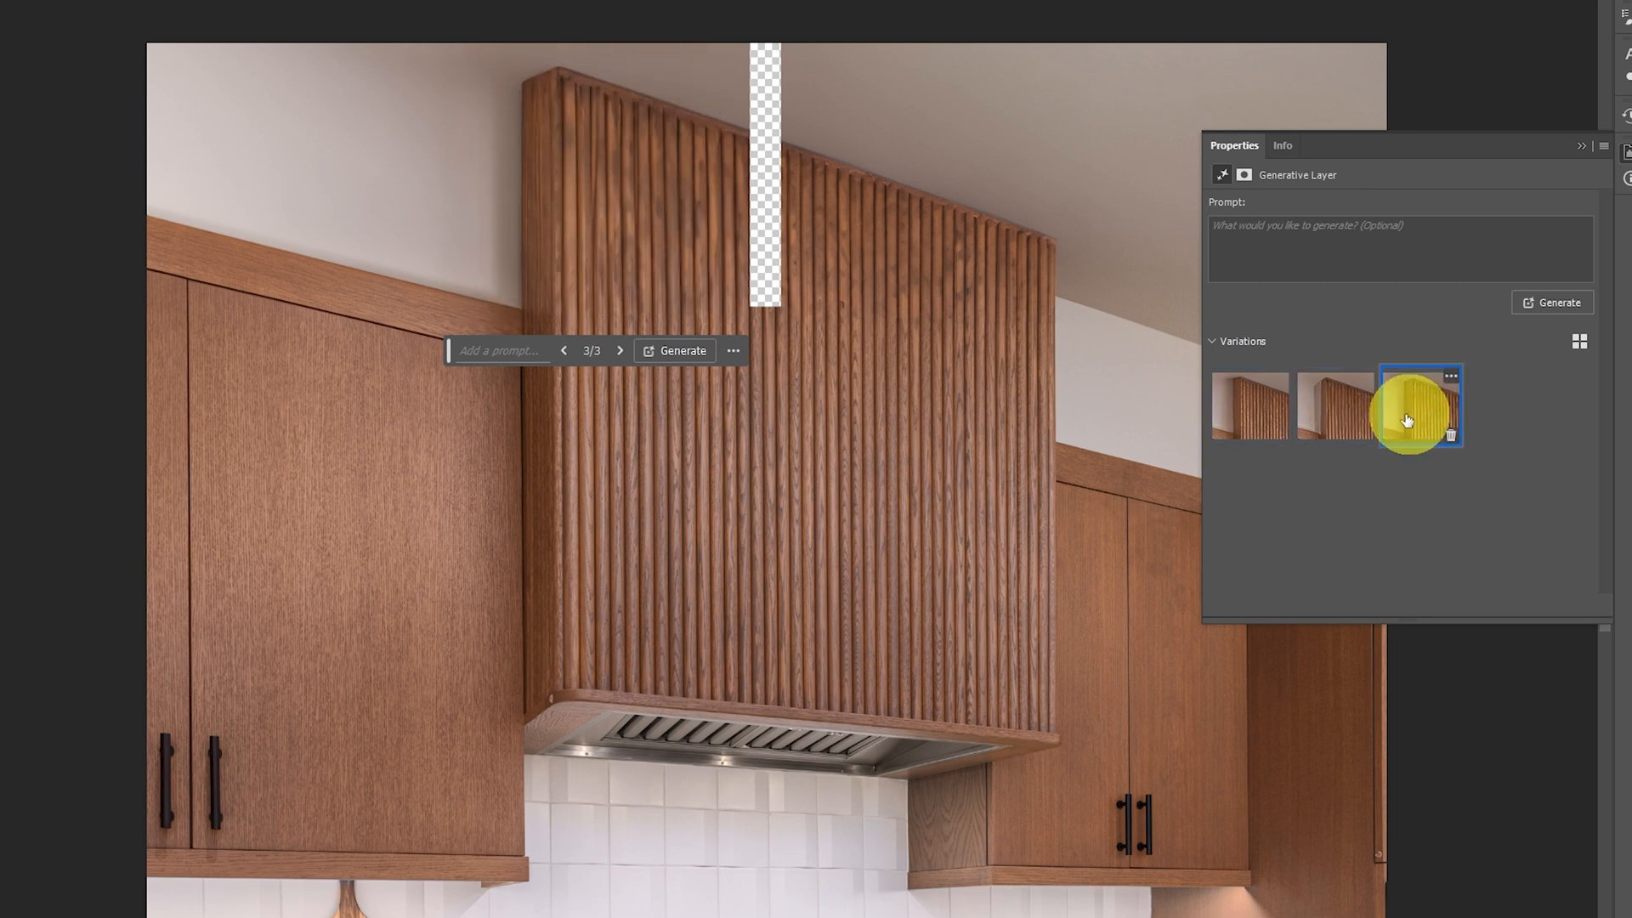
{"action": "left_click", "coordinate": [1249, 407]}
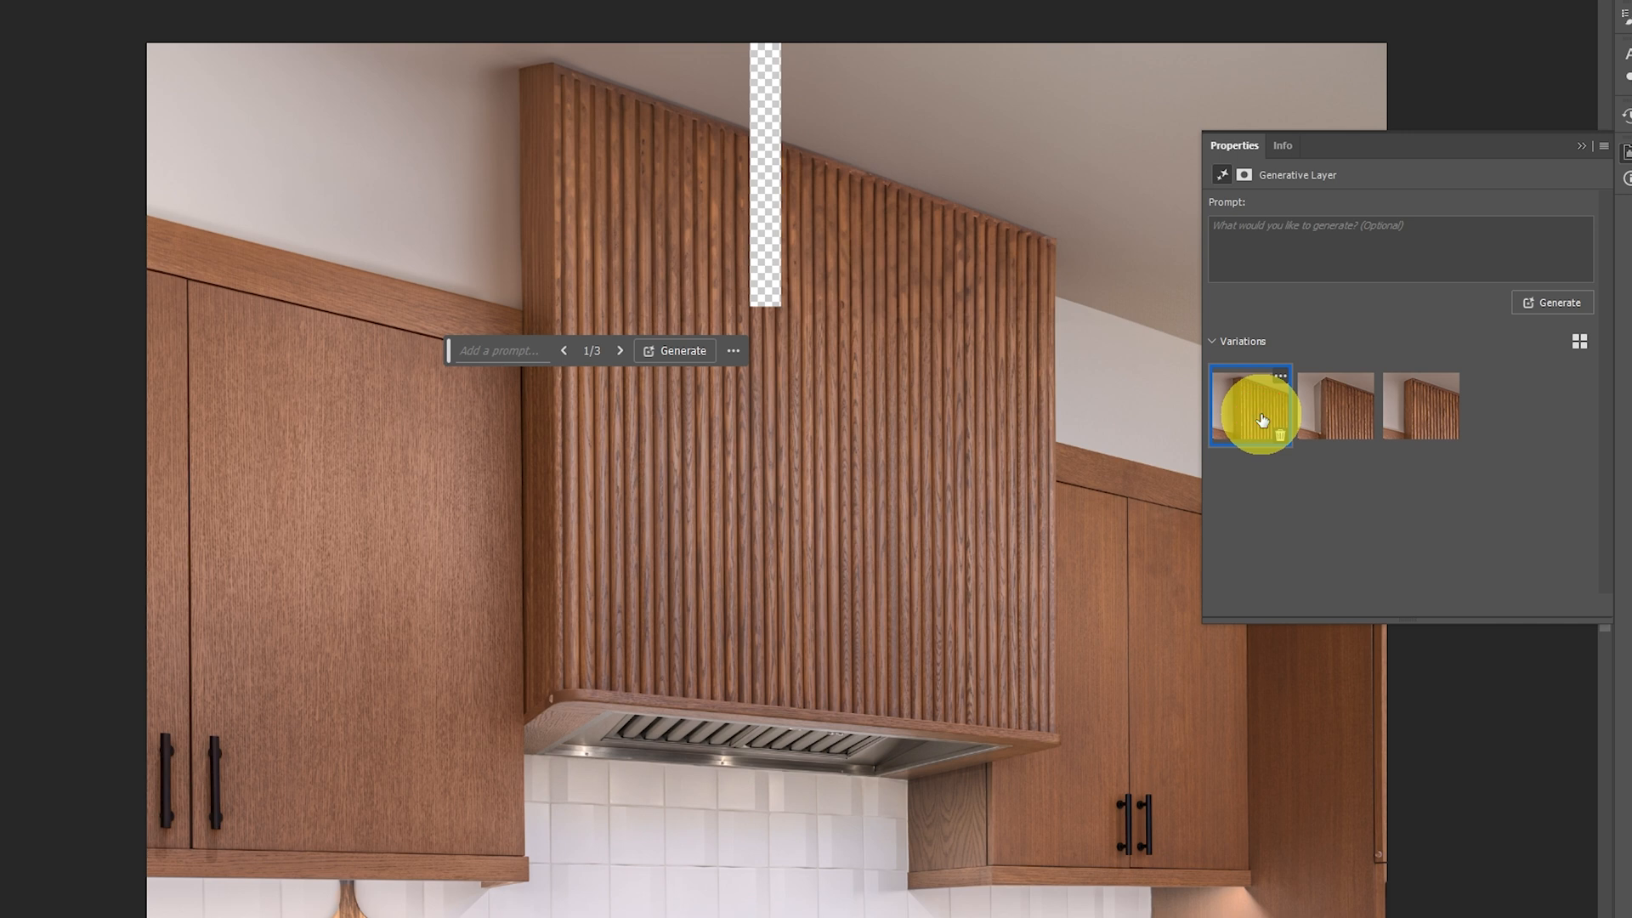
{"action": "left_click", "coordinate": [1418, 405]}
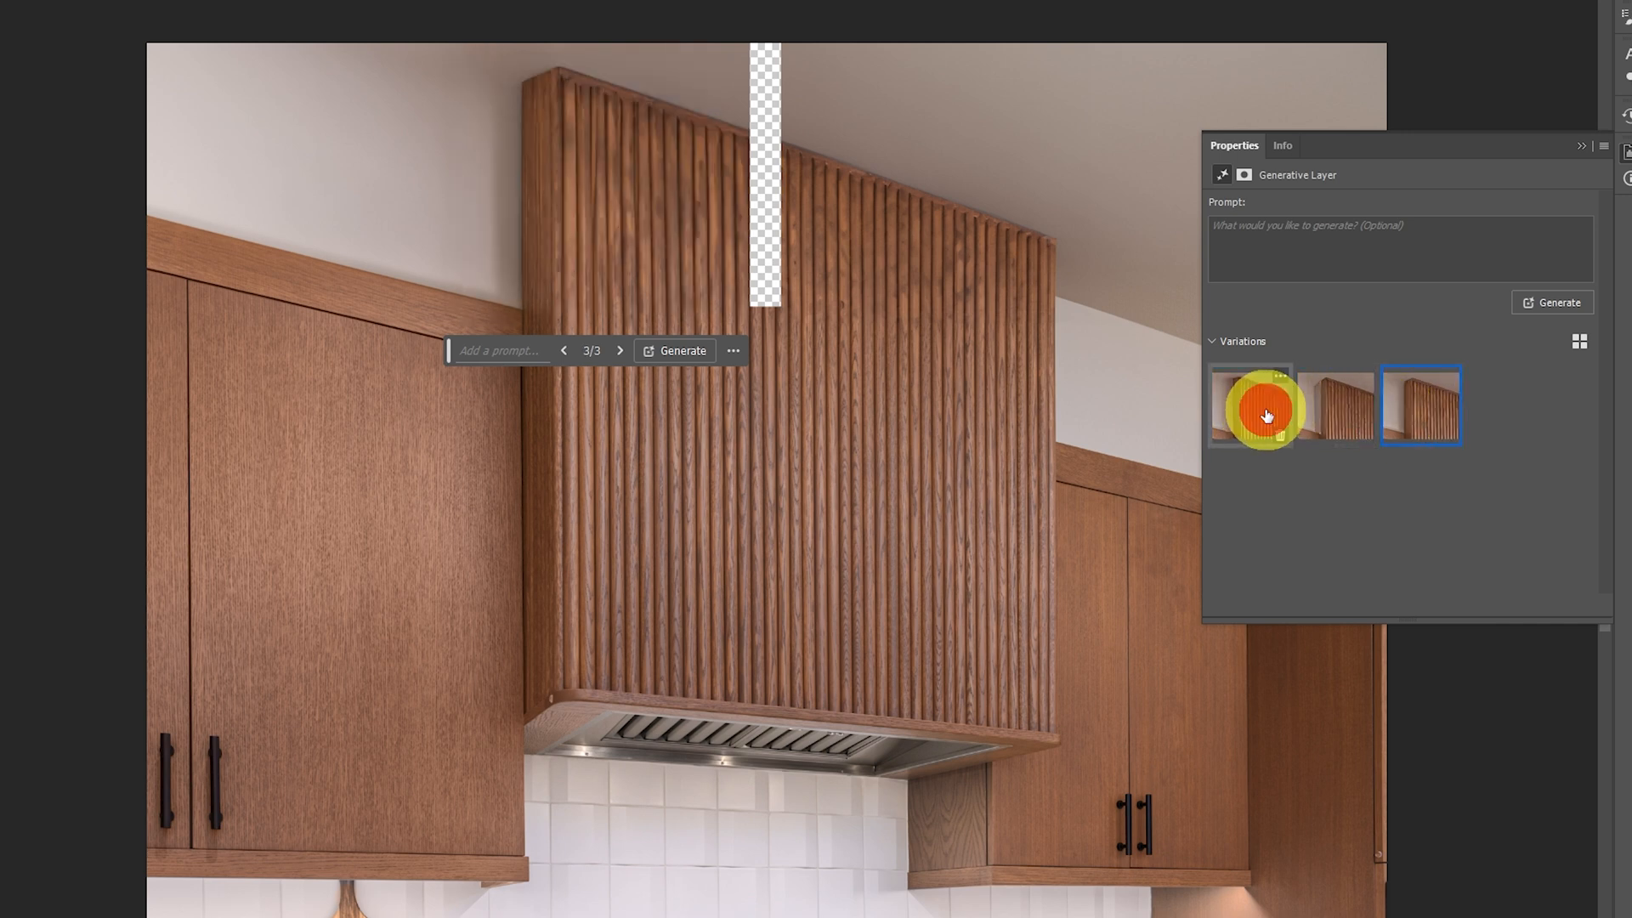
{"action": "left_click", "coordinate": [1423, 407]}
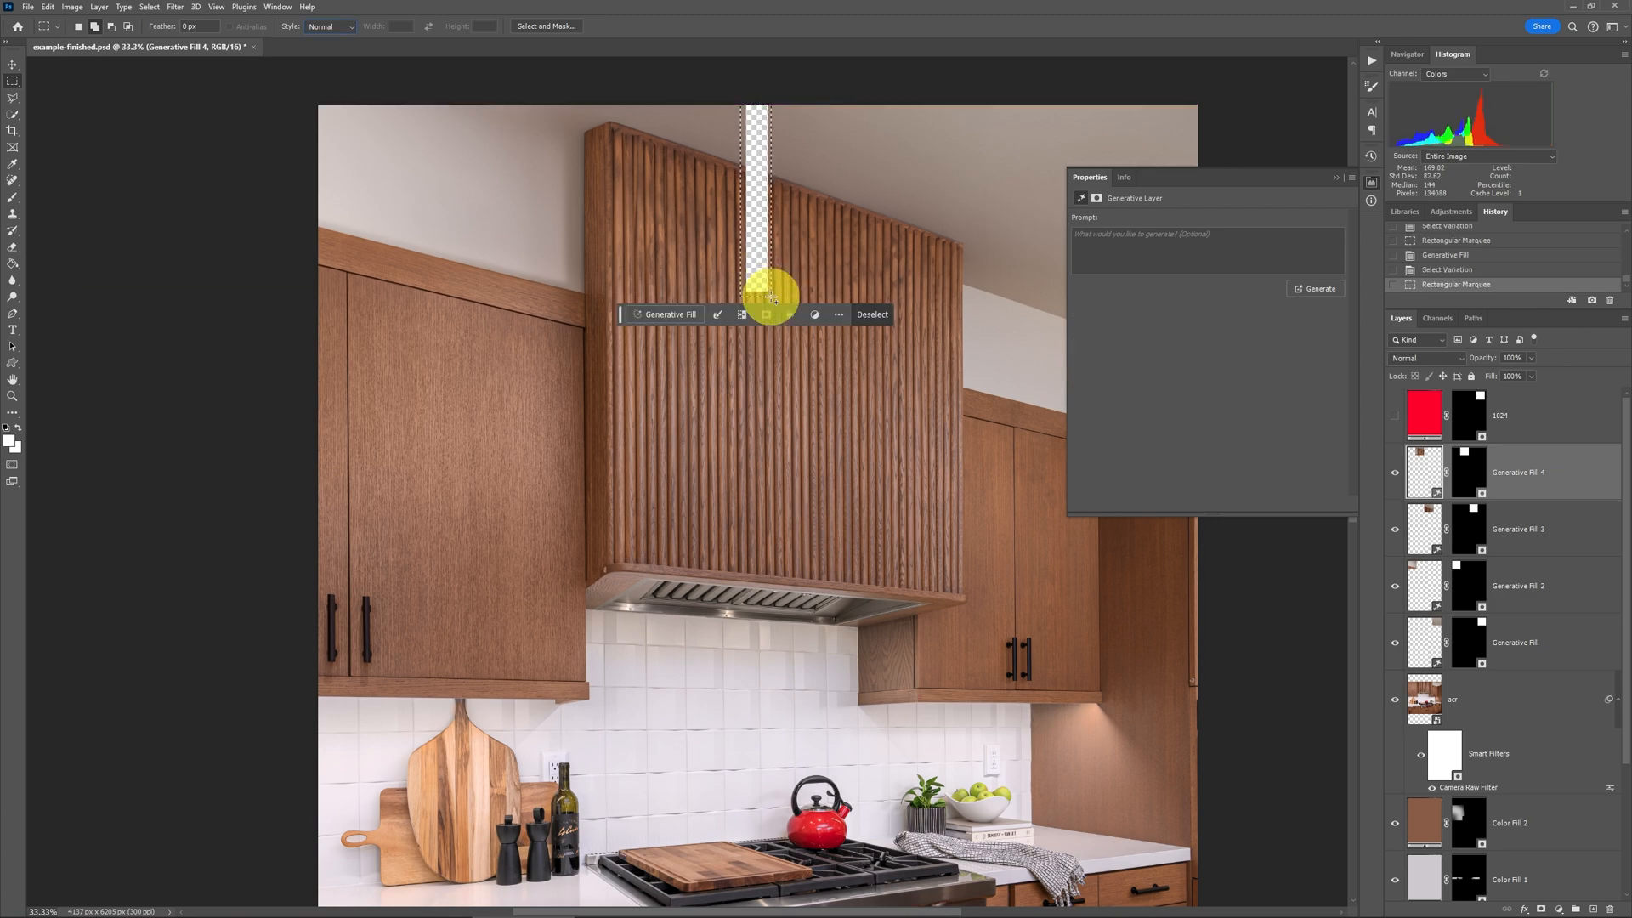
Step: Generate wood fill to close the last thin strip above the hood and preview its variations
{"action": "left_click", "coordinate": [672, 315]}
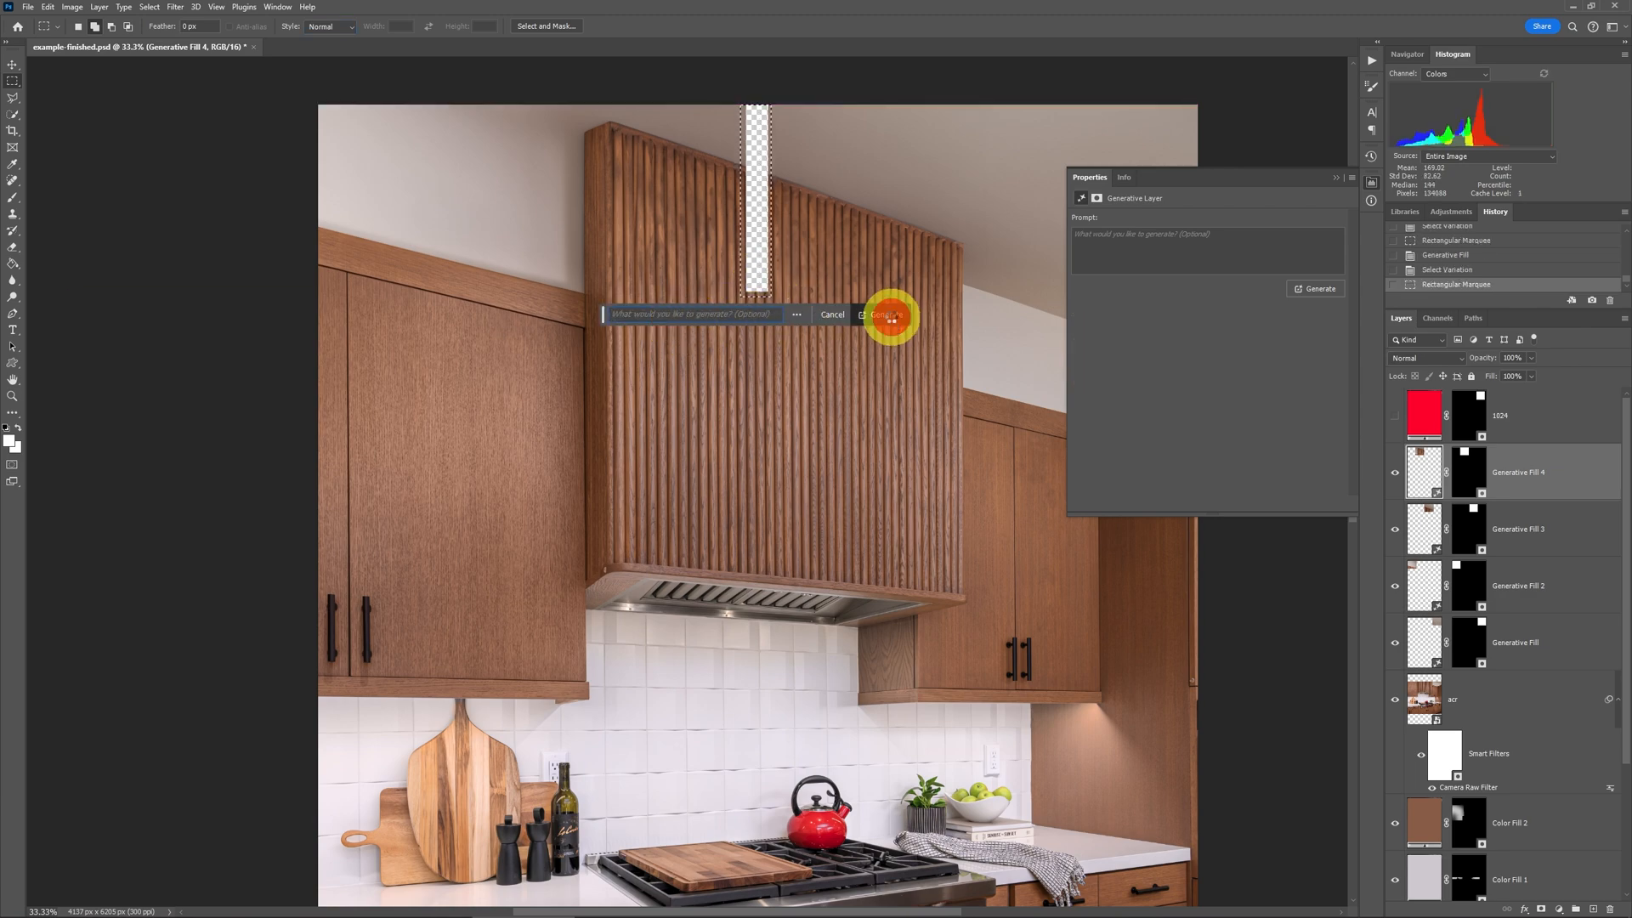
{"action": "left_click", "coordinate": [880, 315]}
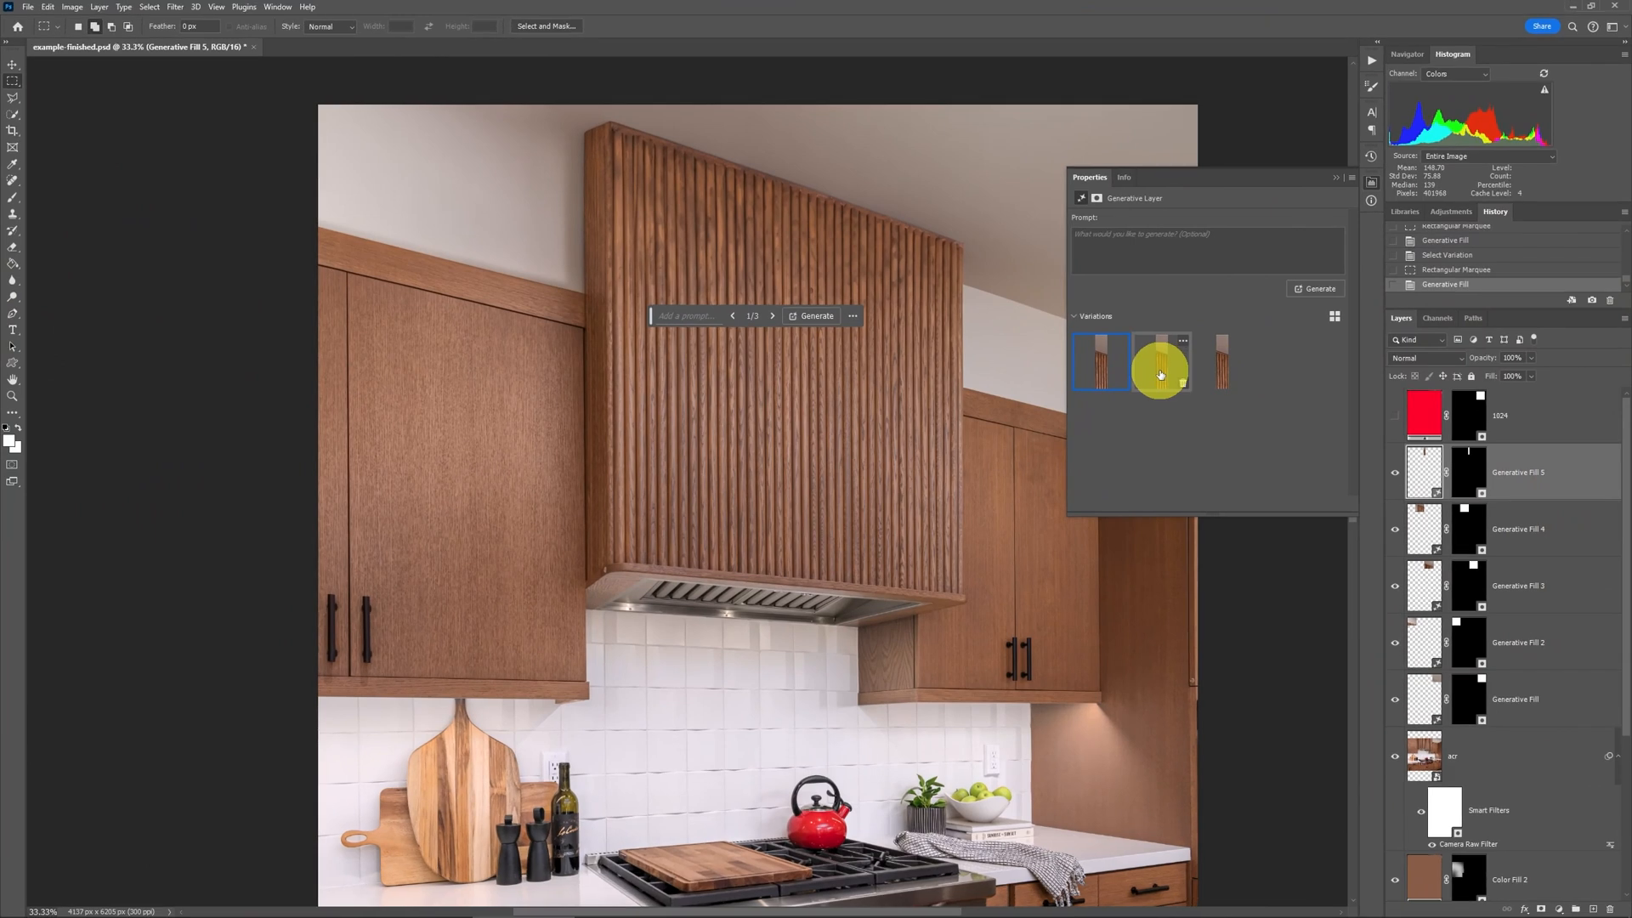
{"action": "left_click", "coordinate": [1220, 366]}
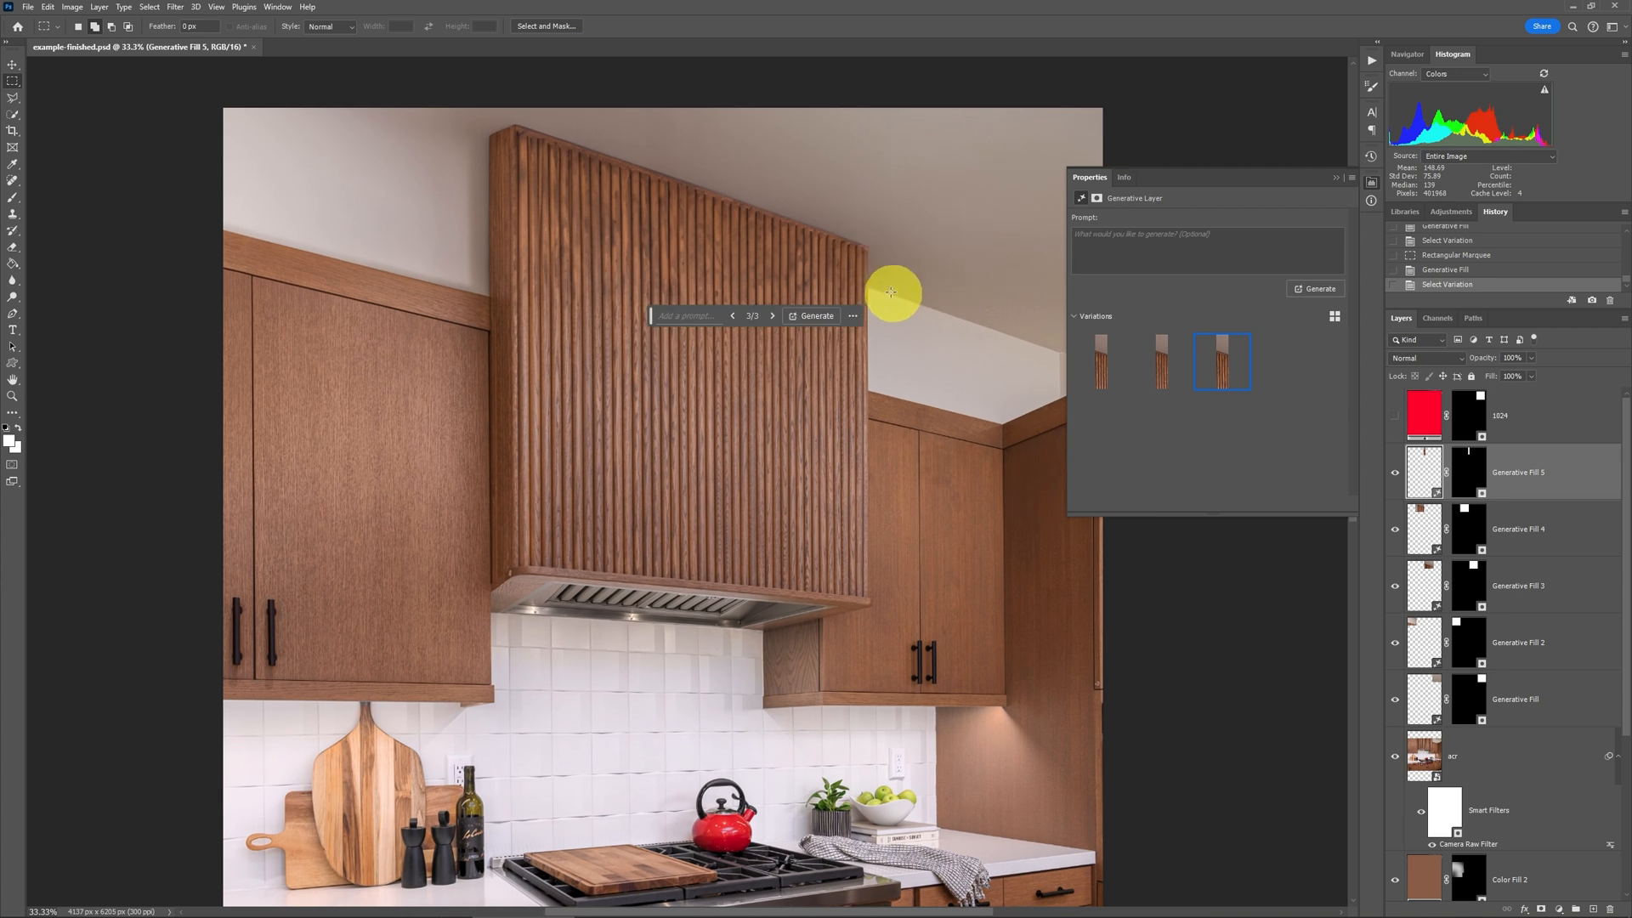
{"action": "mouse_move", "coordinate": [908, 304]}
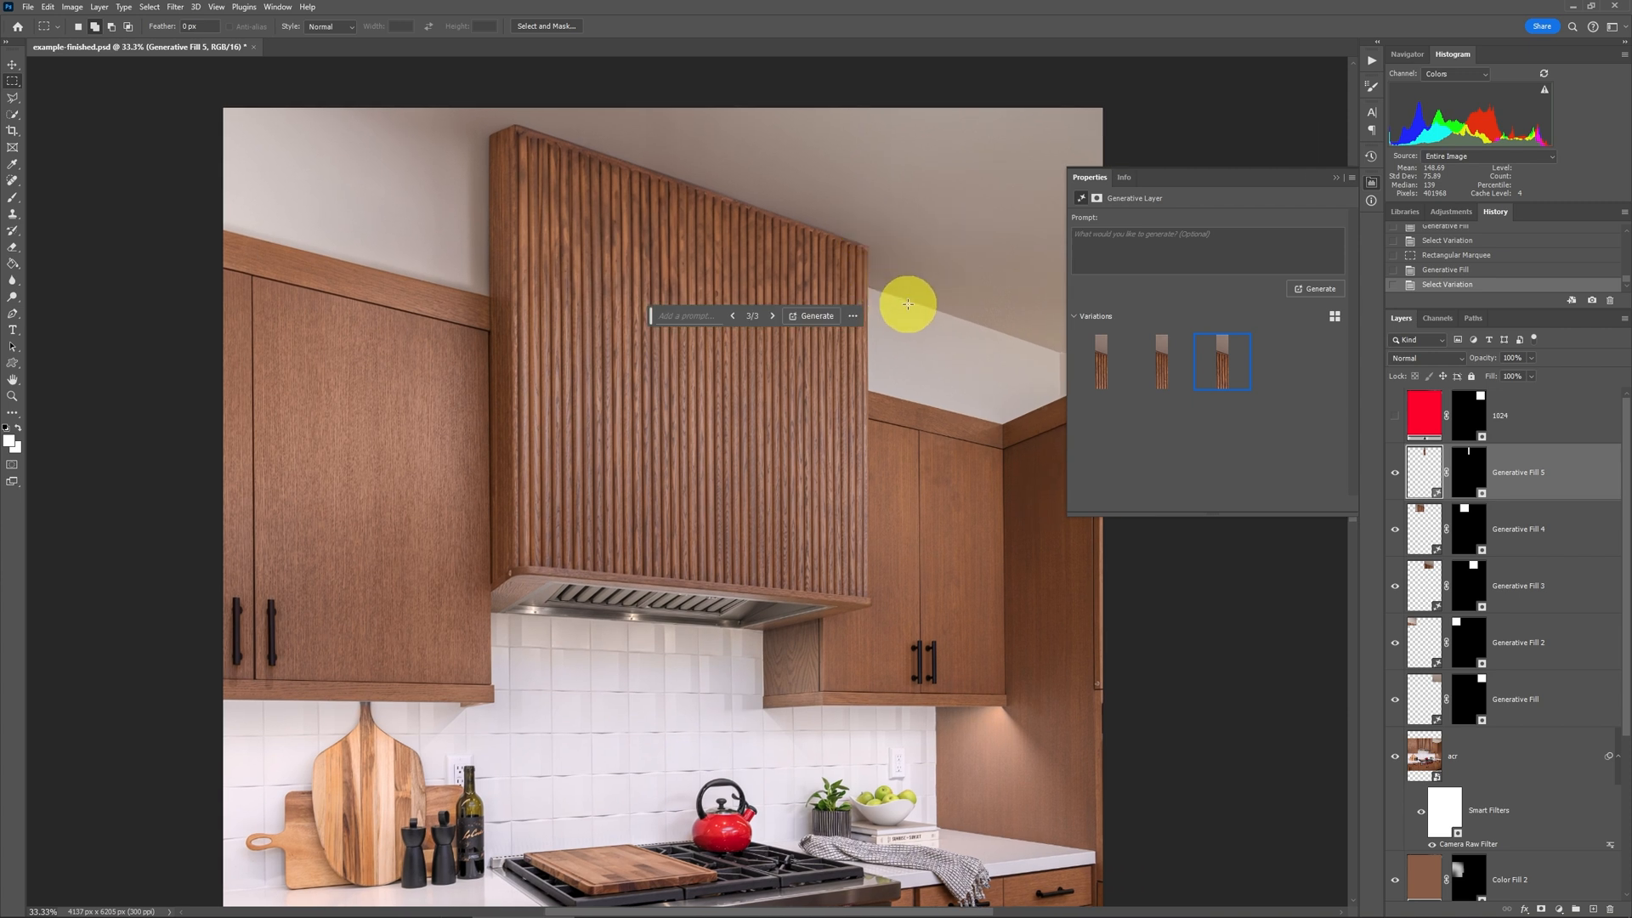
{"action": "mouse_move", "coordinate": [1337, 182]}
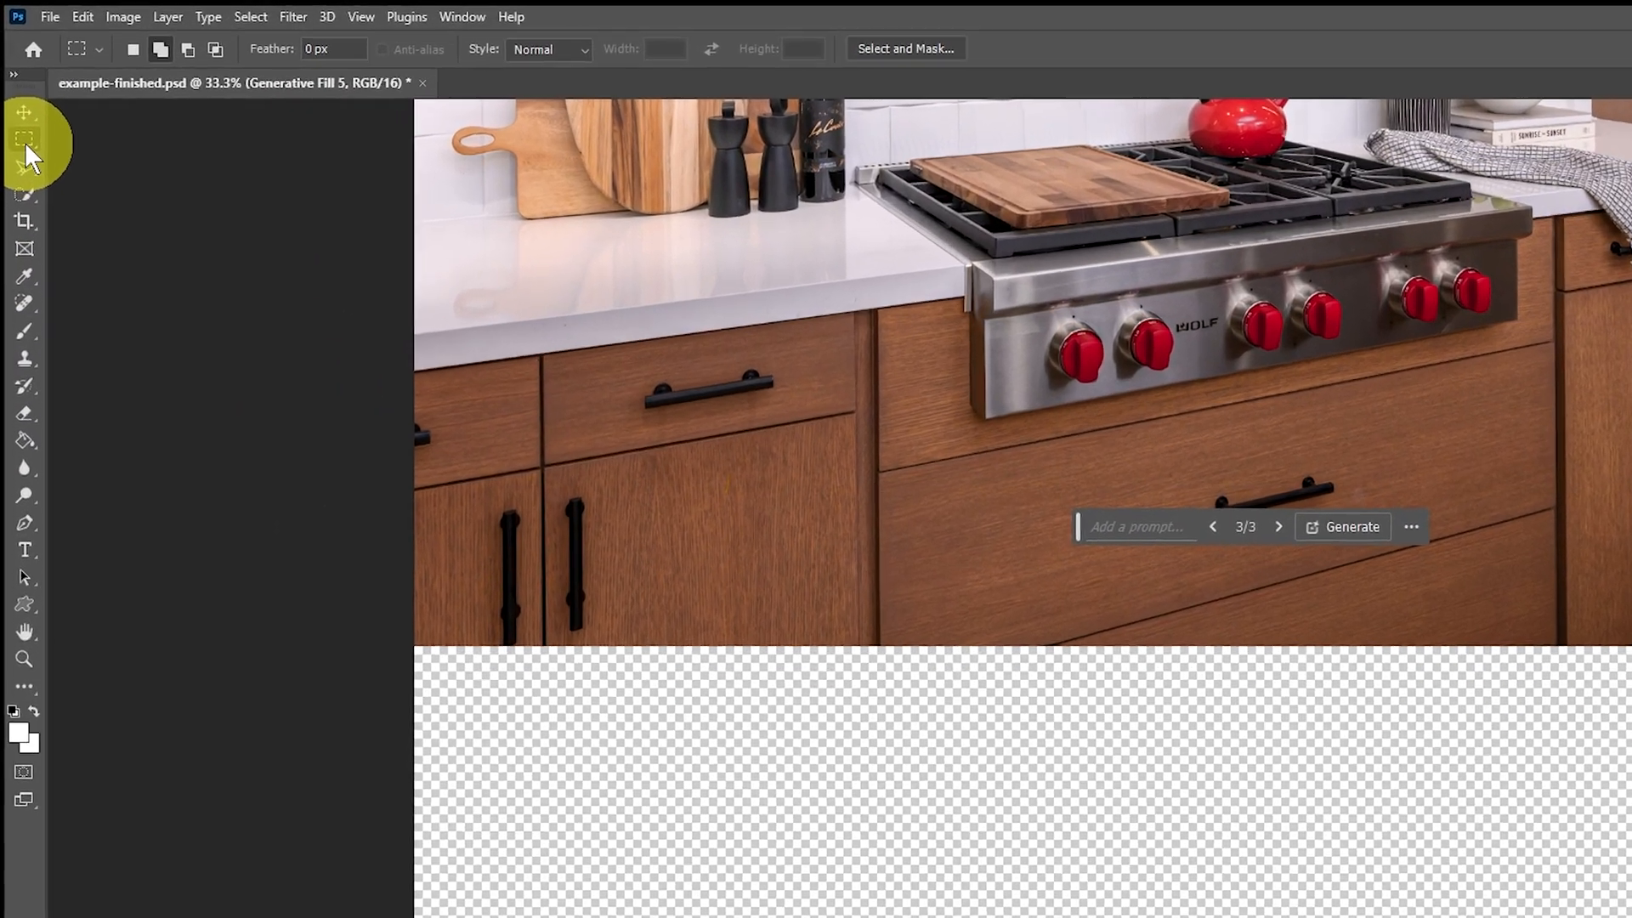
Step: Place a fixed 1024 by 1024 marquee in the bottom-right corner, generate floor fill and keep the second variation
{"action": "left_click", "coordinate": [24, 141]}
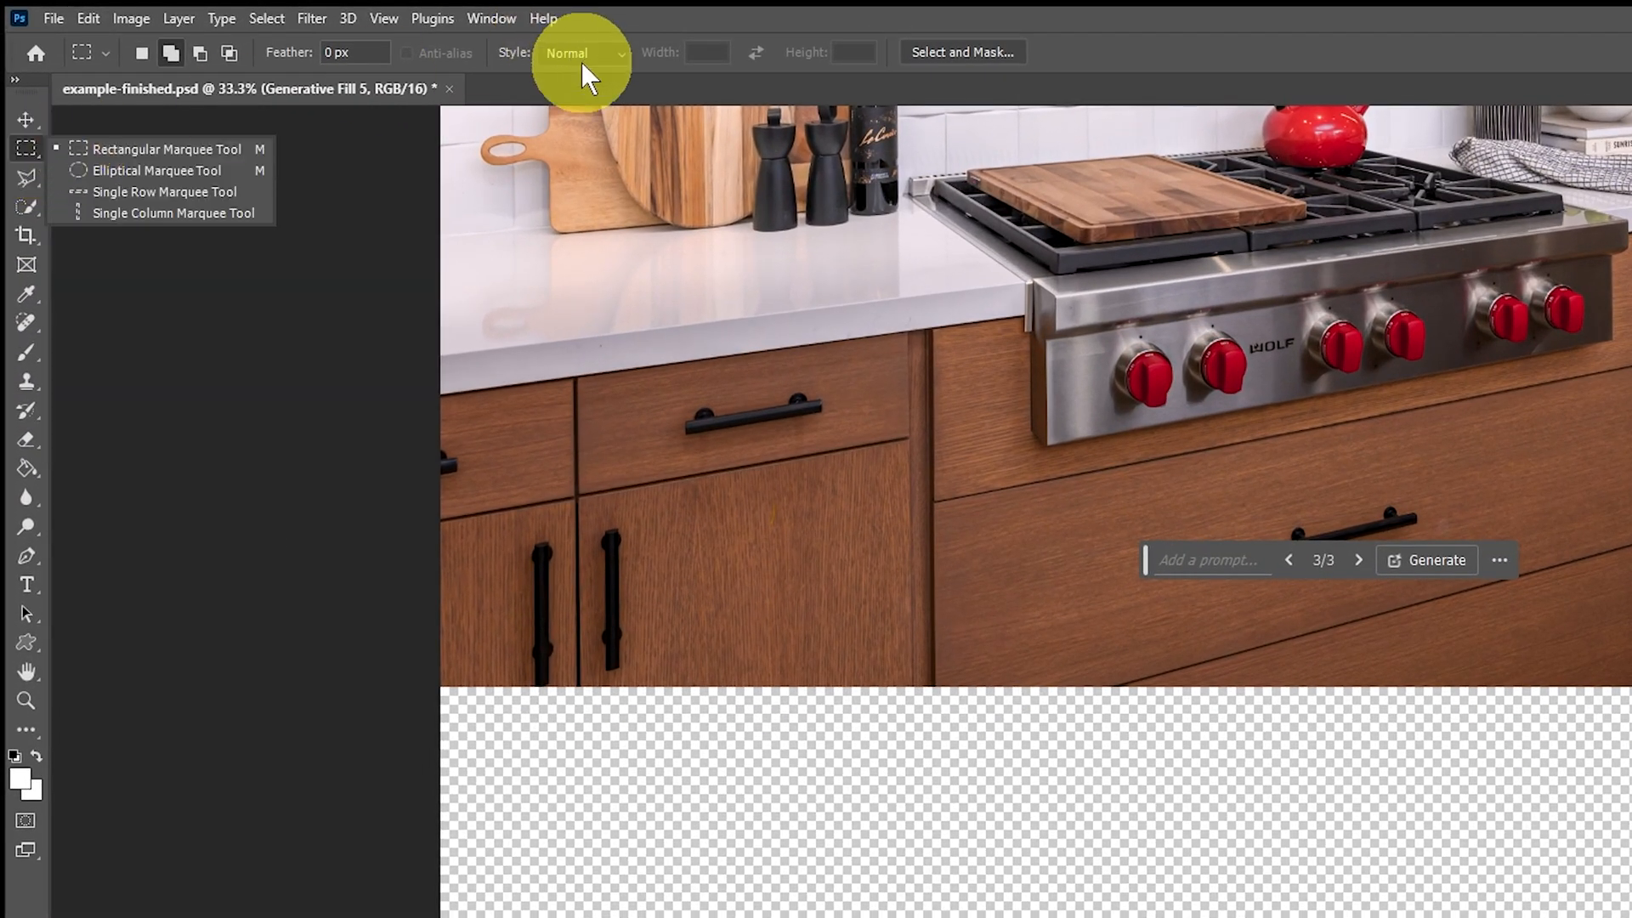
{"action": "left_click", "coordinate": [581, 53]}
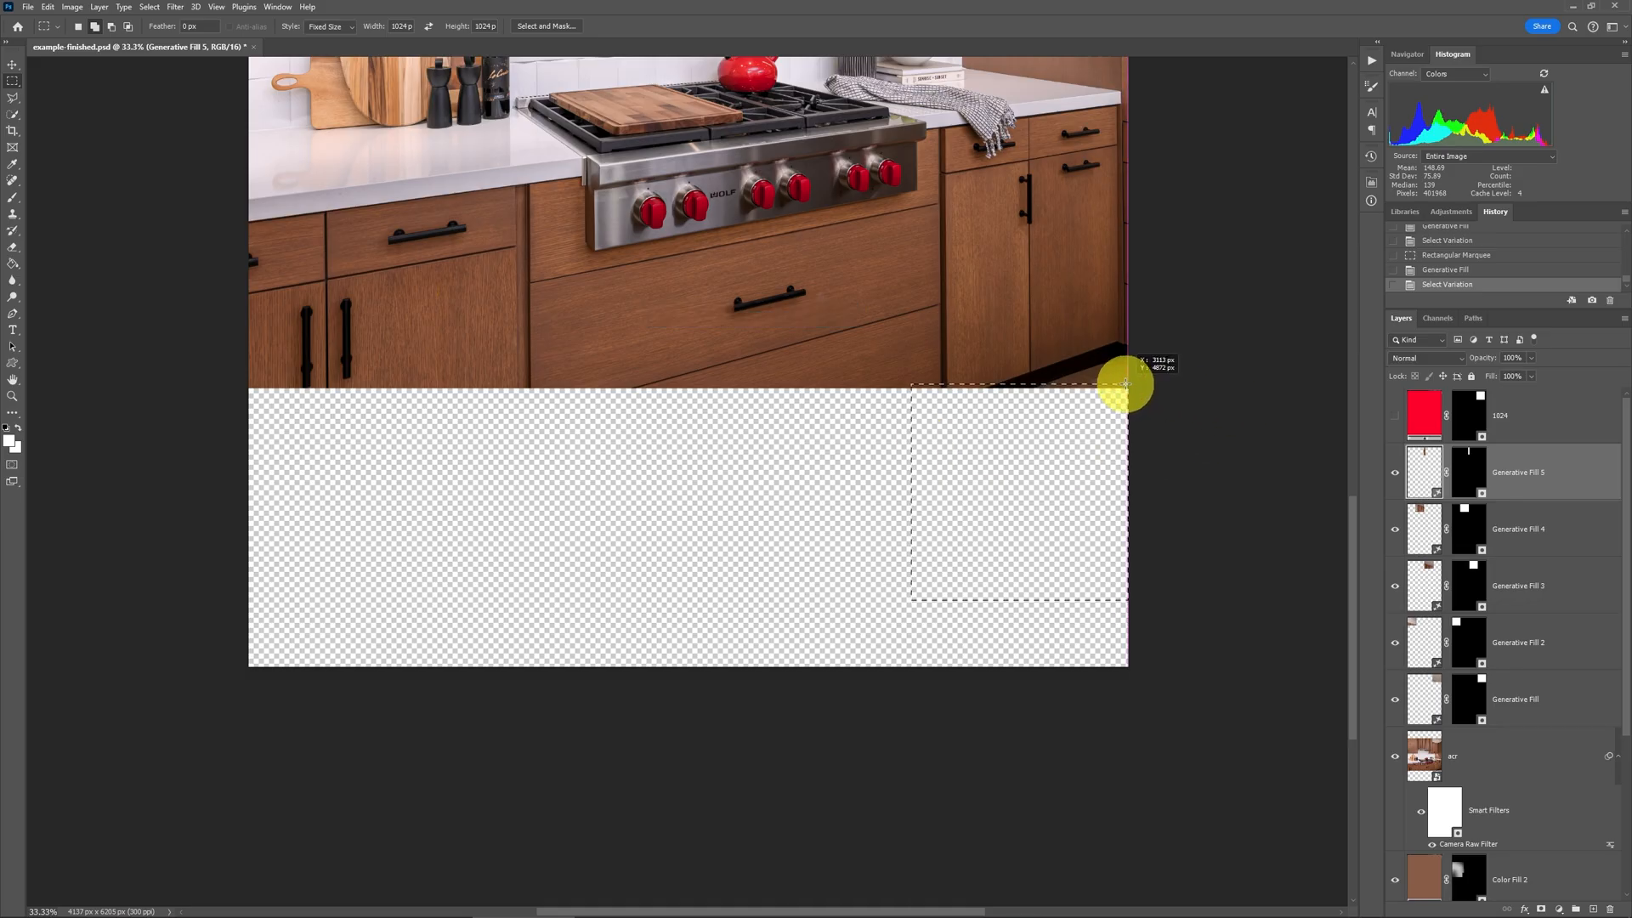
{"action": "left_click_drag", "start_coordinate": [911, 386], "coordinate": [1124, 603]}
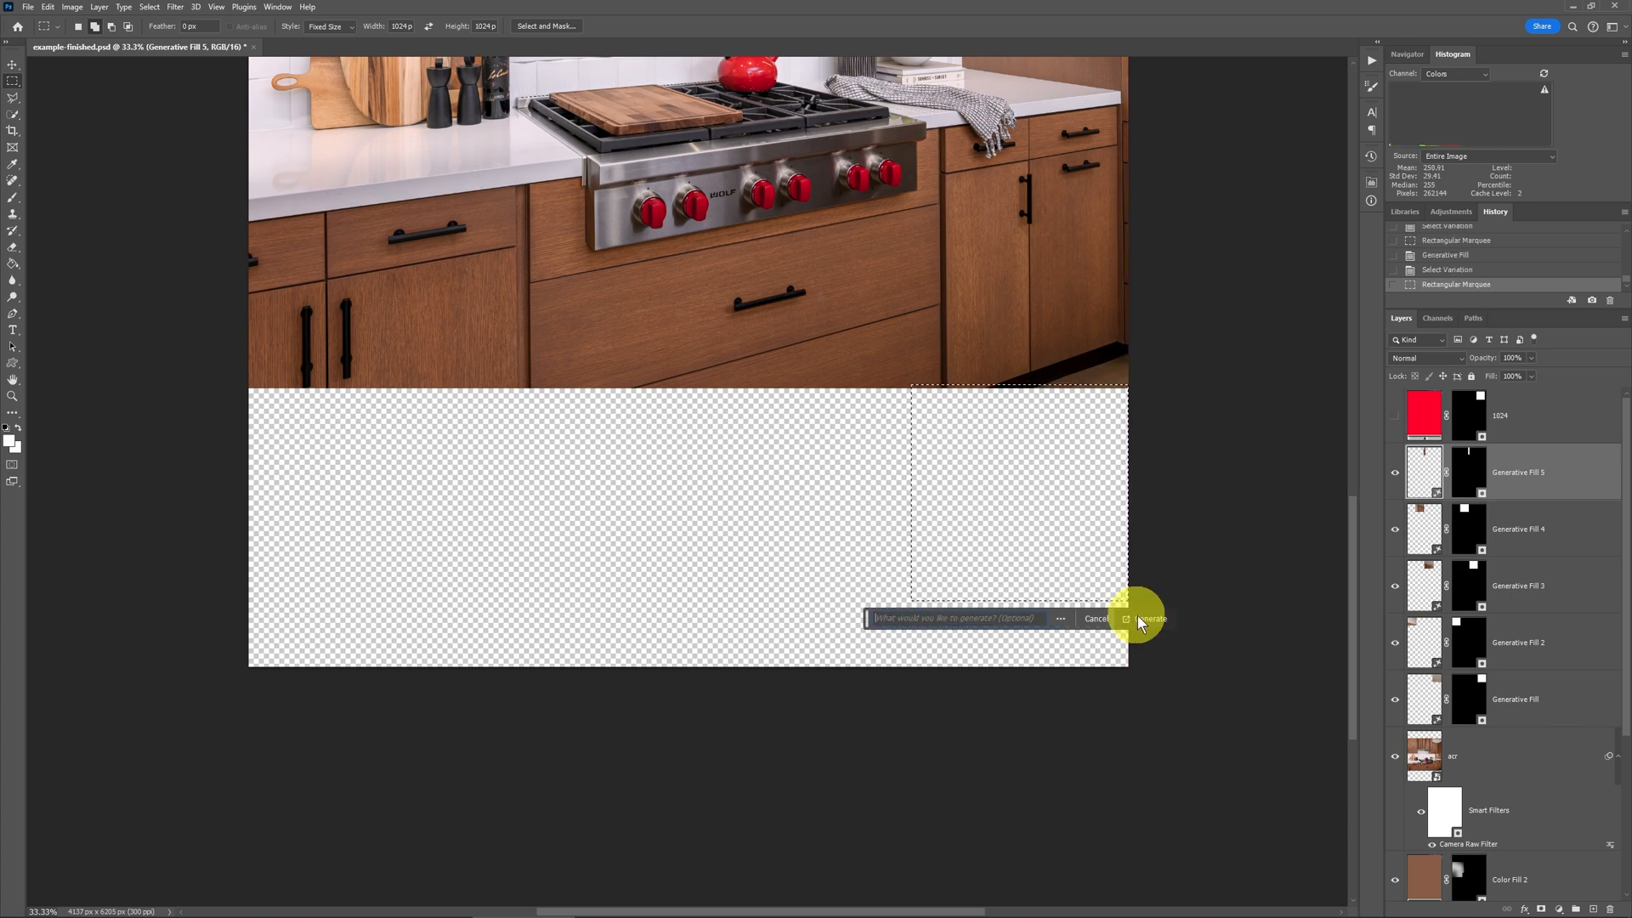
{"action": "left_click", "coordinate": [1149, 619]}
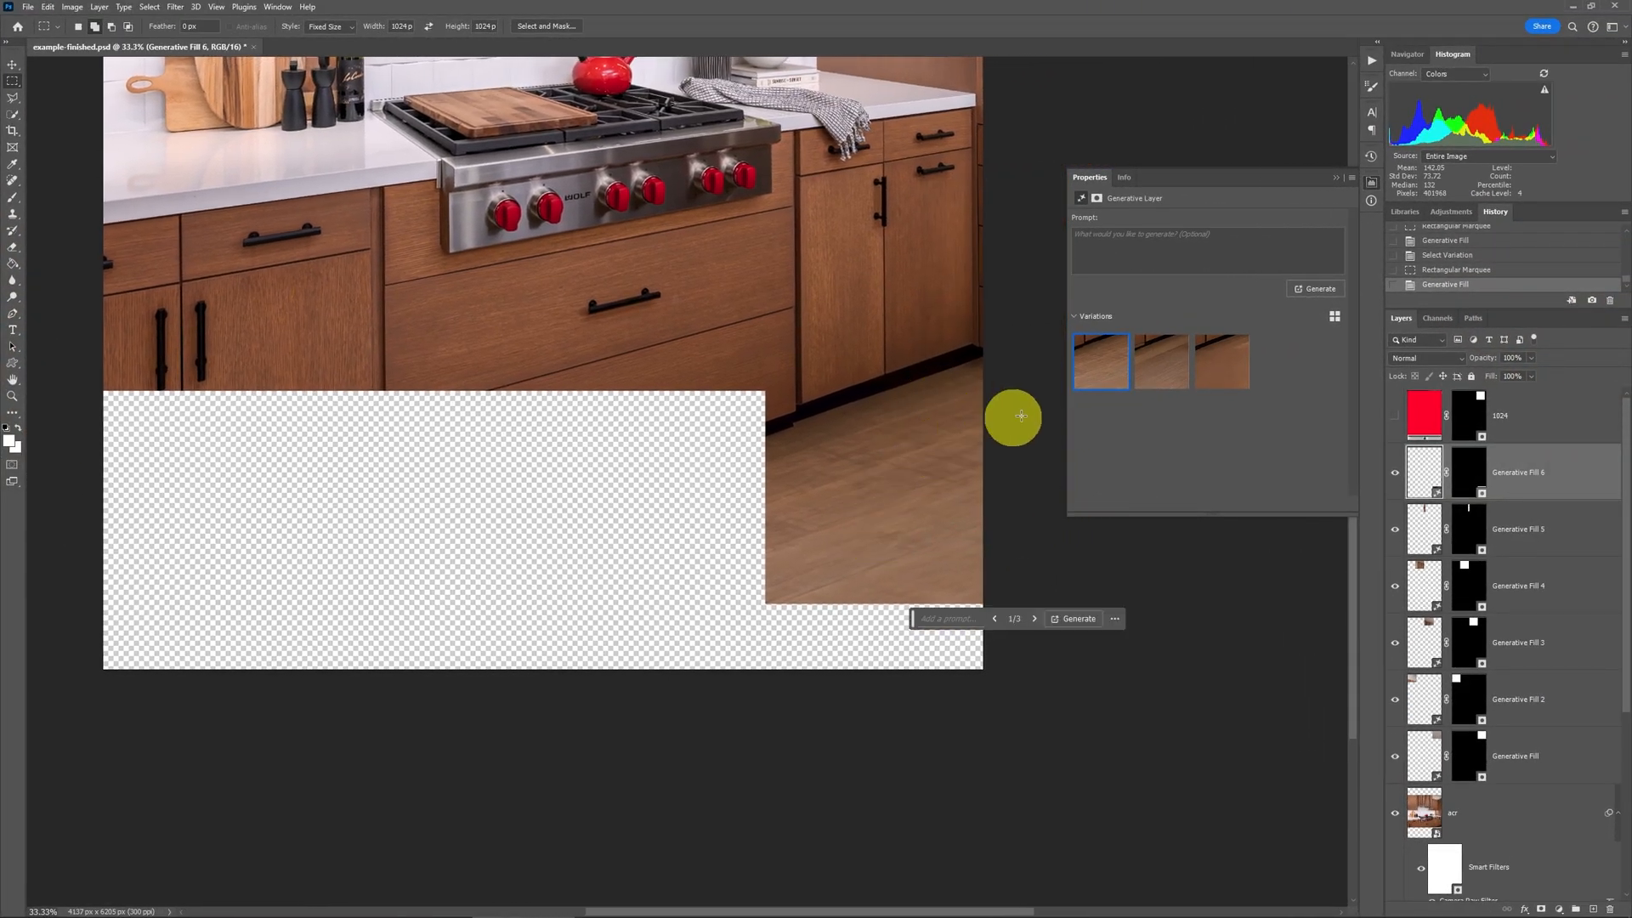
{"action": "left_click", "coordinate": [1161, 361]}
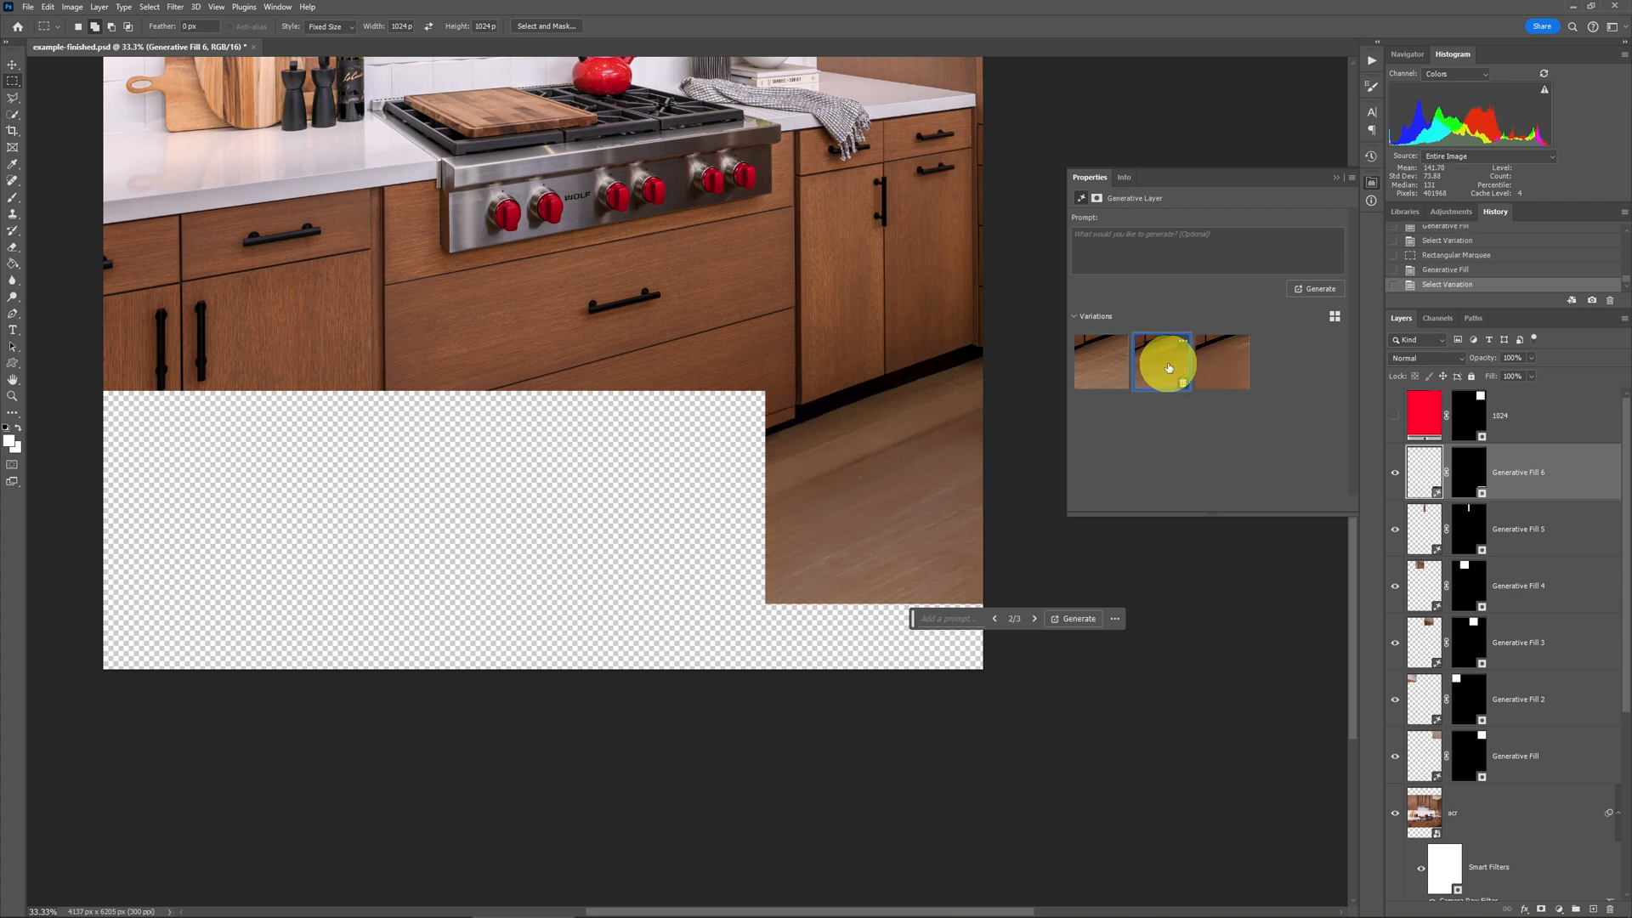
{"action": "left_click", "coordinate": [1223, 362]}
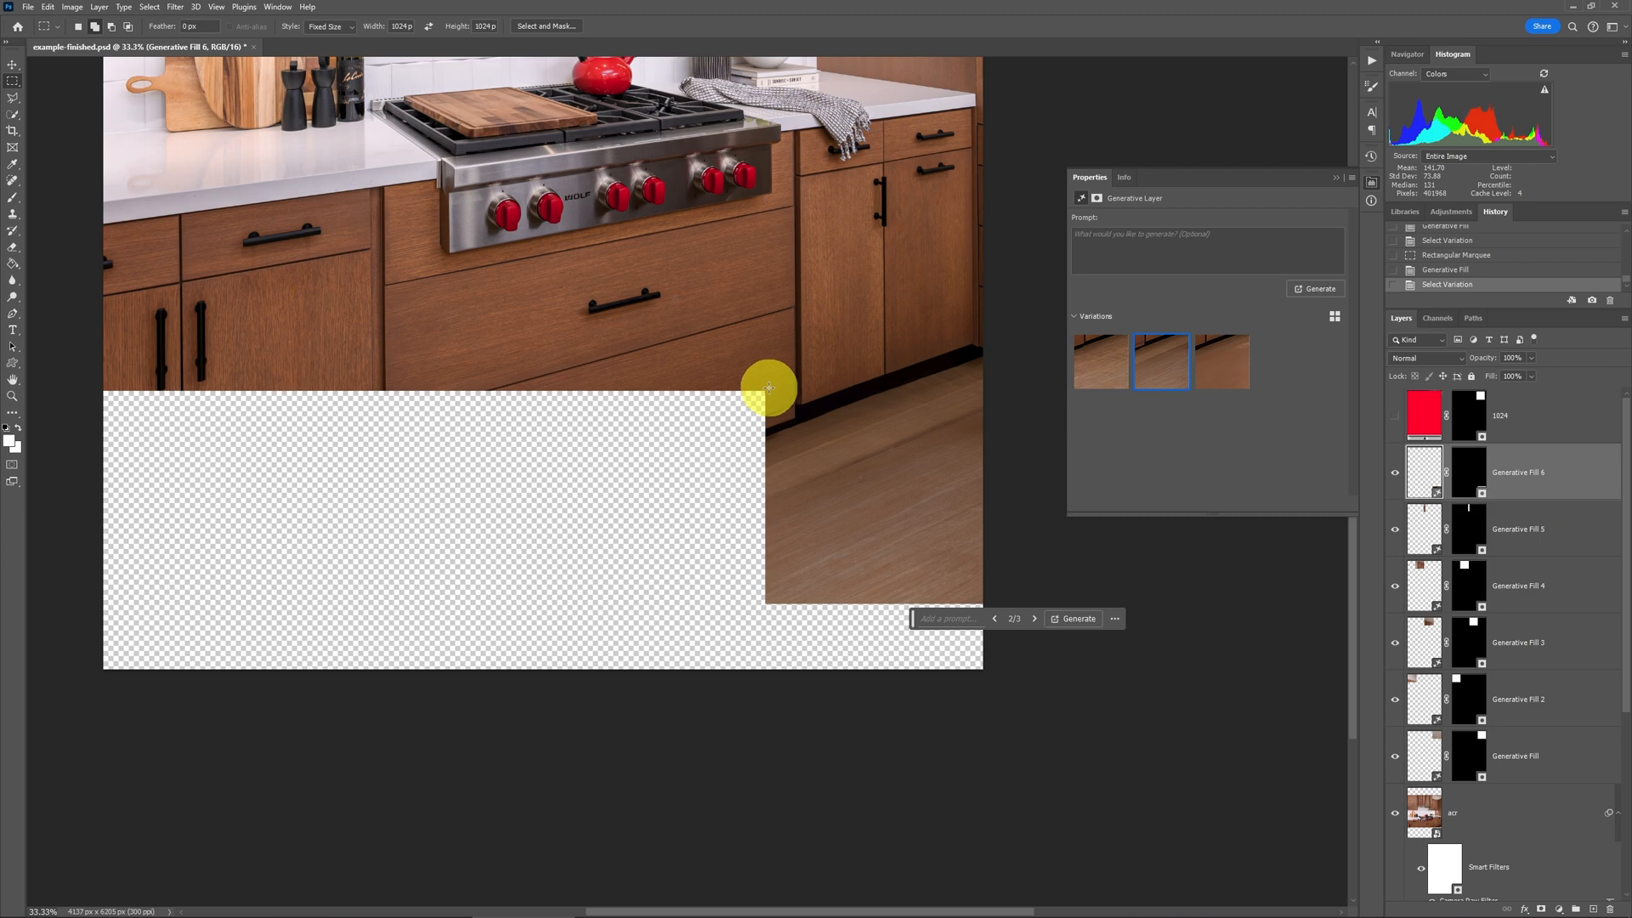
{"action": "mouse_move", "coordinate": [260, 378]}
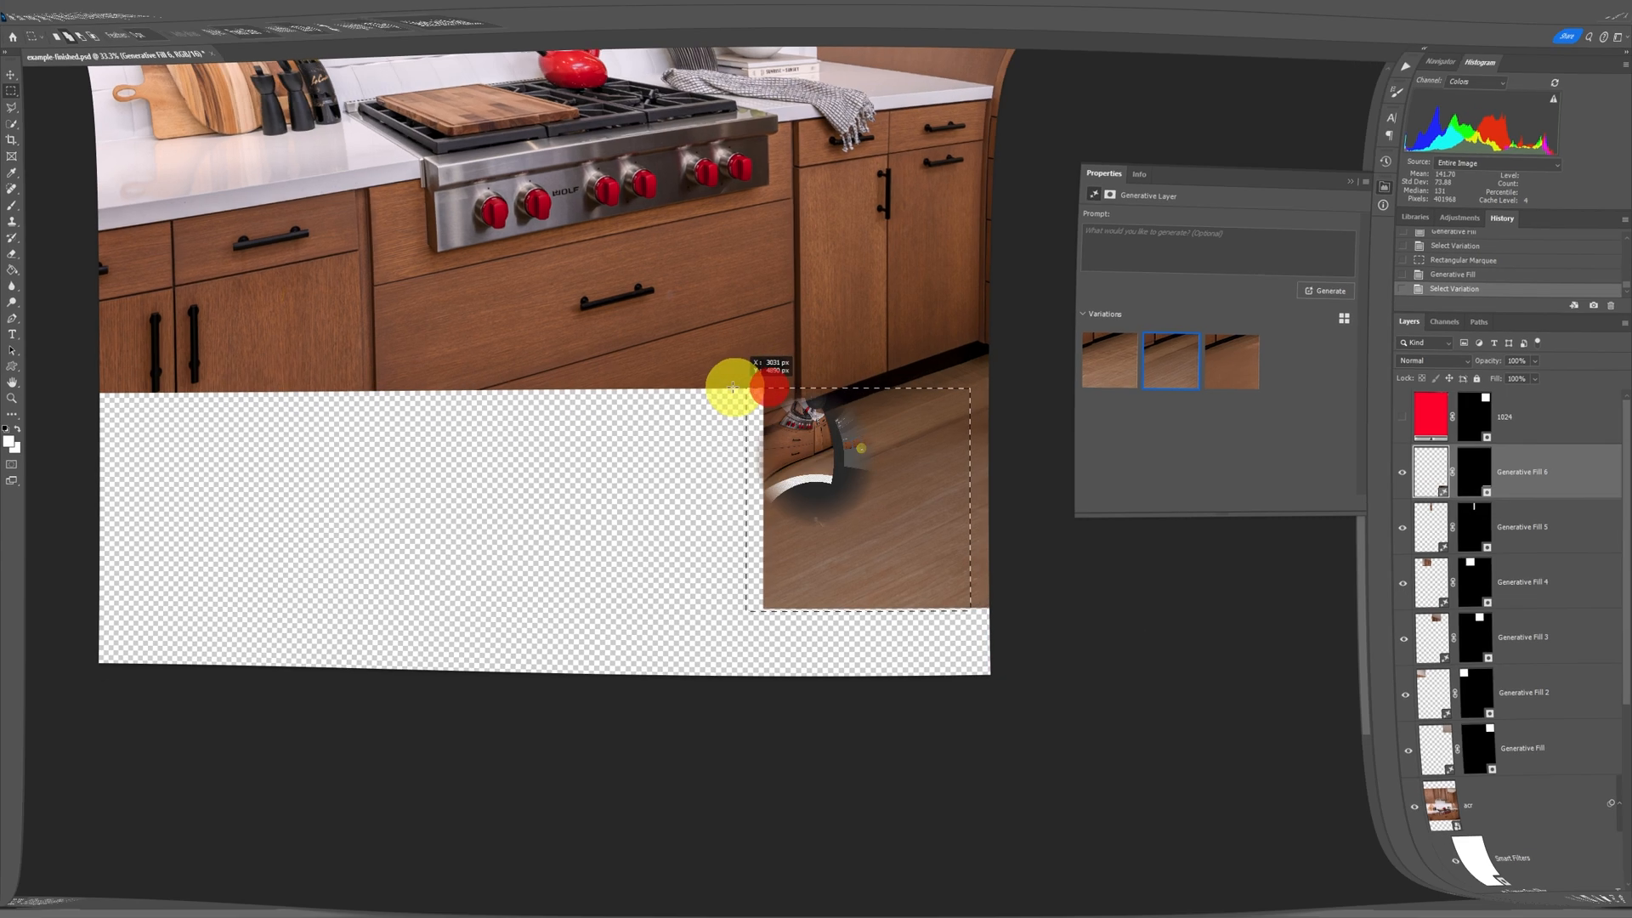
Step: Generate cabinet drawers and wood floor into marquee selections over the lower canvas
{"action": "left_click", "coordinate": [1323, 289]}
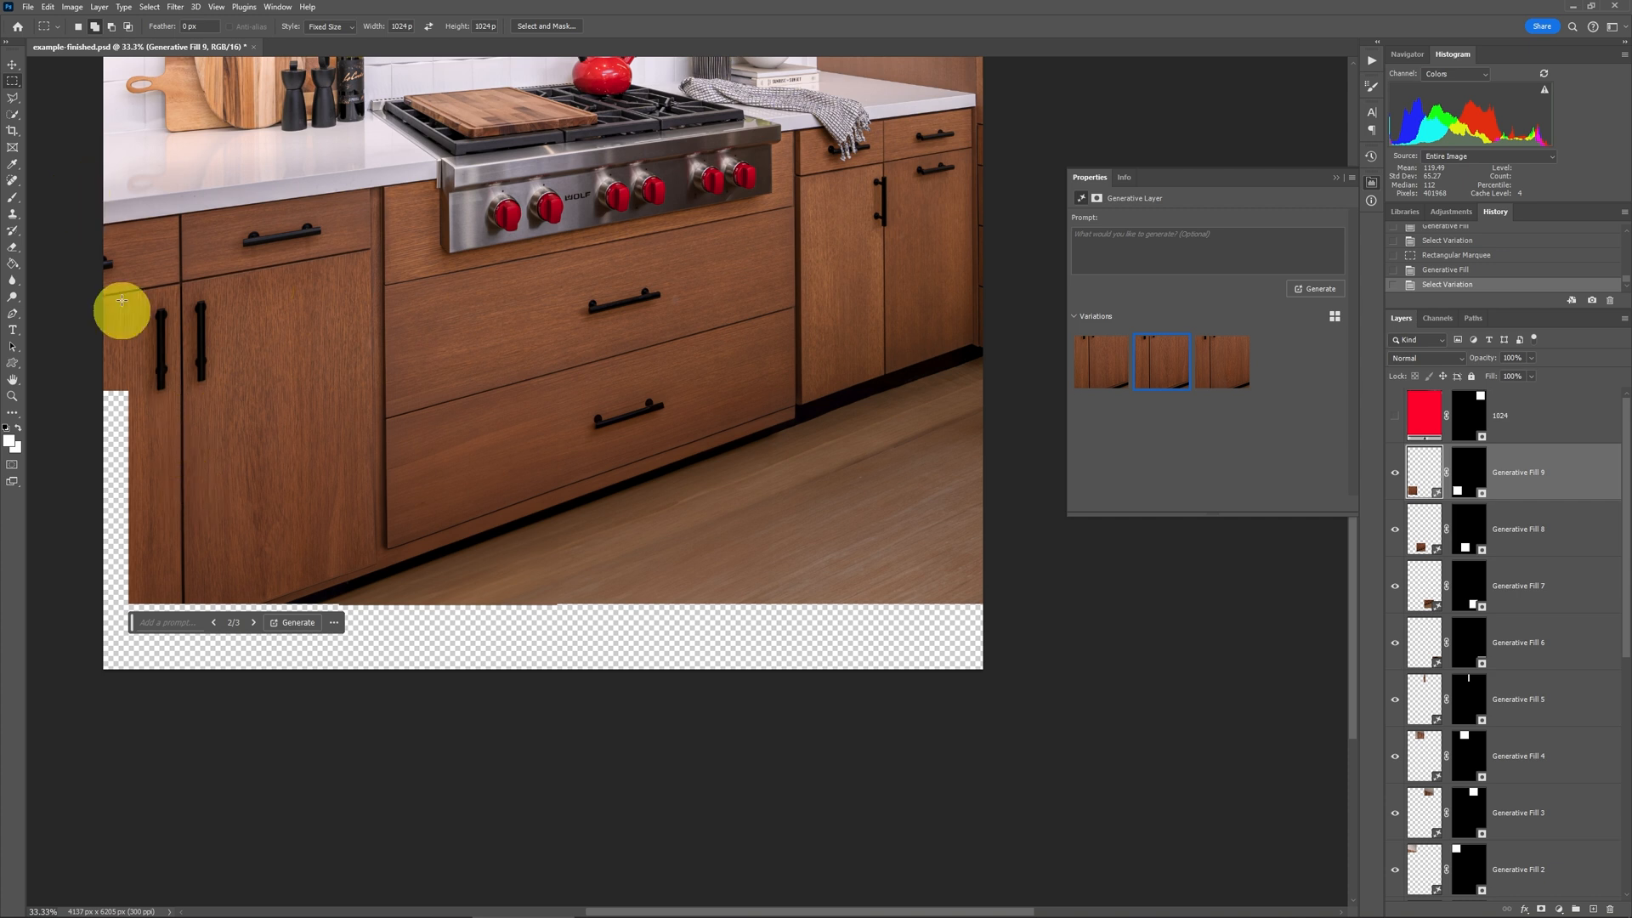
{"action": "left_click", "coordinate": [14, 80]}
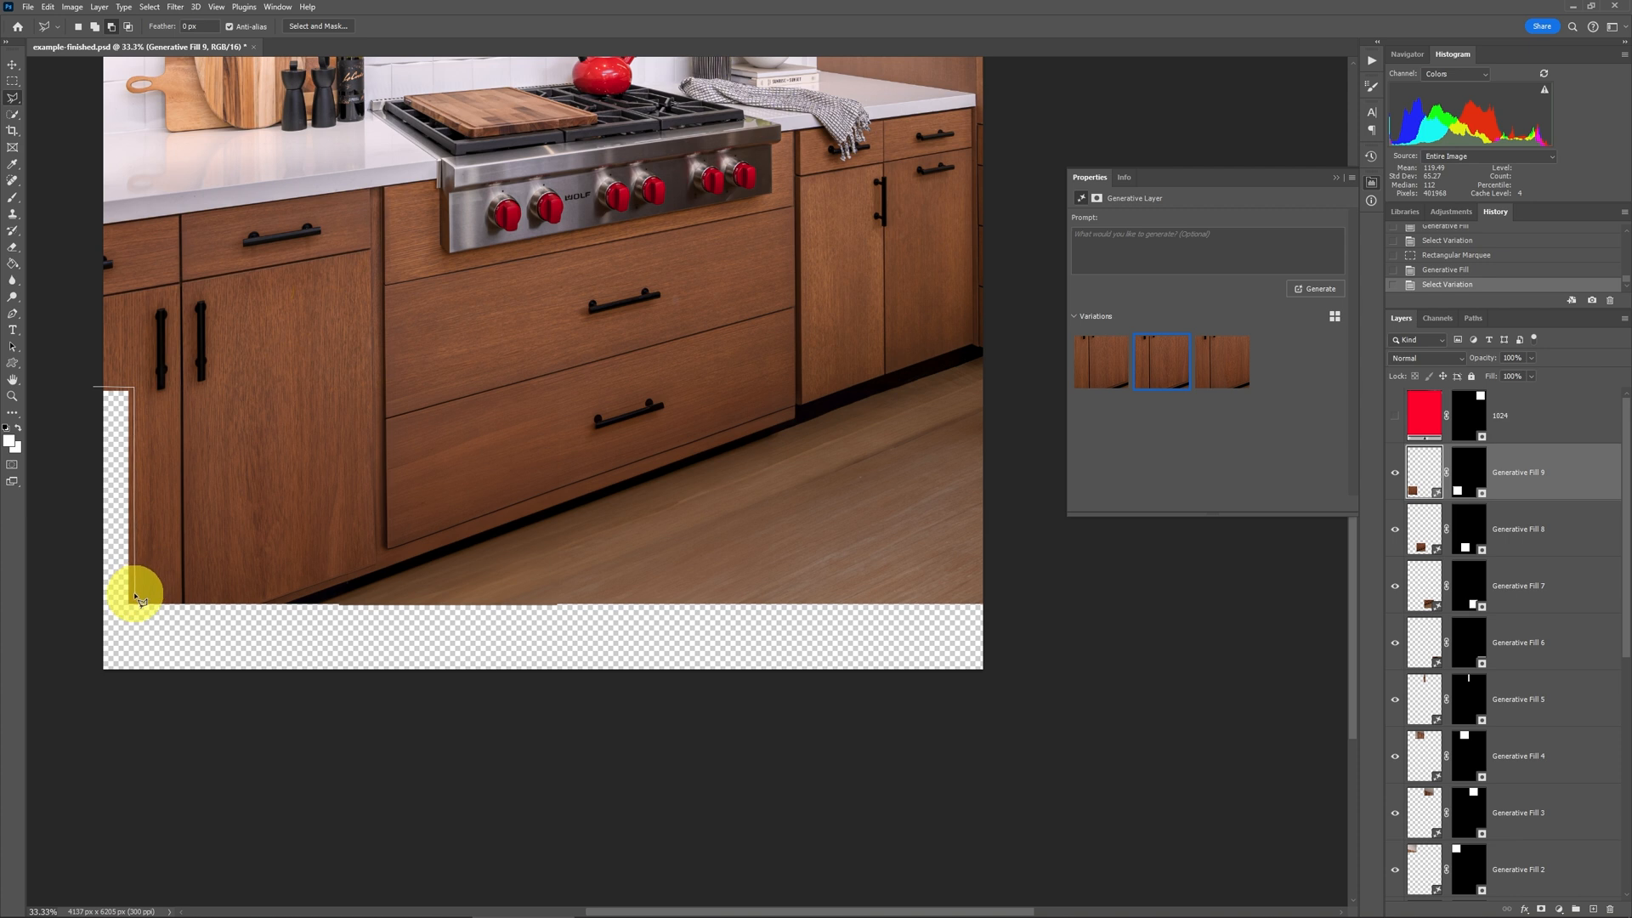
Step: Outline the leftover left and bottom transparent strips and generate fill to complete the canvas
{"action": "left_click_drag", "start_coordinate": [136, 595], "coordinate": [995, 695]}
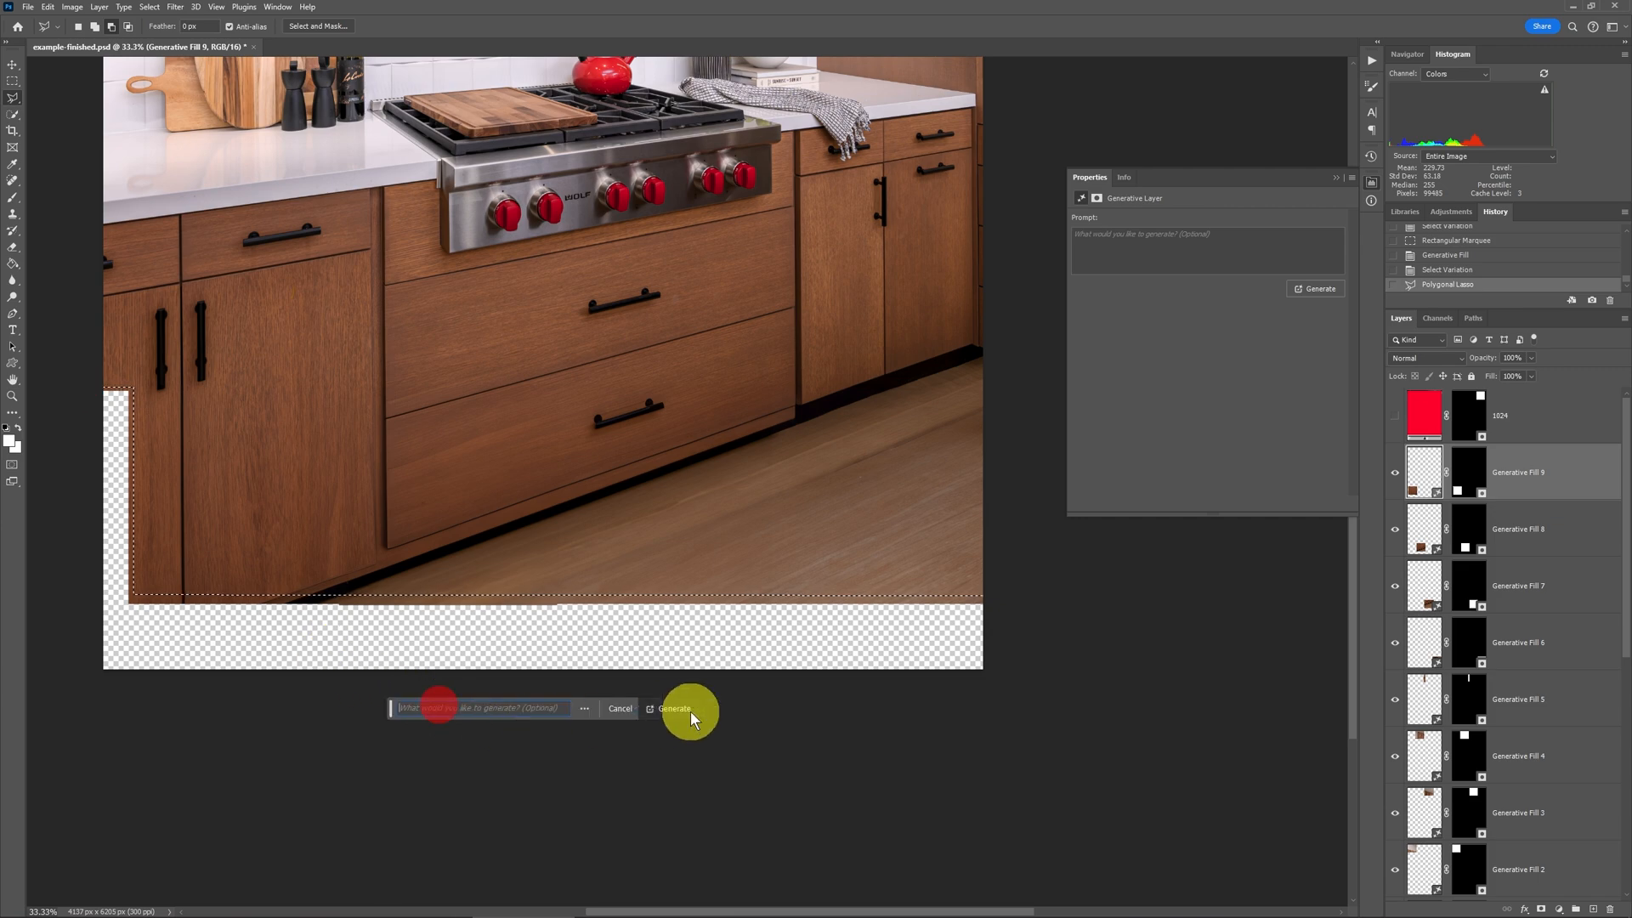
{"action": "left_click", "coordinate": [674, 708]}
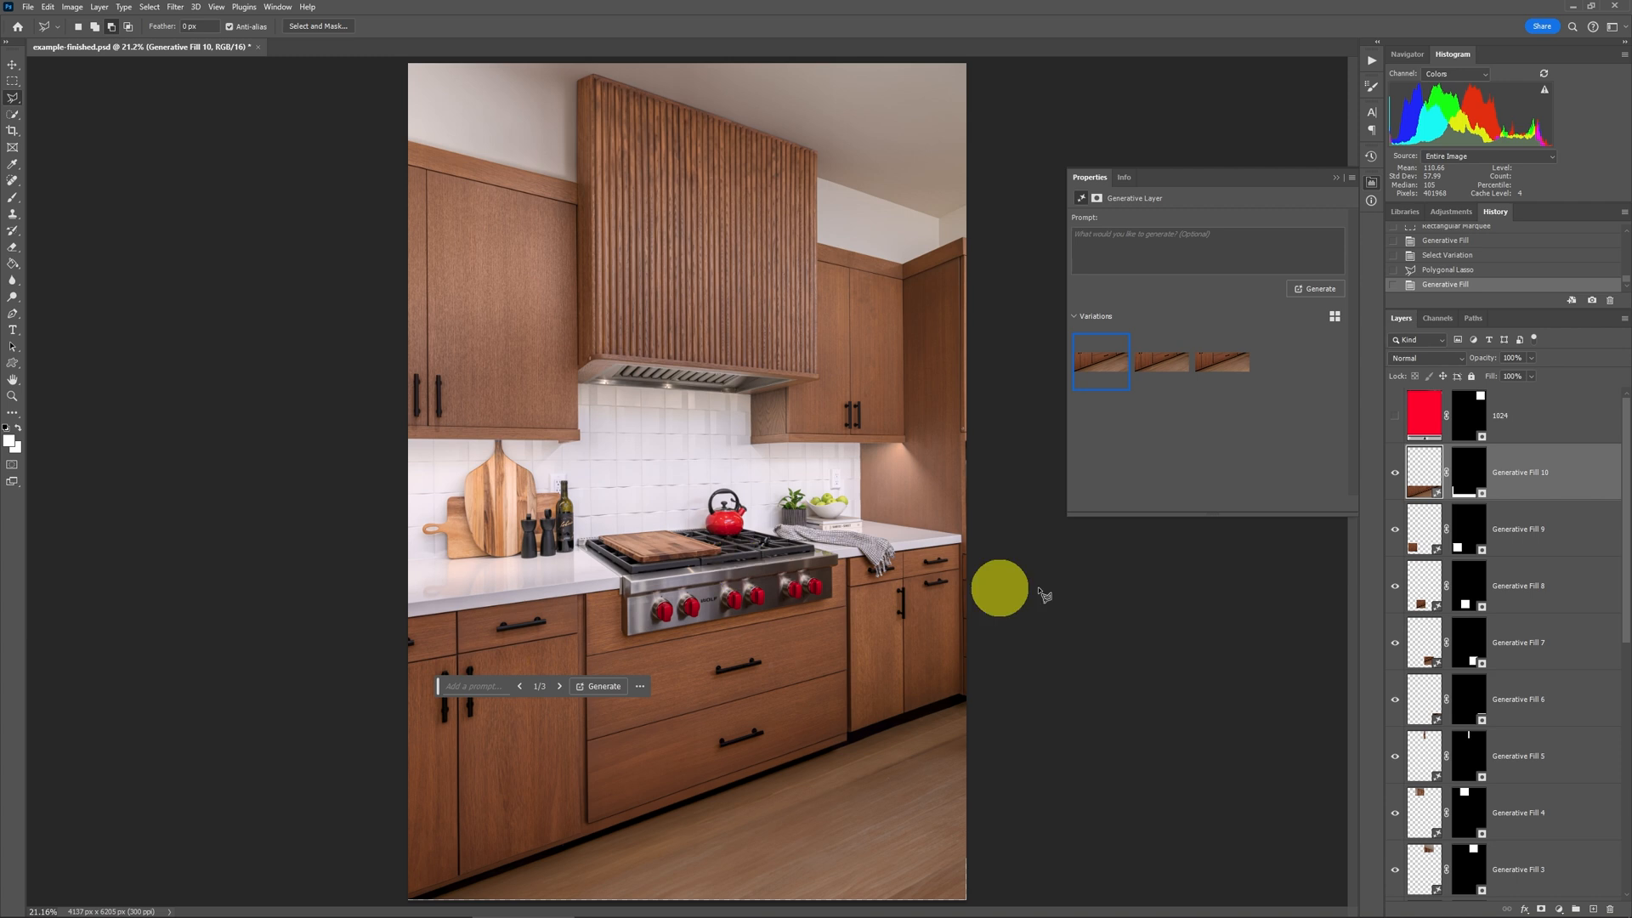
{"action": "scroll", "scroll_direction": "down", "scroll_amount": 3}
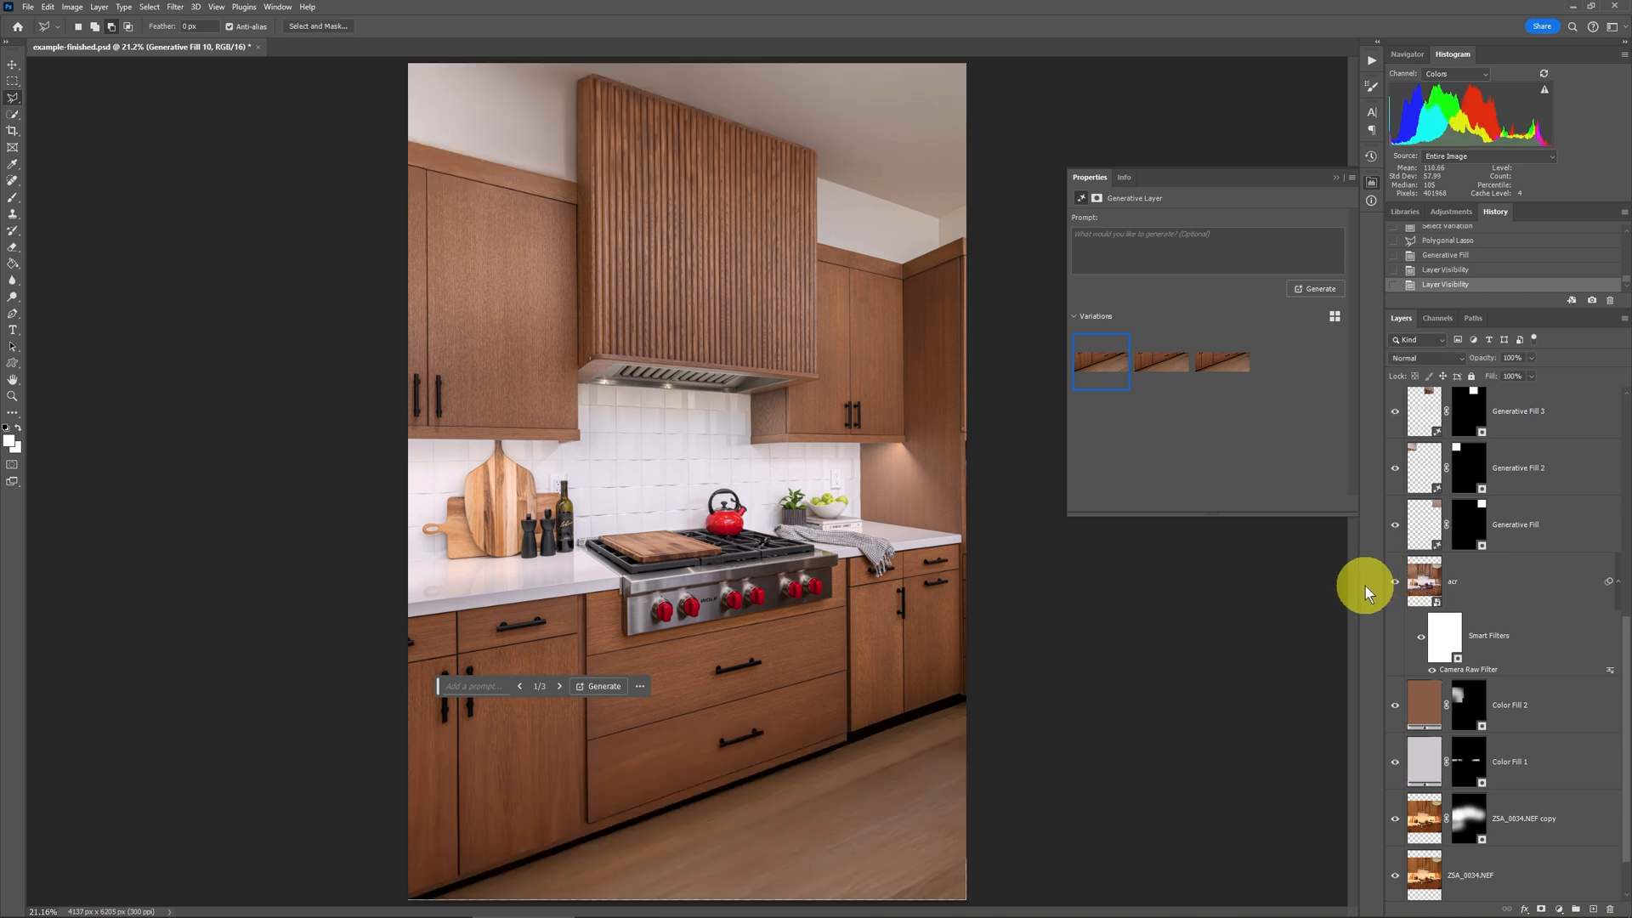
{"action": "mouse_move", "coordinate": [624, 127]}
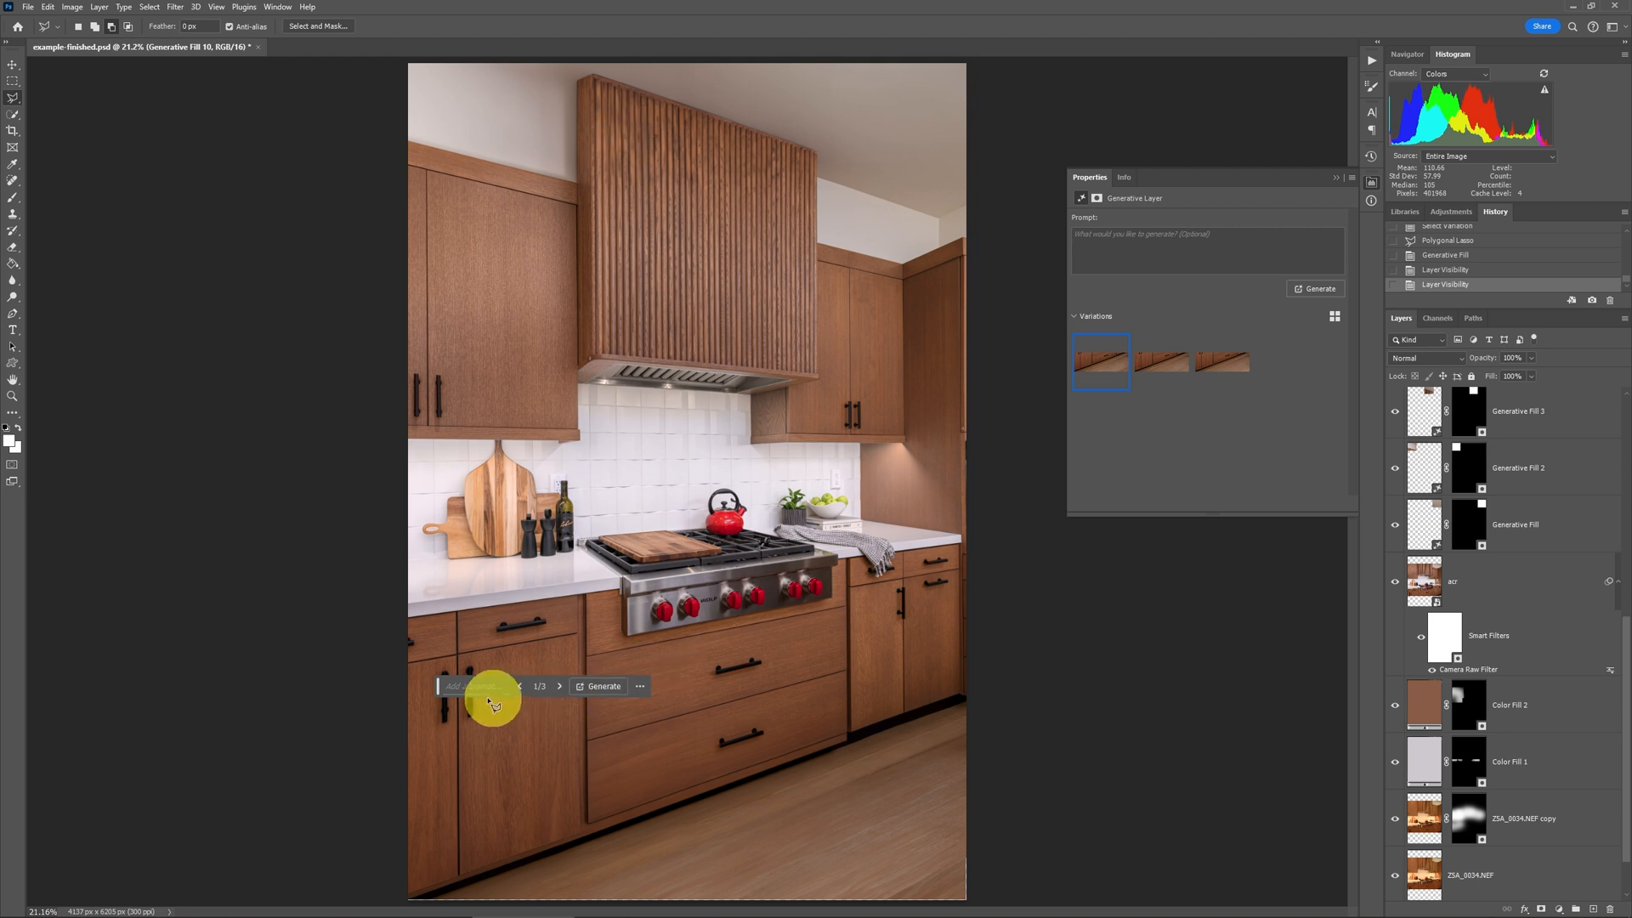
Step: Switch off the floating Contextual Task Bar from the Window menu
{"action": "left_click", "coordinate": [277, 6]}
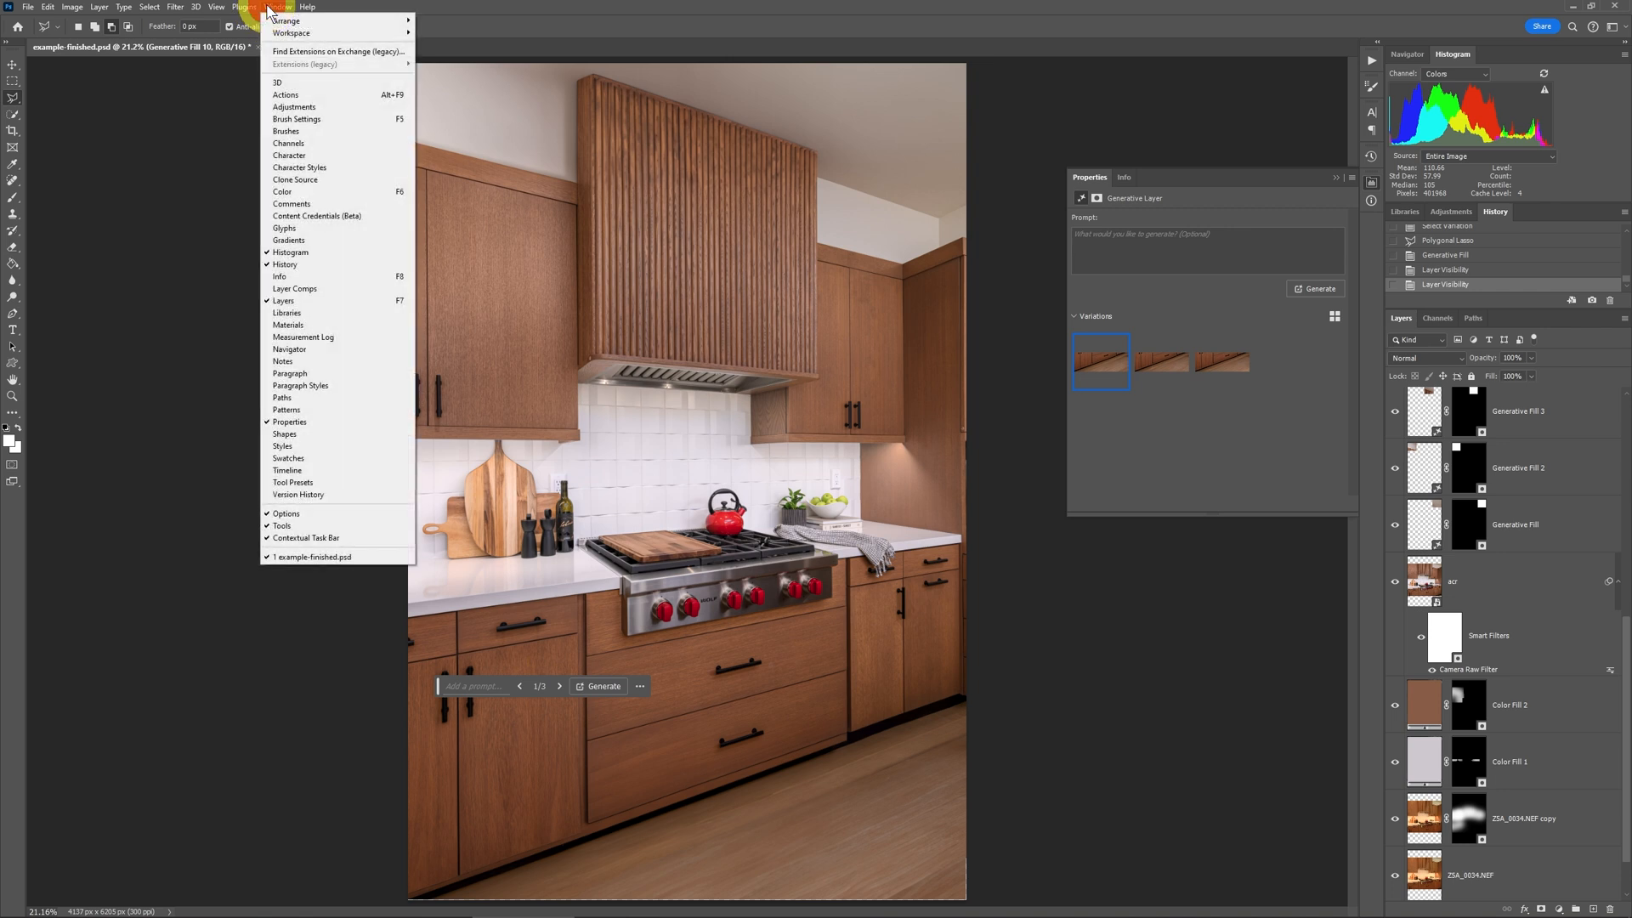
{"action": "mouse_move", "coordinate": [326, 539]}
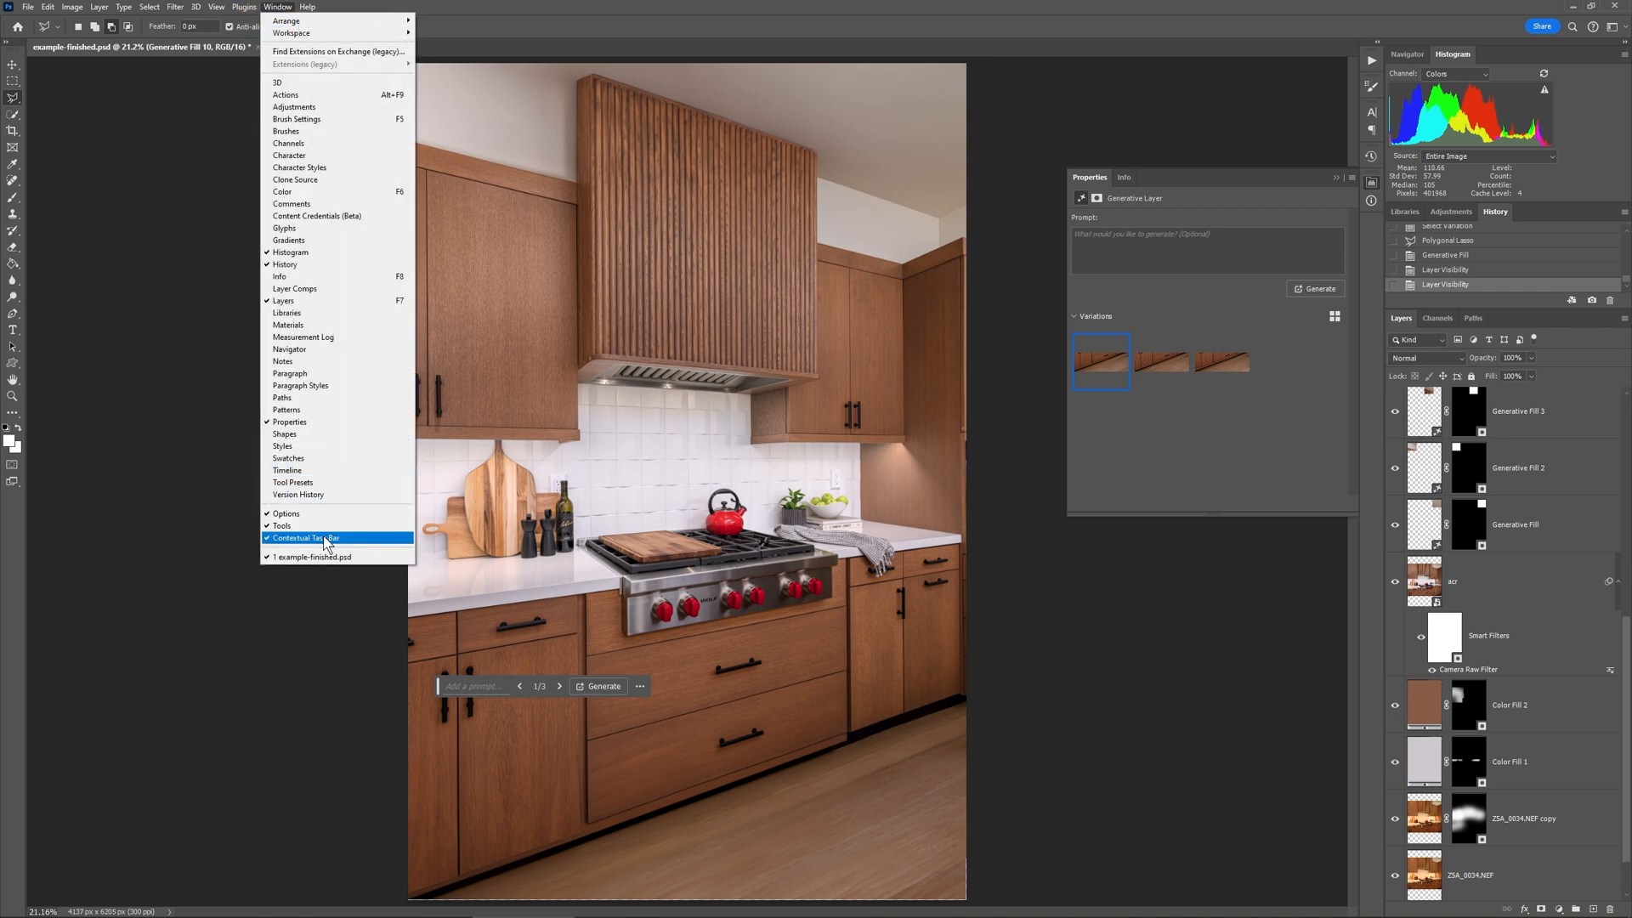
{"action": "left_click", "coordinate": [306, 539]}
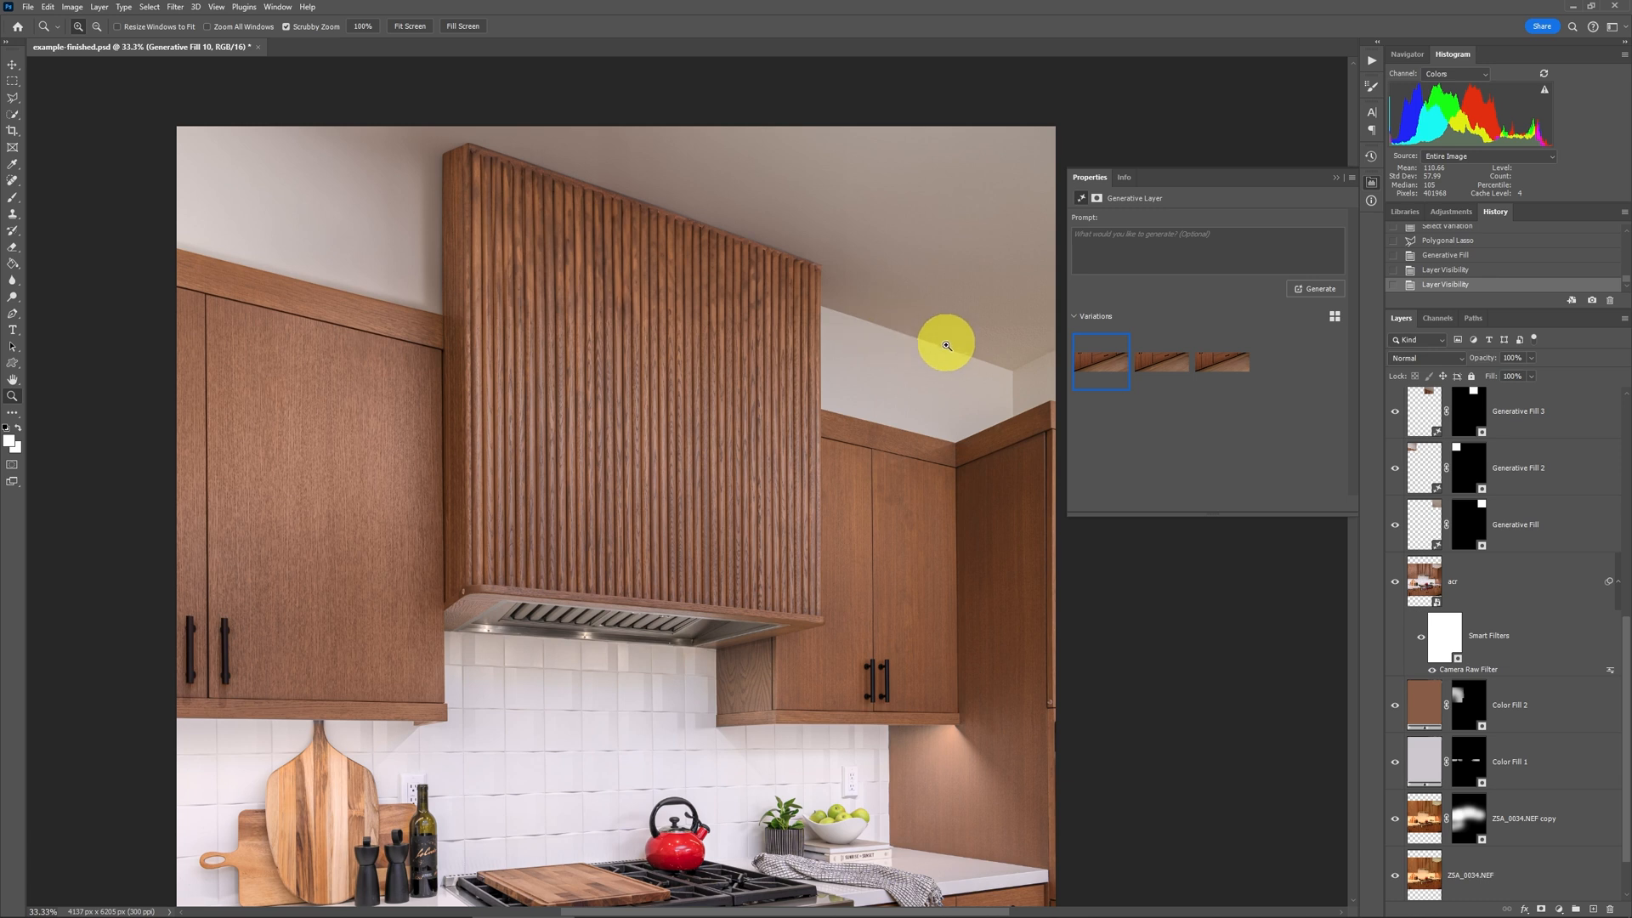
{"action": "mouse_move", "coordinate": [493, 219]}
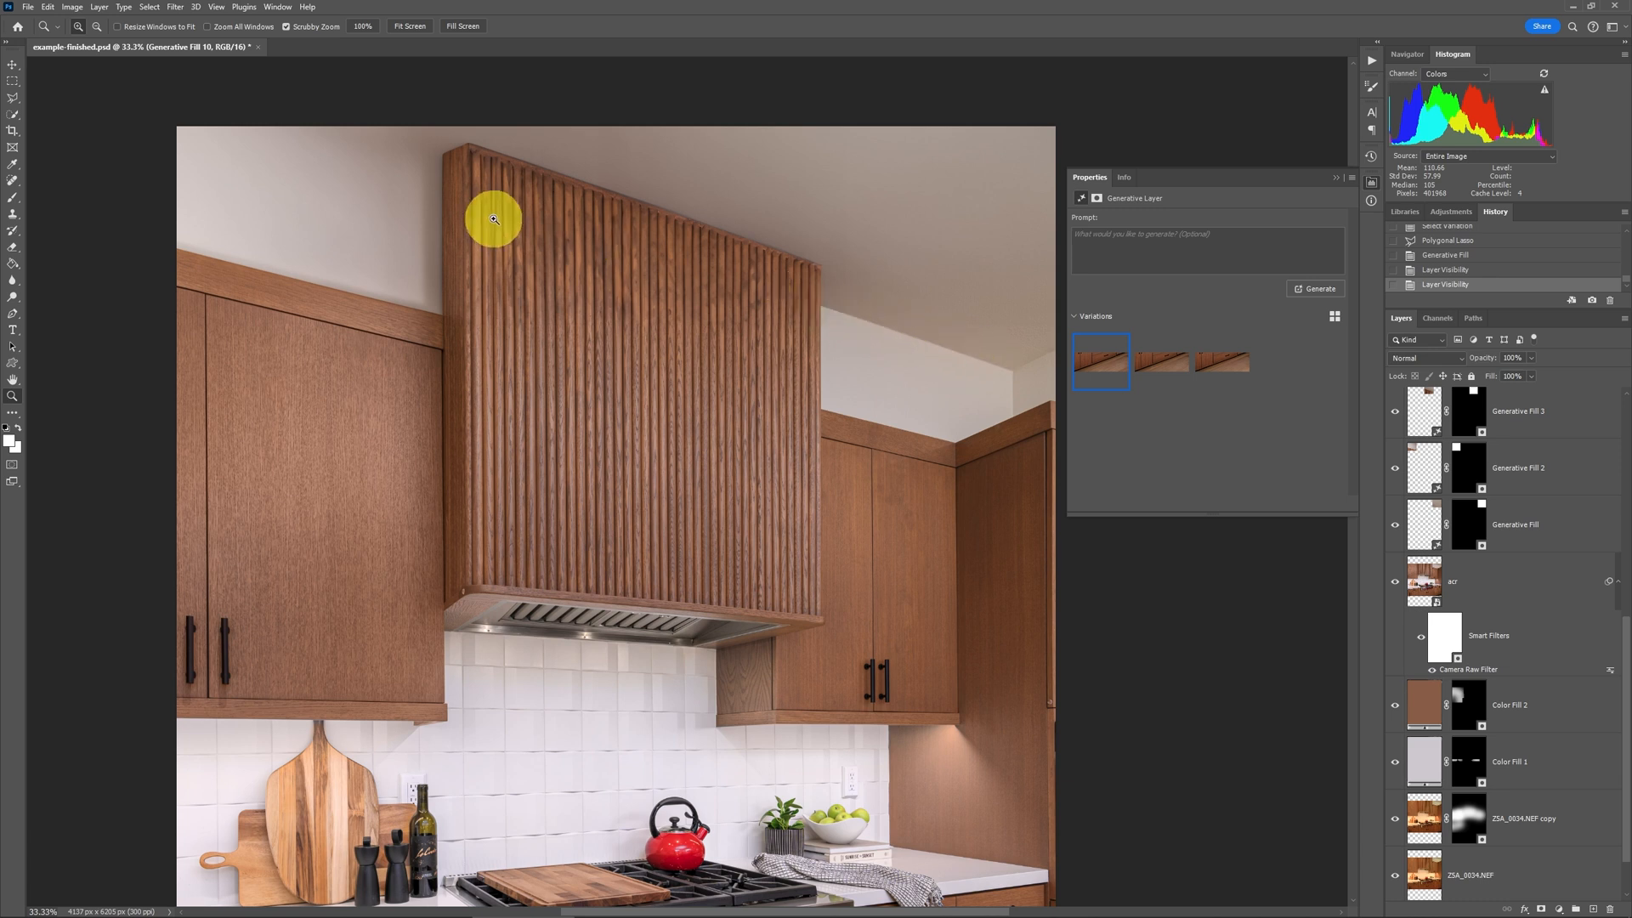
{"action": "mouse_move", "coordinate": [486, 196]}
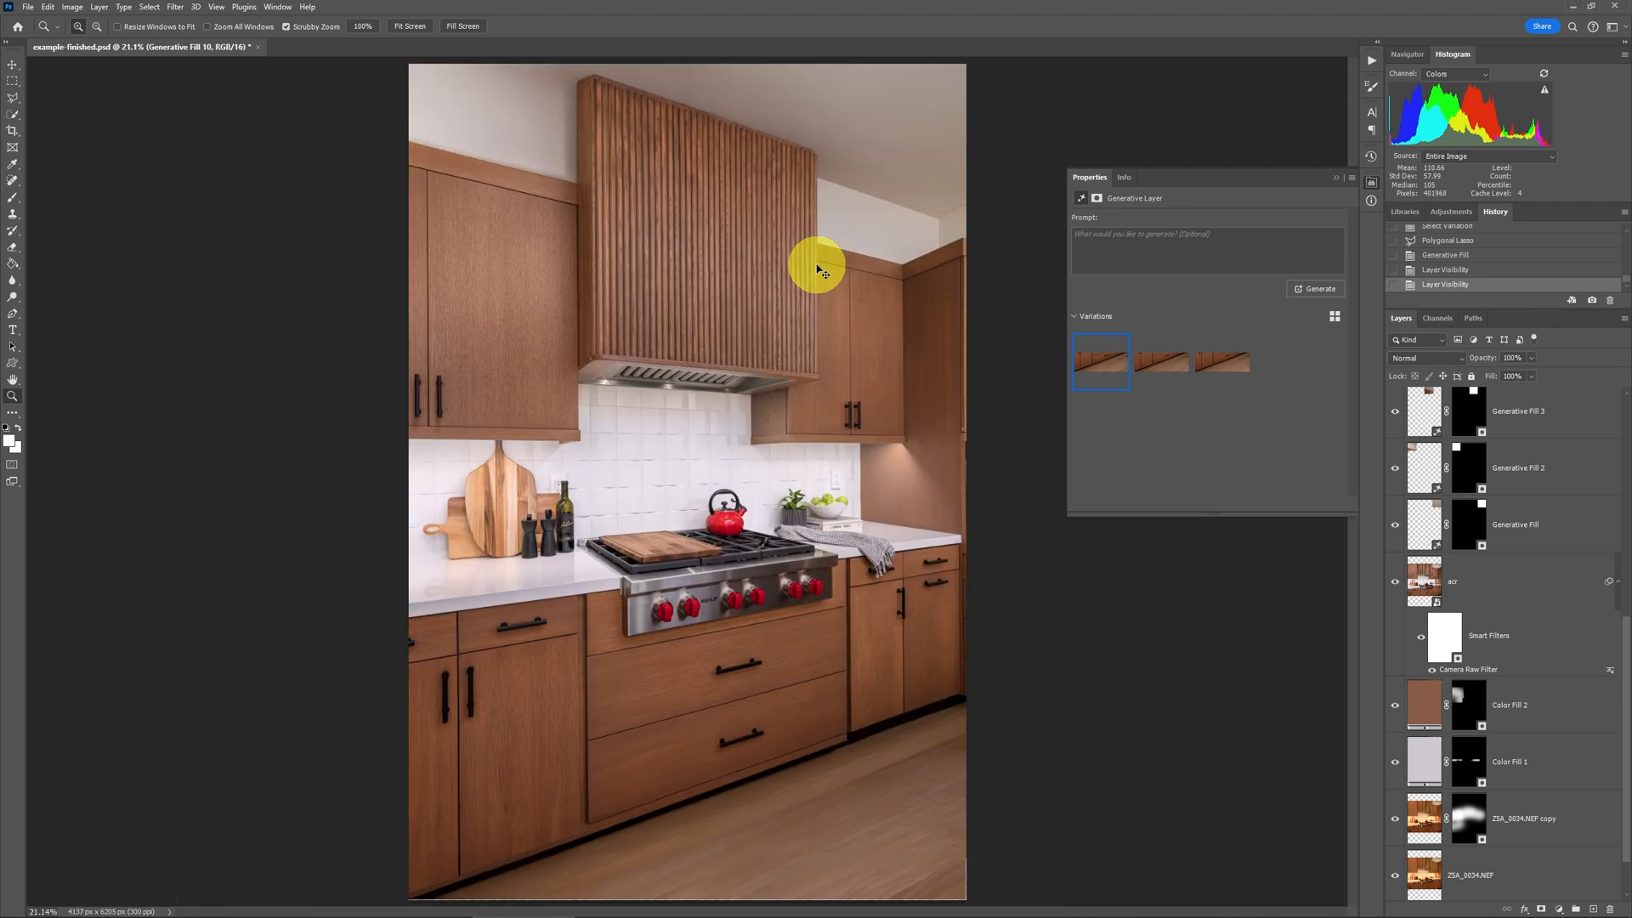
{"action": "mouse_move", "coordinate": [12, 187]}
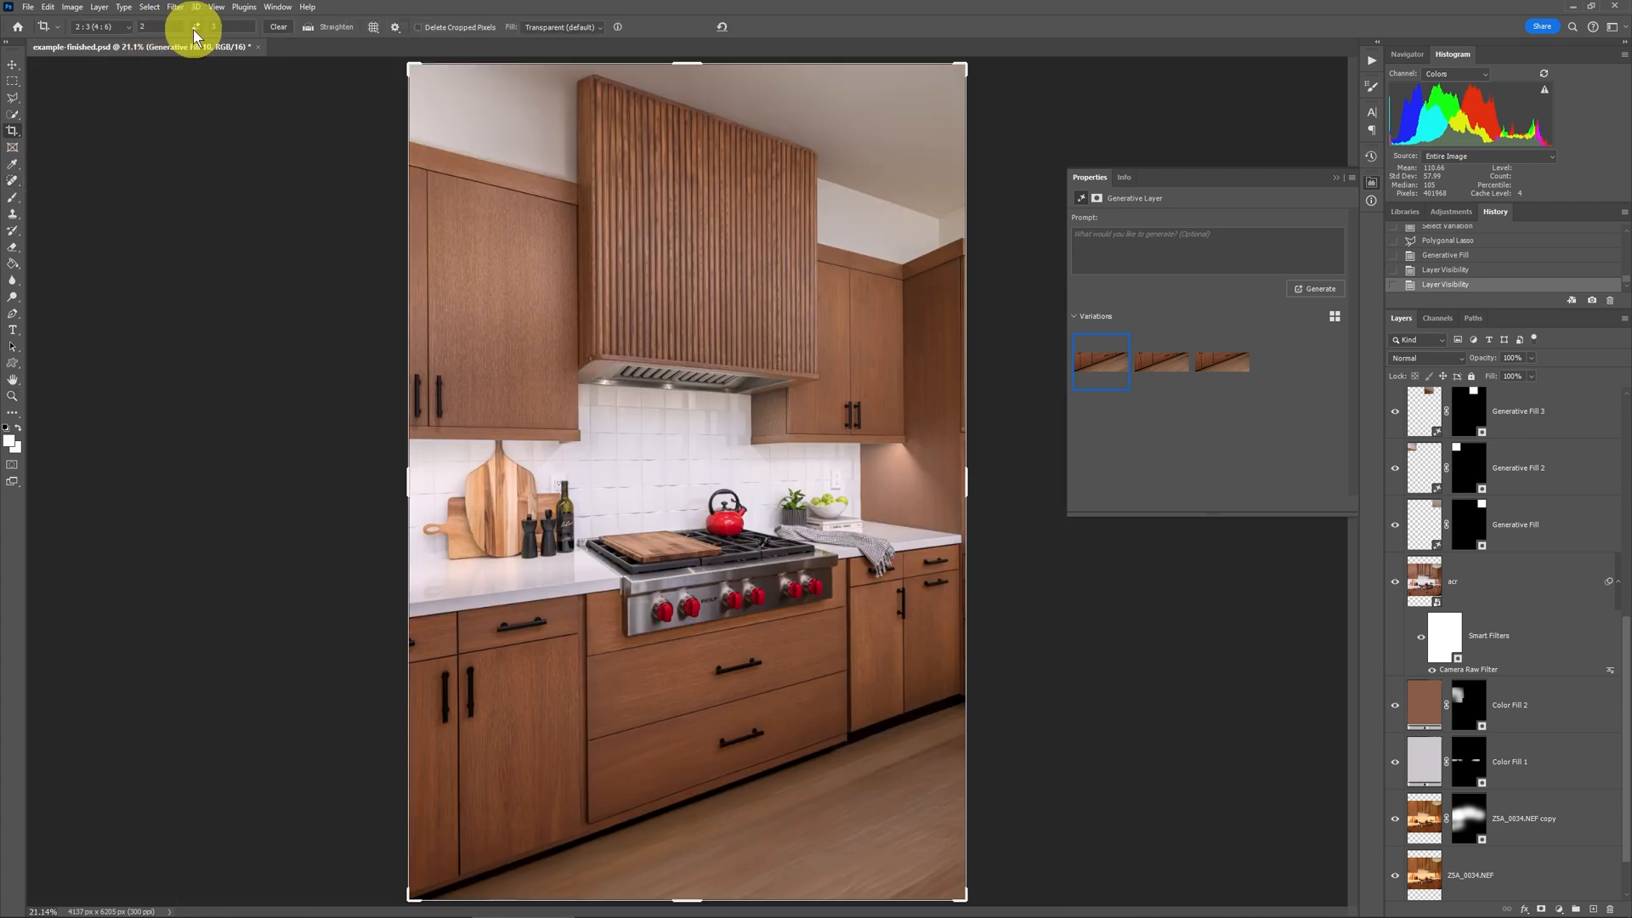
{"action": "left_click", "coordinate": [127, 25]}
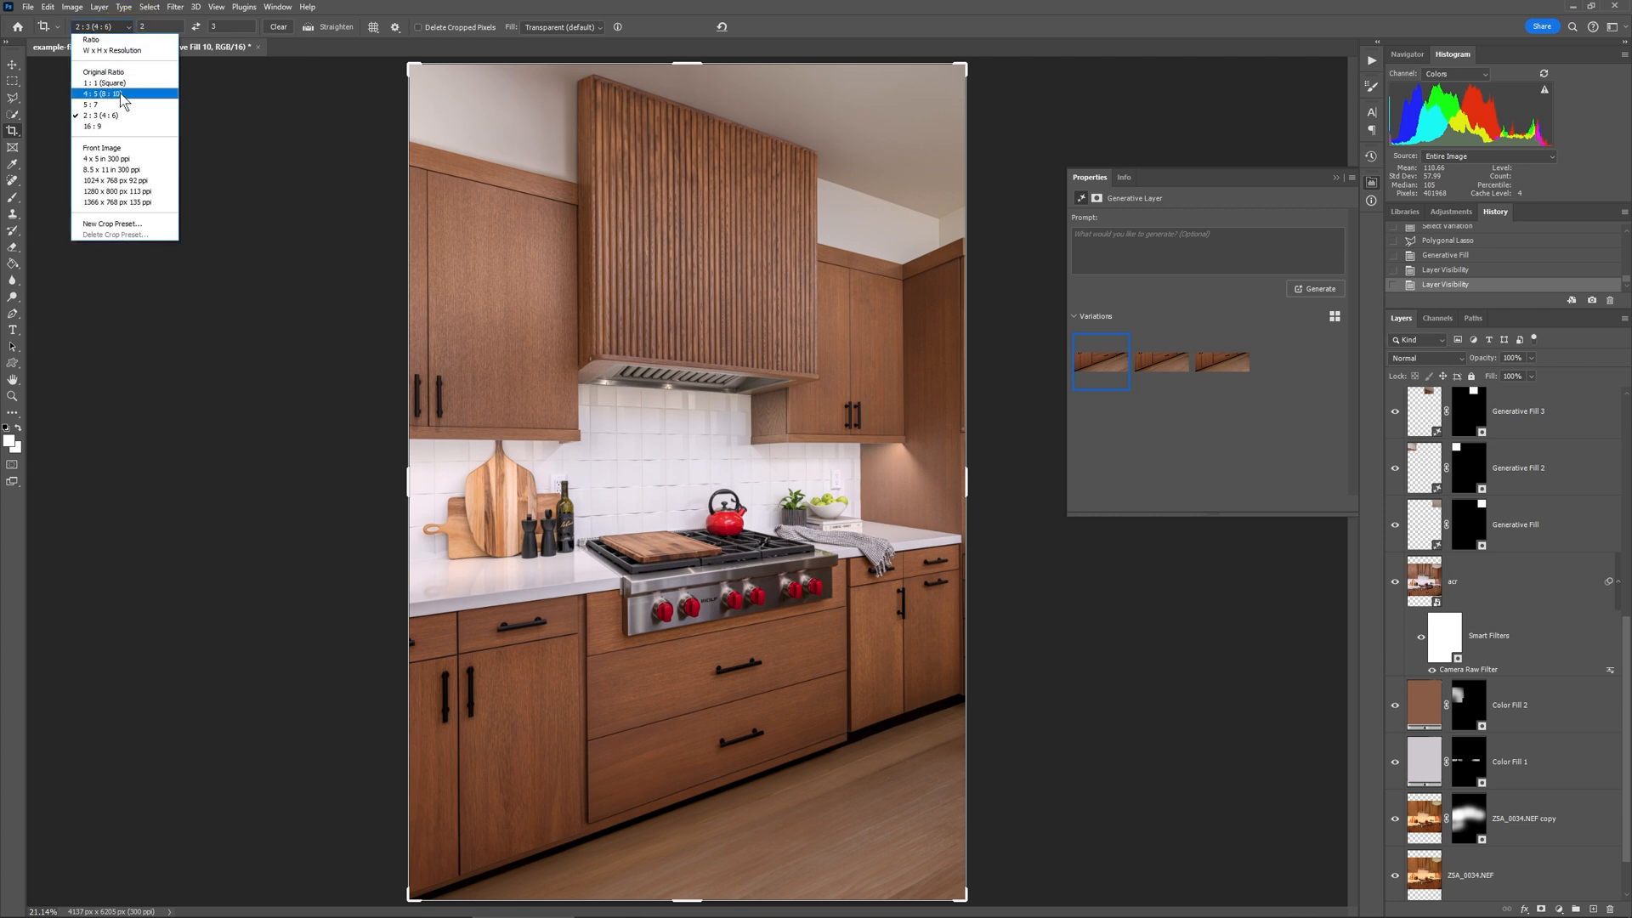
{"action": "left_click", "coordinate": [102, 93]}
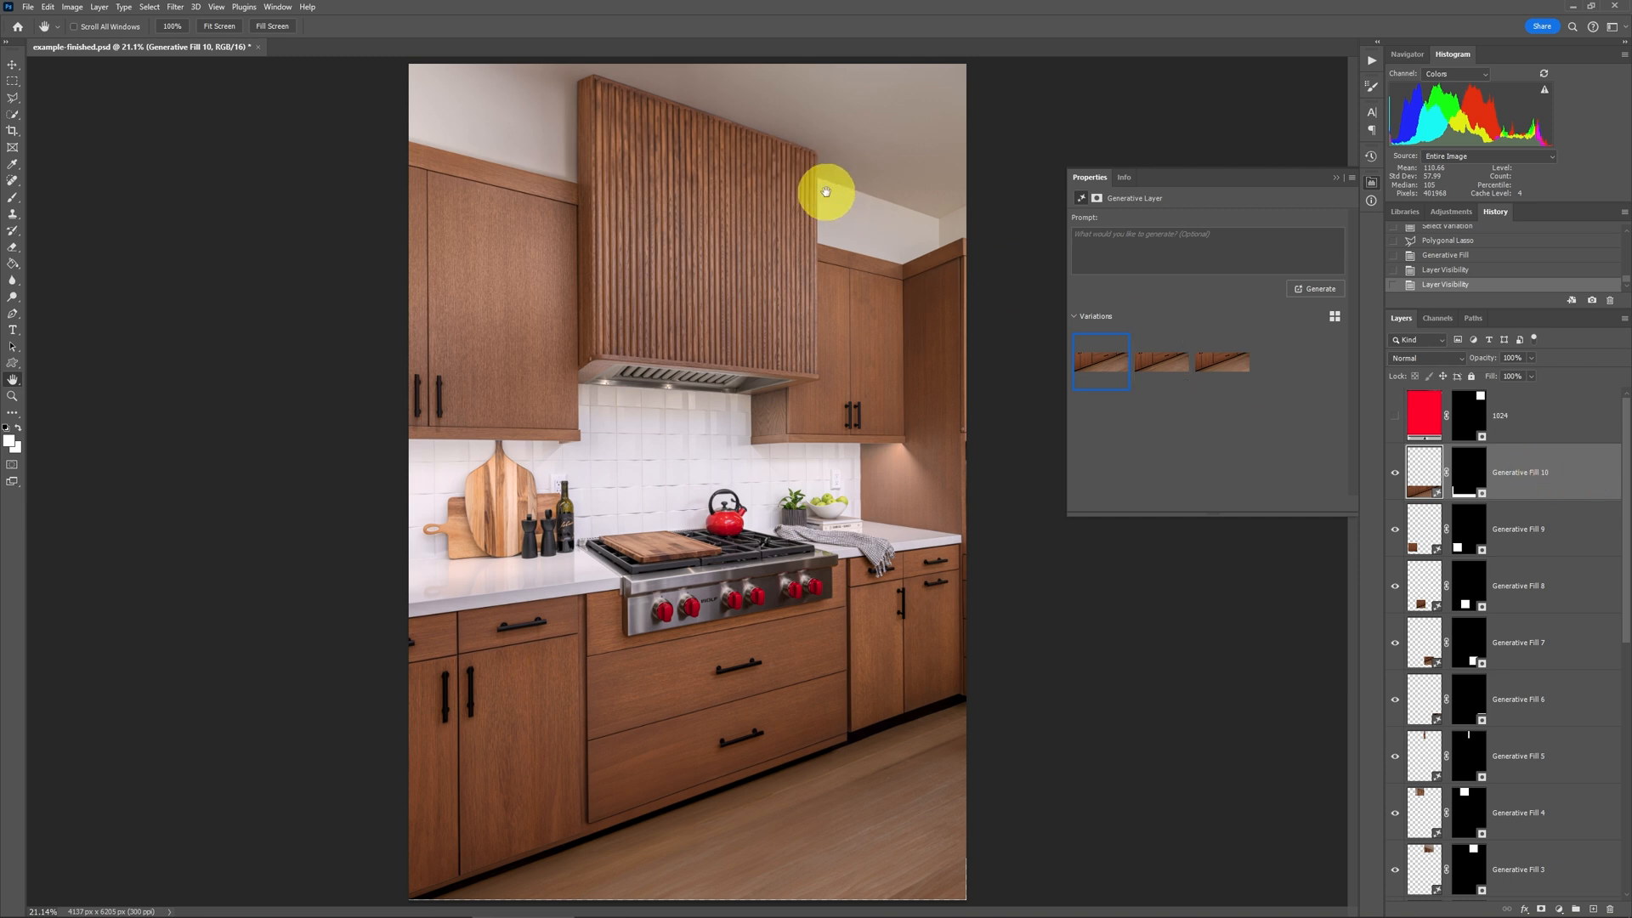
{"action": "mouse_move", "coordinate": [859, 189]}
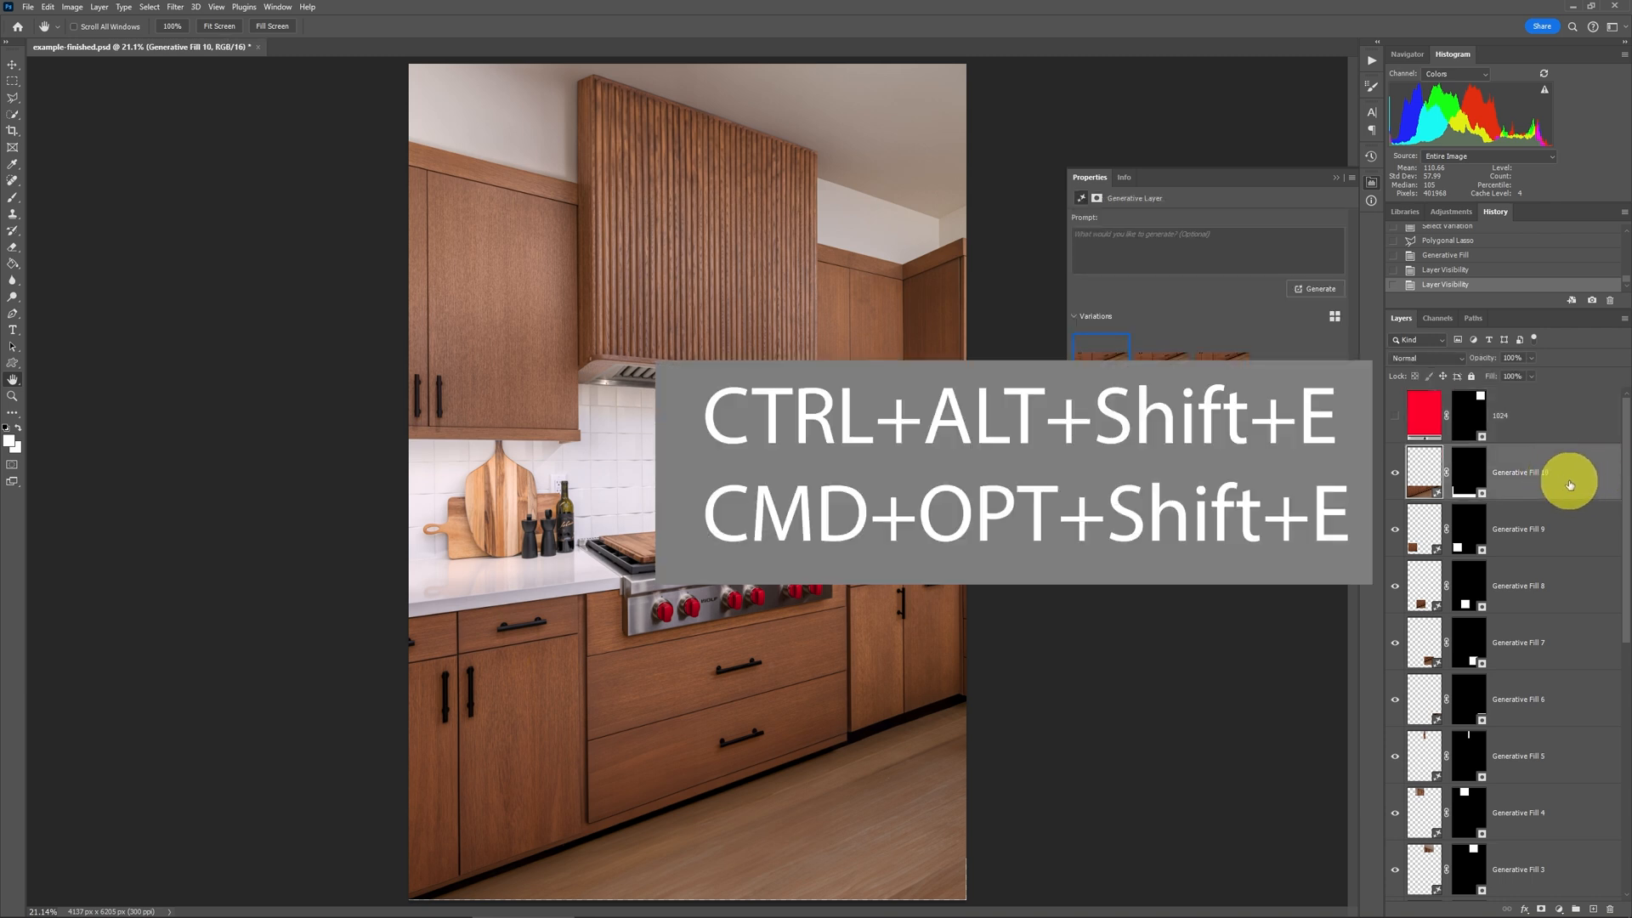
Step: Stamp visible layers into a new merged layer and rename it 'stamped layer'
{"action": "key", "text": "ctrl+alt+shift+e"}
{"action": "type", "text": "stamped layer"}
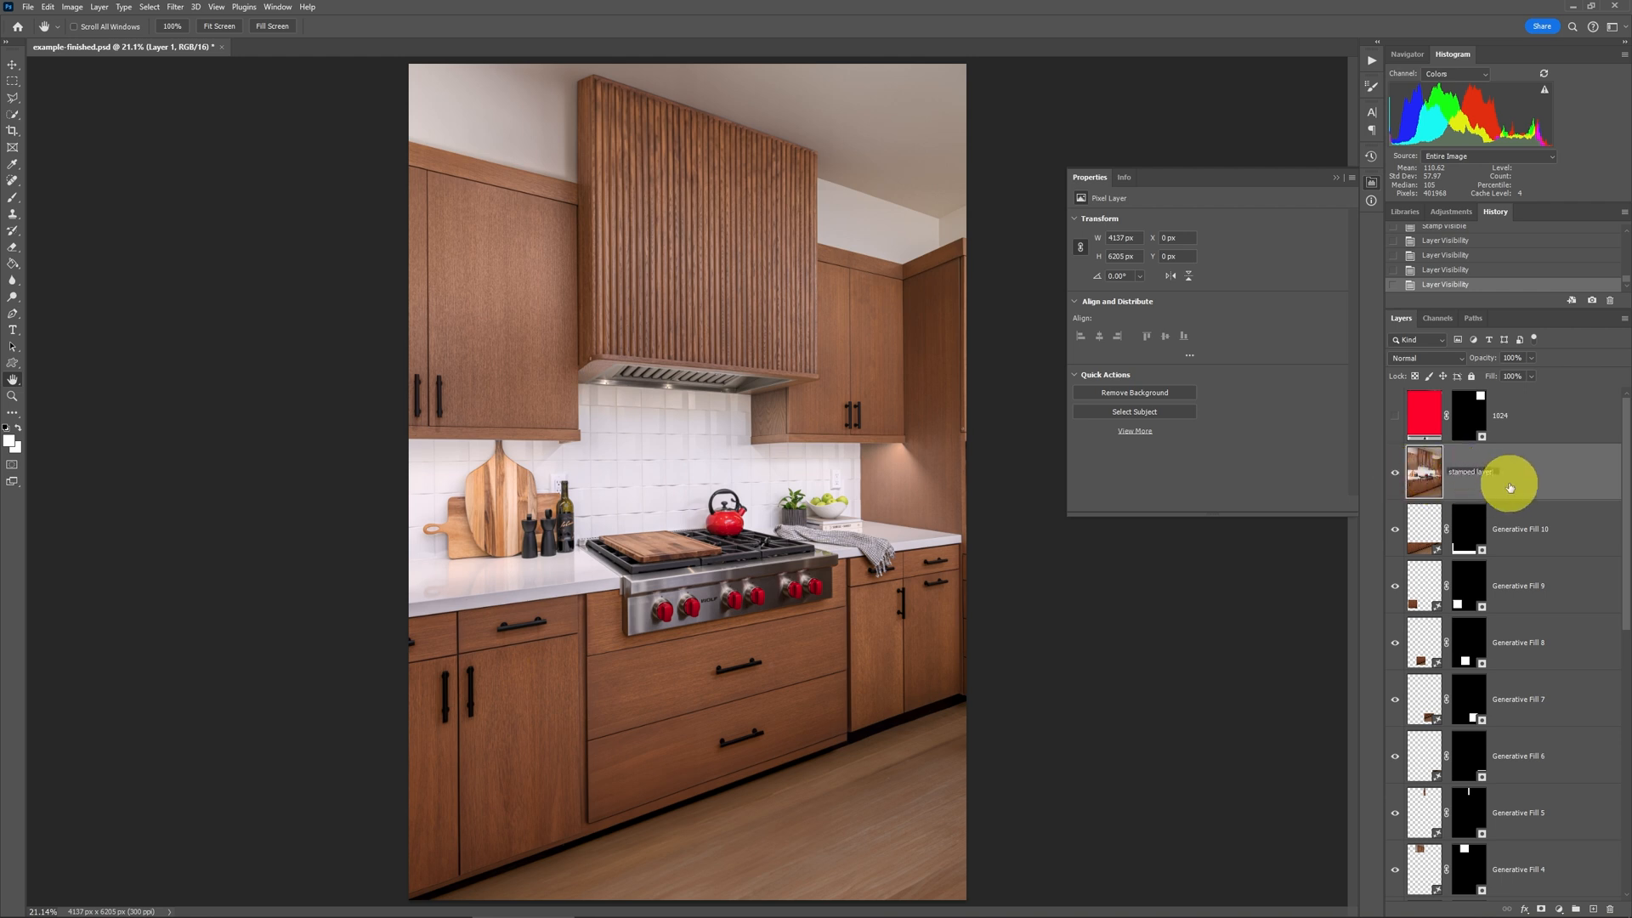
{"action": "double_click", "coordinate": [1471, 471]}
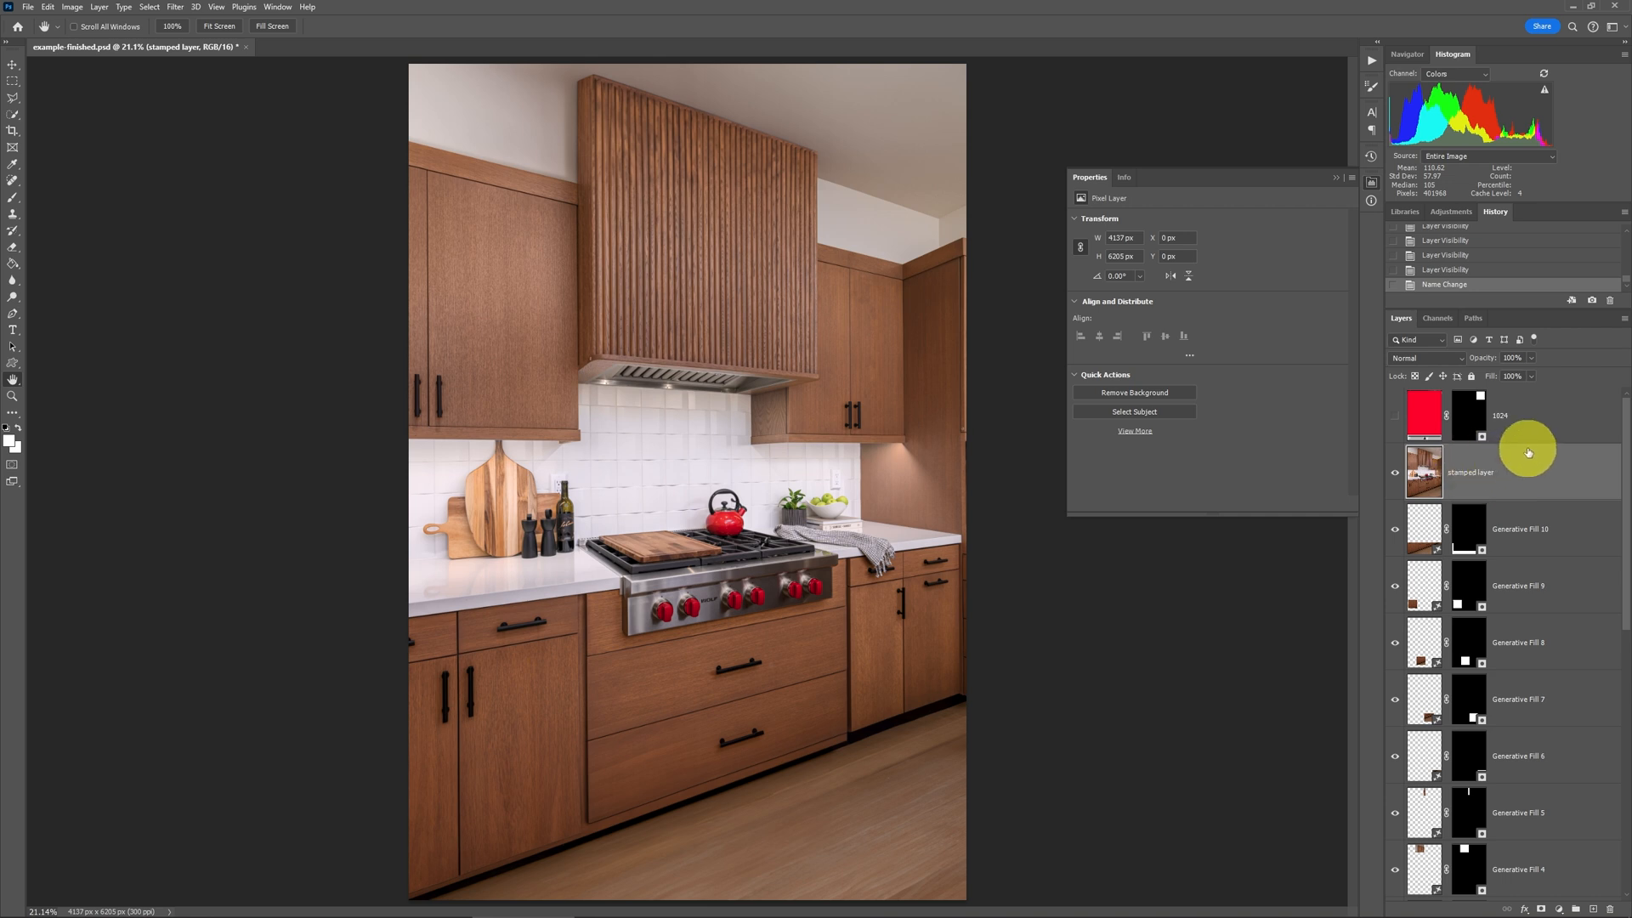
{"action": "mouse_move", "coordinate": [1520, 440]}
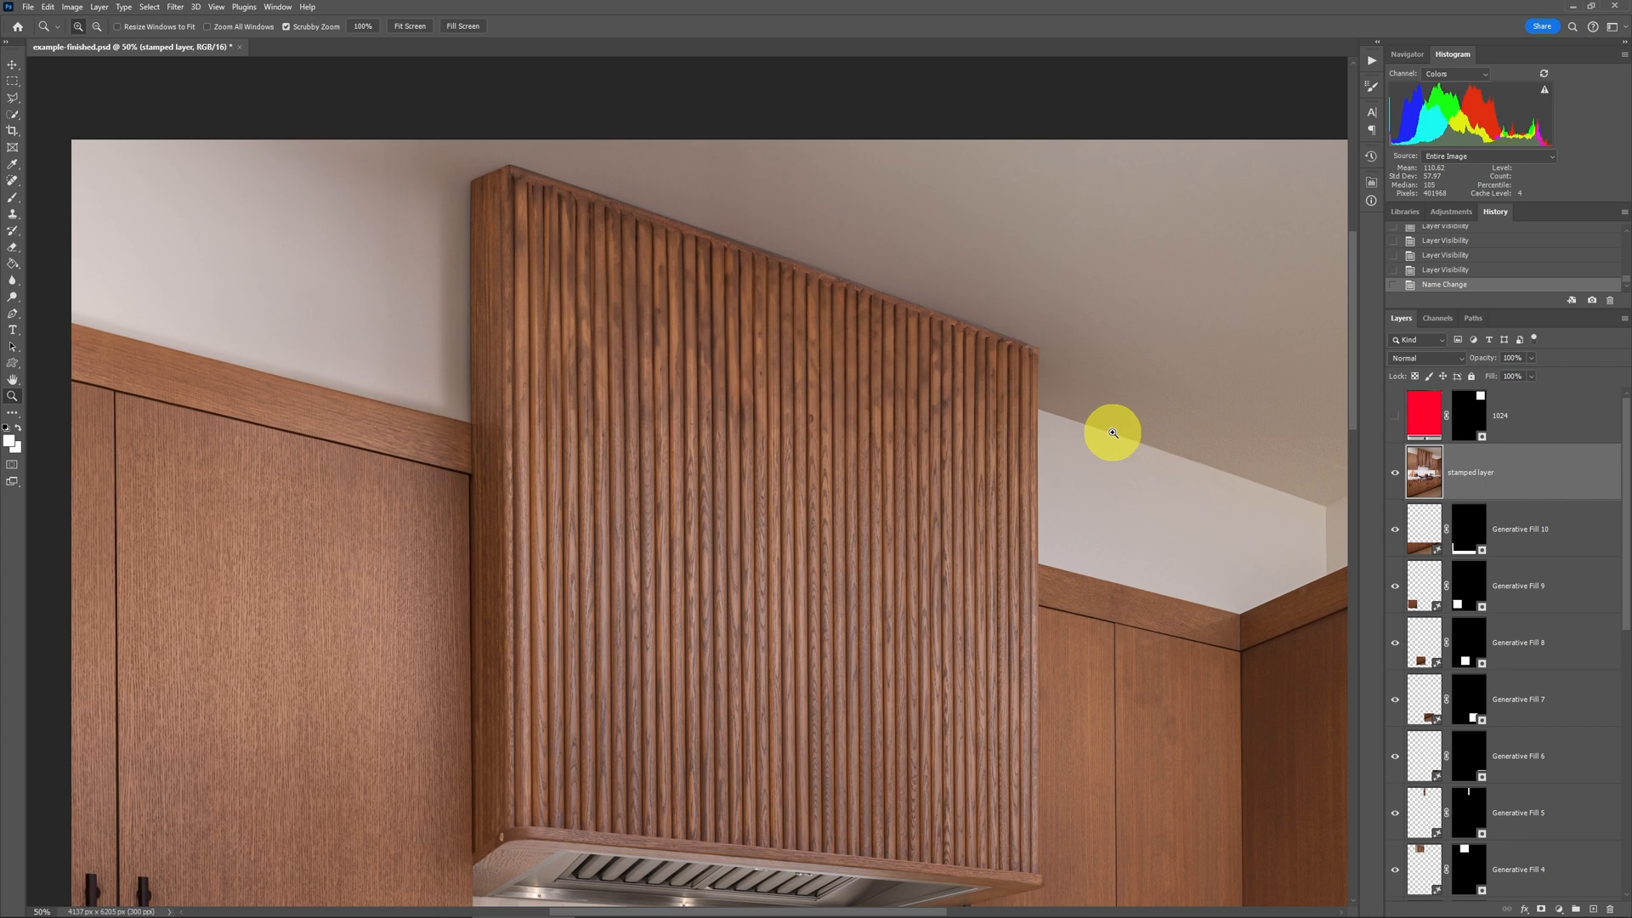
Step: Trace the range hood's sloped top edge along the ceiling with the Polygonal Lasso
{"action": "left_click", "coordinate": [14, 80]}
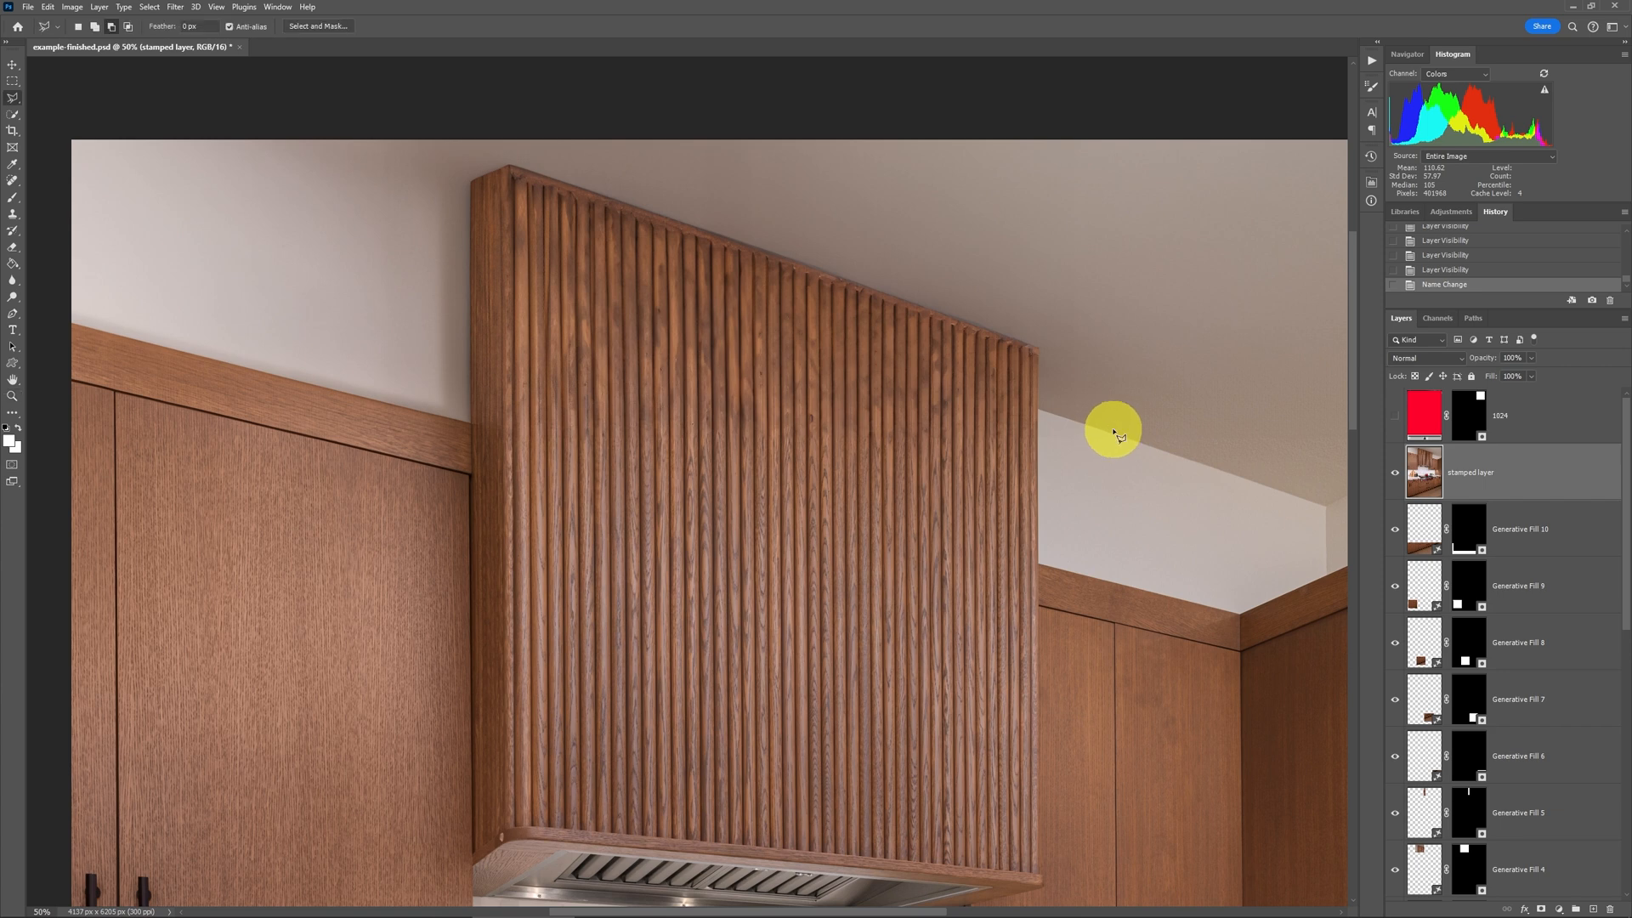
{"action": "mouse_move", "coordinate": [1280, 500]}
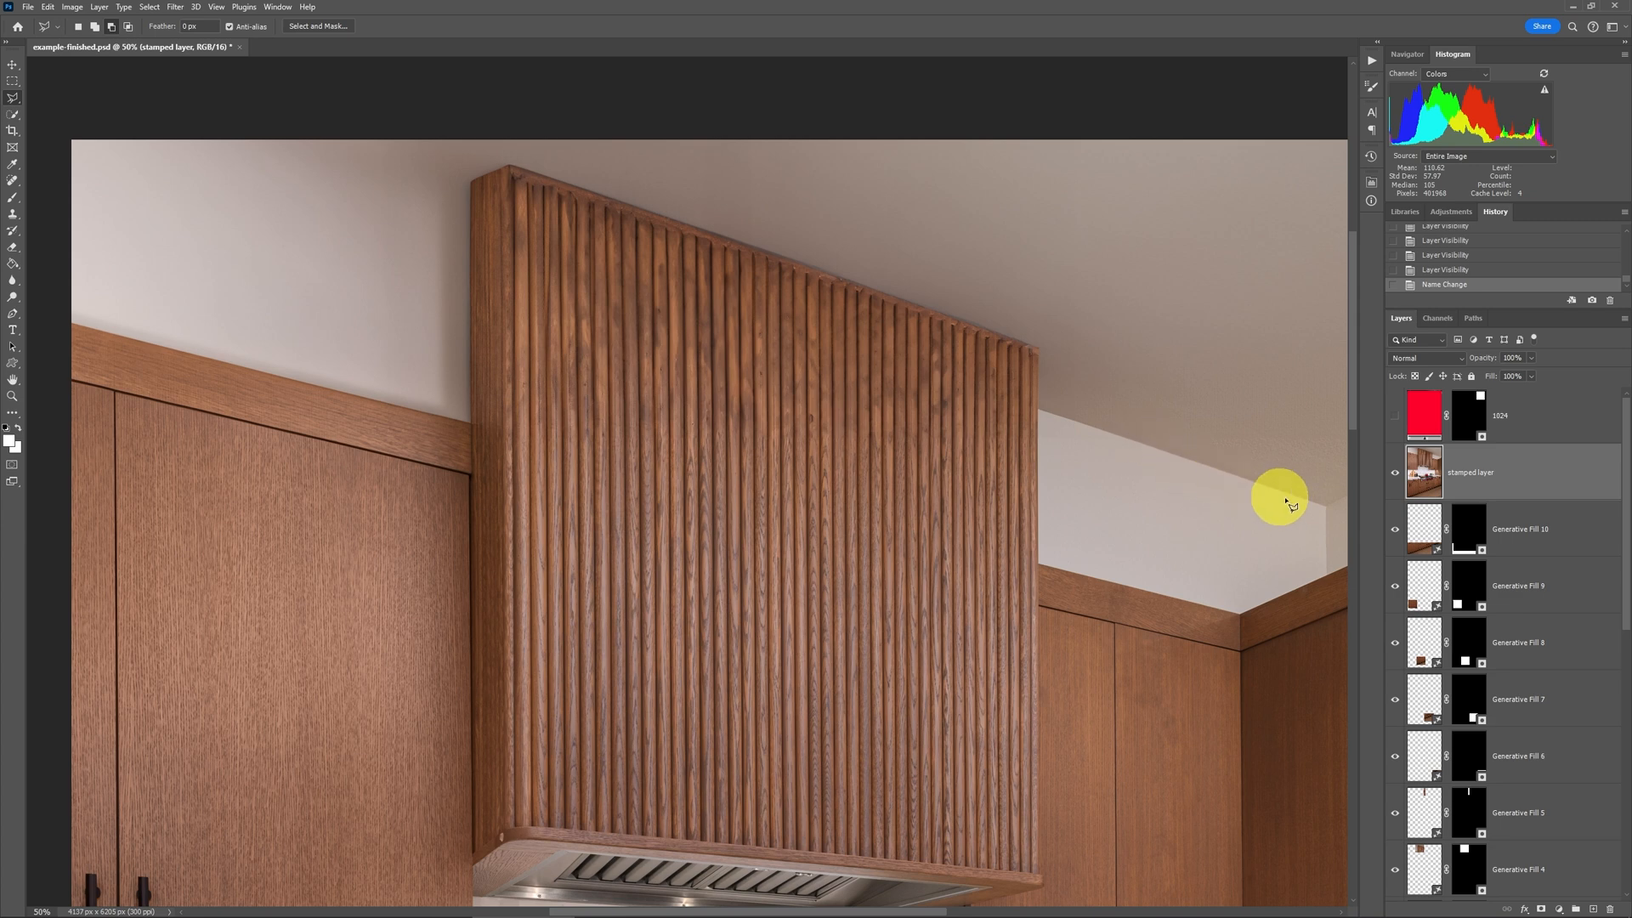
{"action": "mouse_move", "coordinate": [1324, 521]}
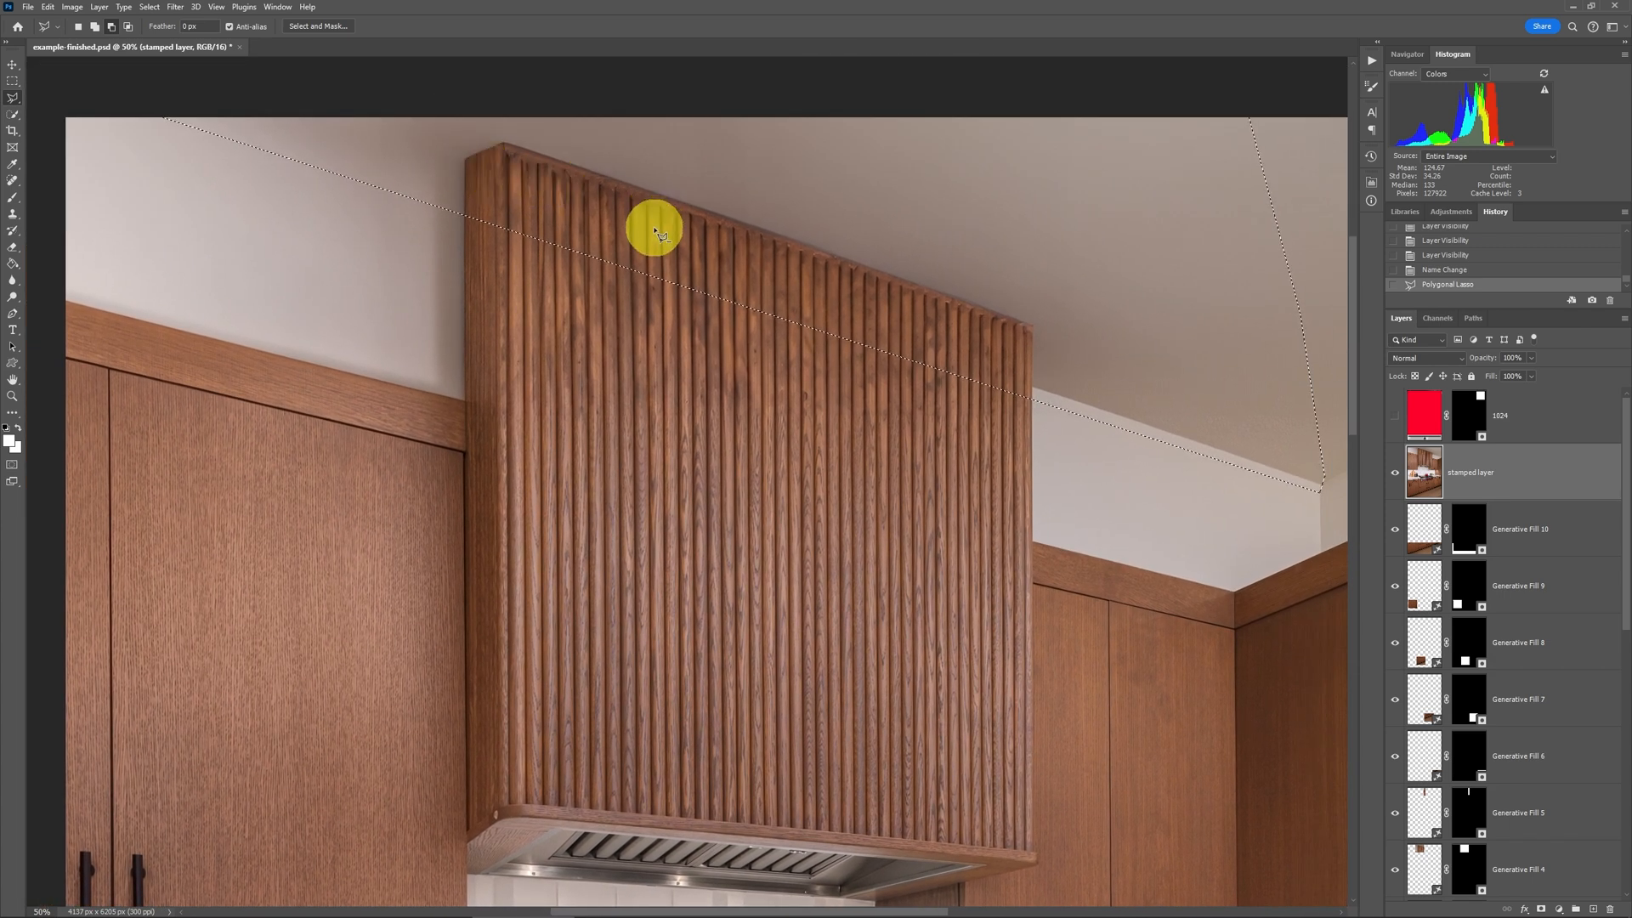
{"action": "mouse_move", "coordinate": [906, 314]}
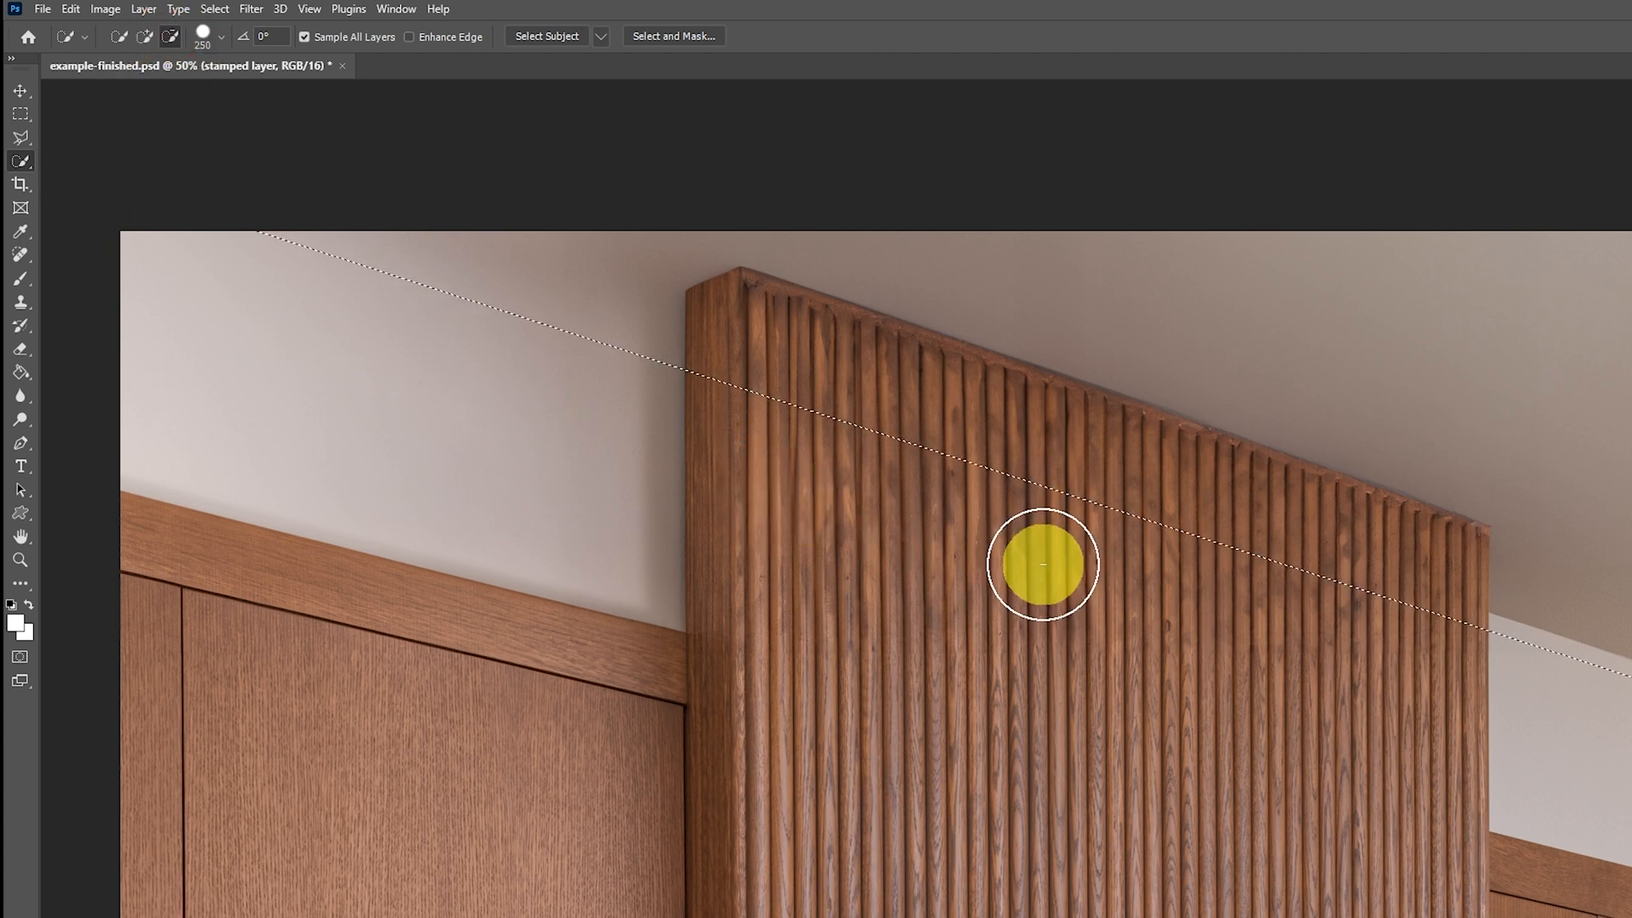
{"action": "type", "text": "1200"}
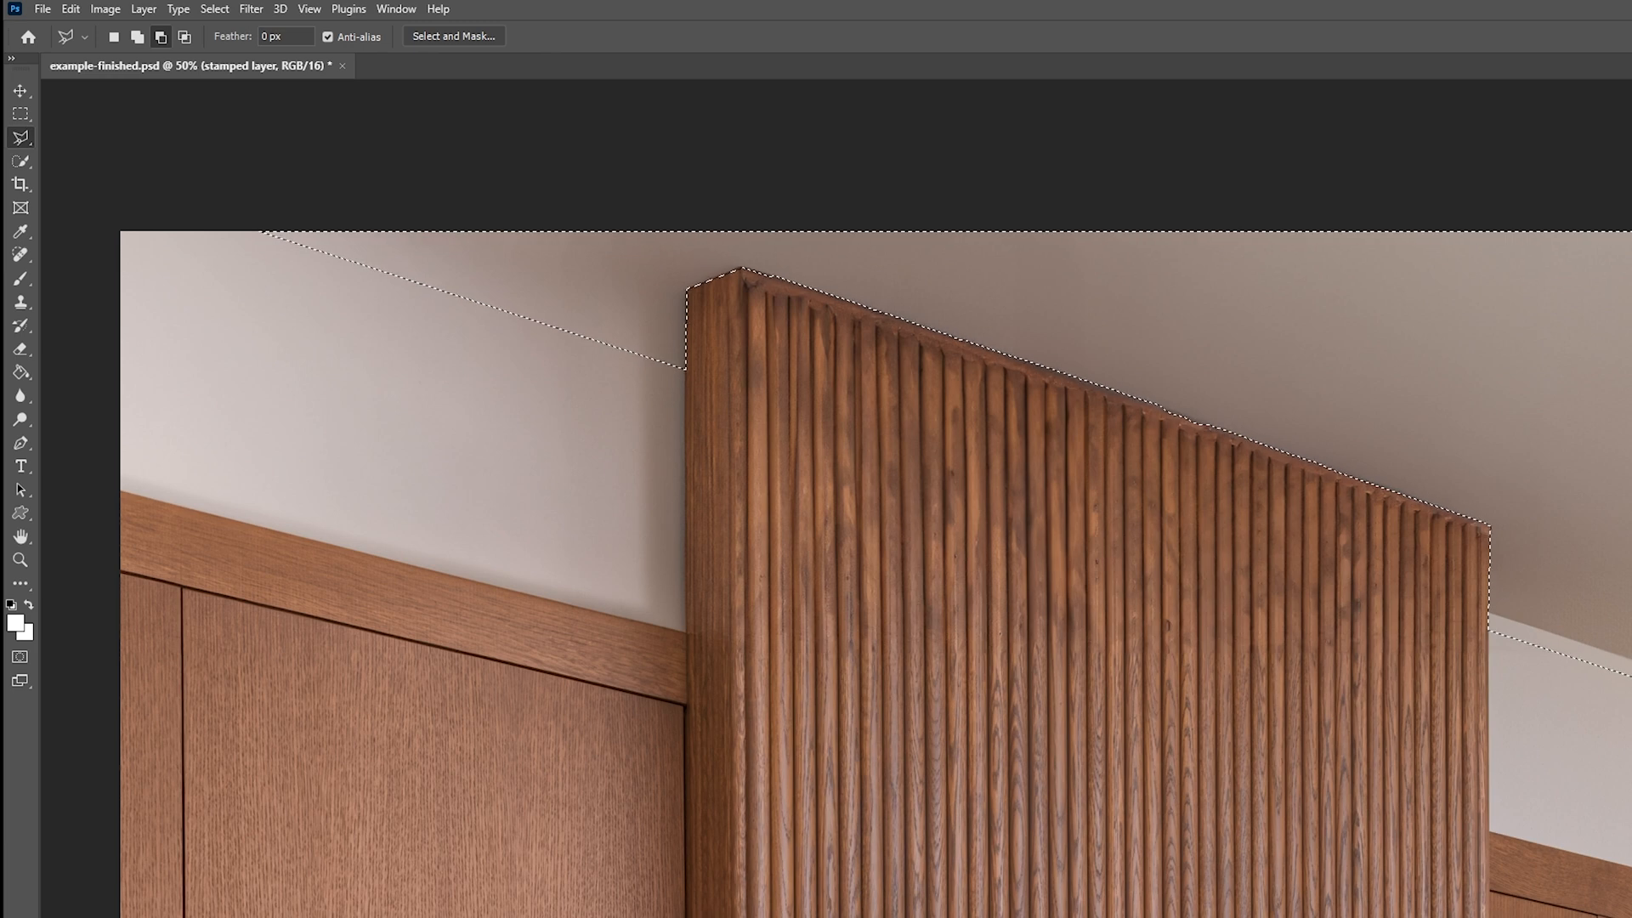
Step: Outline a wall patch left of the hood above the cabinet trim as source for a wood cap
{"action": "left_click", "coordinate": [18, 302]}
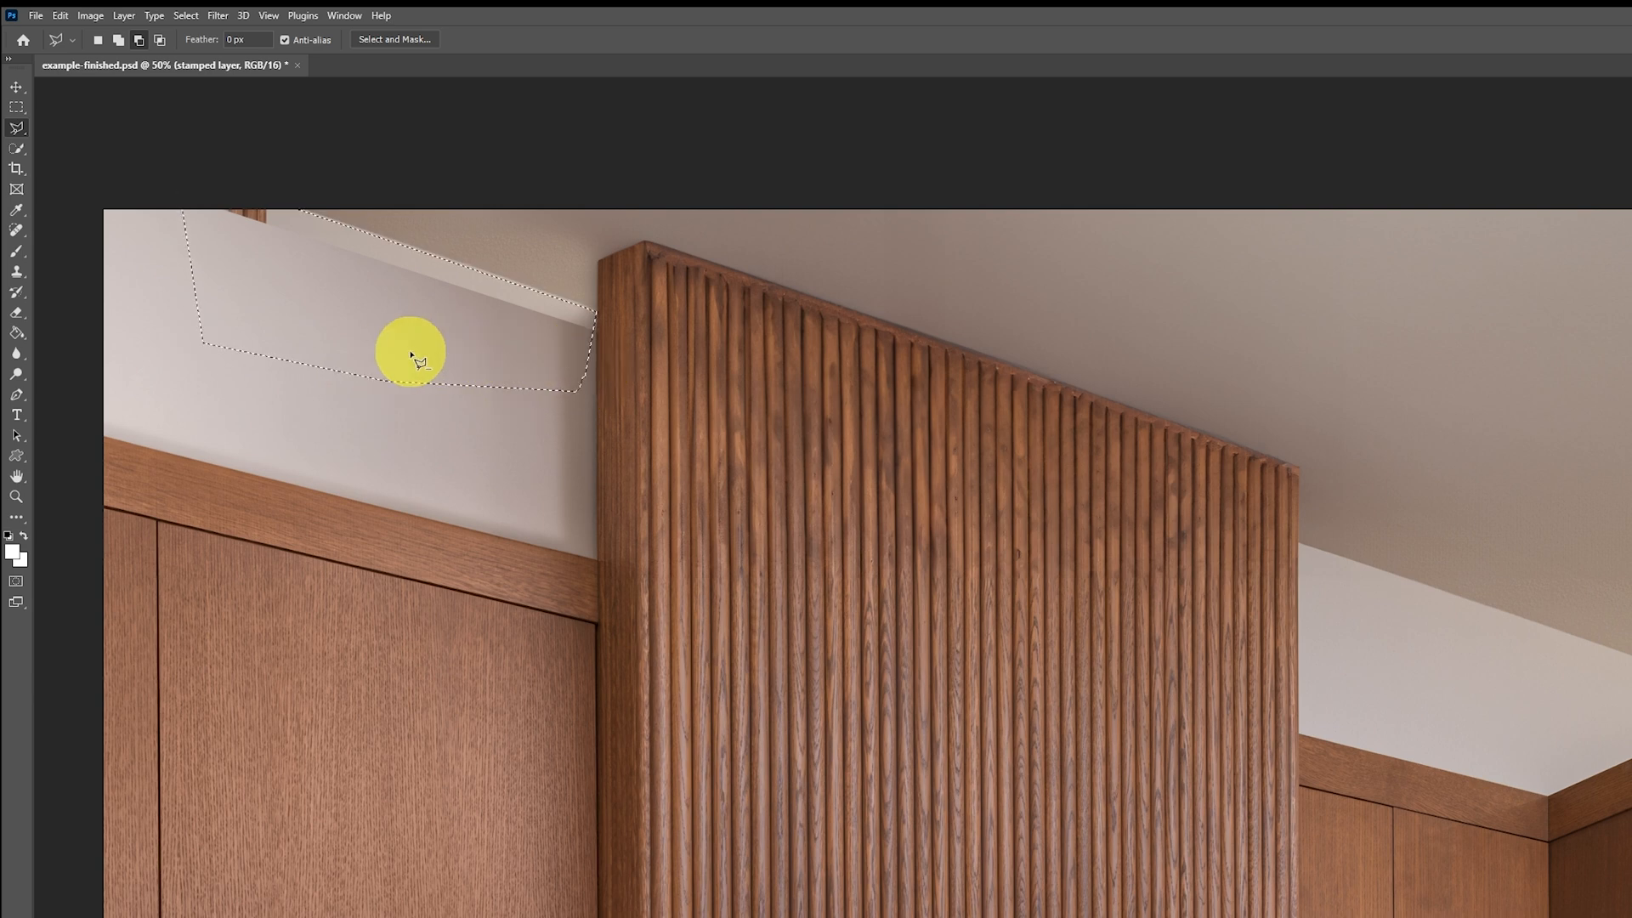
{"action": "left_click", "coordinate": [17, 270]}
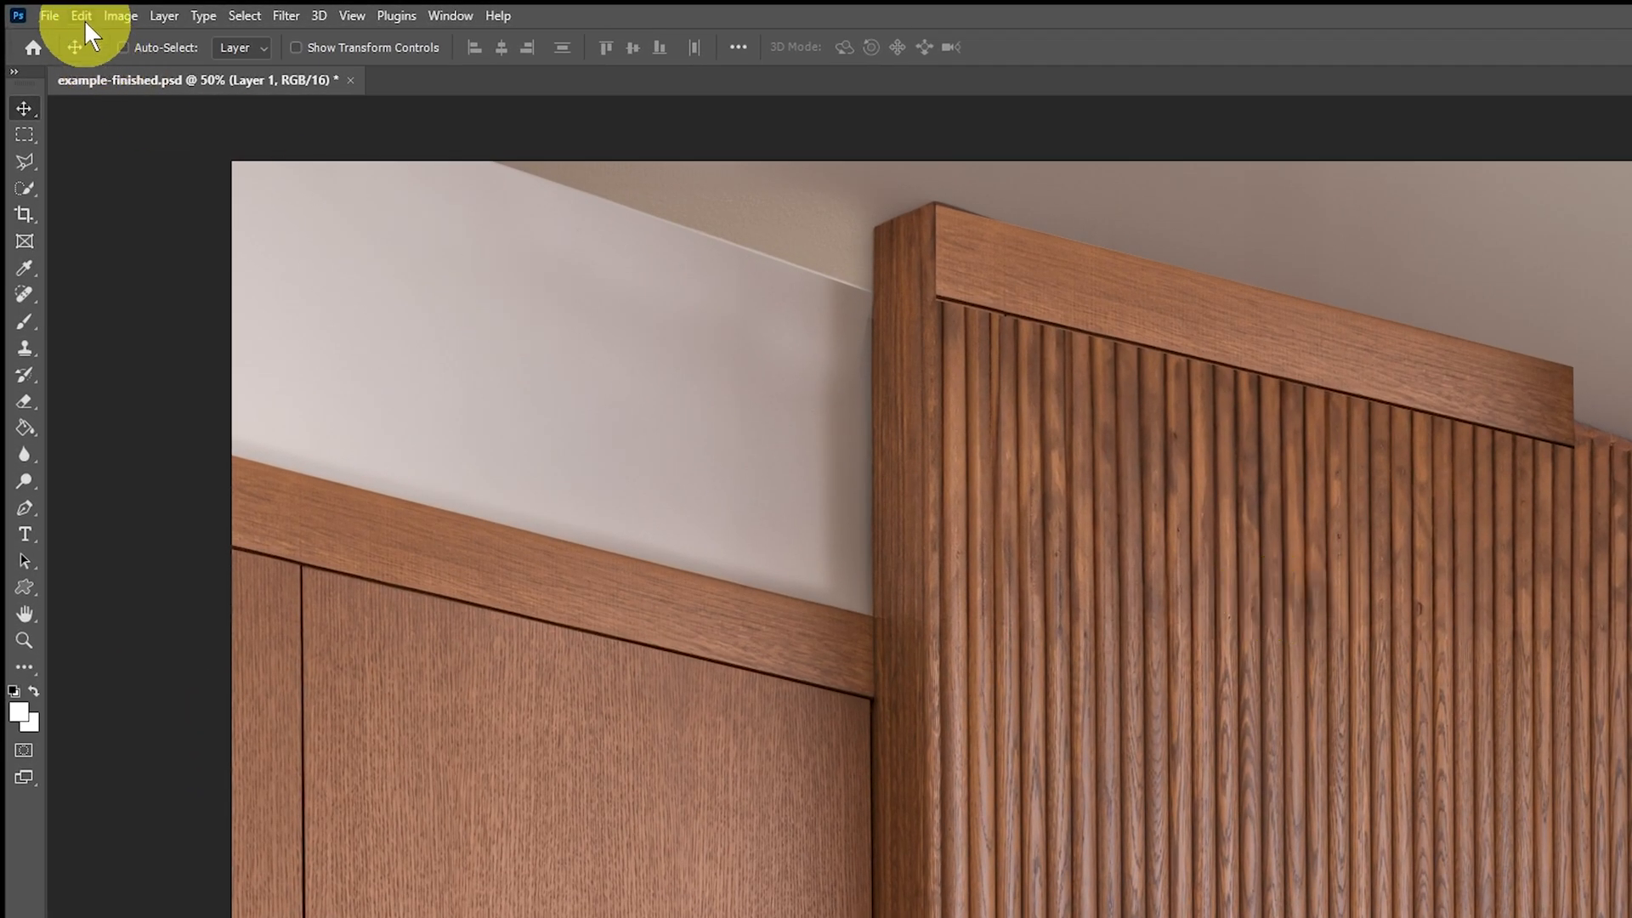
Step: Perspective-transform the Layer 1 trim strip so it follows the hood's sloped top
{"action": "left_click", "coordinate": [80, 15]}
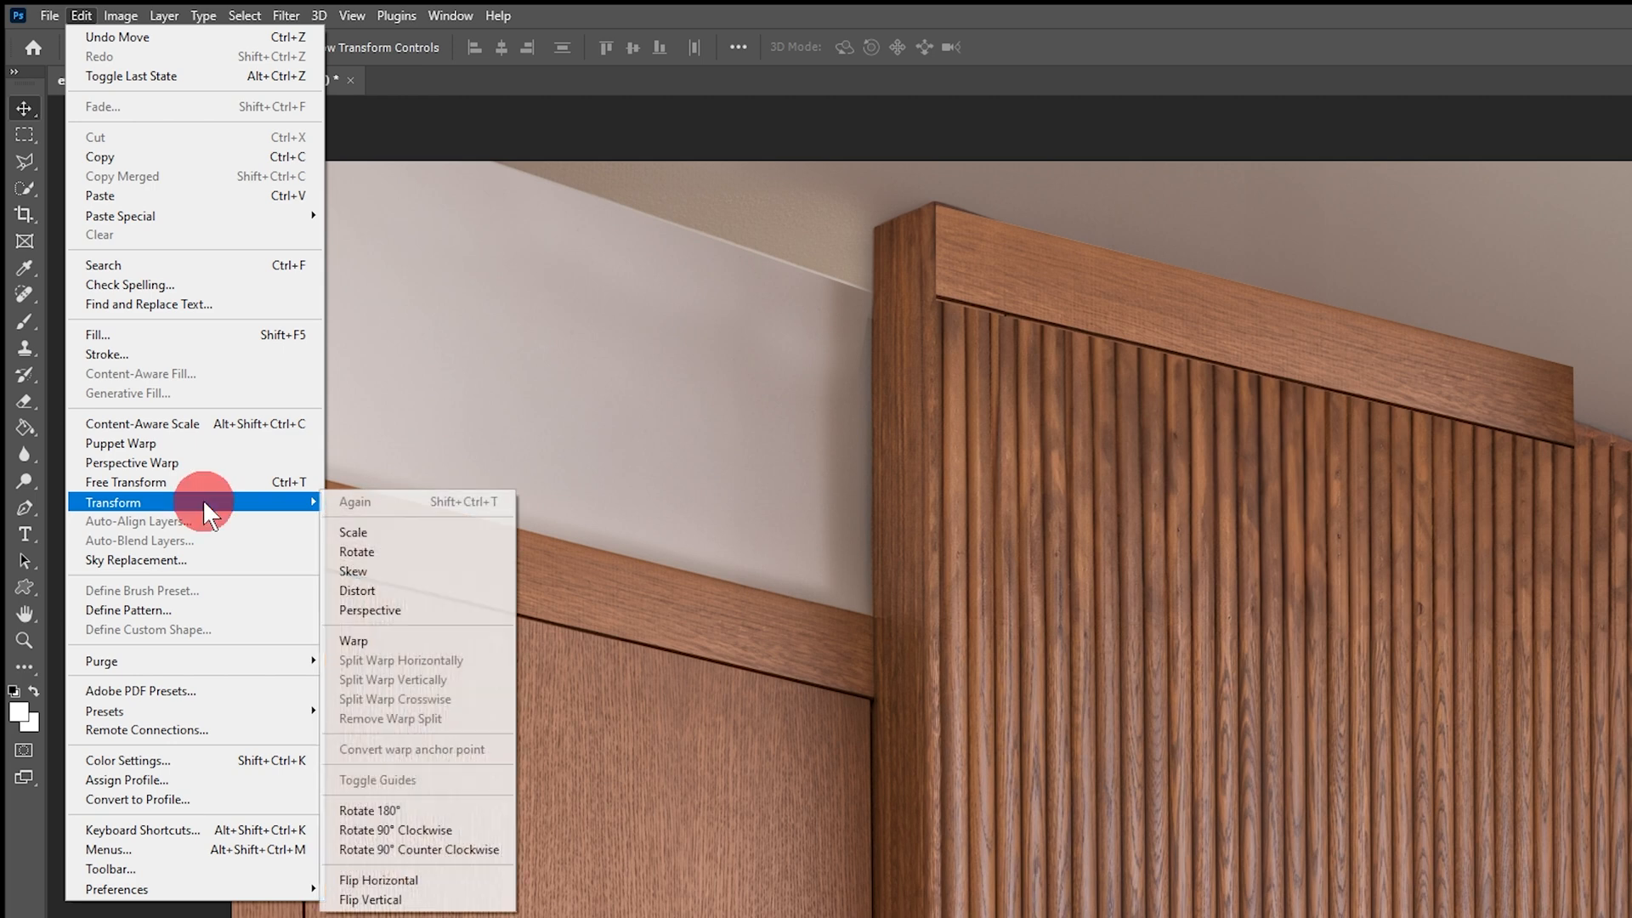
{"action": "mouse_move", "coordinate": [386, 611]}
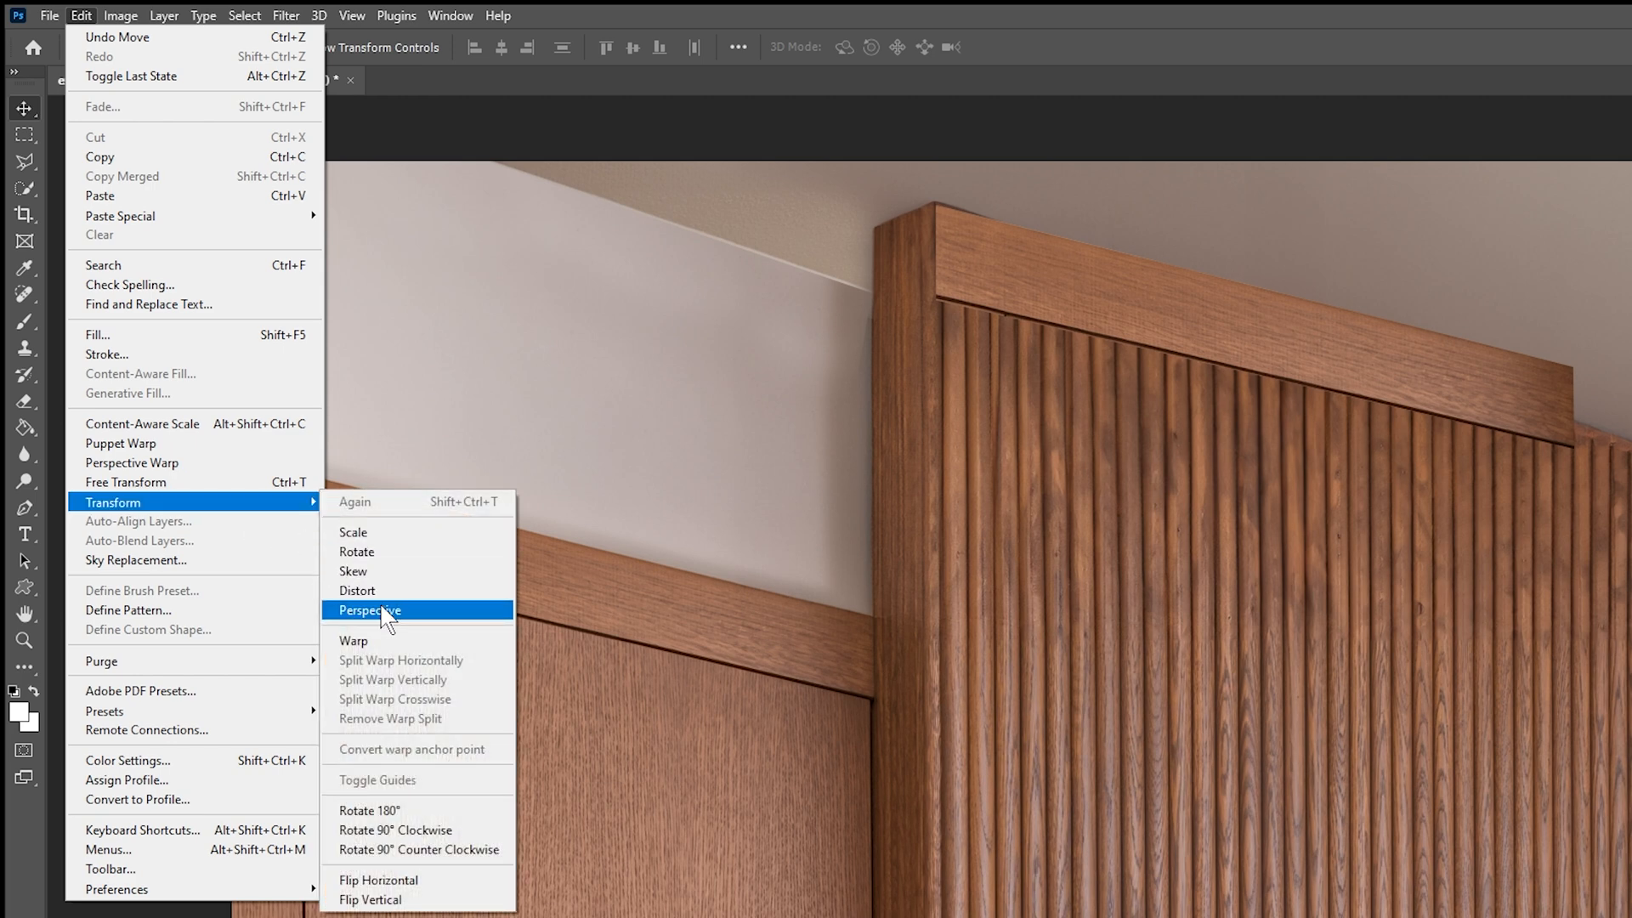
{"action": "left_click", "coordinate": [370, 610]}
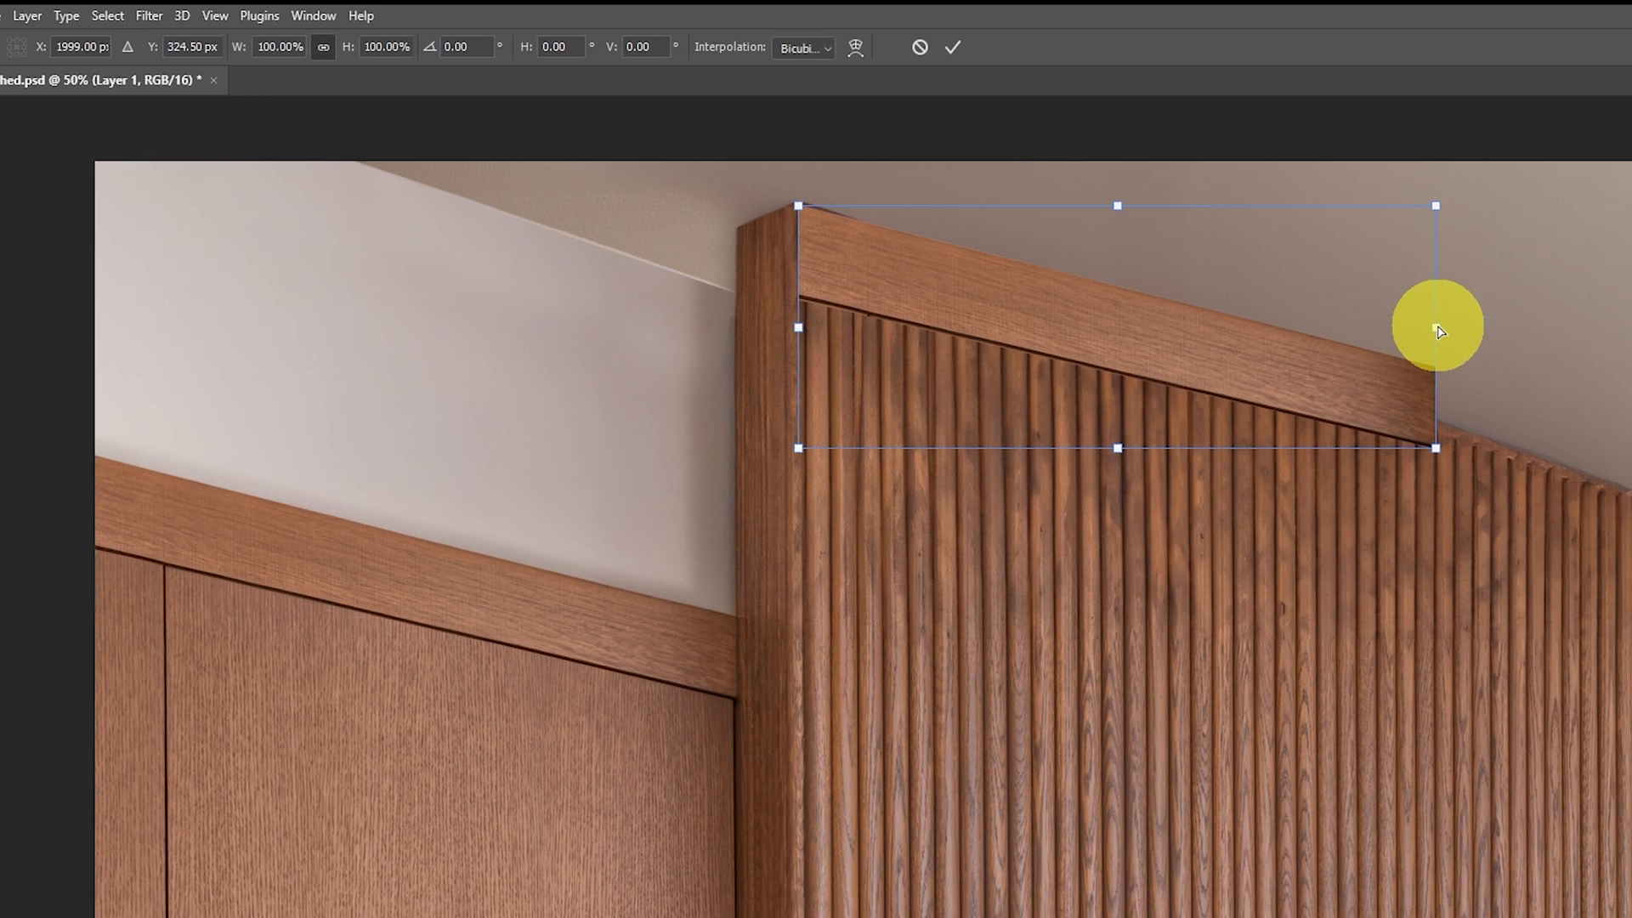
{"action": "left_click_drag", "start_coordinate": [1437, 332], "coordinate": [1411, 452]}
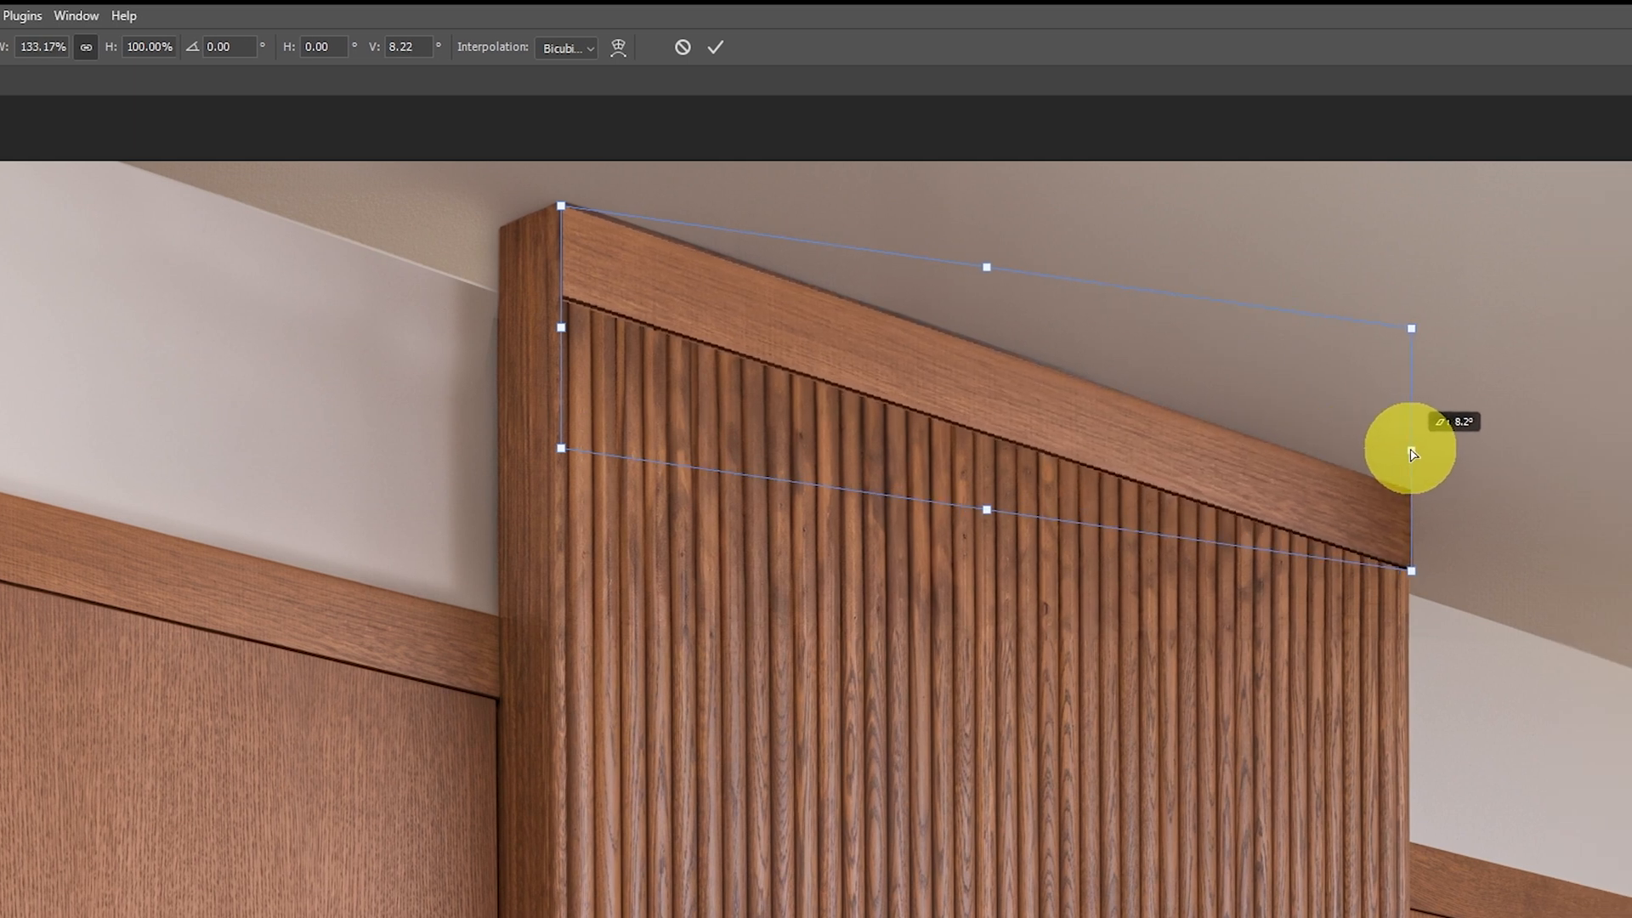
{"action": "left_click_drag", "start_coordinate": [1413, 452], "coordinate": [563, 206]}
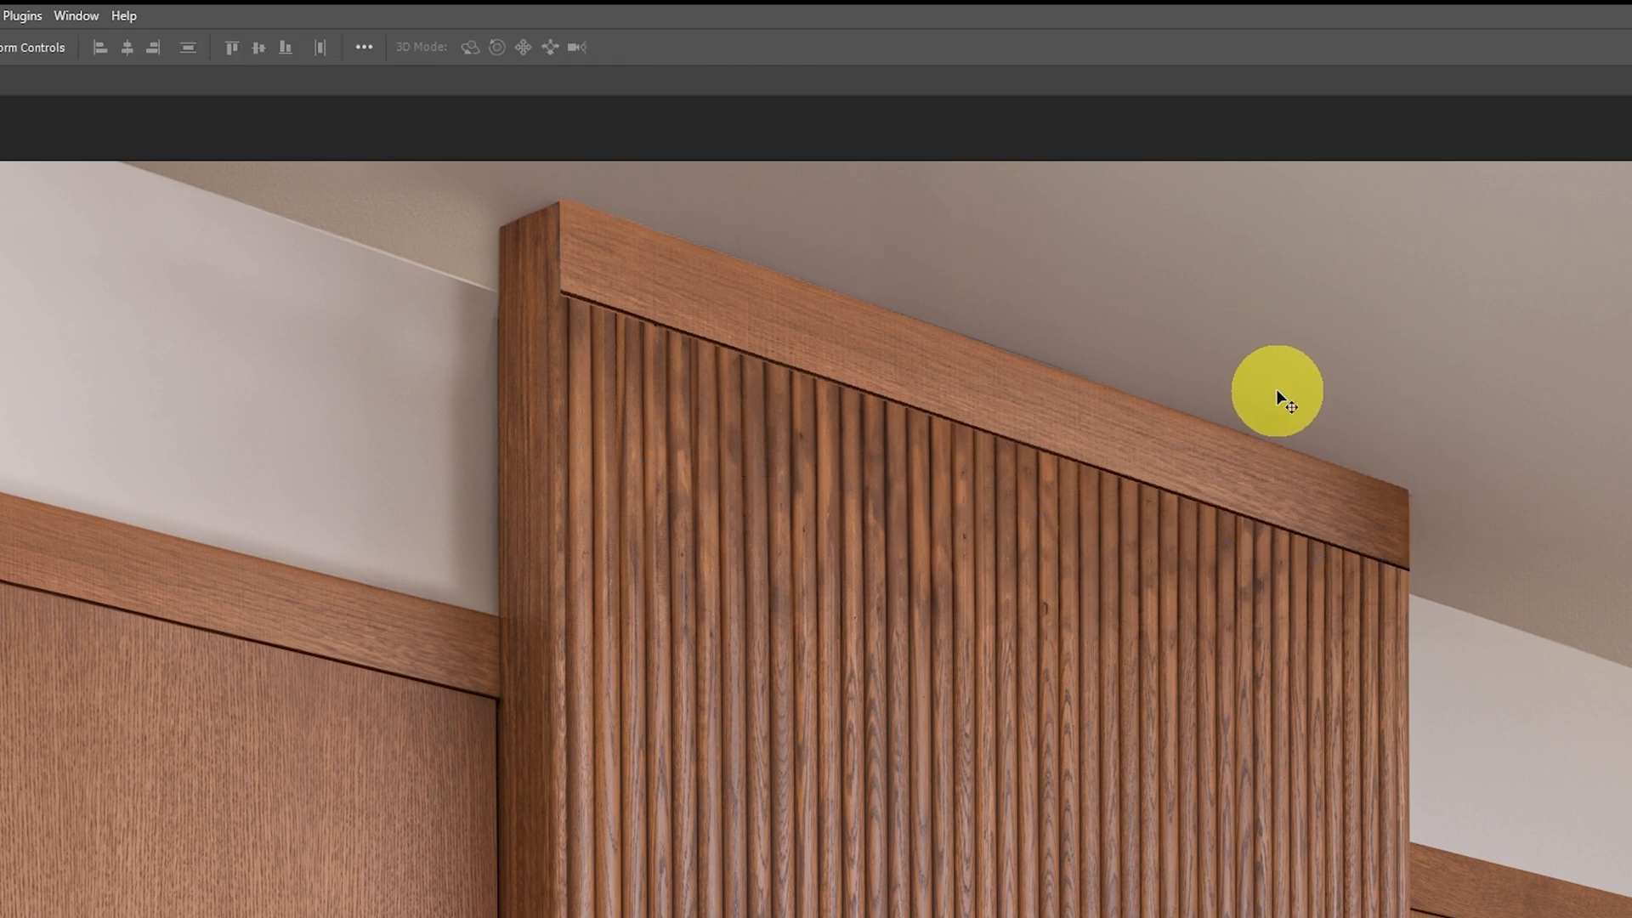
{"action": "mouse_move", "coordinate": [1489, 731]}
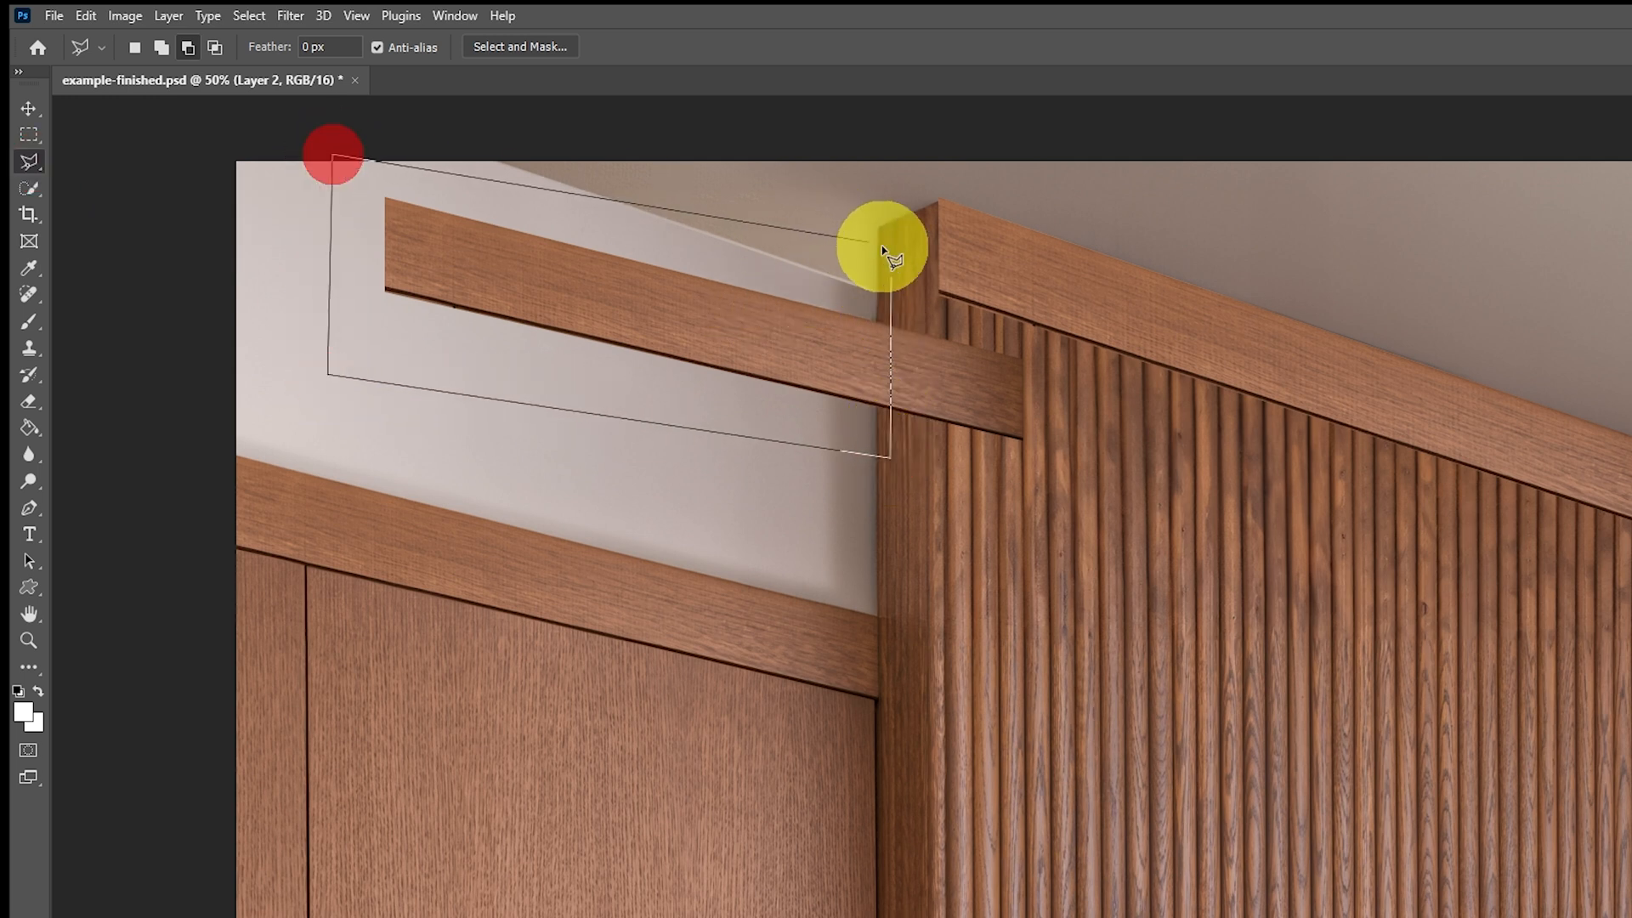
Step: Lasso a trim section onto Layer 2 and move it to the hood's left top corner
{"action": "left_click", "coordinate": [889, 250]}
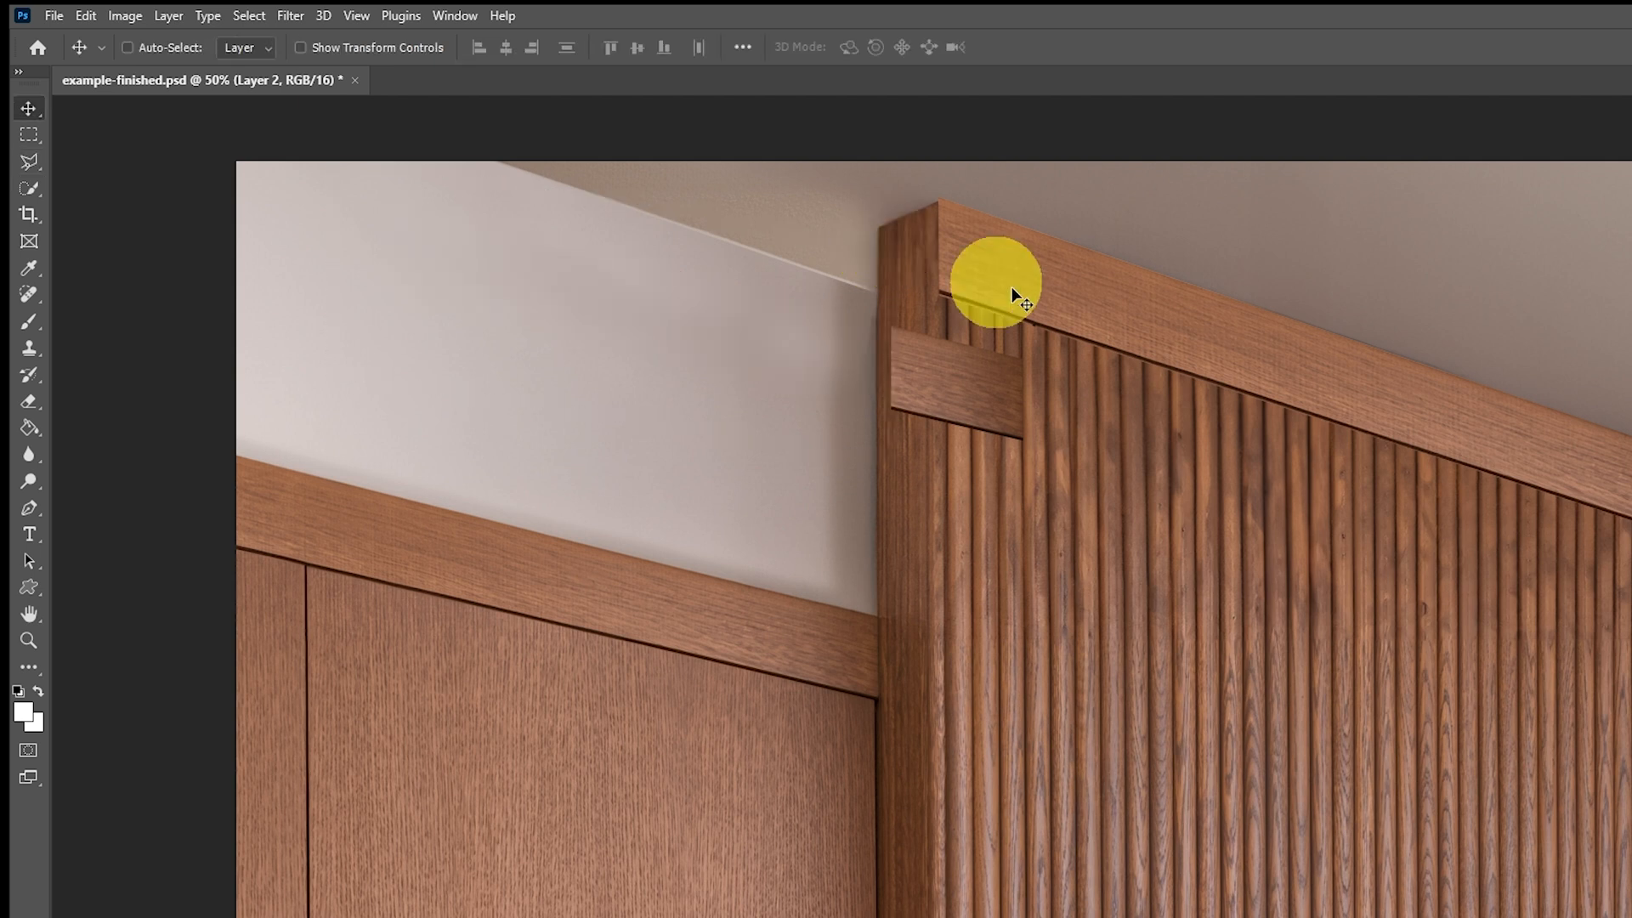
{"action": "left_click_drag", "start_coordinate": [1015, 294], "coordinate": [940, 304]}
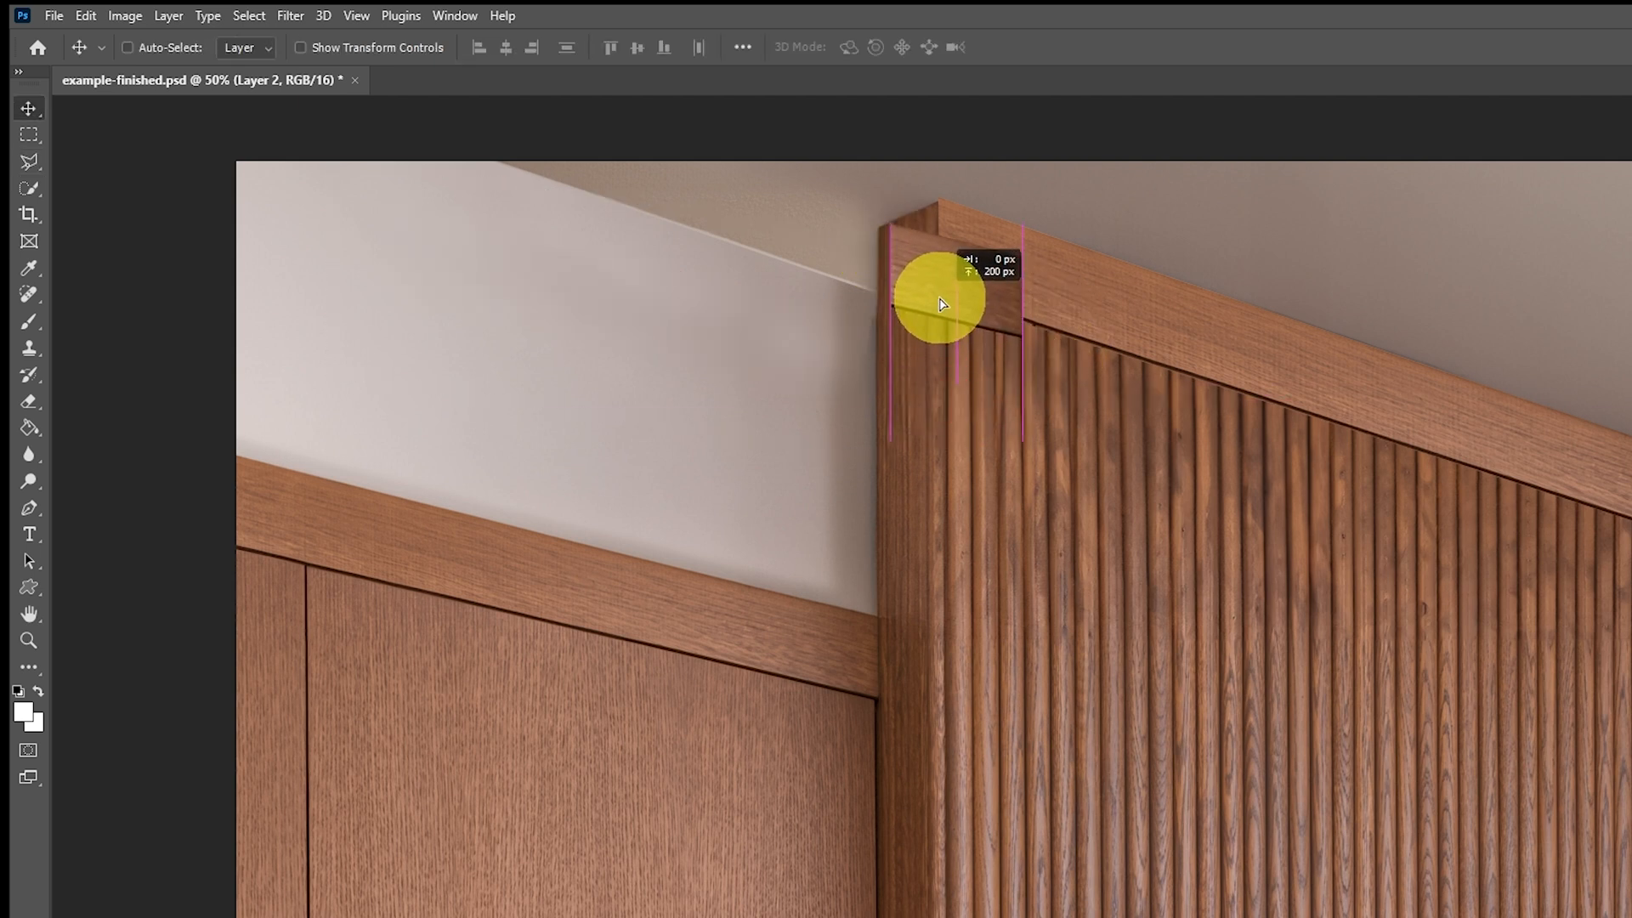
{"action": "left_click_drag", "start_coordinate": [940, 303], "coordinate": [959, 323]}
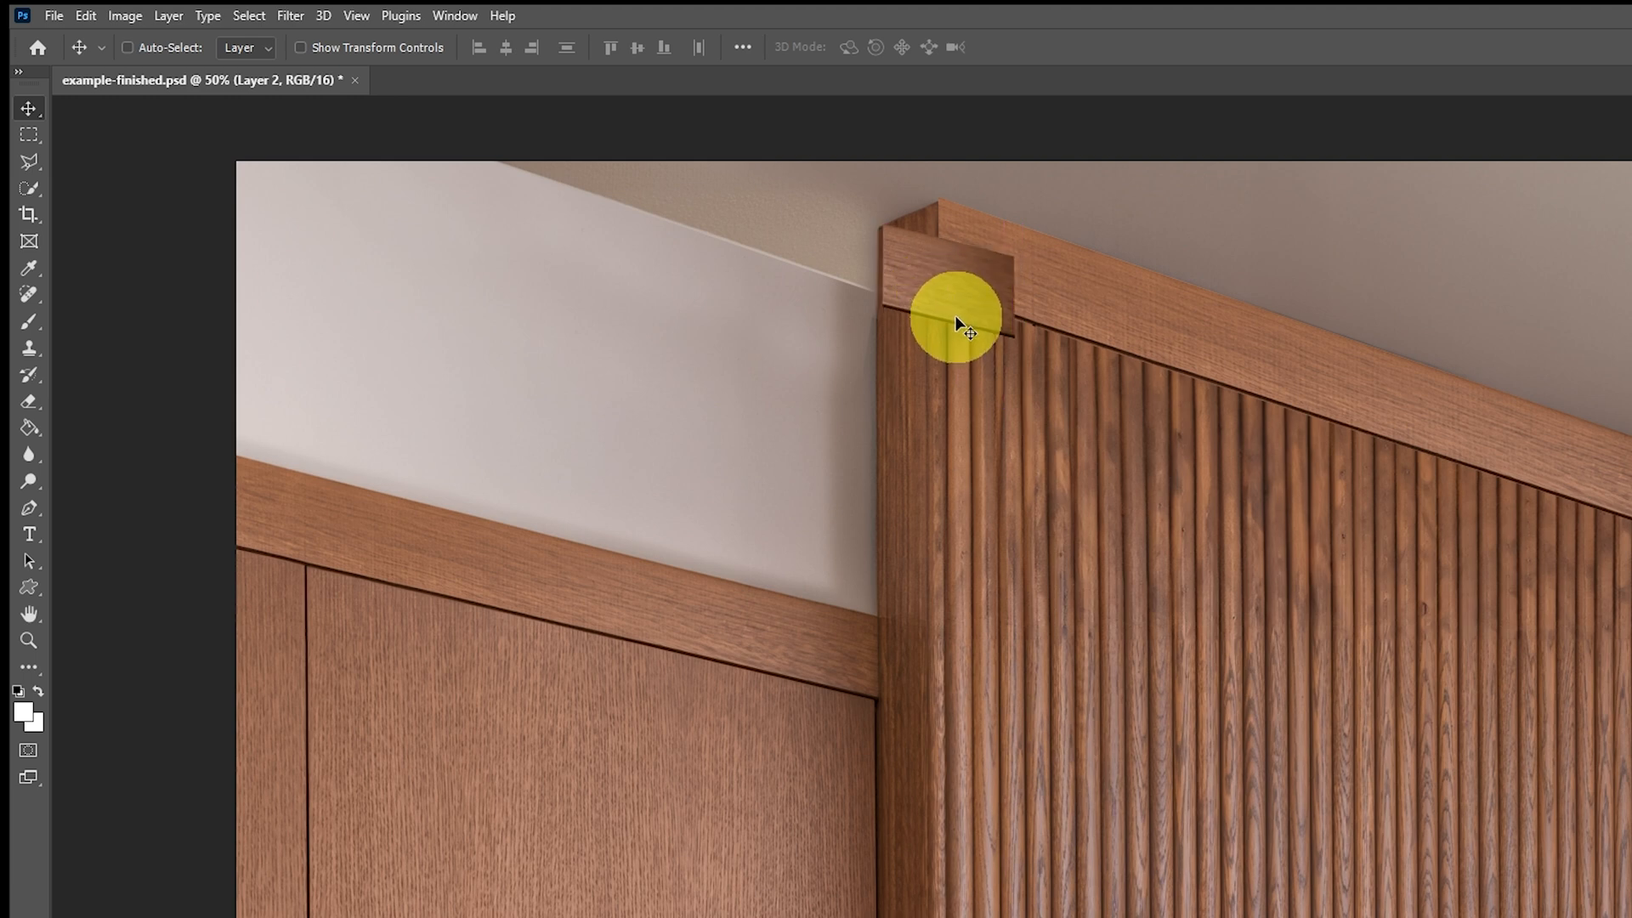
Step: Free Transform the piece into a narrow slanted end face meeting the trim
{"action": "left_click", "coordinate": [85, 15]}
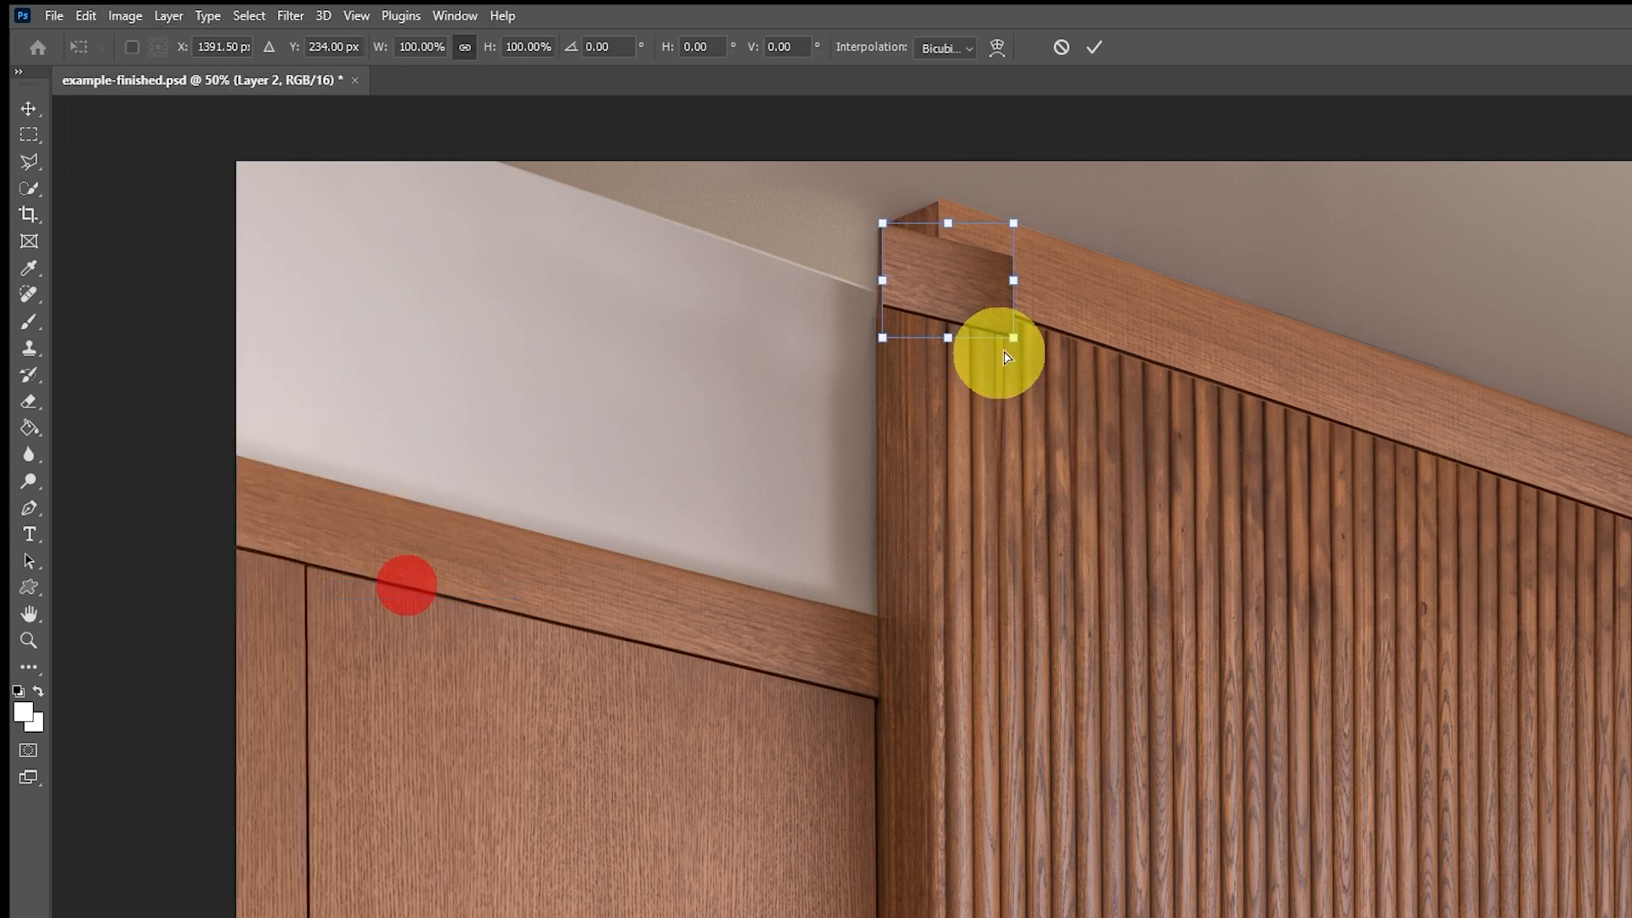
{"action": "left_click_drag", "start_coordinate": [1004, 357], "coordinate": [942, 240]}
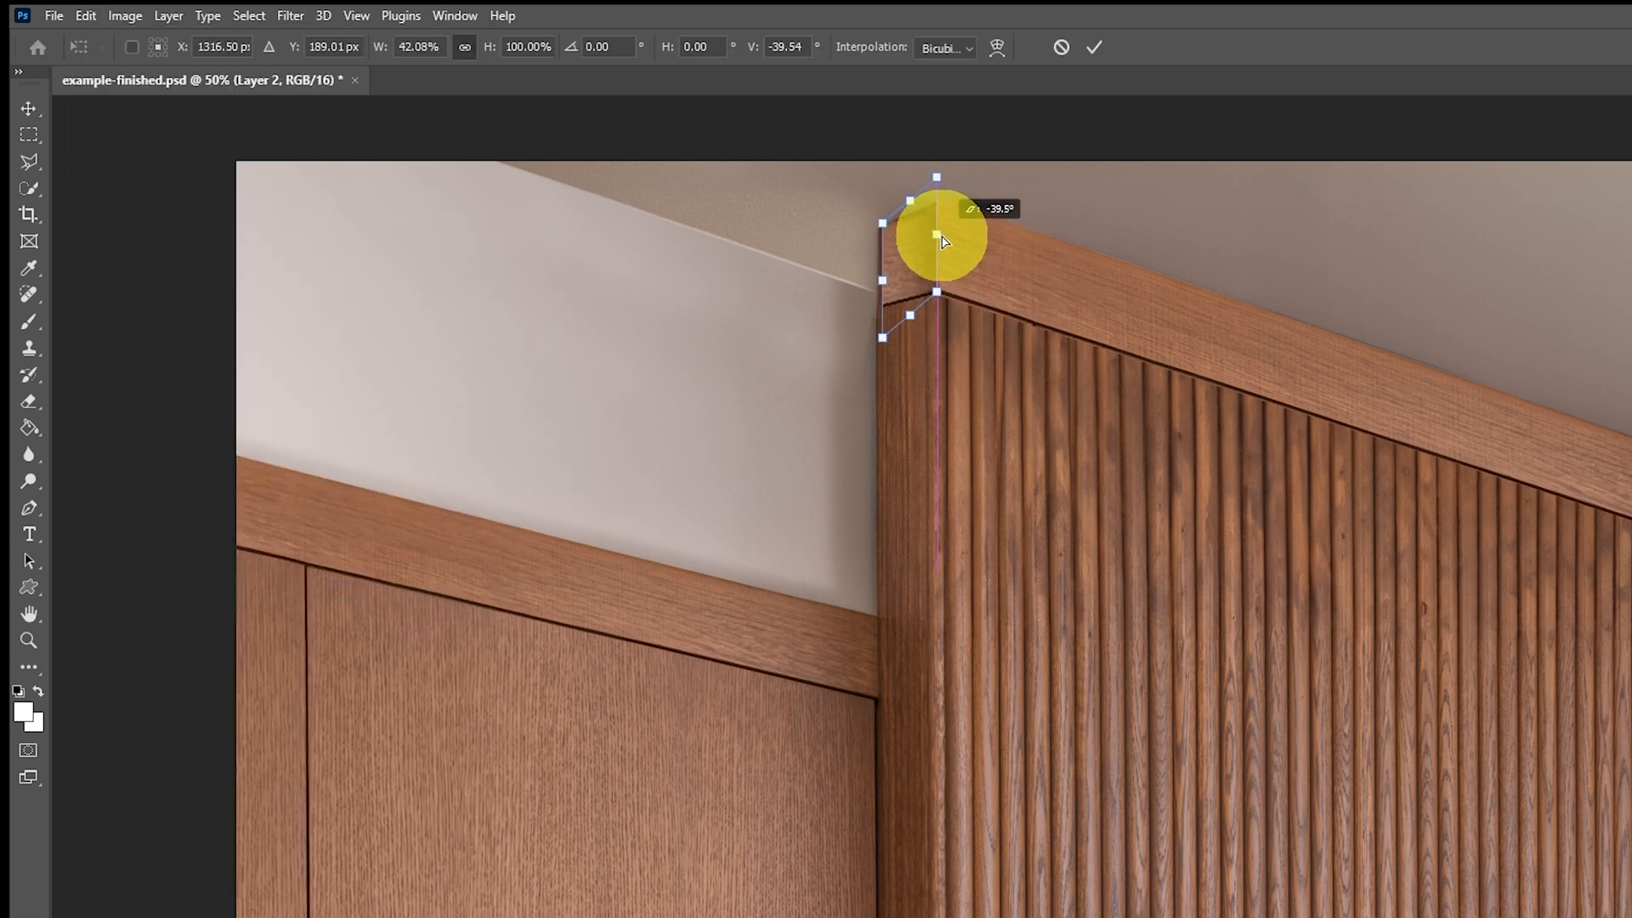
{"action": "left_click_drag", "start_coordinate": [942, 241], "coordinate": [877, 284]}
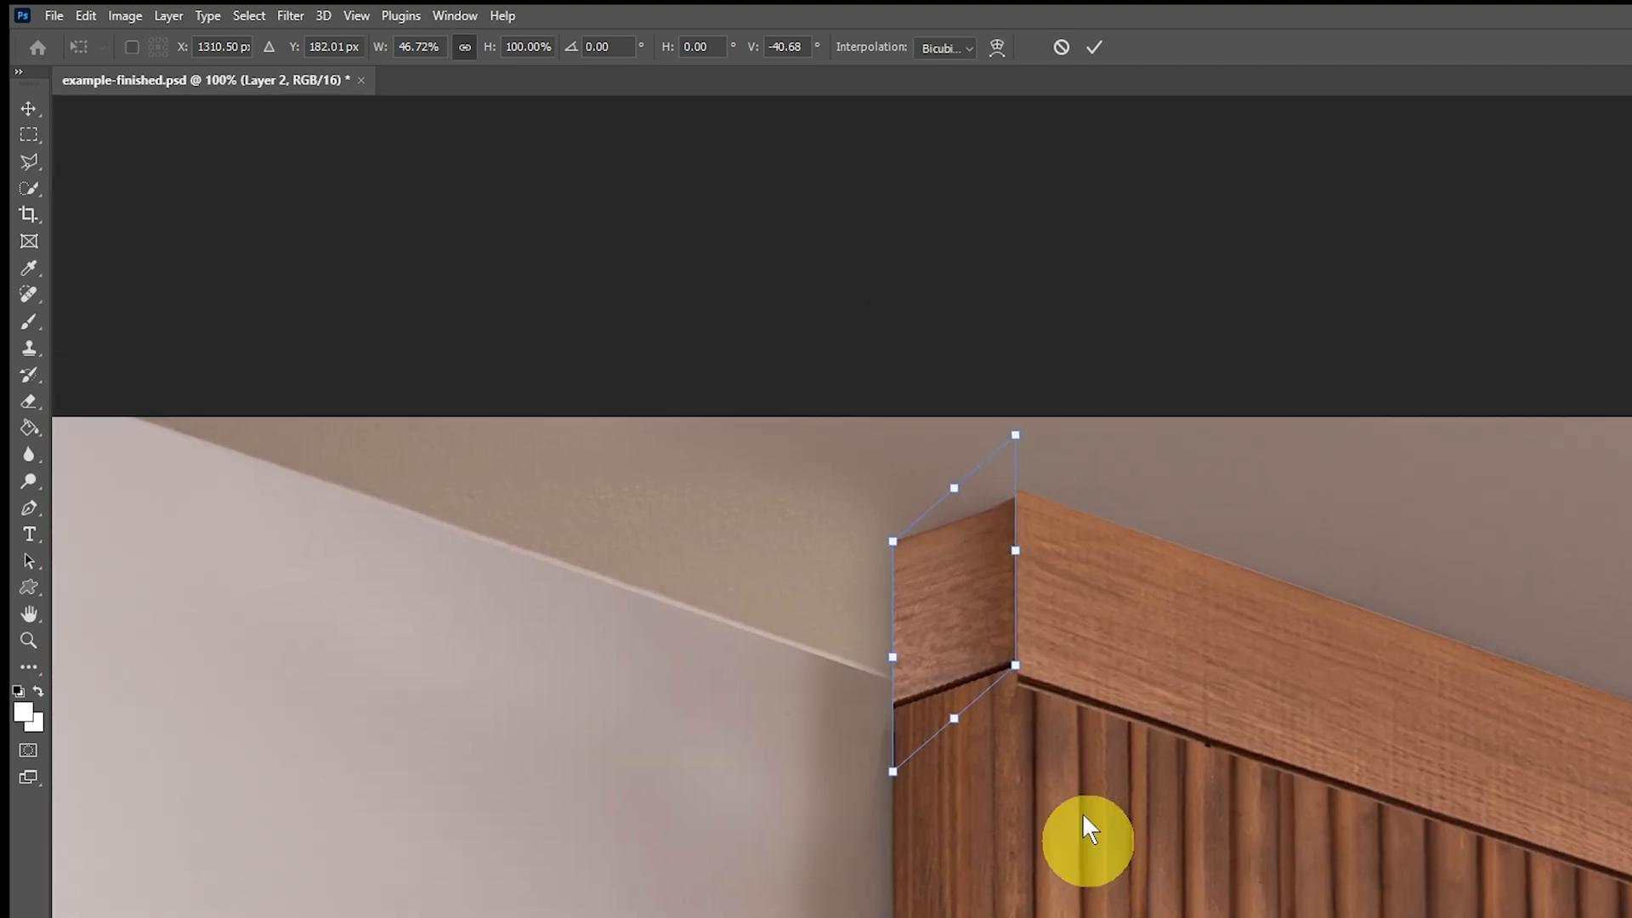
{"action": "left_click_drag", "start_coordinate": [1088, 840], "coordinate": [889, 777]}
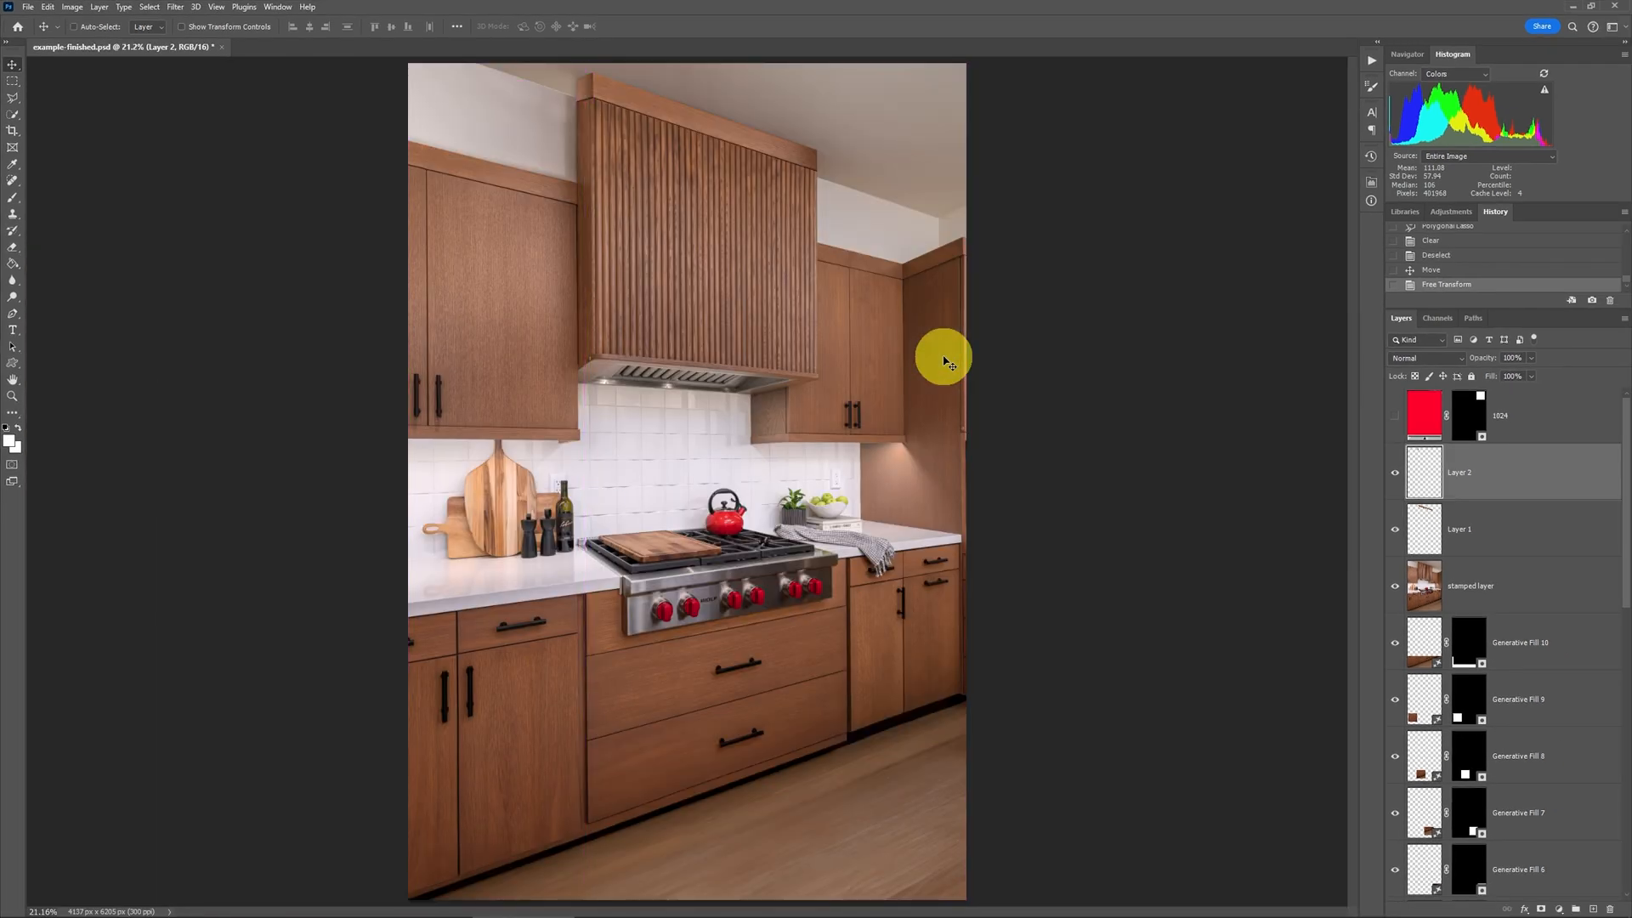
{"action": "mouse_move", "coordinate": [589, 75]}
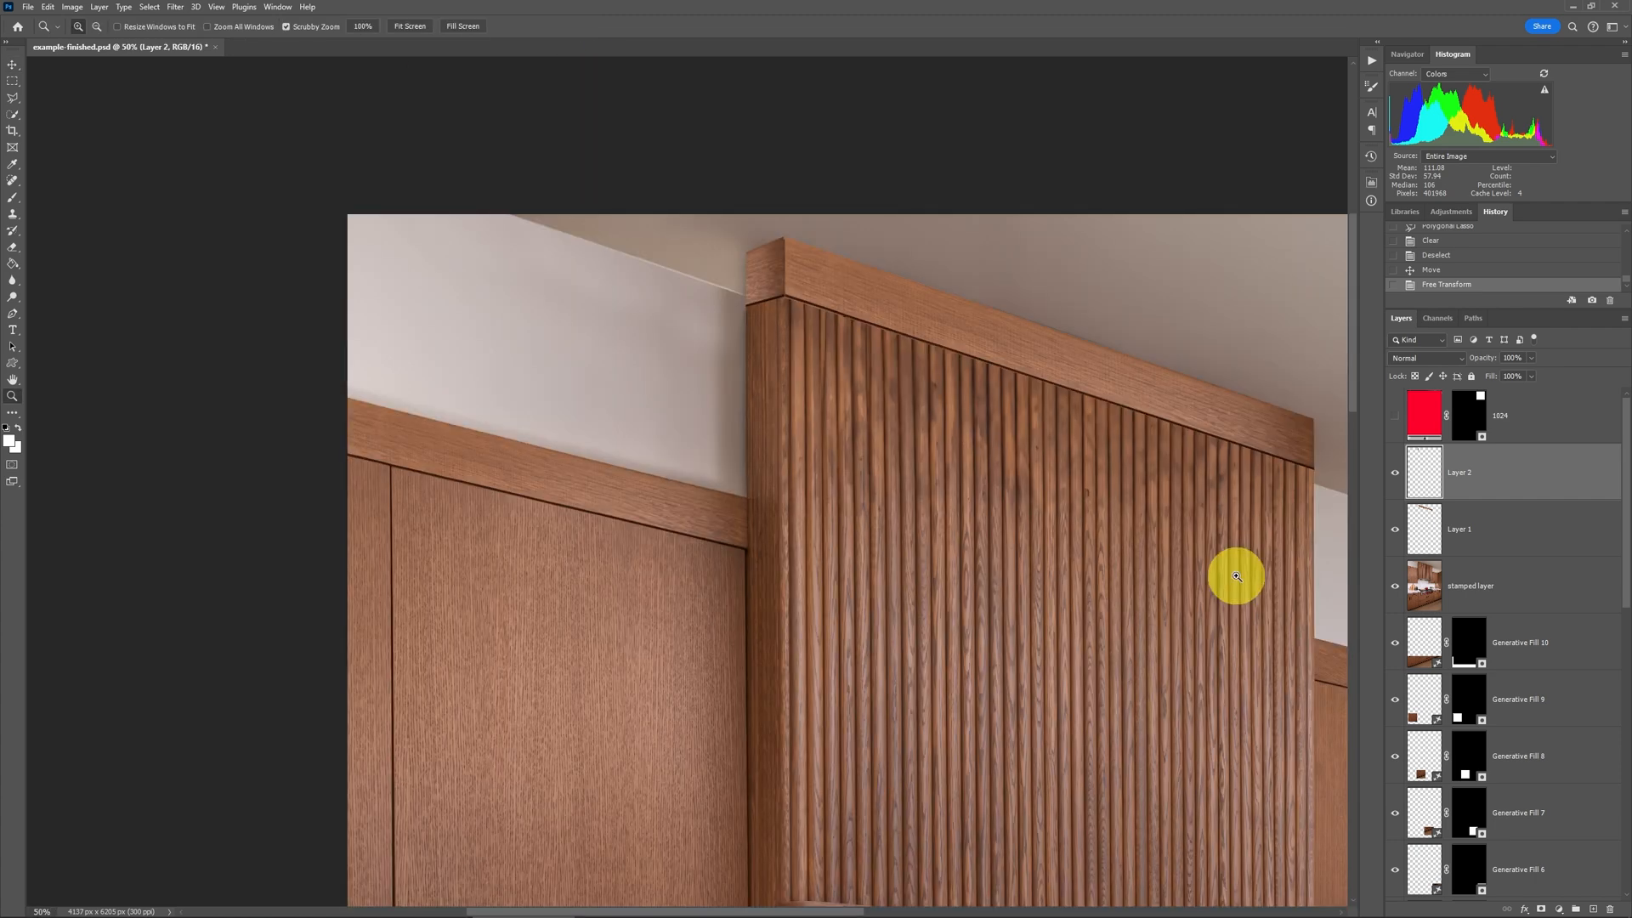
Step: Zoom in and outline the hood's upper-left area on the stamped layer
{"action": "left_click", "coordinate": [1394, 591]}
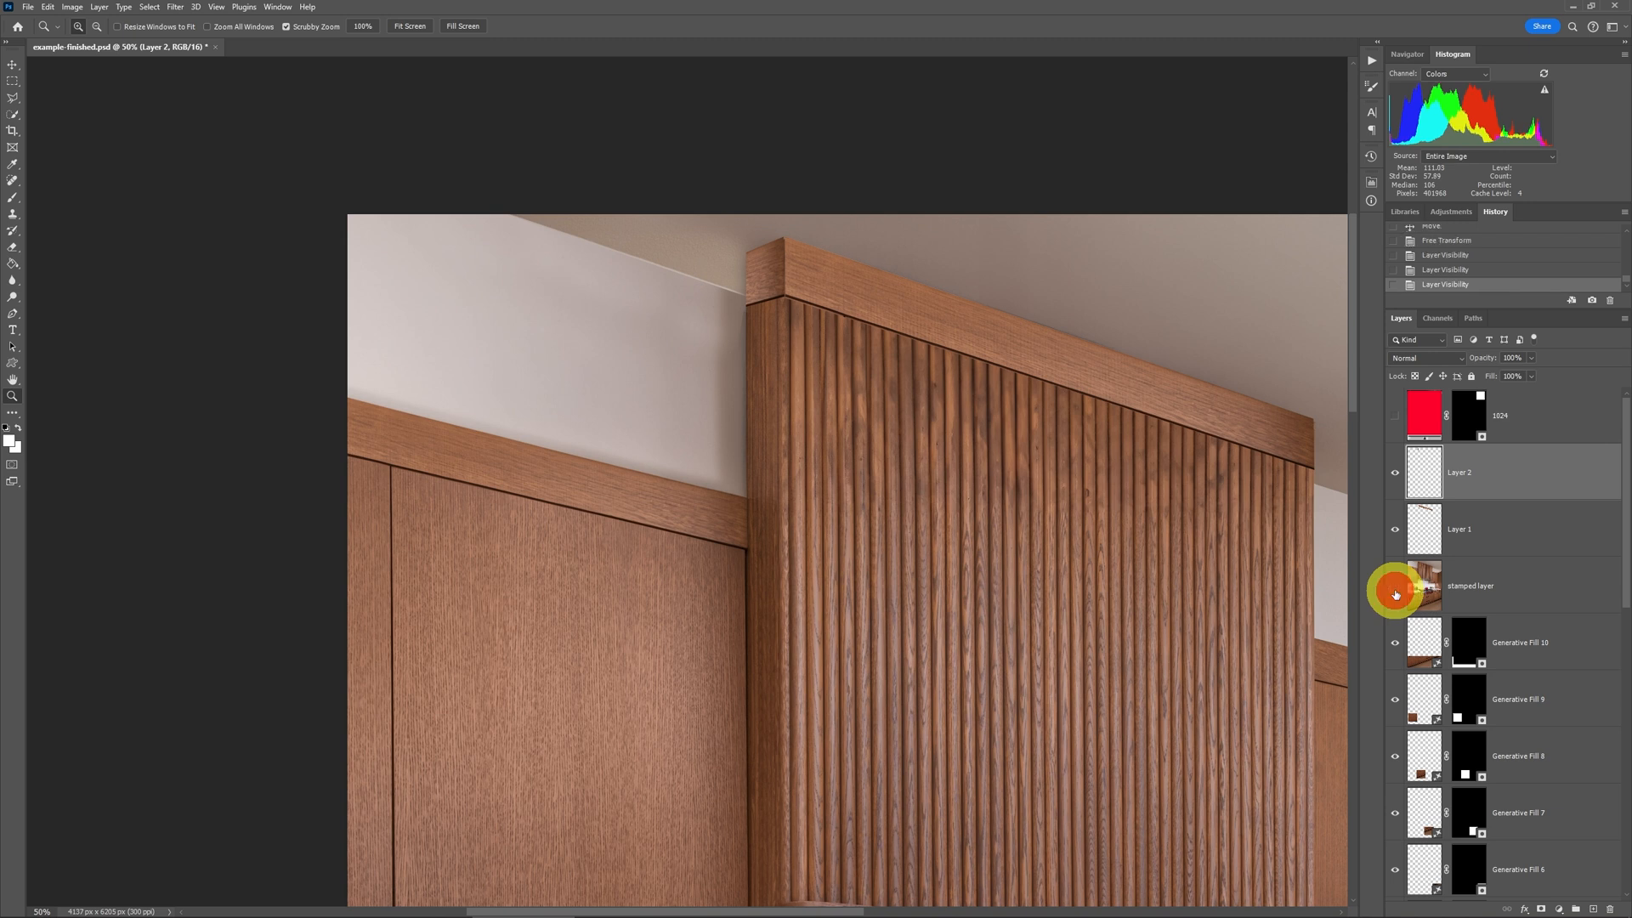
{"action": "left_click", "coordinate": [1470, 585]}
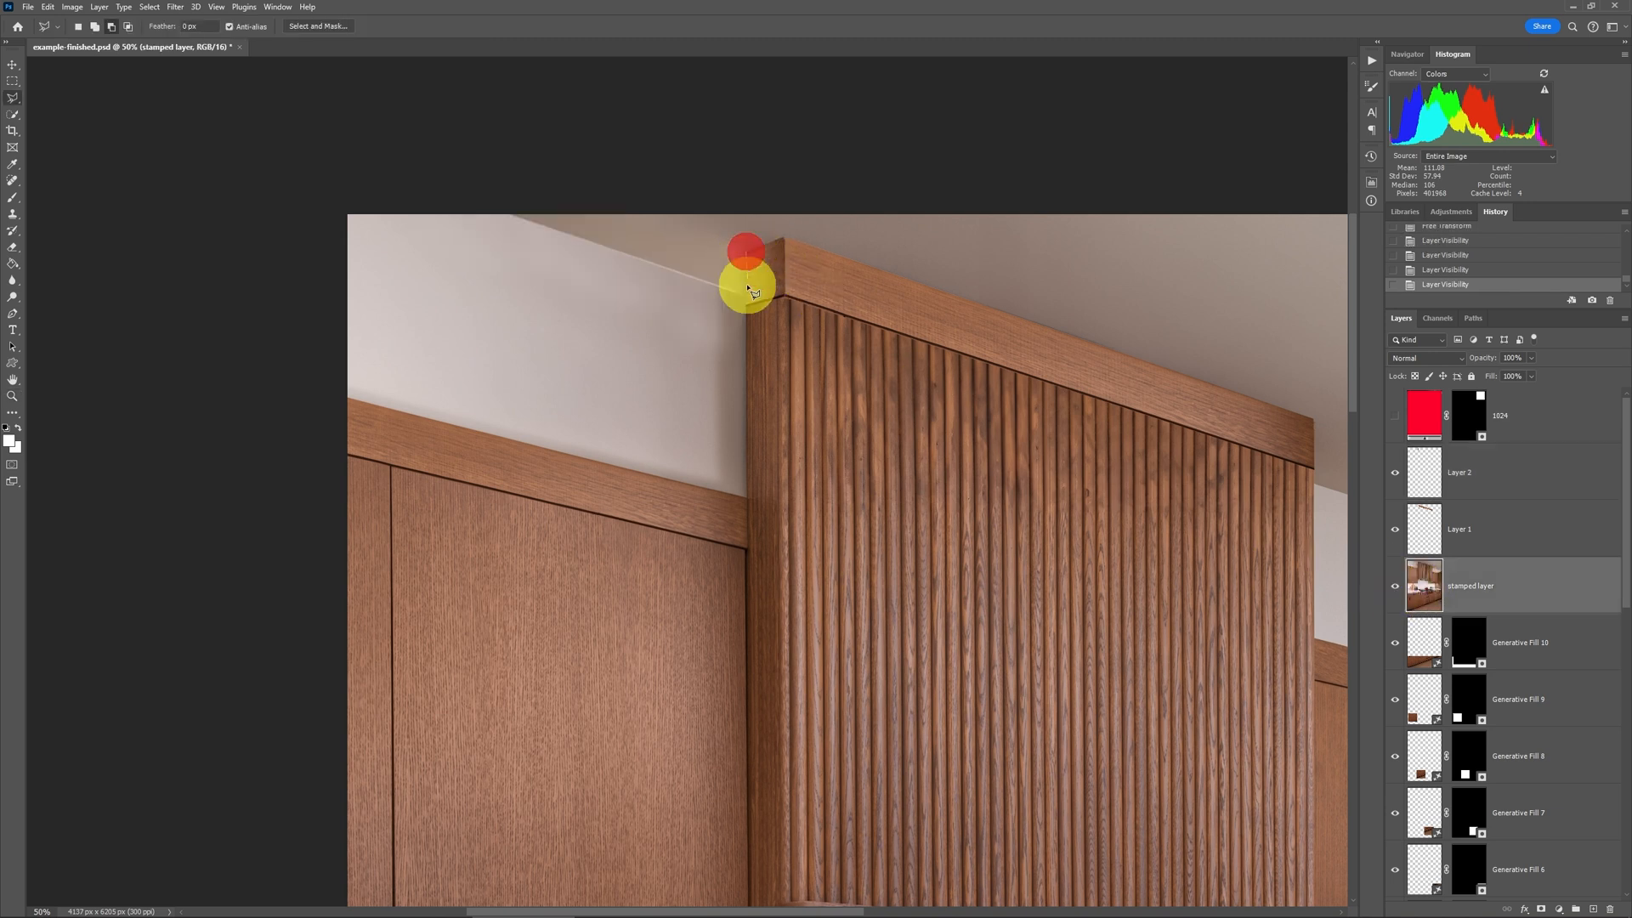
{"action": "left_click_drag", "start_coordinate": [748, 286], "coordinate": [990, 456]}
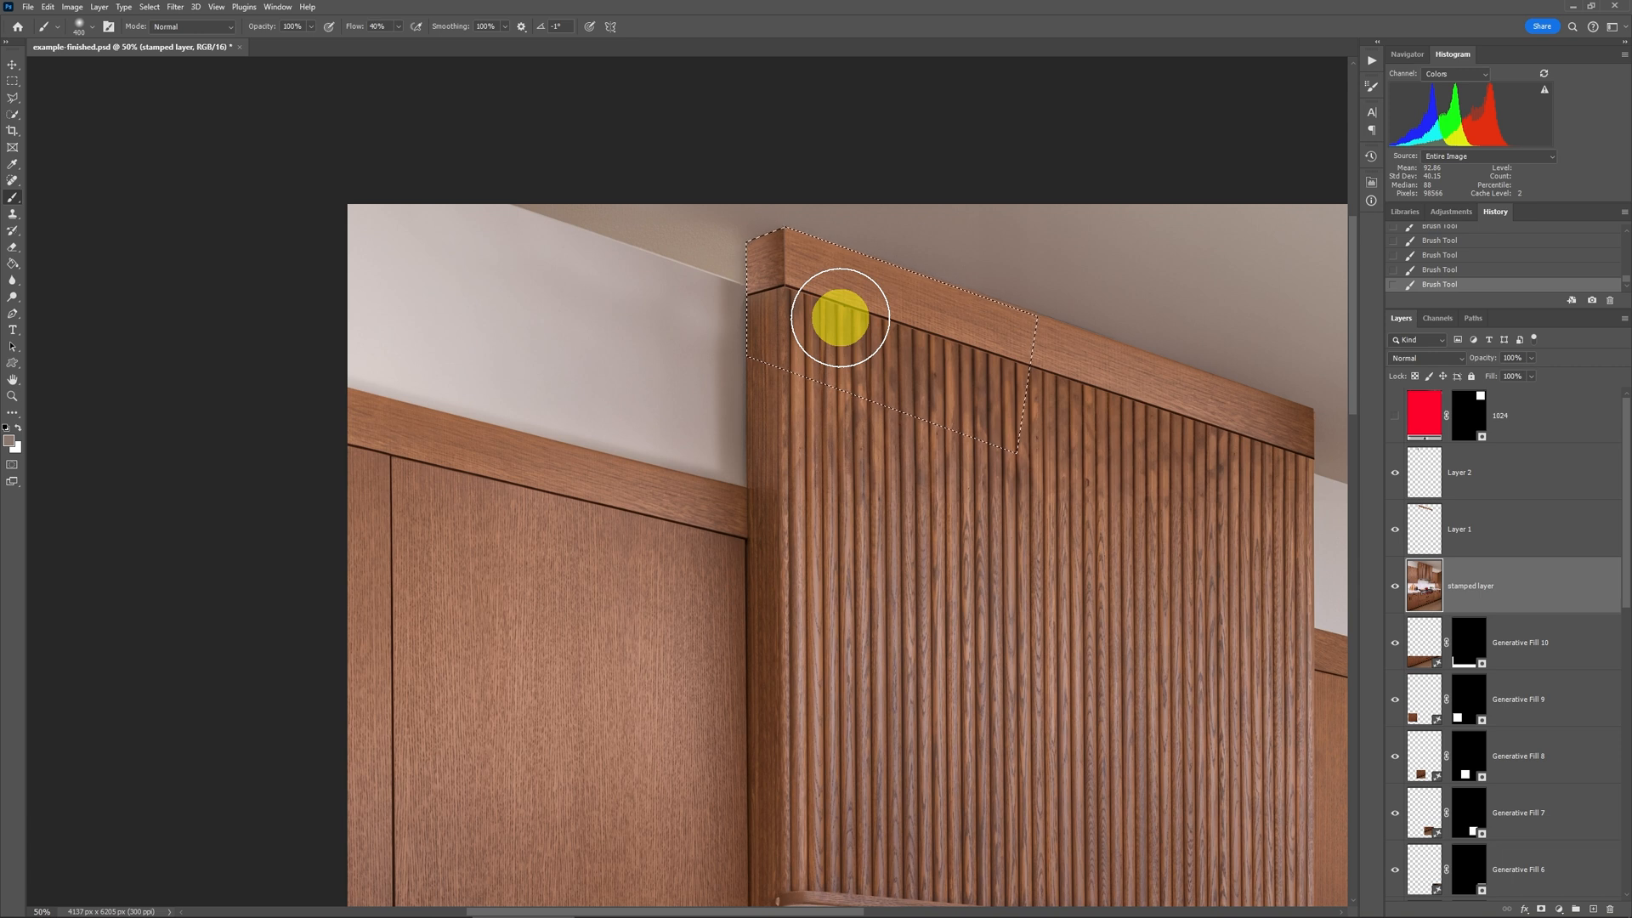
Step: Invert the selection and brush away the wall shadows beside the hood top
{"action": "key", "text": "ctrl+shift+i"}
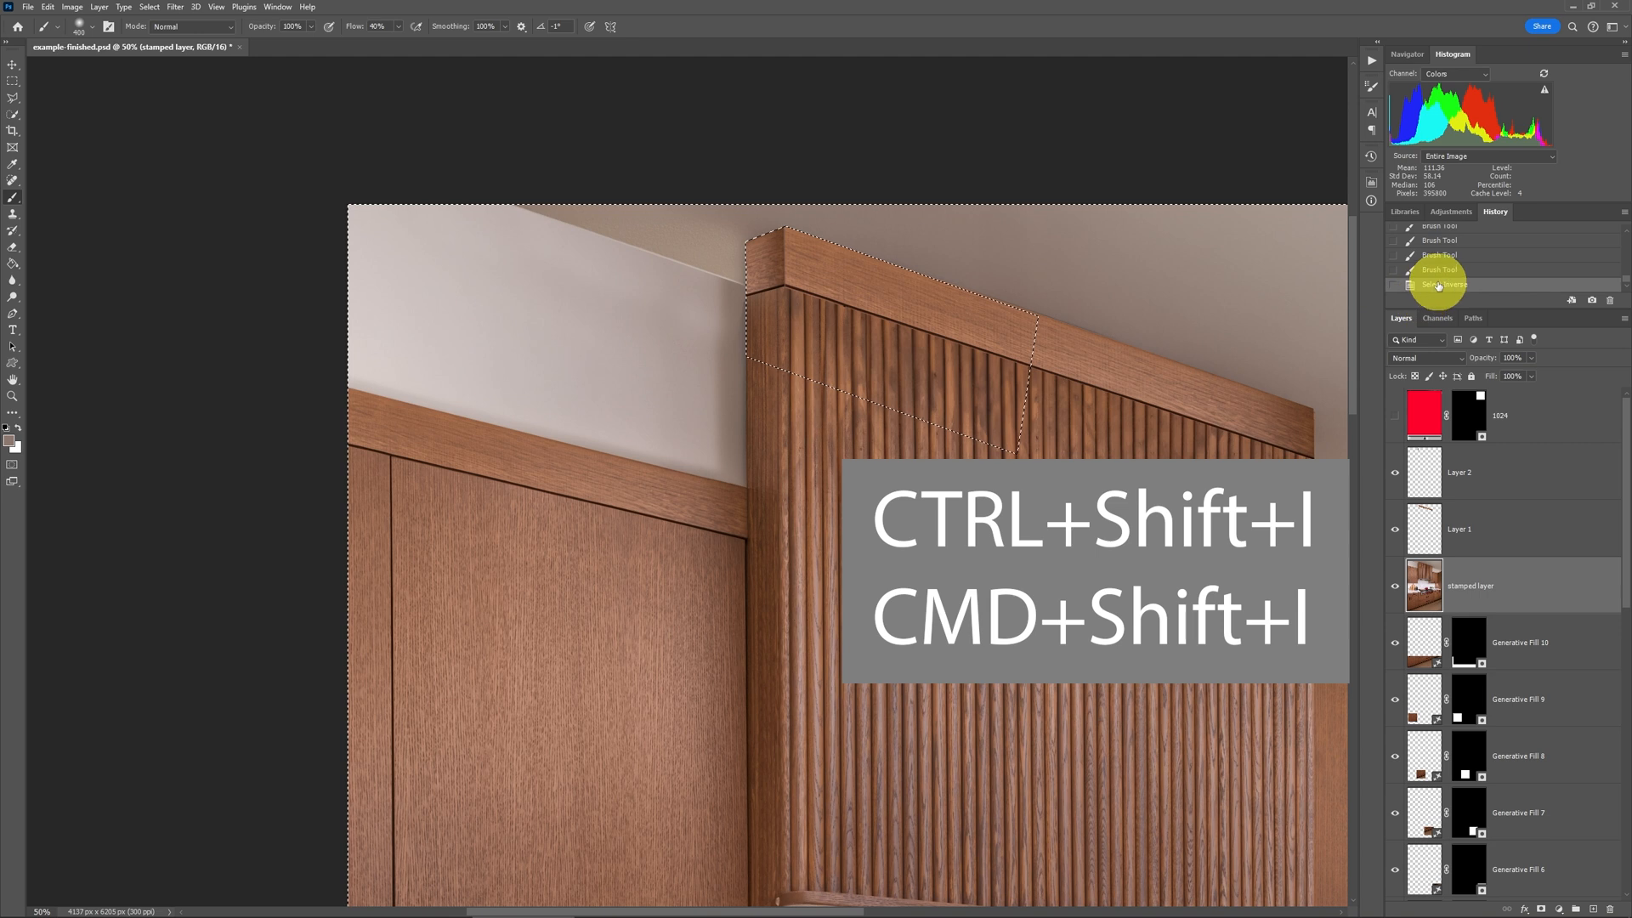
{"action": "key", "text": "ctrl+shift+i"}
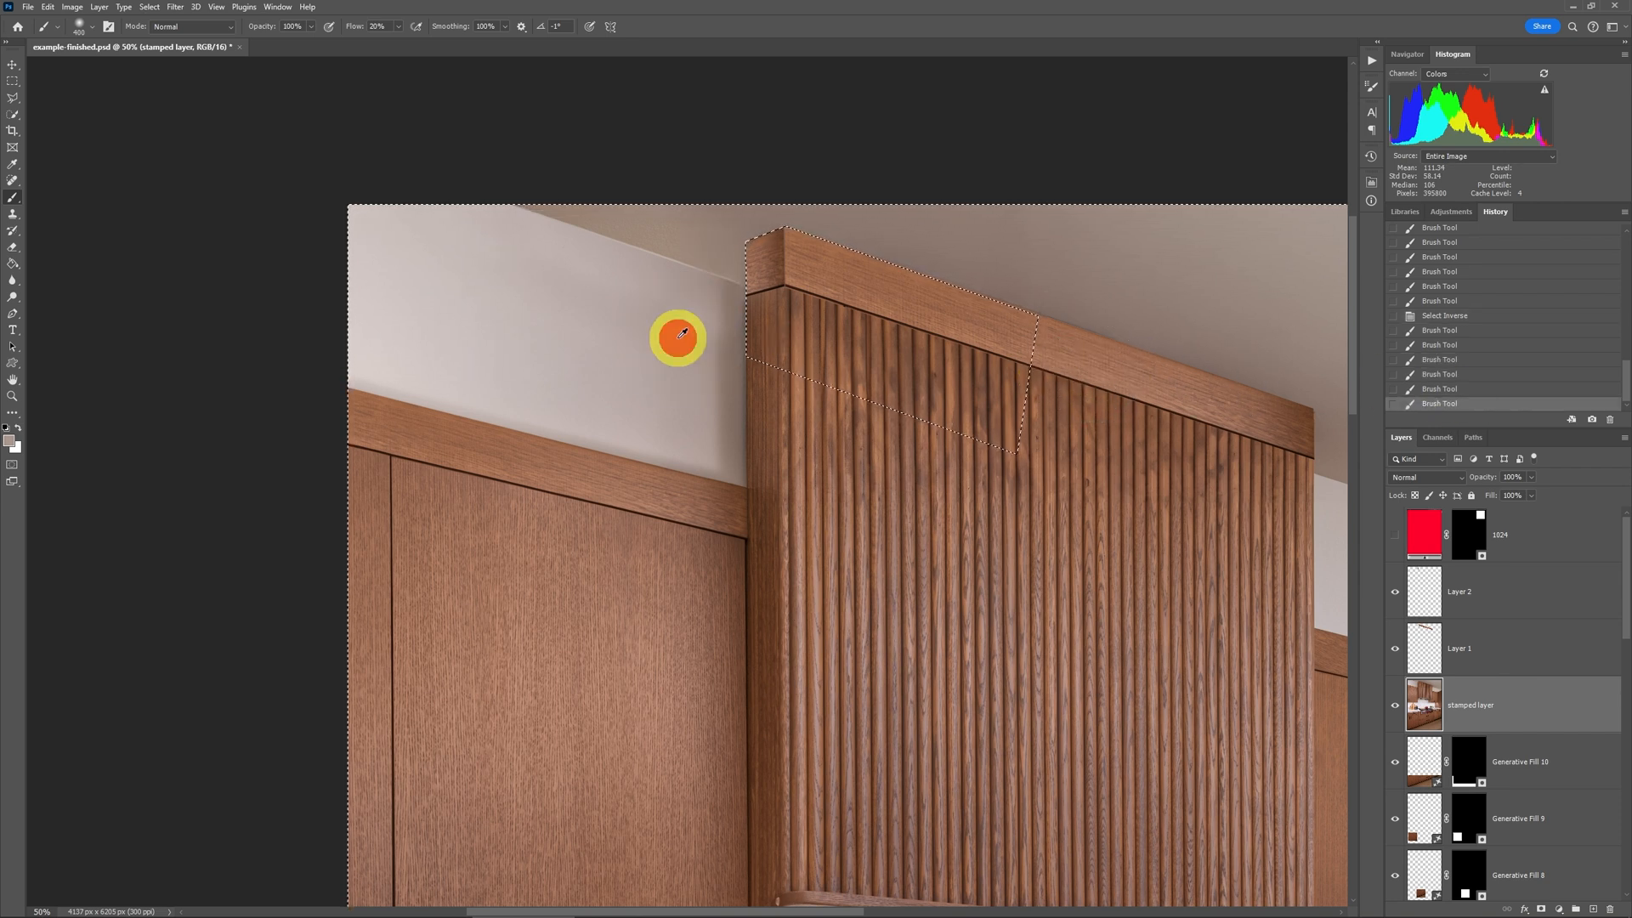
{"action": "mouse_move", "coordinate": [522, 253]}
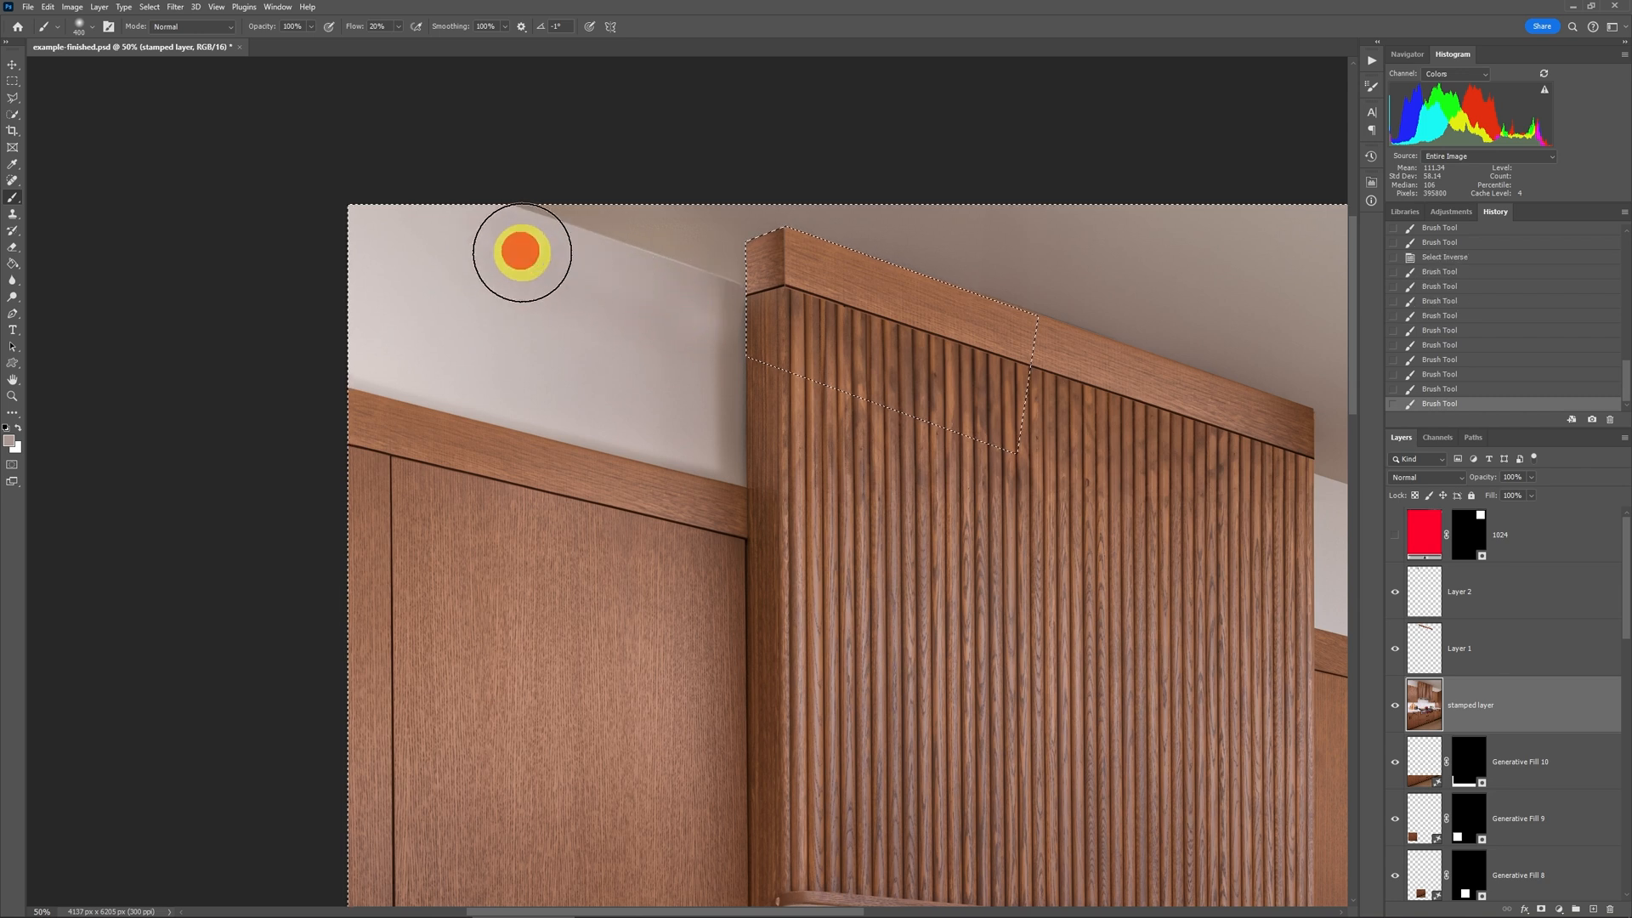
{"action": "left_click_drag", "start_coordinate": [520, 253], "coordinate": [648, 296]}
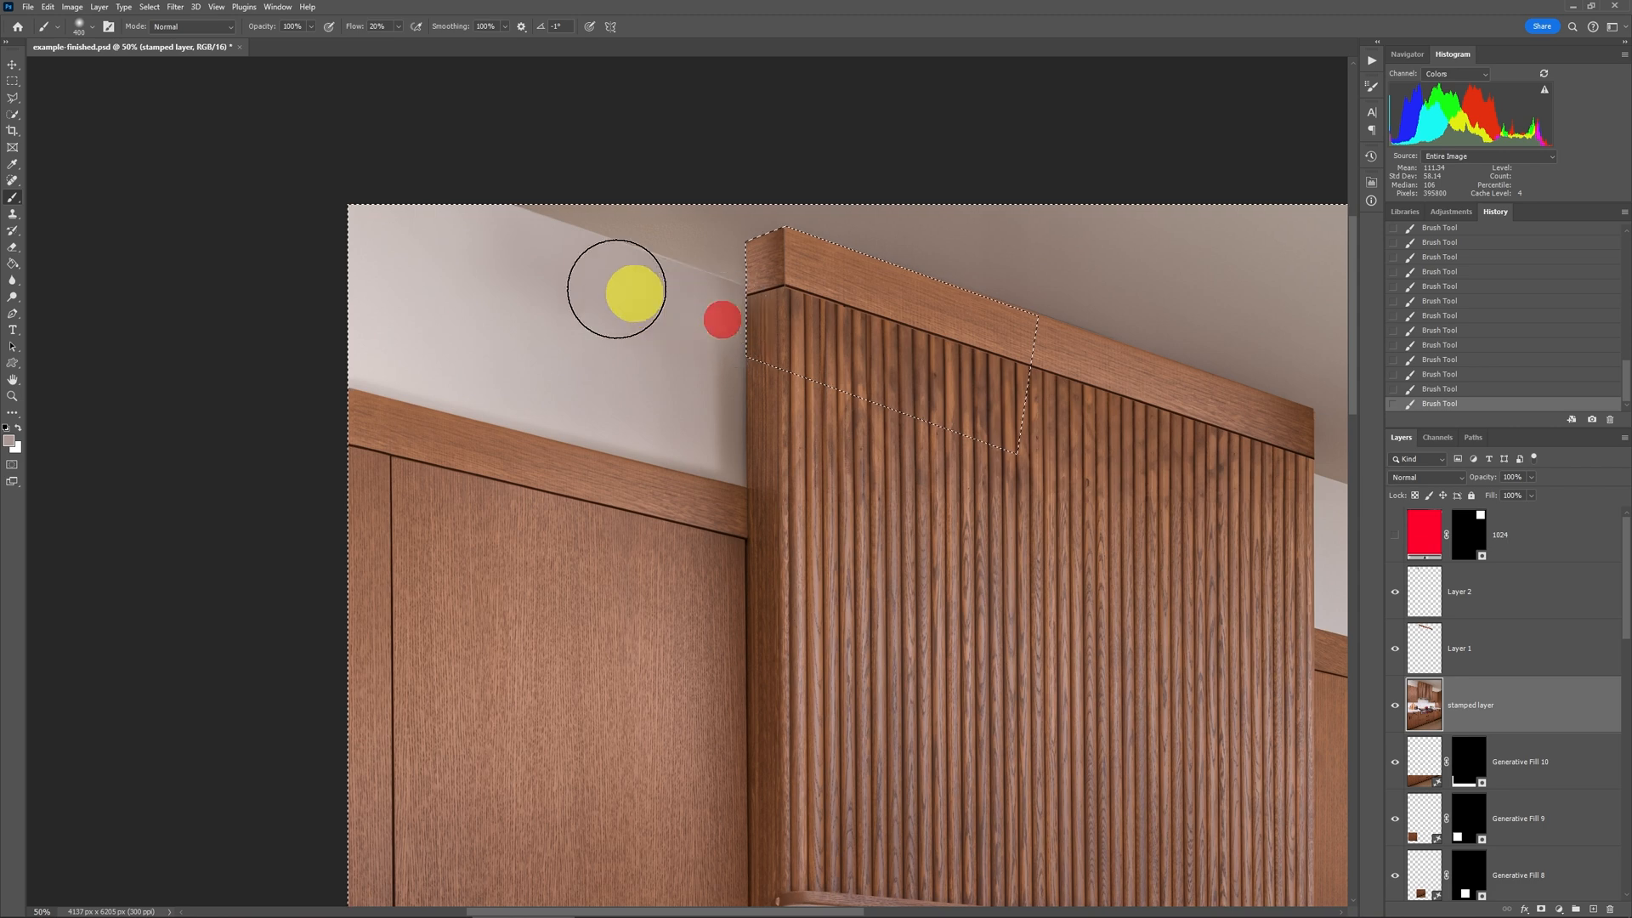
{"action": "left_click_drag", "start_coordinate": [614, 289], "coordinate": [1061, 369]}
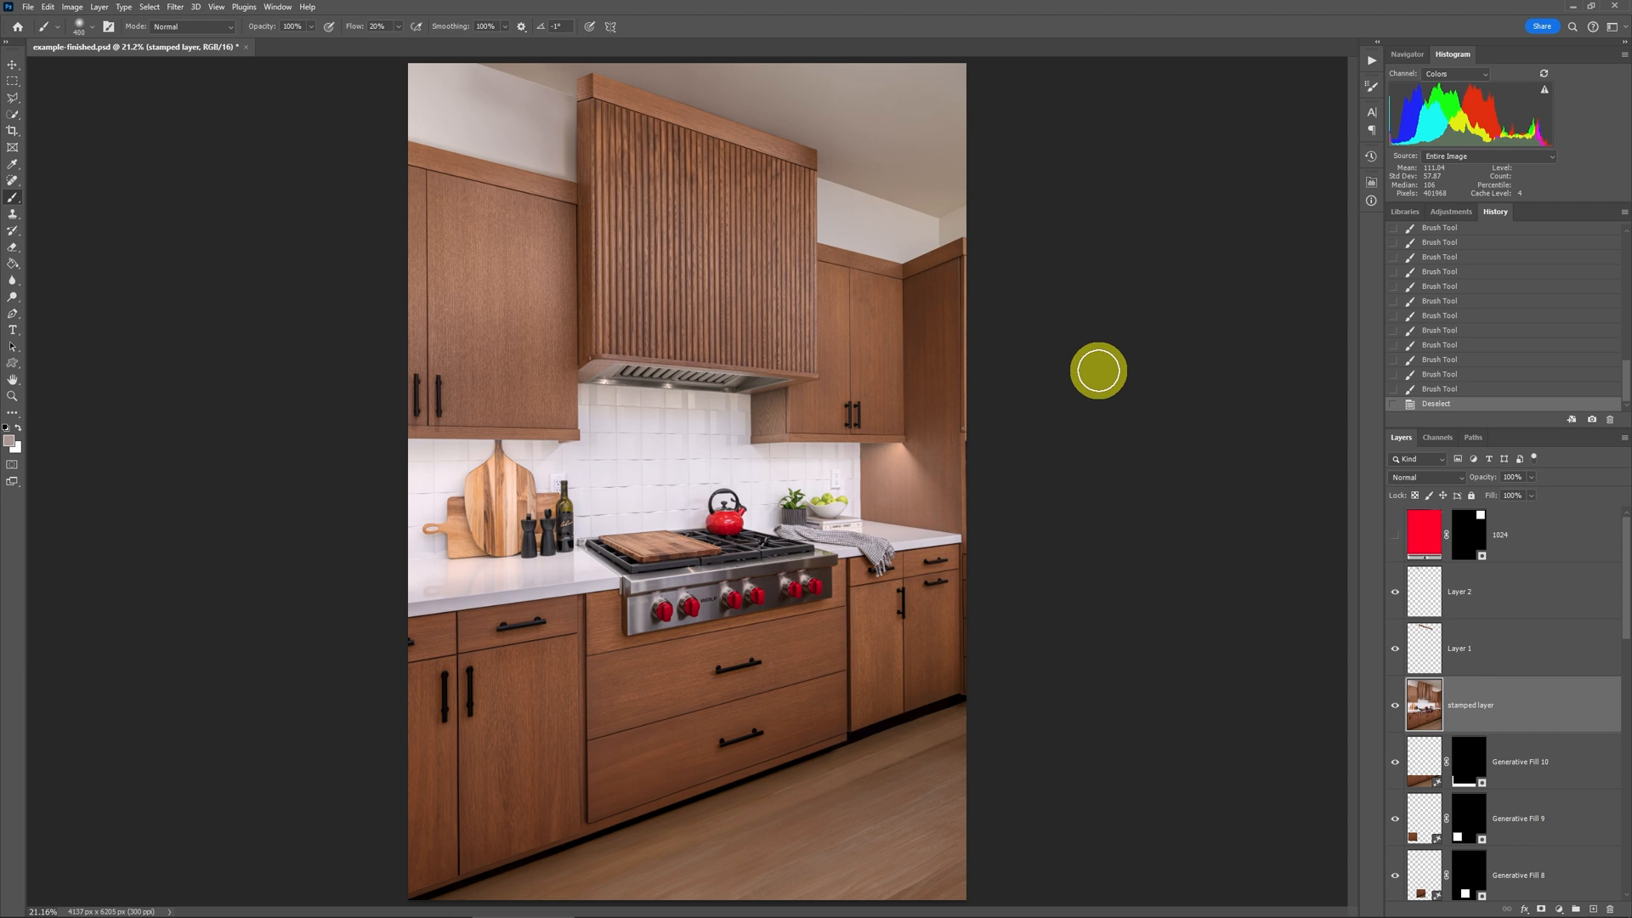
{"action": "mouse_move", "coordinate": [1338, 476]}
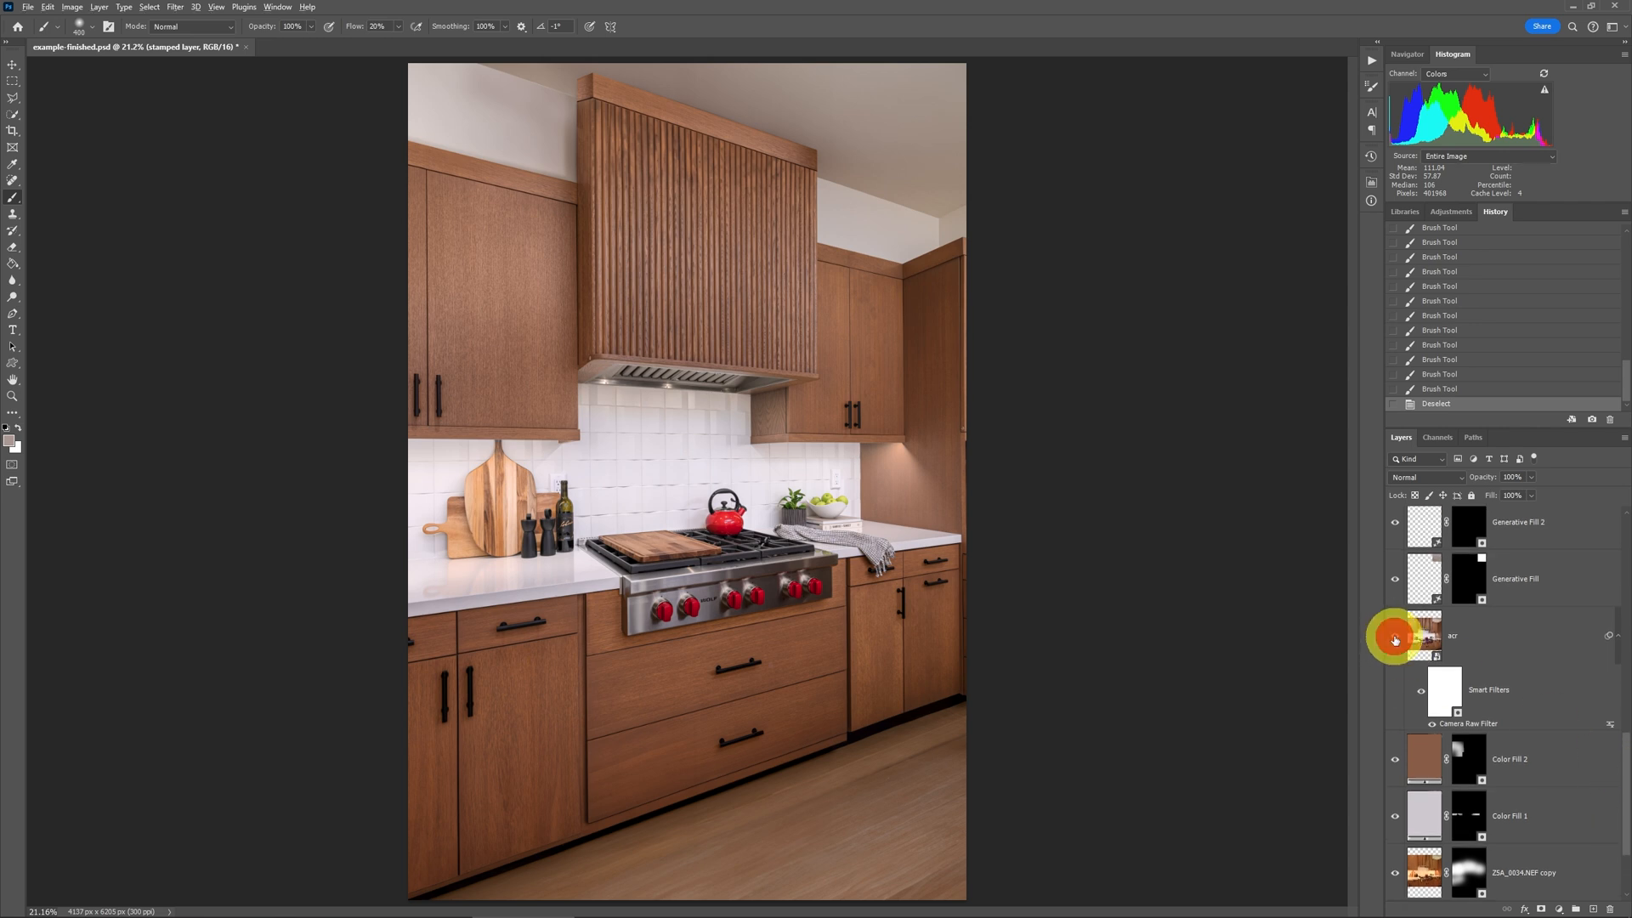
Step: Toggle the original photo layer's visibility to compare the edited kitchen against the base image
{"action": "left_click", "coordinate": [1394, 637]}
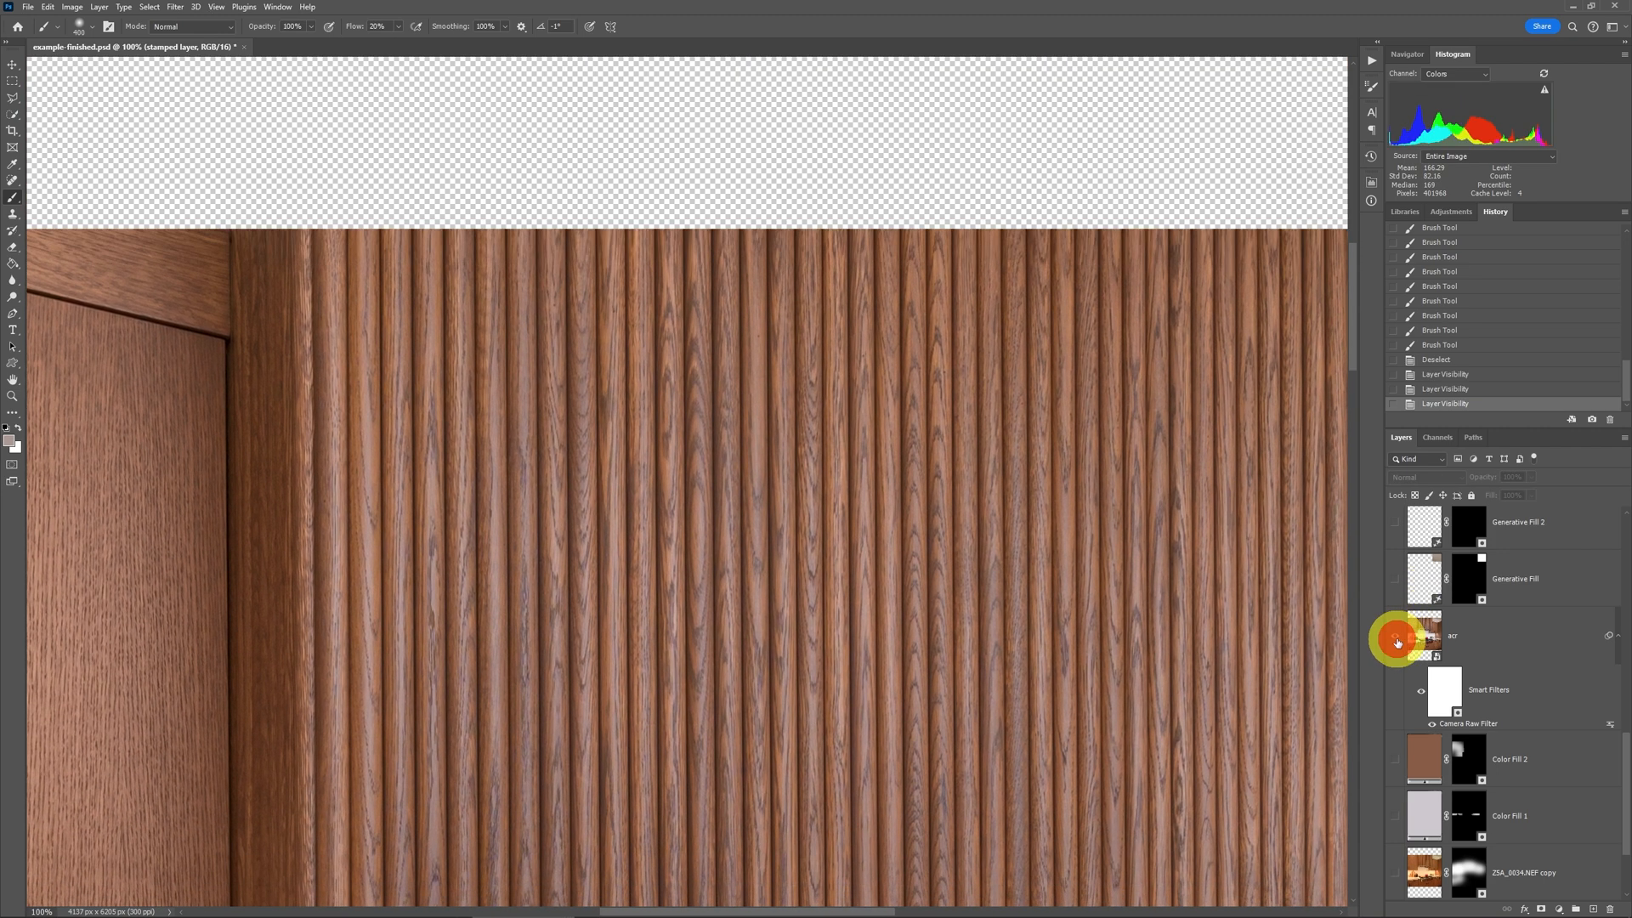
{"action": "left_click", "coordinate": [1398, 643]}
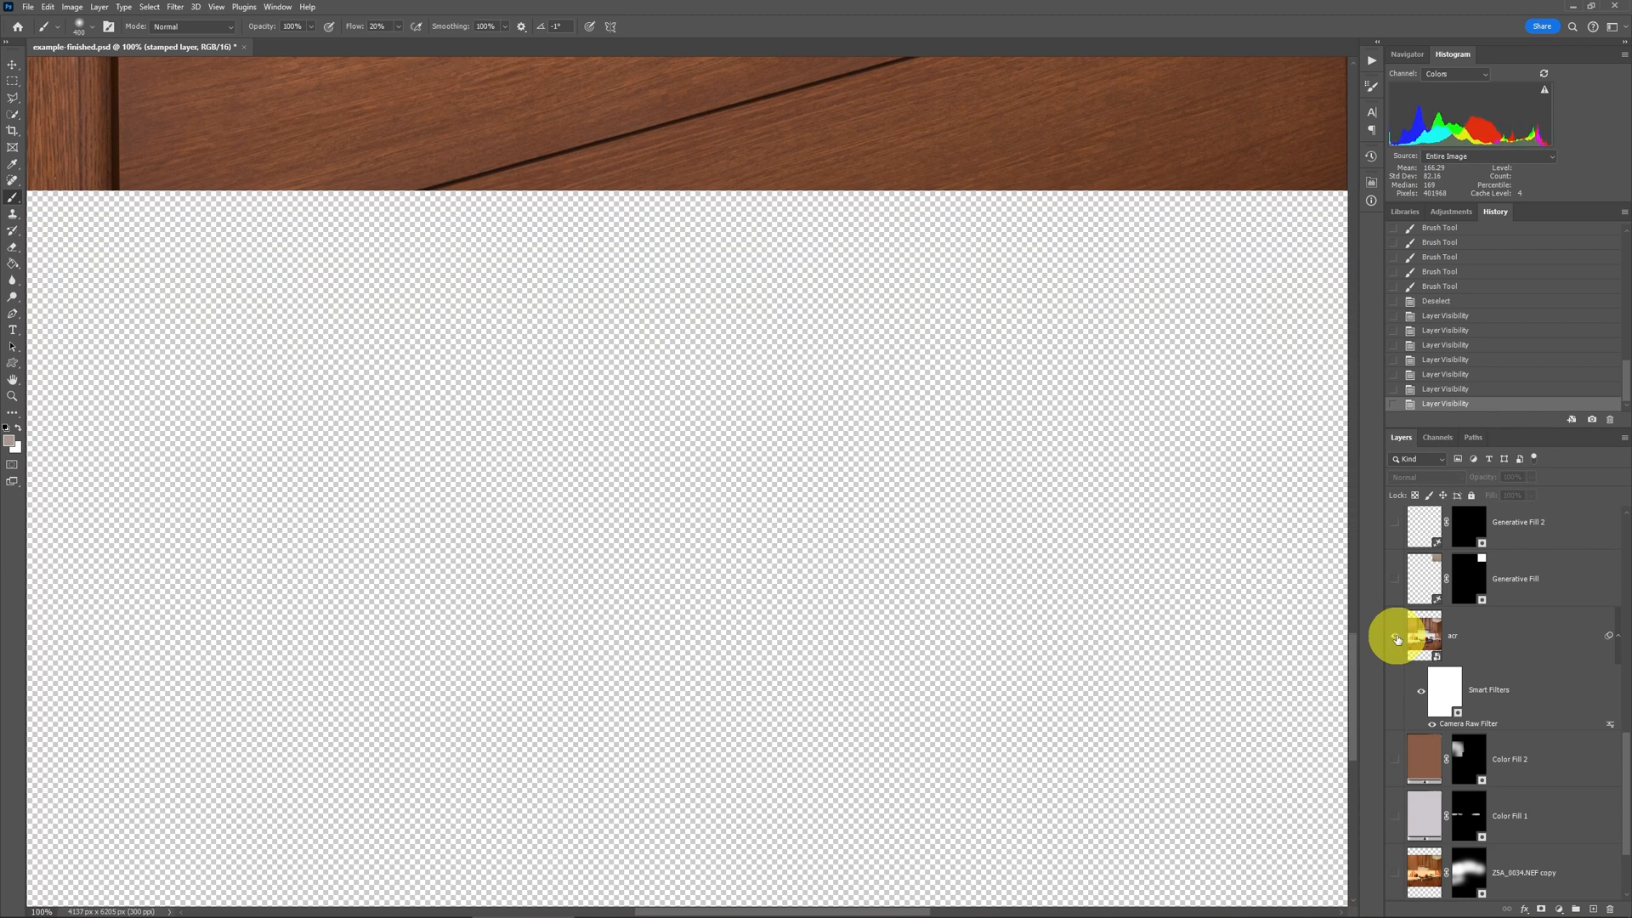
{"action": "left_click", "coordinate": [1394, 522]}
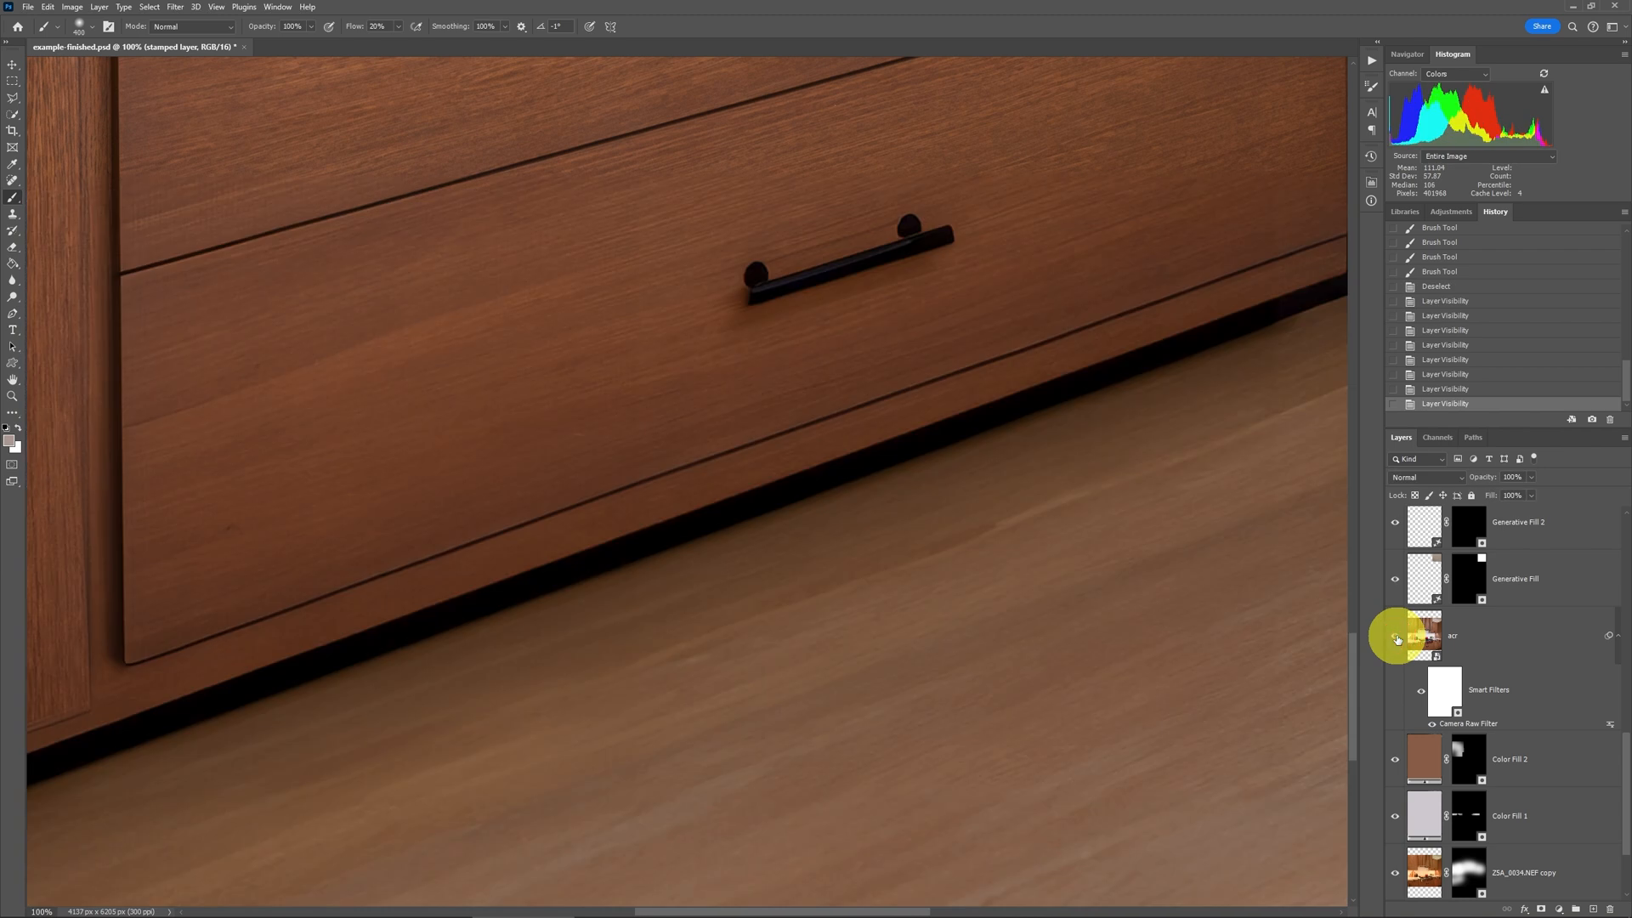